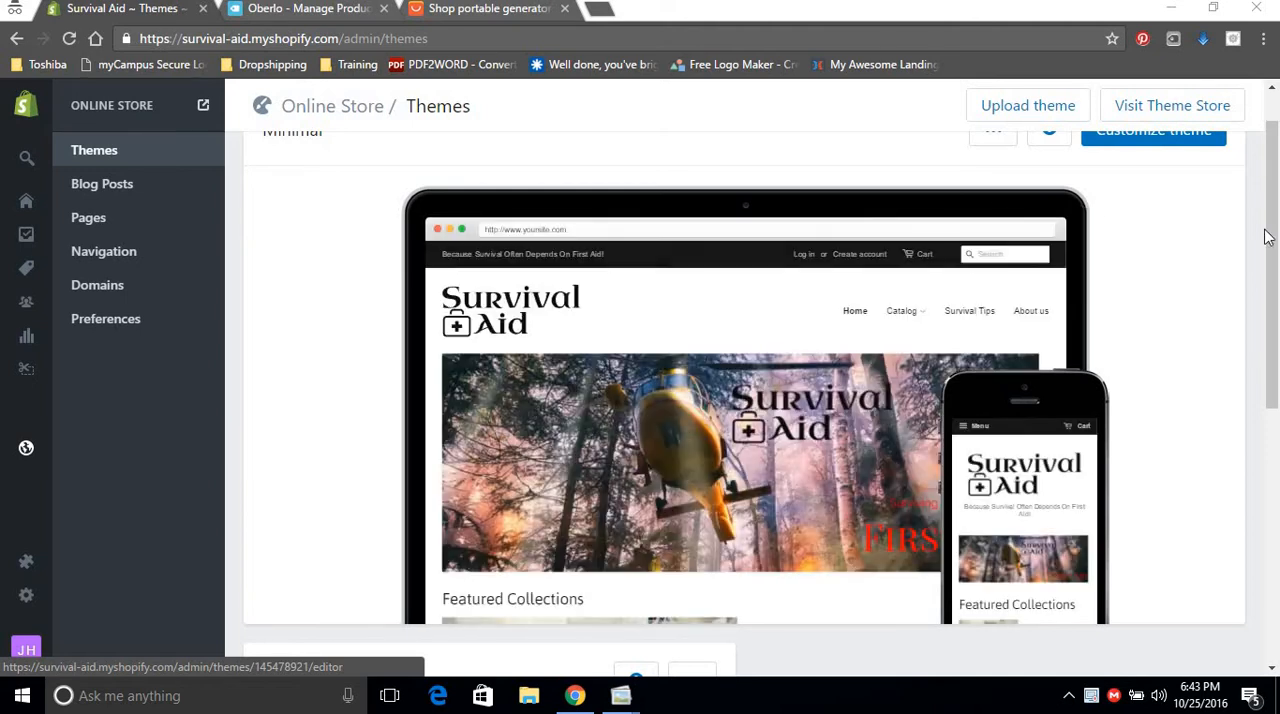
Browse the Shopify themes page to locate the Launchpad-Star theme
{"action": "scroll", "scroll_direction": "down", "scroll_amount": 3}
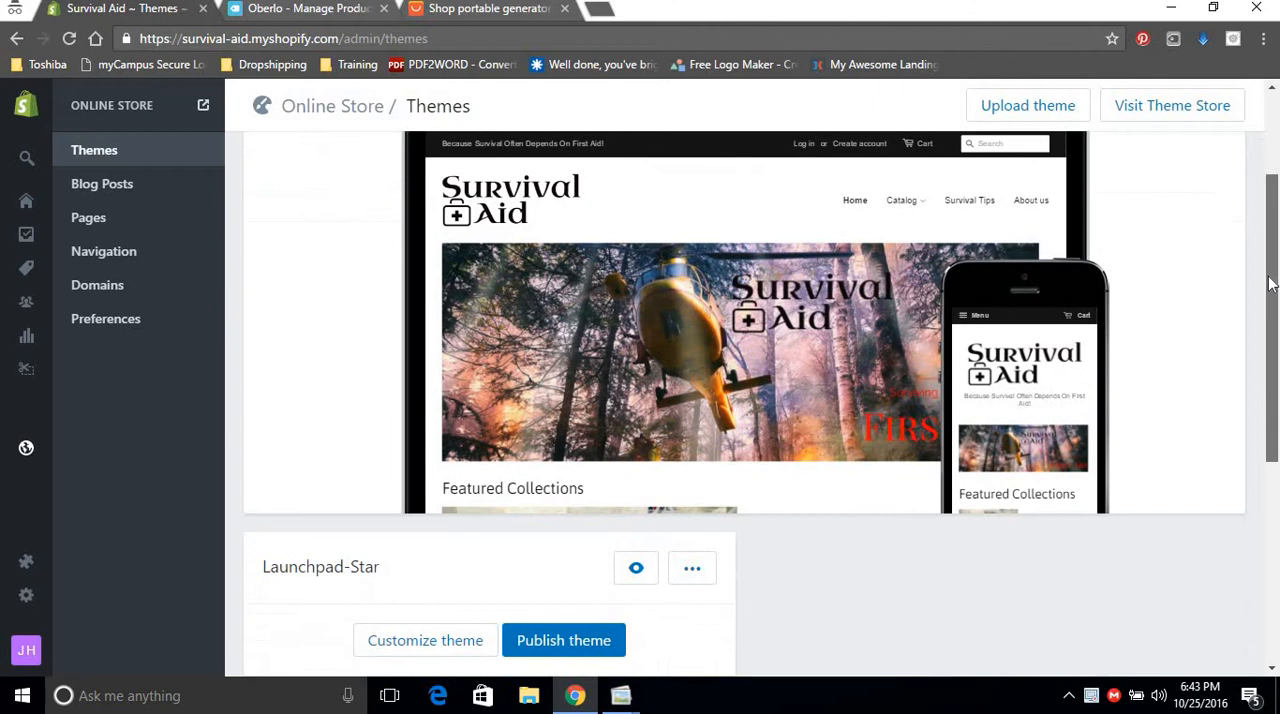
{"action": "scroll", "scroll_direction": "down", "scroll_amount": 3}
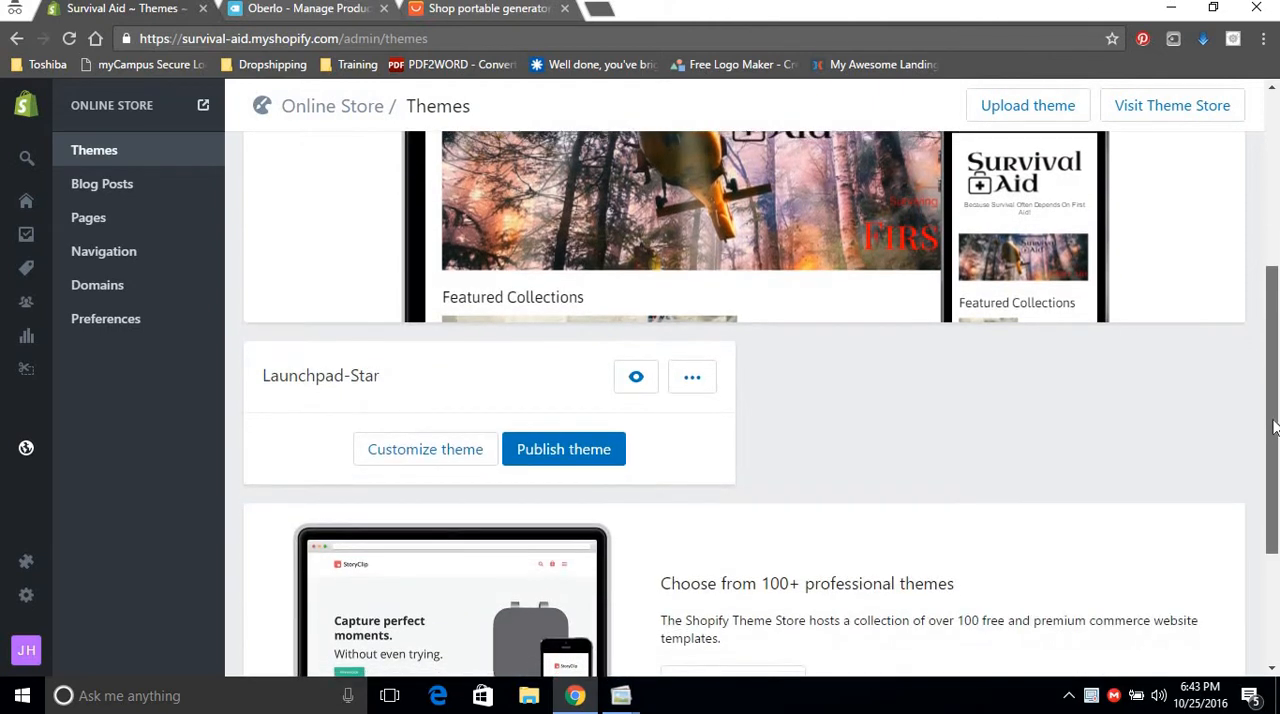
{"action": "scroll", "scroll_direction": "down", "scroll_amount": 3}
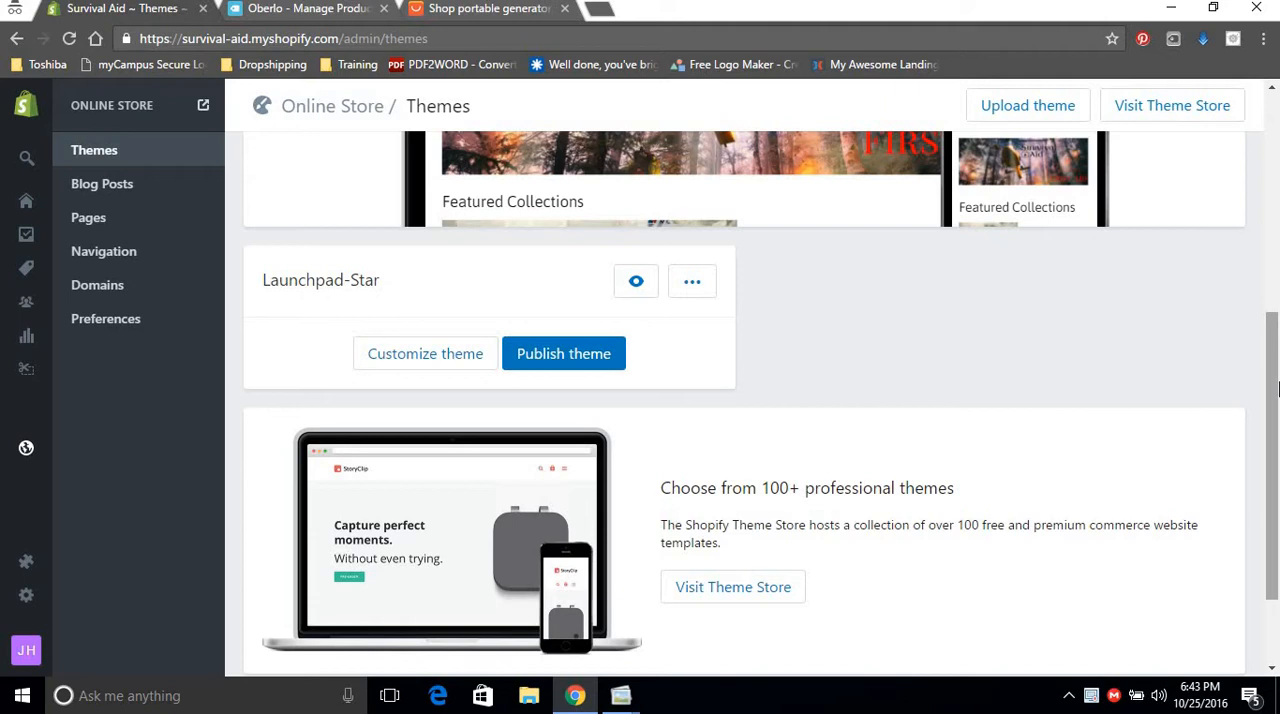
{"action": "mouse_move", "coordinate": [743, 633]}
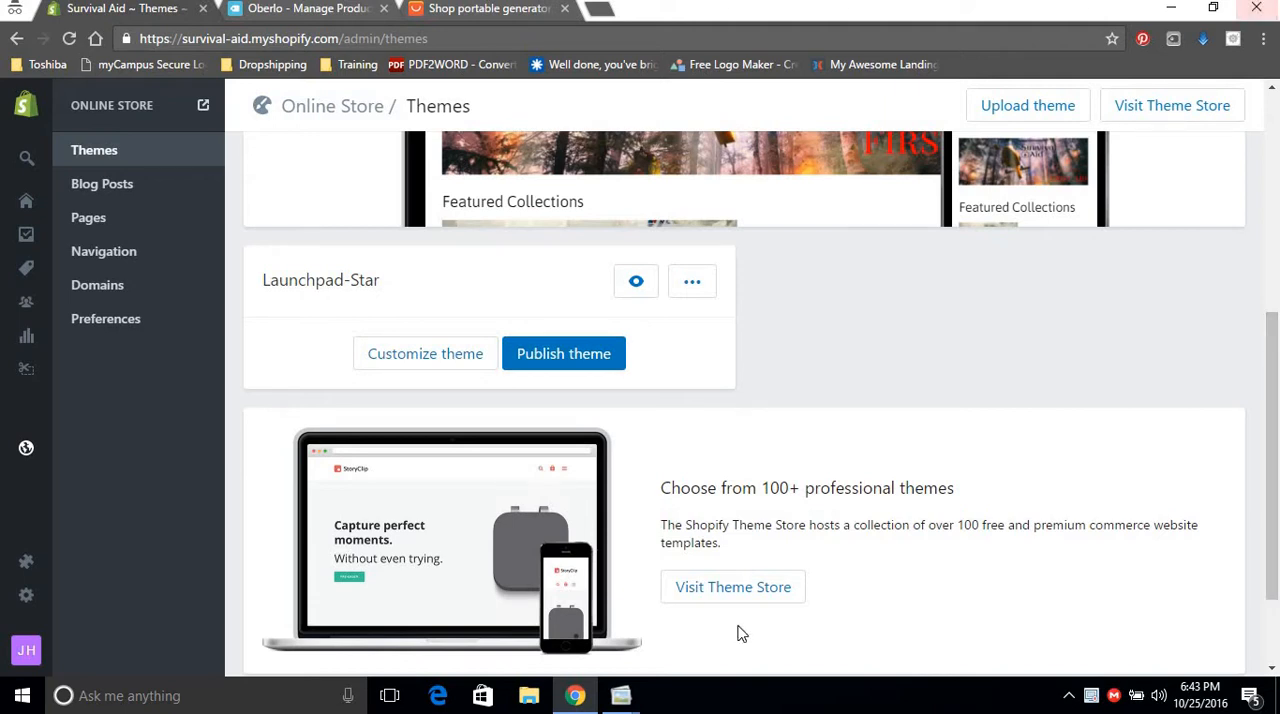
{"action": "mouse_move", "coordinate": [733, 587]}
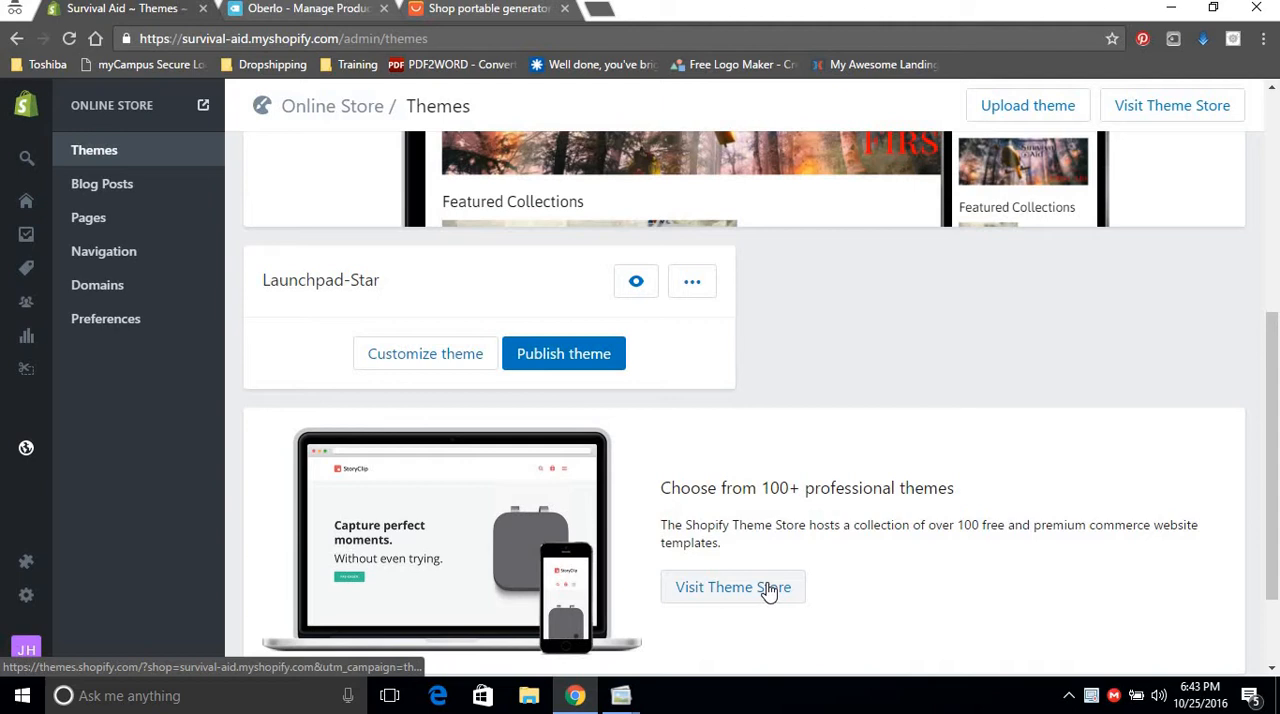
{"action": "mouse_move", "coordinate": [733, 587]}
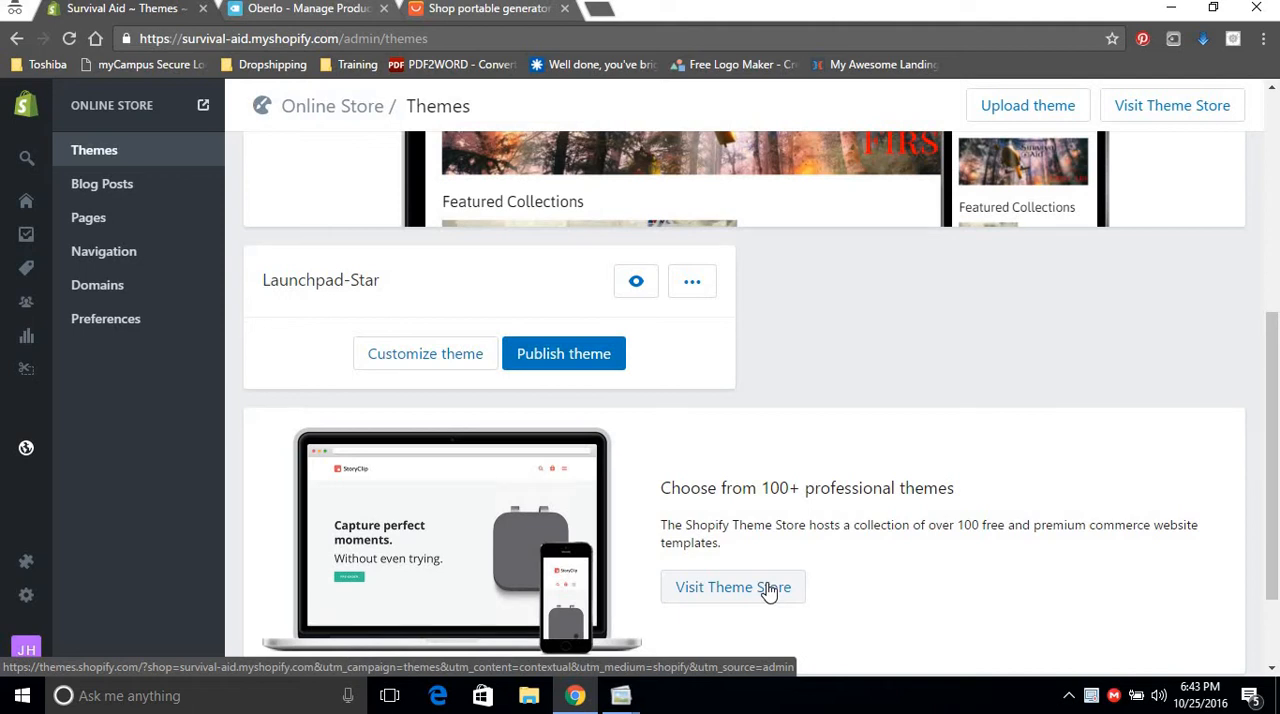
{"action": "mouse_move", "coordinate": [1118, 30]}
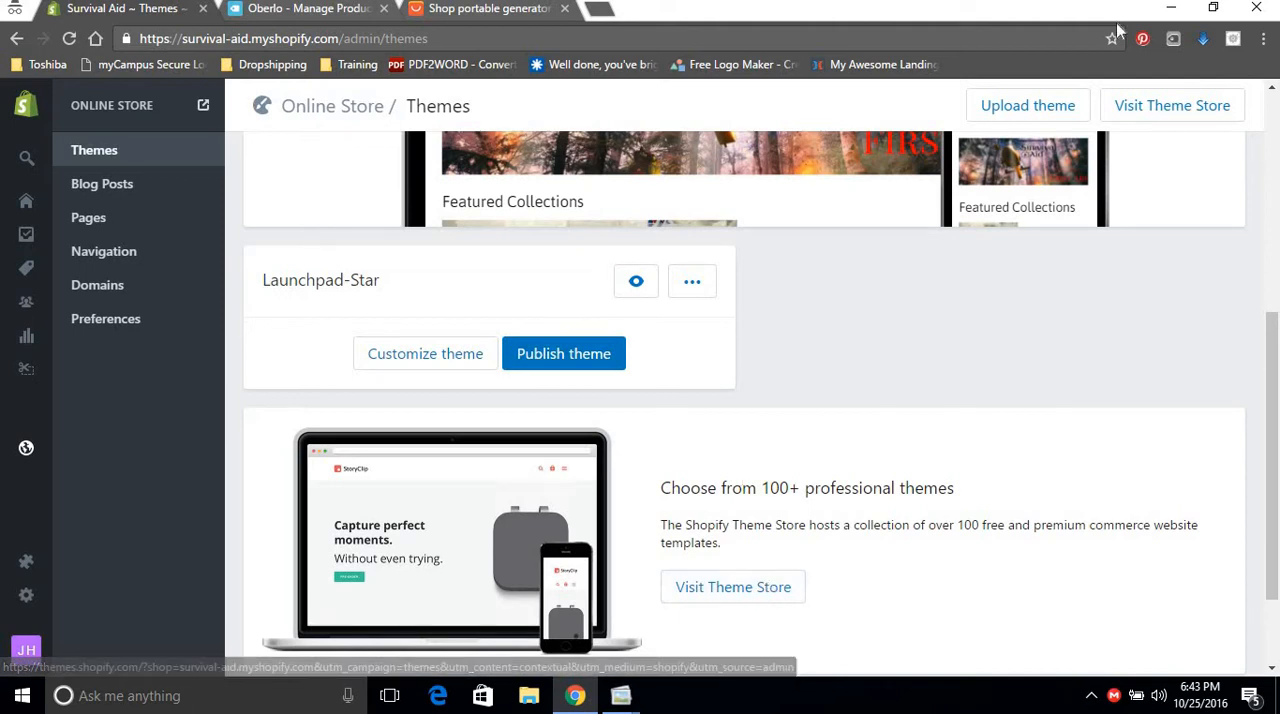
{"action": "scroll", "scroll_direction": "down", "scroll_amount": 3}
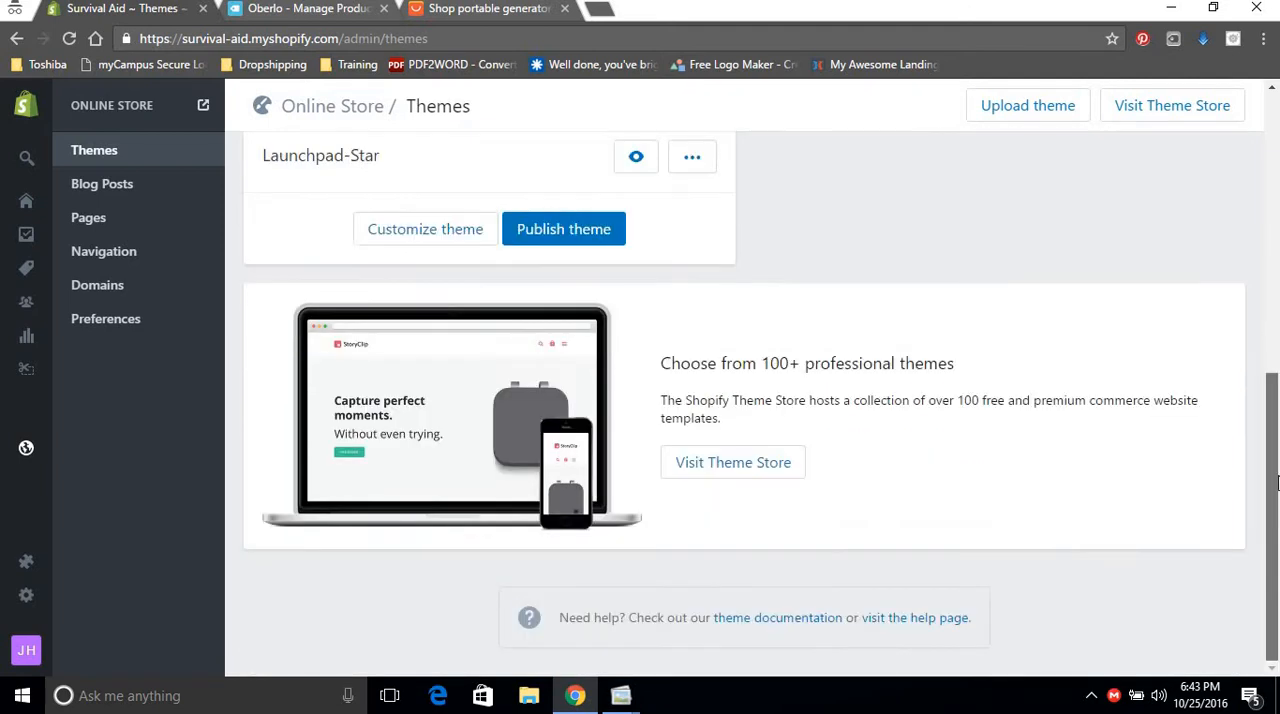
{"action": "scroll", "scroll_direction": "up", "scroll_amount": 3}
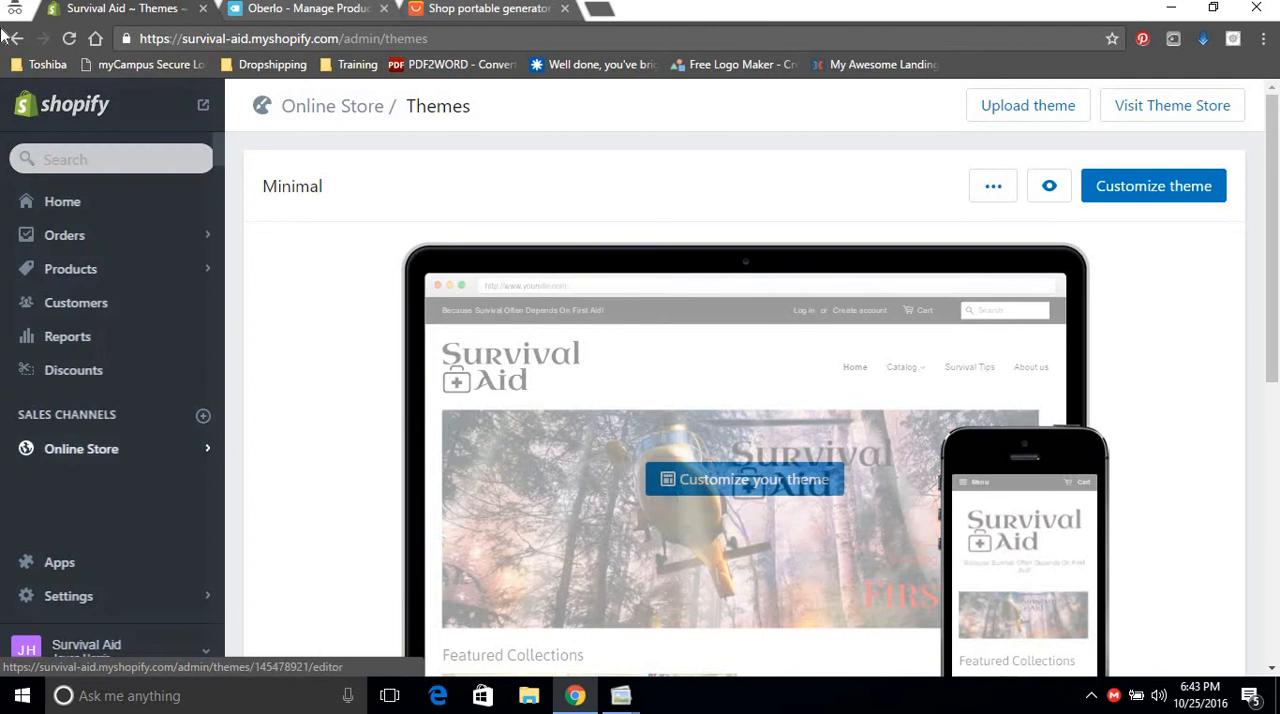
{"action": "left_click", "coordinate": [81, 448]}
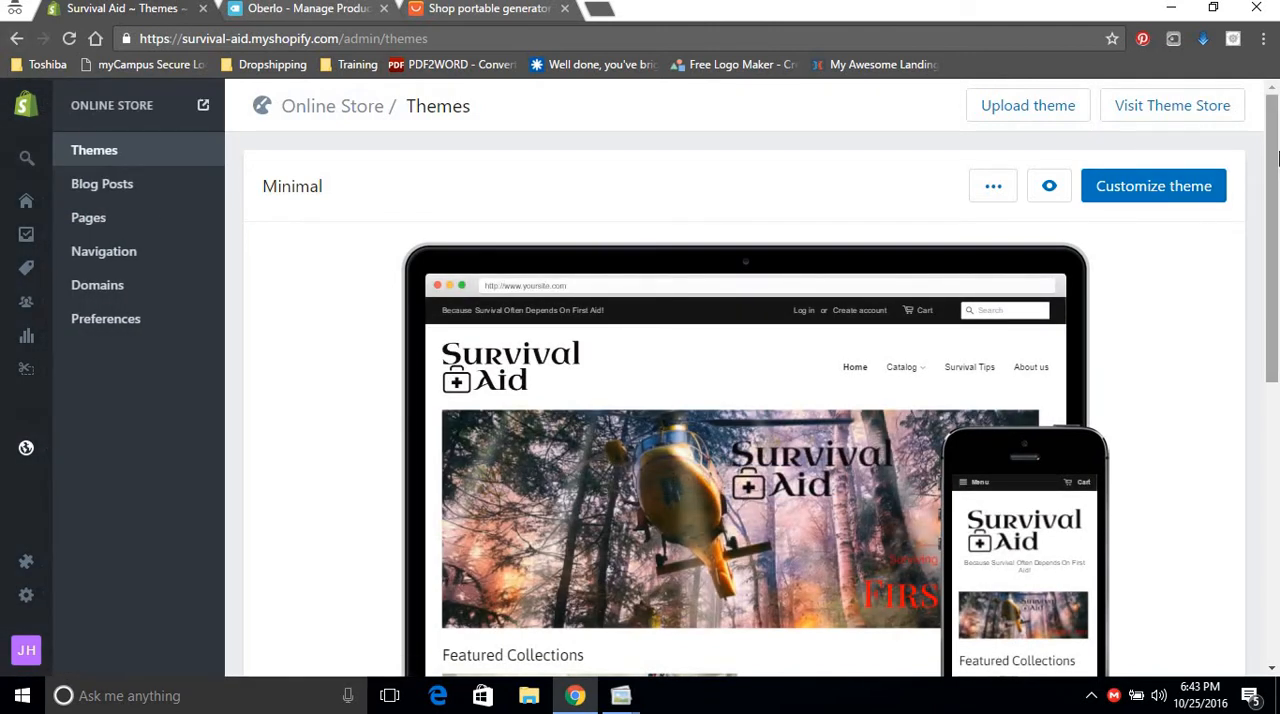
{"action": "scroll", "scroll_direction": "down", "scroll_amount": 3}
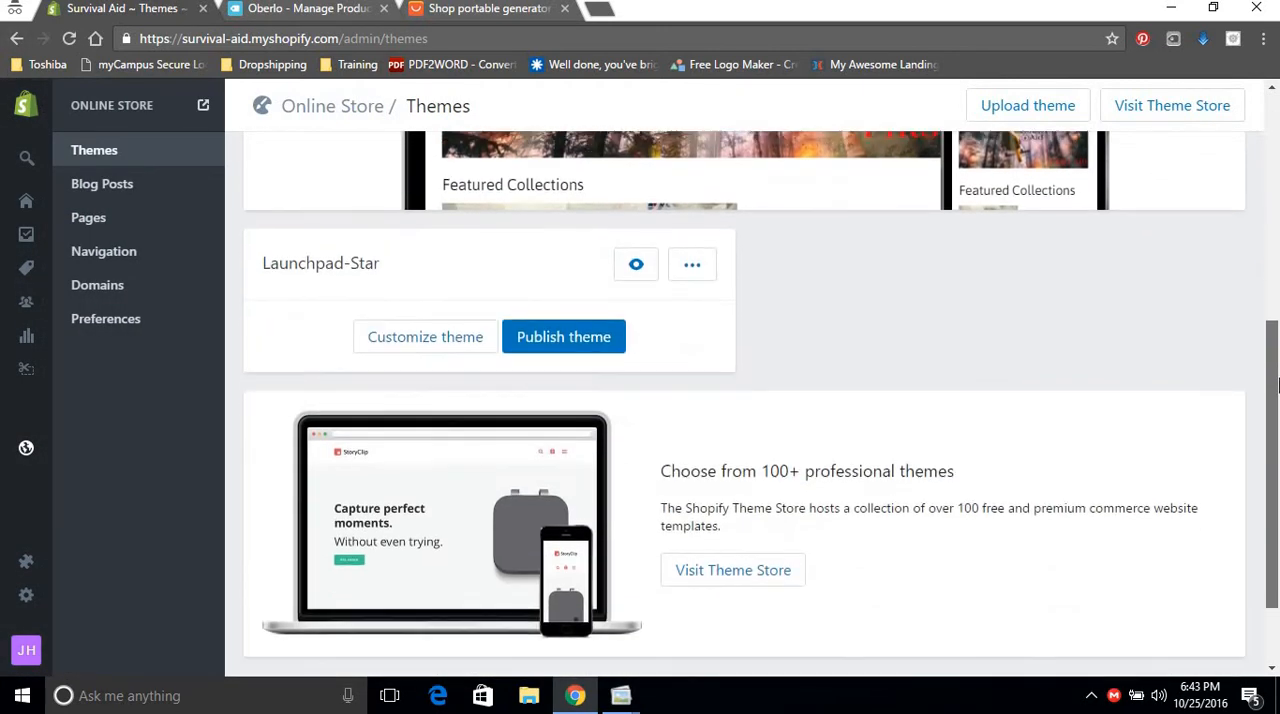
{"action": "scroll", "scroll_direction": "up", "scroll_amount": 3}
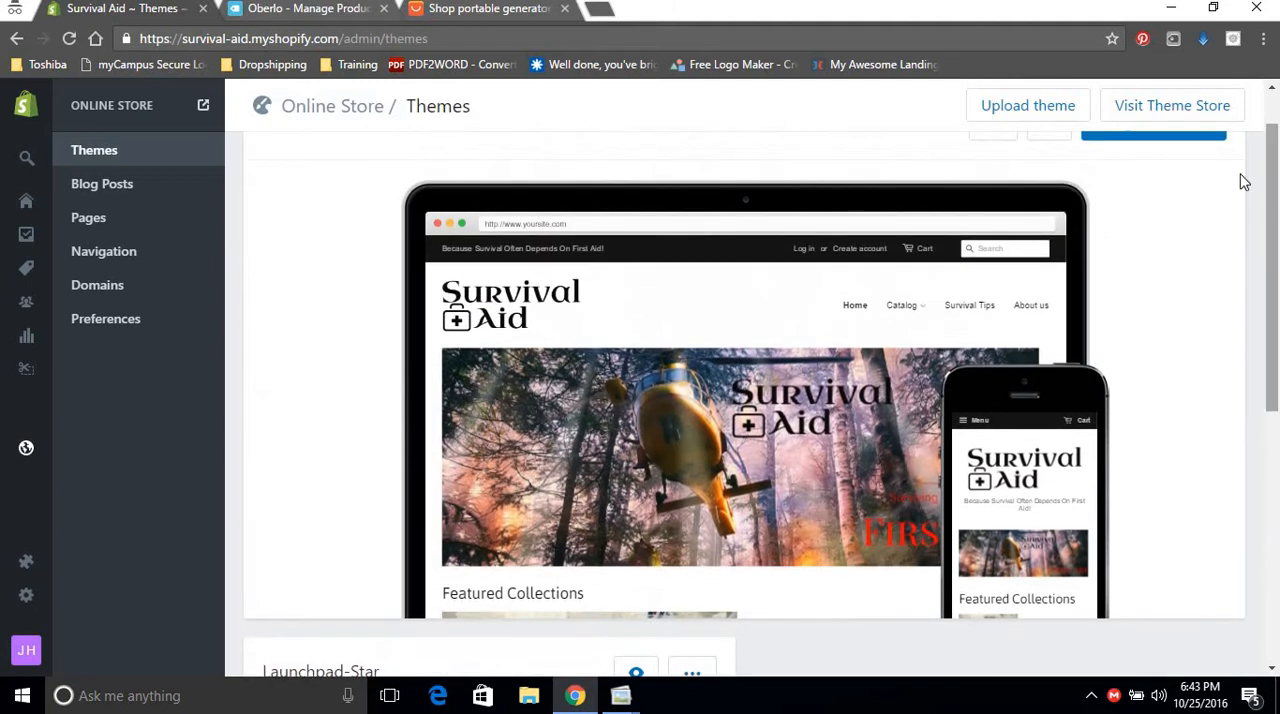
{"action": "mouse_move", "coordinate": [715, 305]}
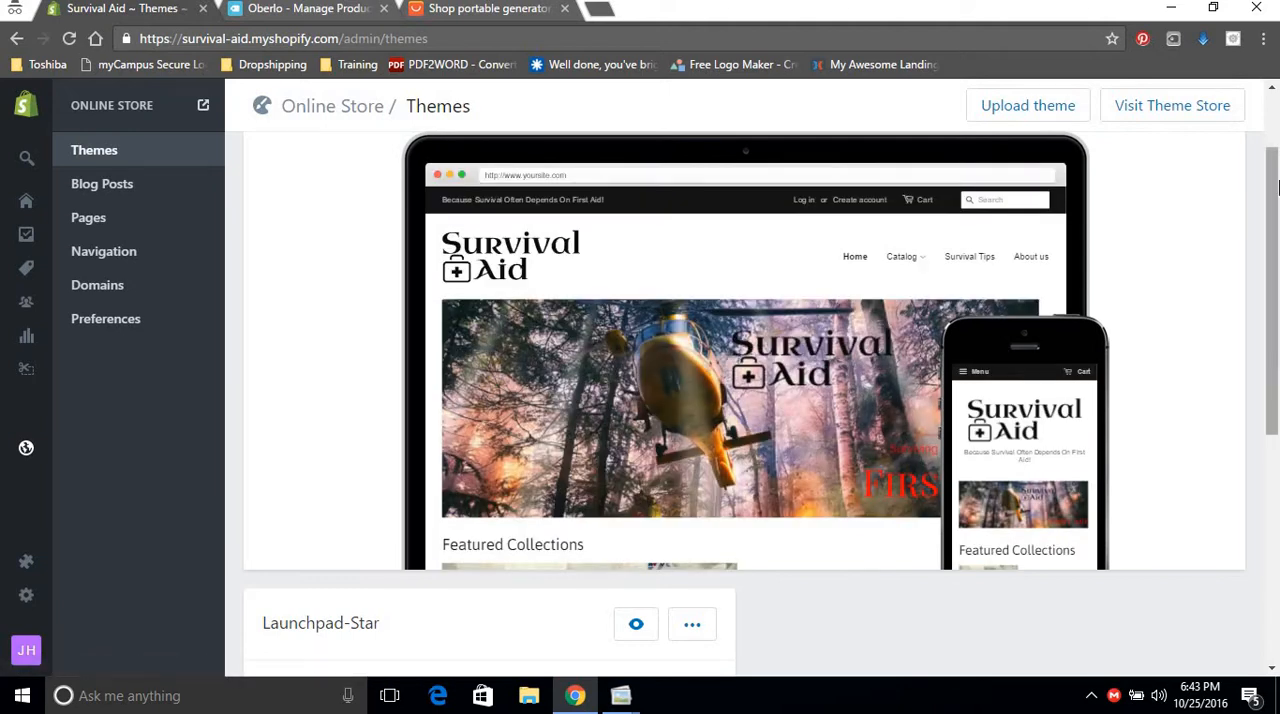
{"action": "scroll", "scroll_direction": "down", "scroll_amount": 3}
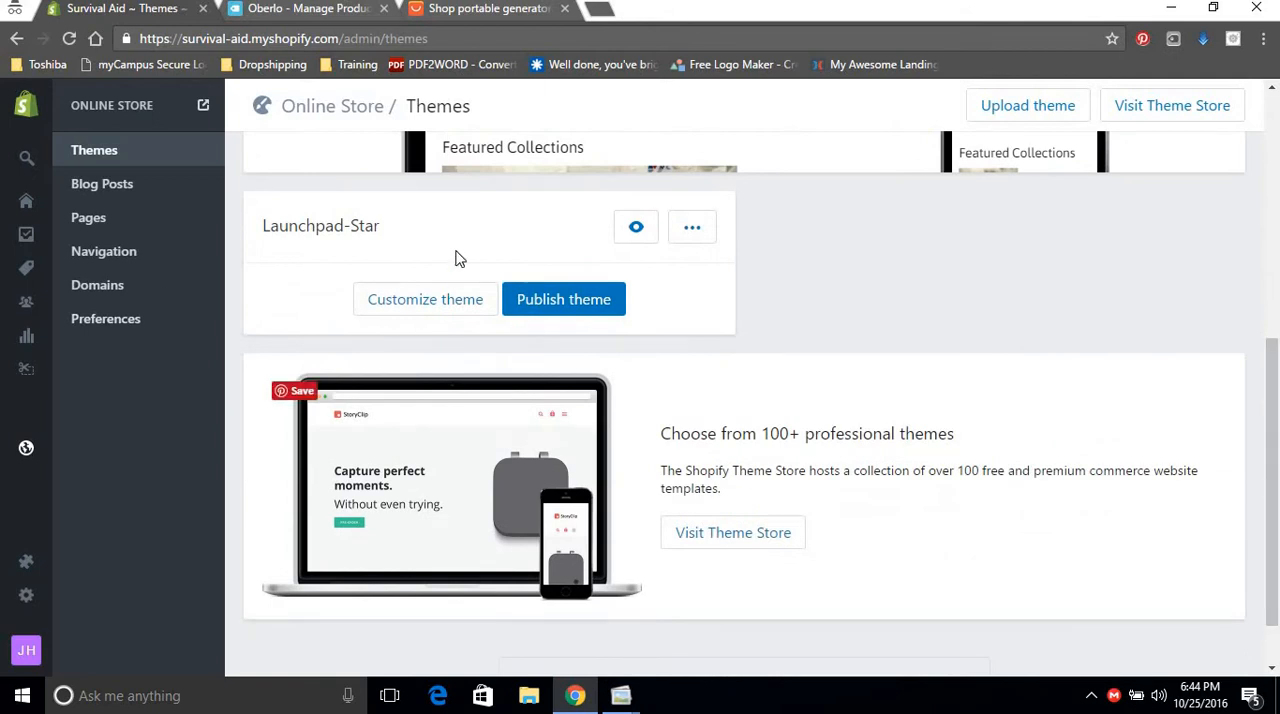
{"action": "mouse_move", "coordinate": [635, 226]}
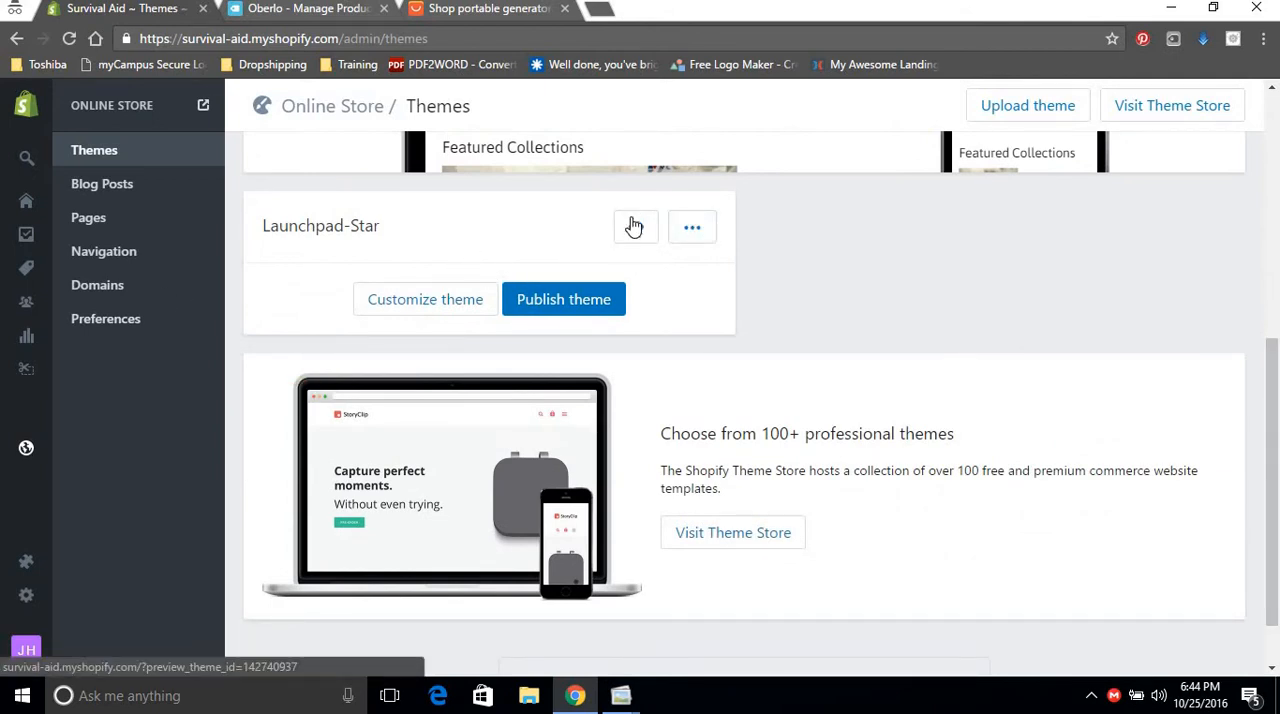
Preview the Launchpad-Star theme on the storefront, then close the preview
{"action": "left_click", "coordinate": [635, 226]}
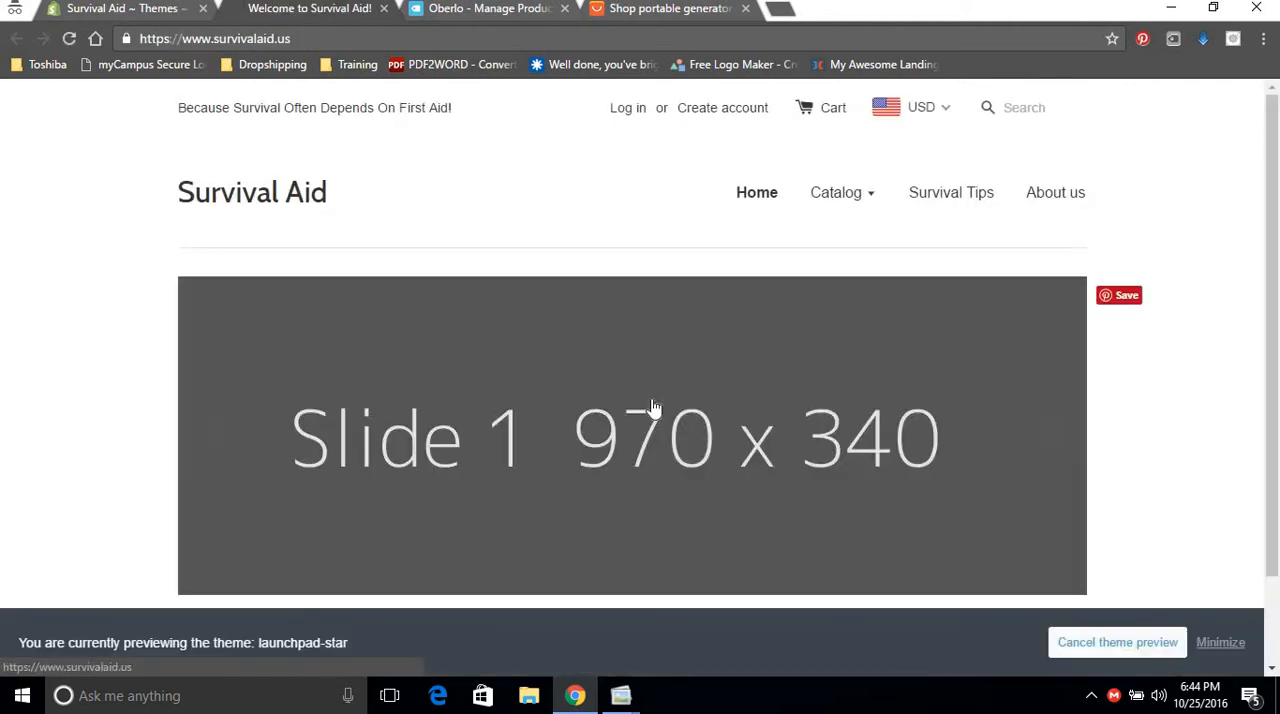
{"action": "scroll", "scroll_direction": "down", "scroll_amount": 3}
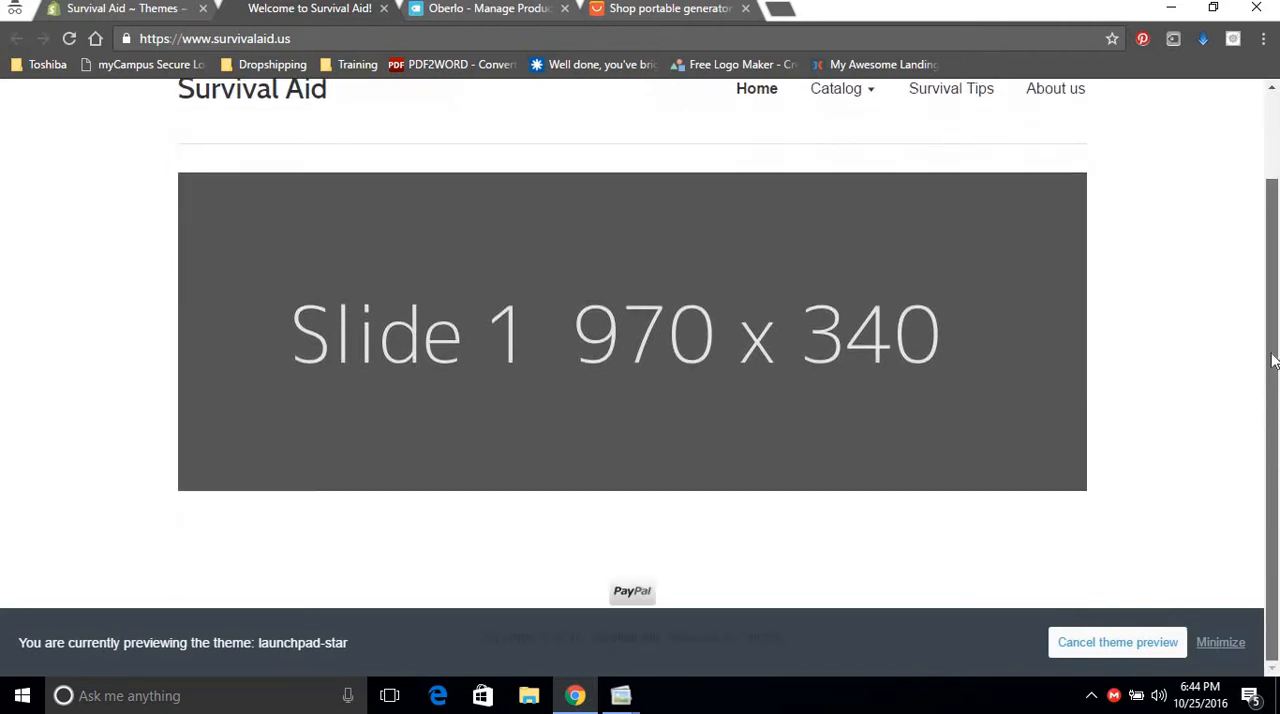
{"action": "scroll", "scroll_direction": "up", "scroll_amount": 3}
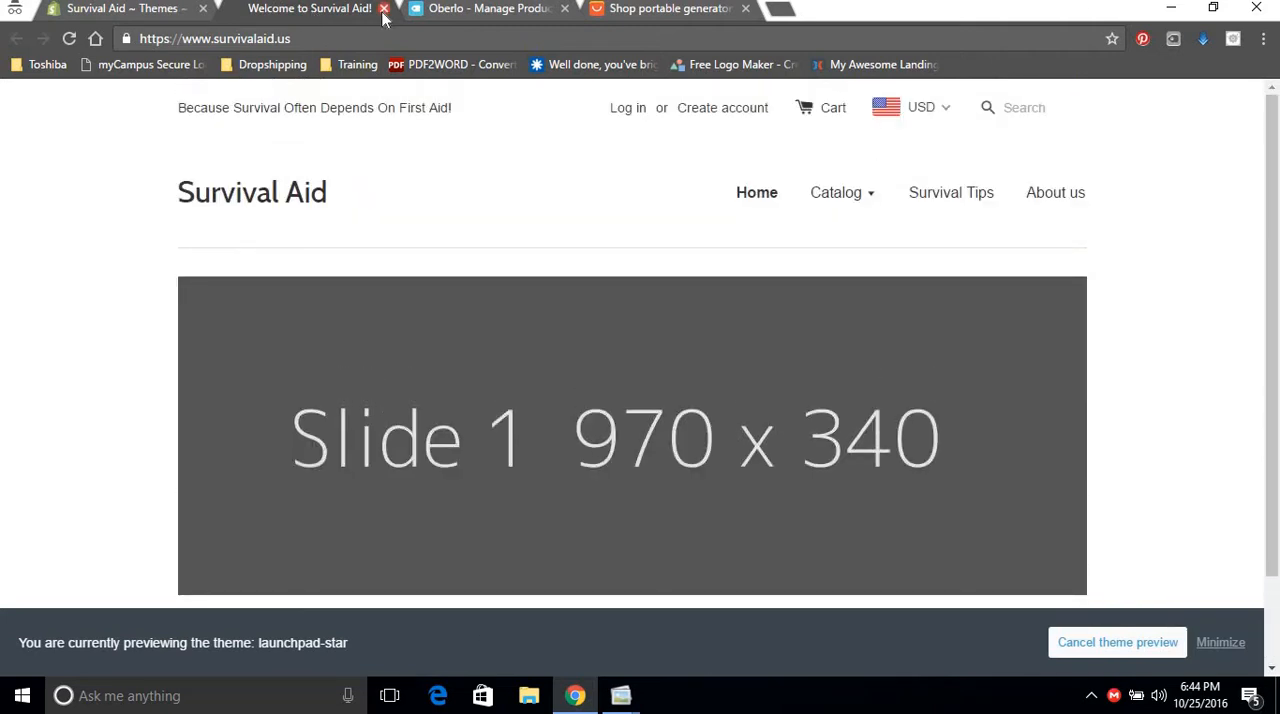
{"action": "left_click", "coordinate": [384, 8]}
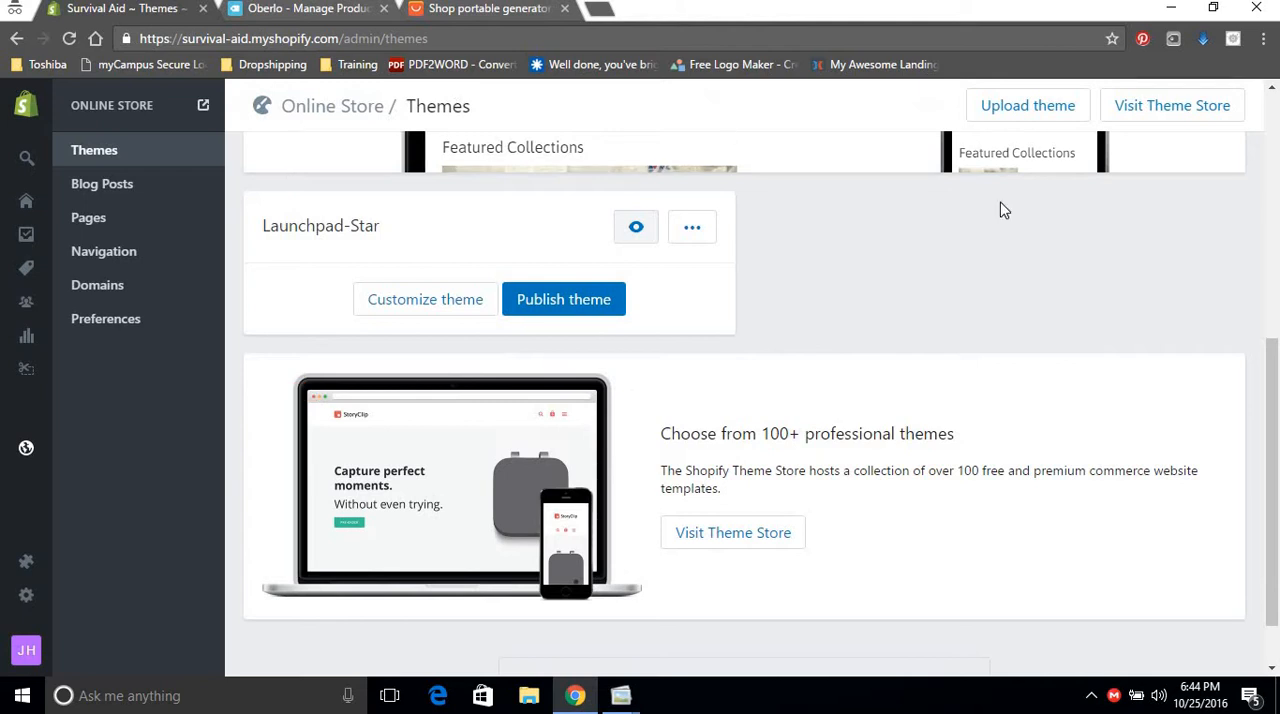
Set home page sections 2–4 to Featured collection, Featured product and None
{"action": "left_click", "coordinate": [424, 299]}
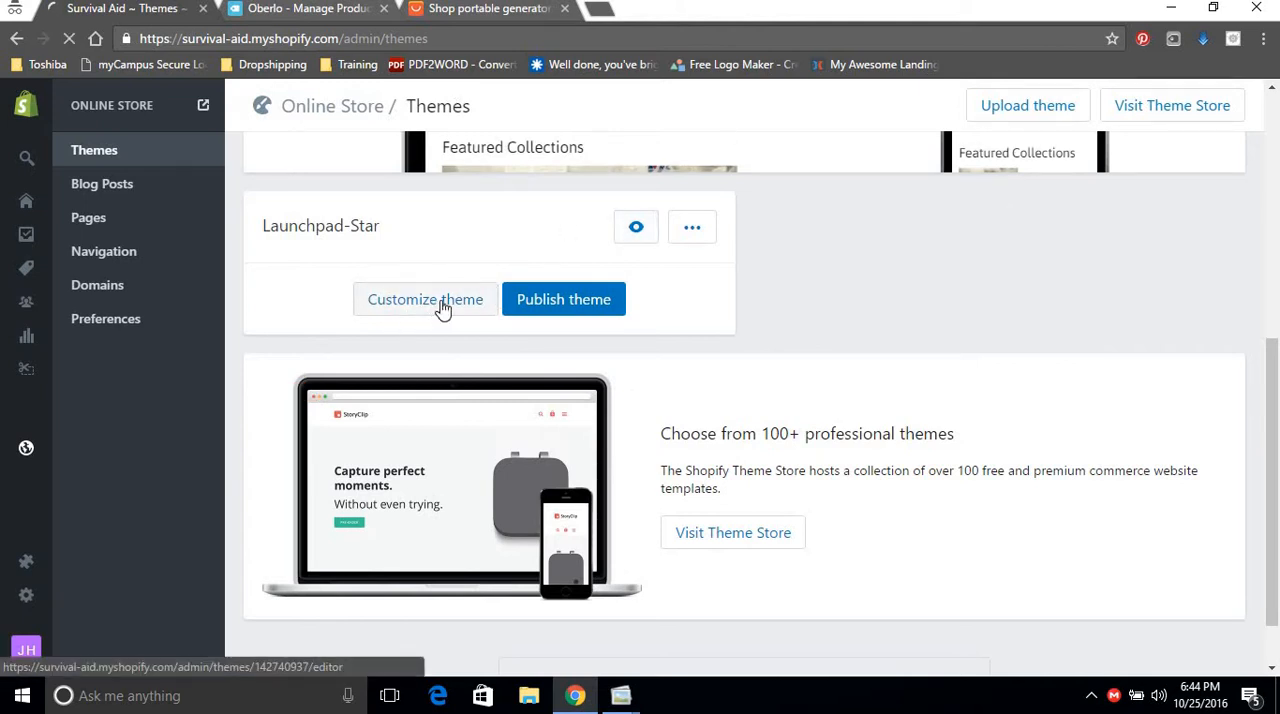
{"action": "left_click", "coordinate": [424, 299]}
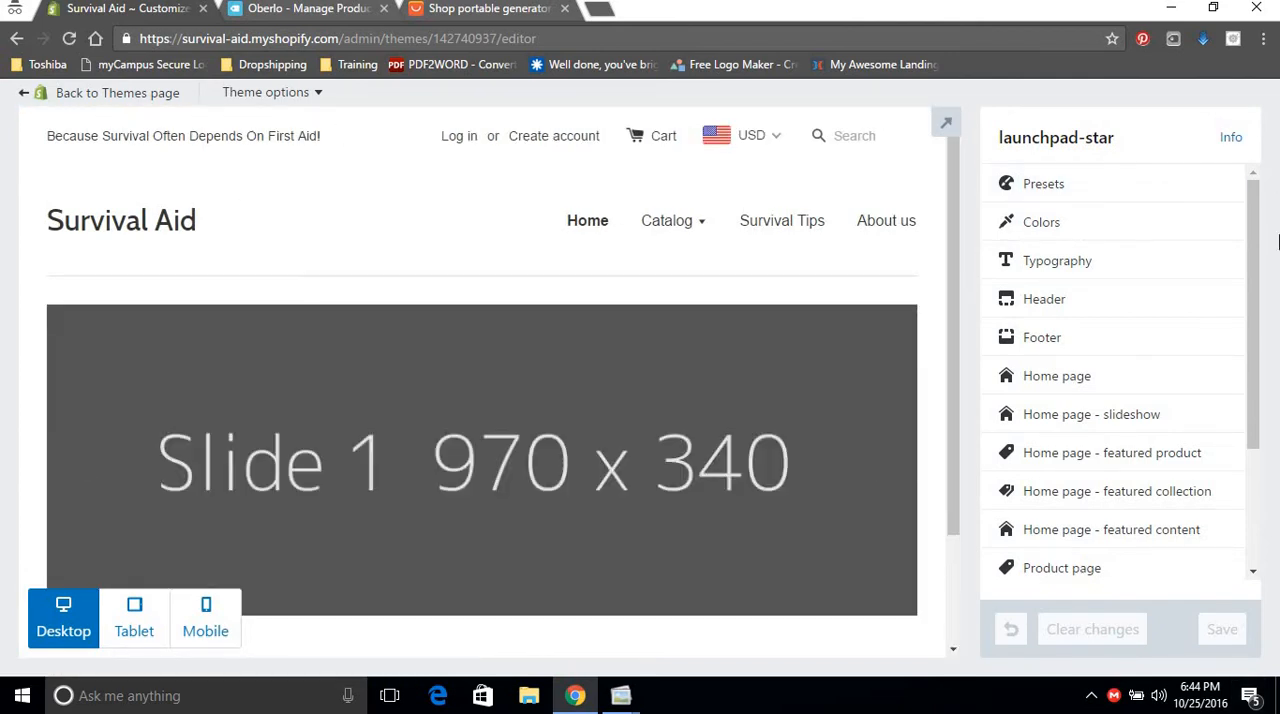
{"action": "mouse_move", "coordinate": [1098, 376]}
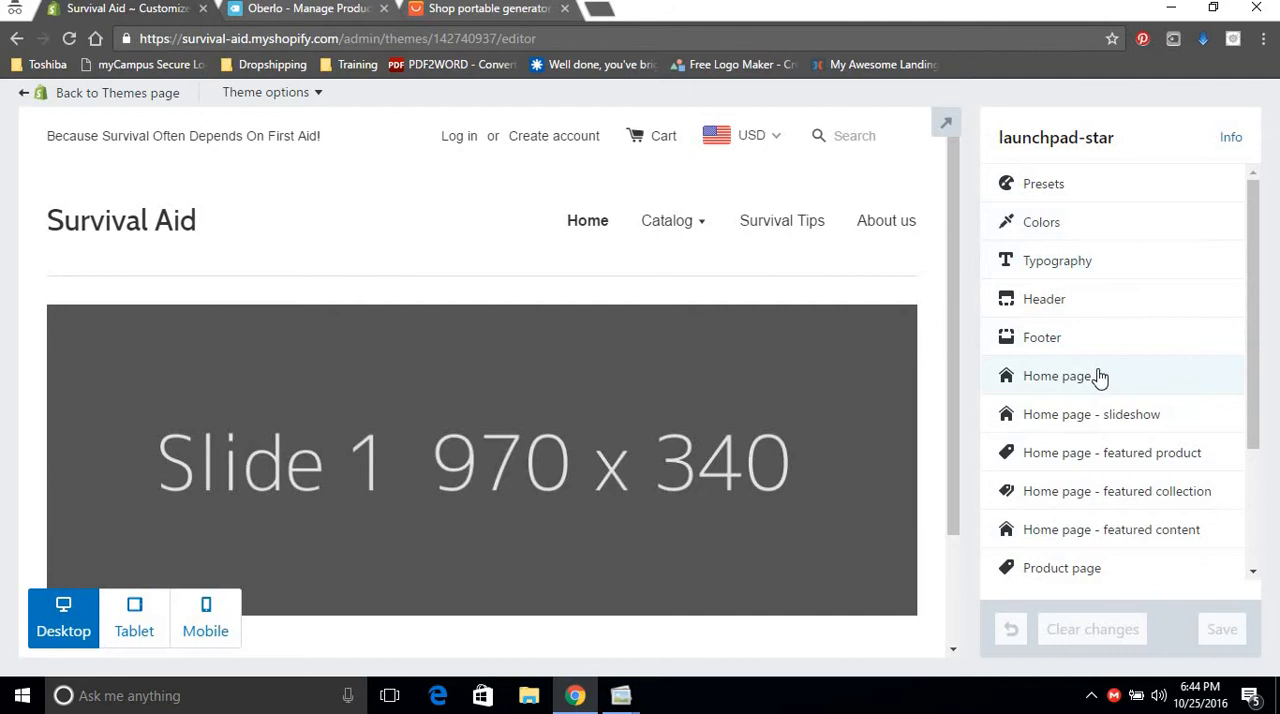
{"action": "left_click", "coordinate": [1057, 375]}
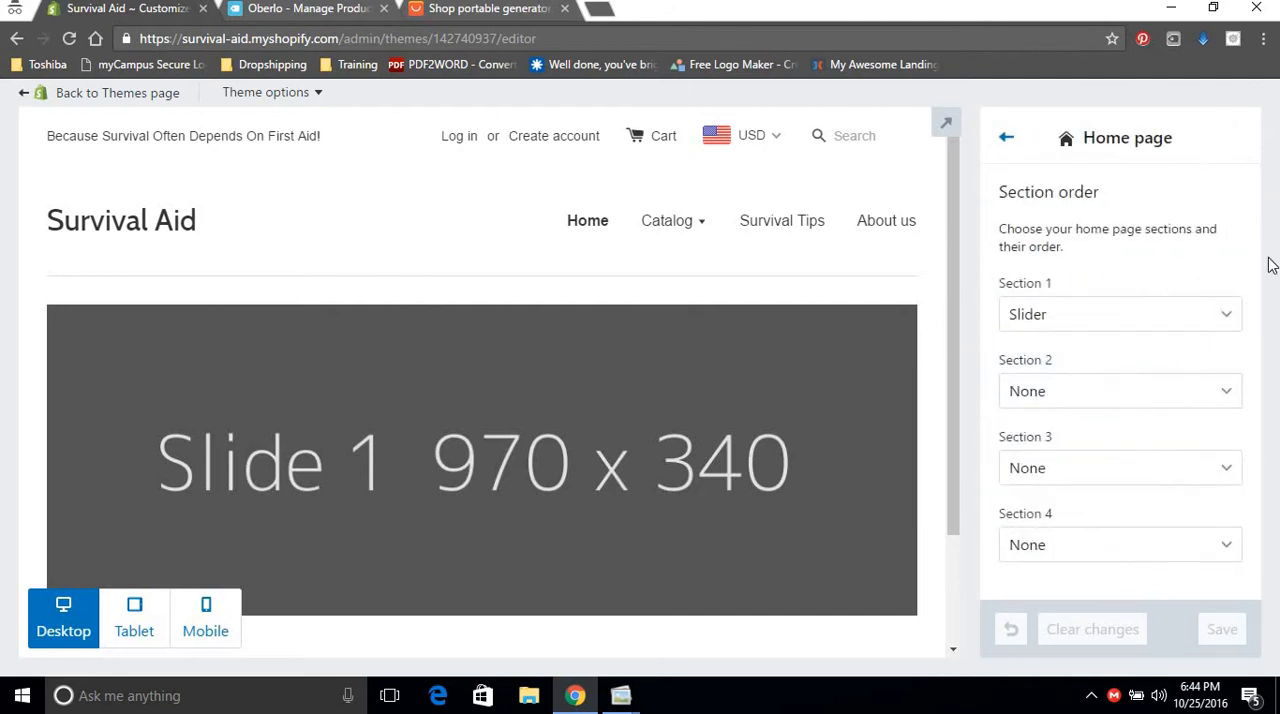
{"action": "left_click", "coordinate": [1119, 391]}
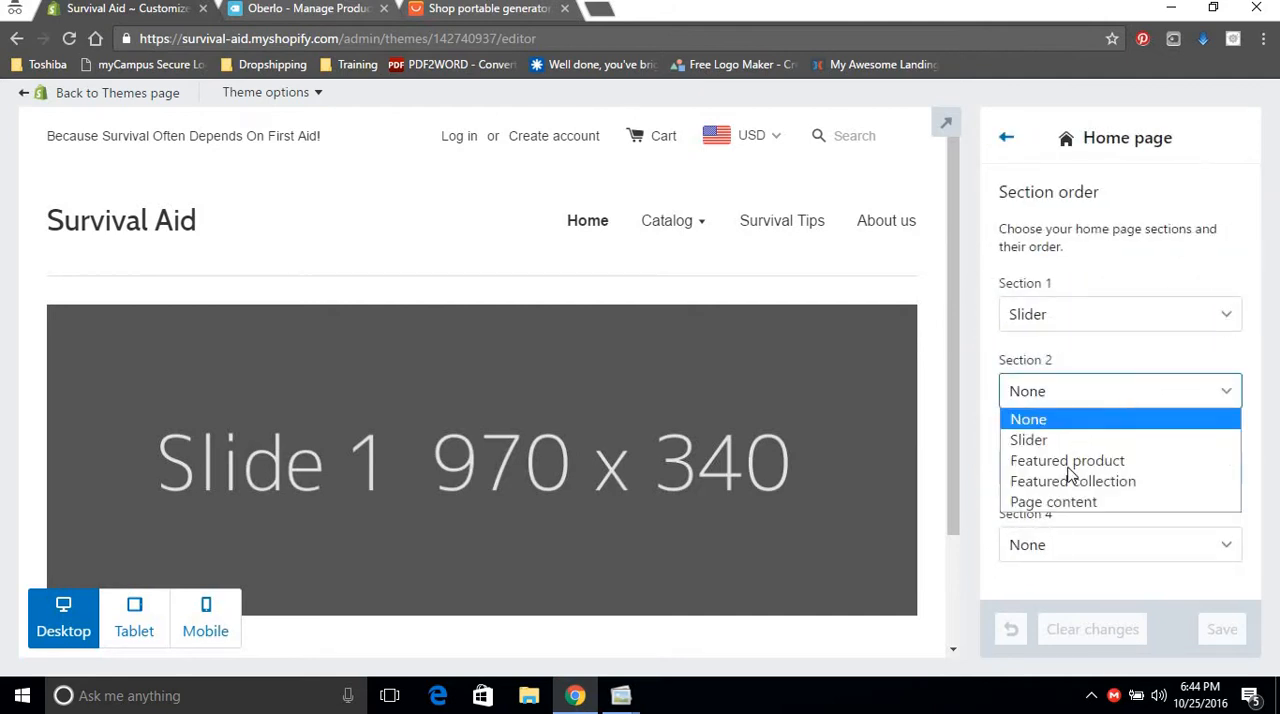
{"action": "mouse_move", "coordinate": [1072, 481]}
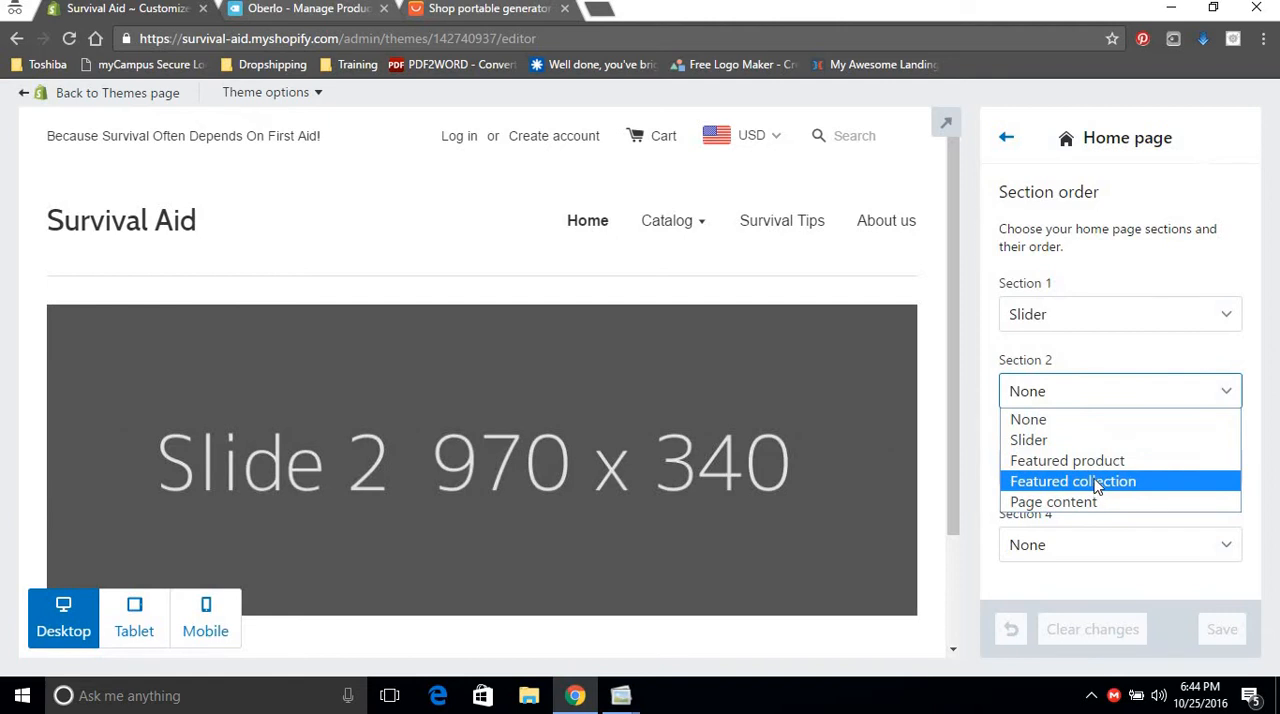
{"action": "left_click", "coordinate": [1072, 481]}
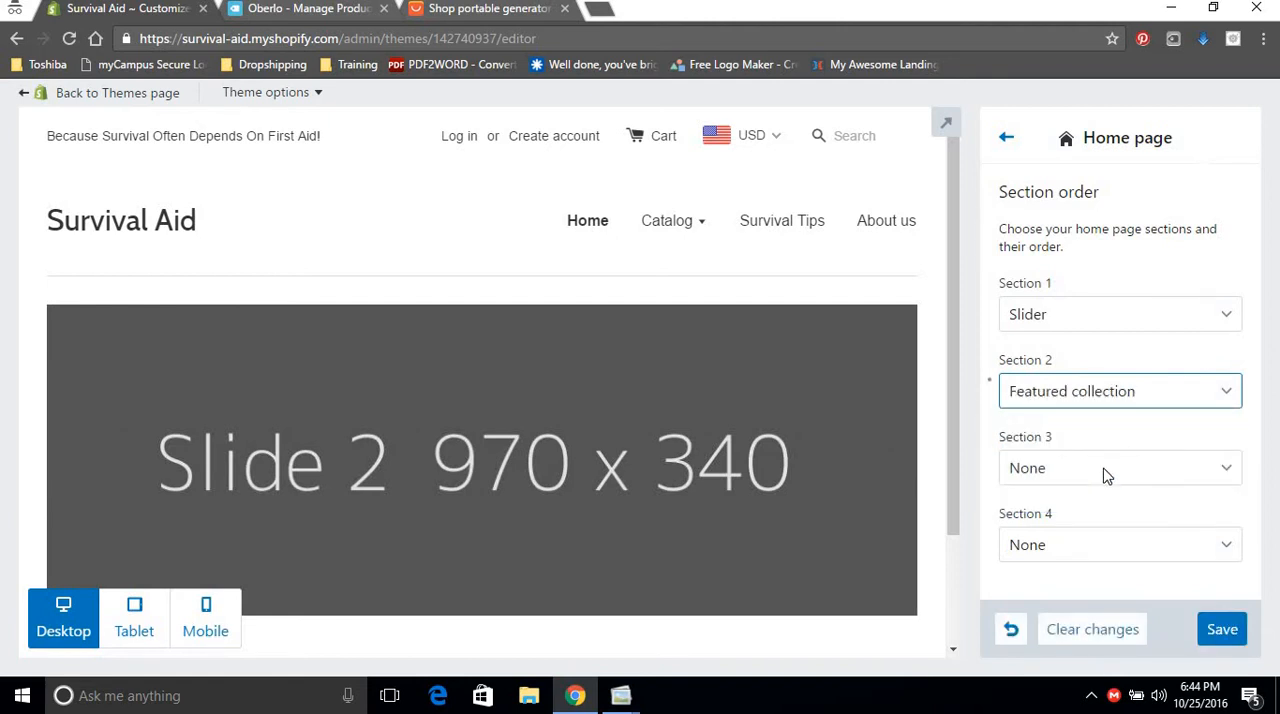
{"action": "left_click", "coordinate": [1119, 467]}
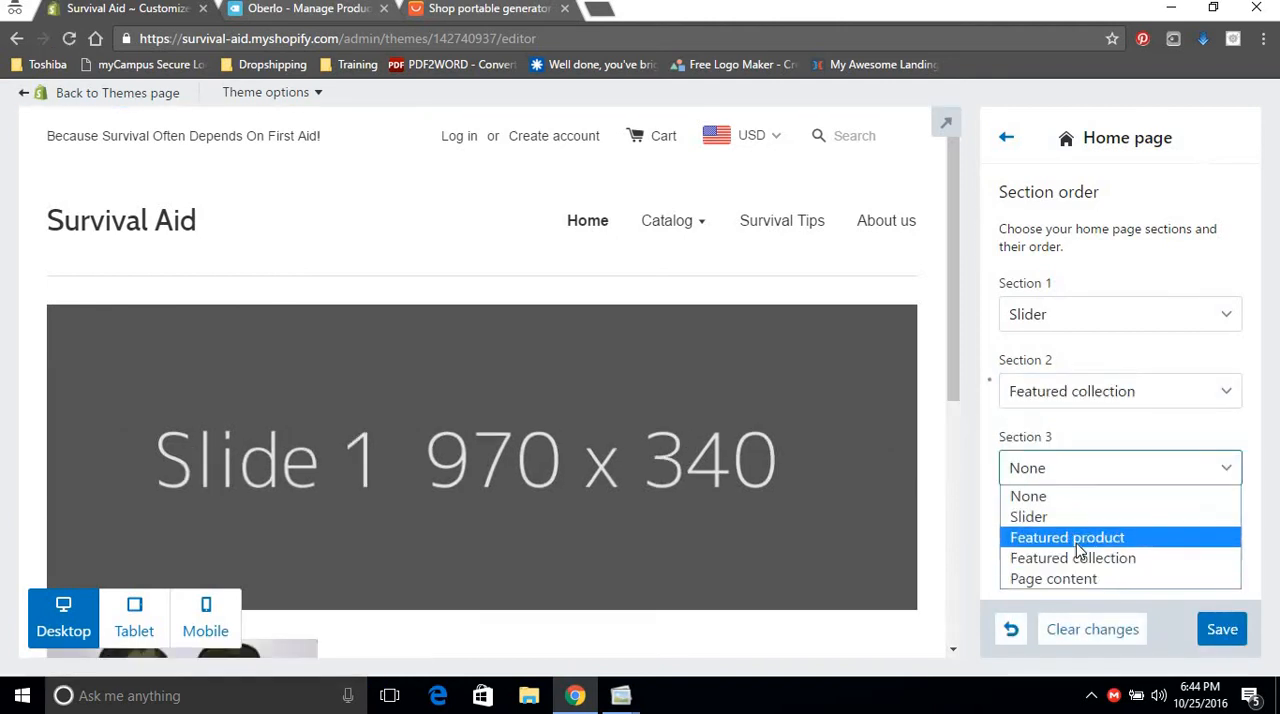
{"action": "left_click", "coordinate": [1067, 537]}
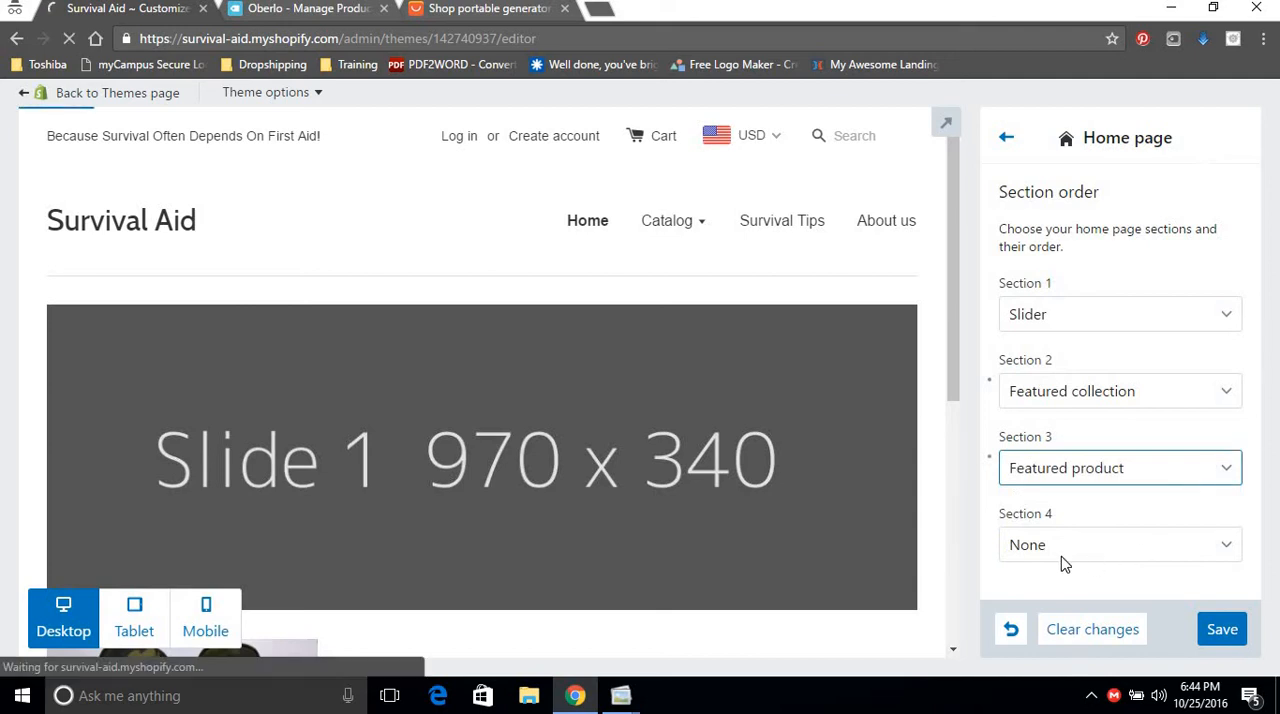
{"action": "left_click", "coordinate": [1119, 544]}
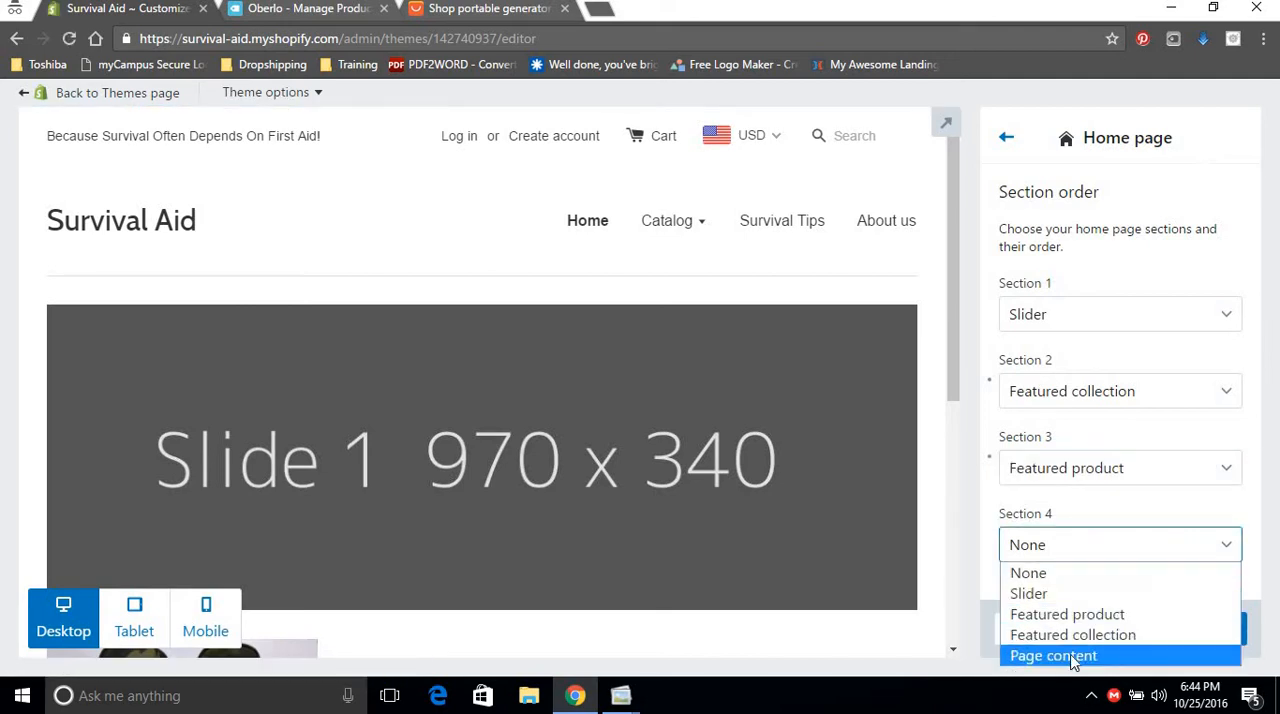
{"action": "mouse_move", "coordinate": [1104, 593]}
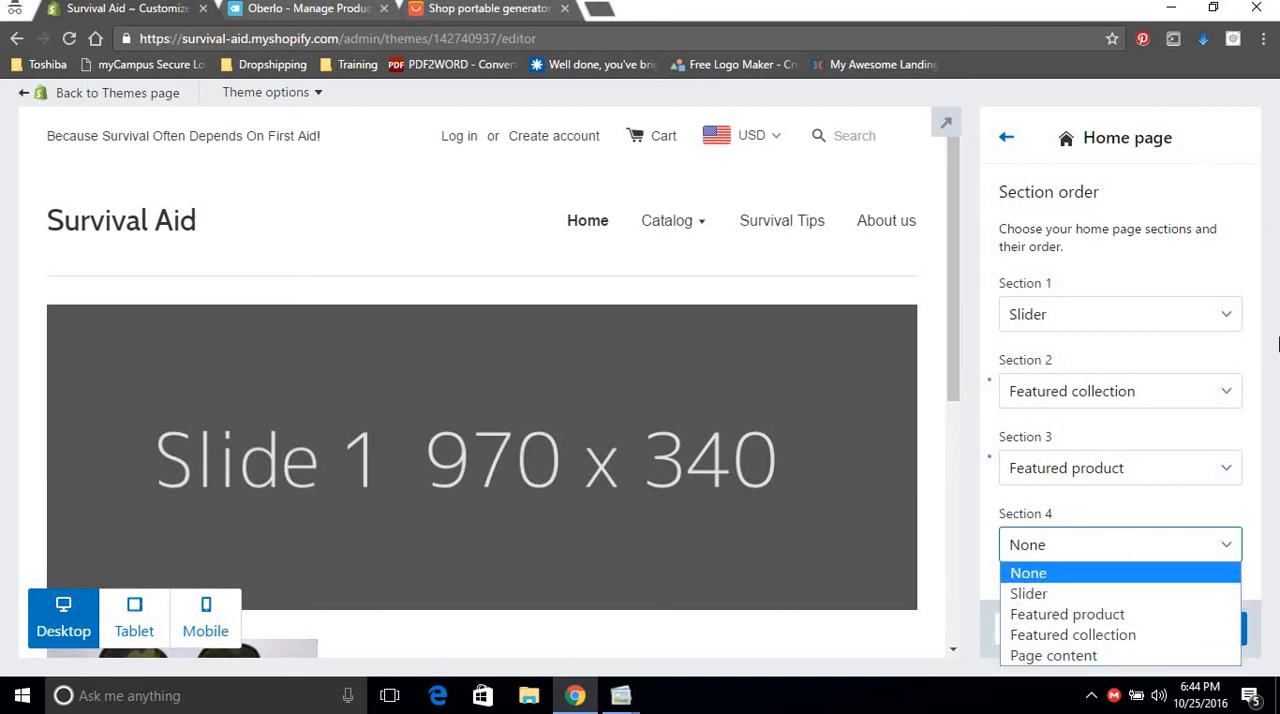
{"action": "left_click", "coordinate": [1028, 572]}
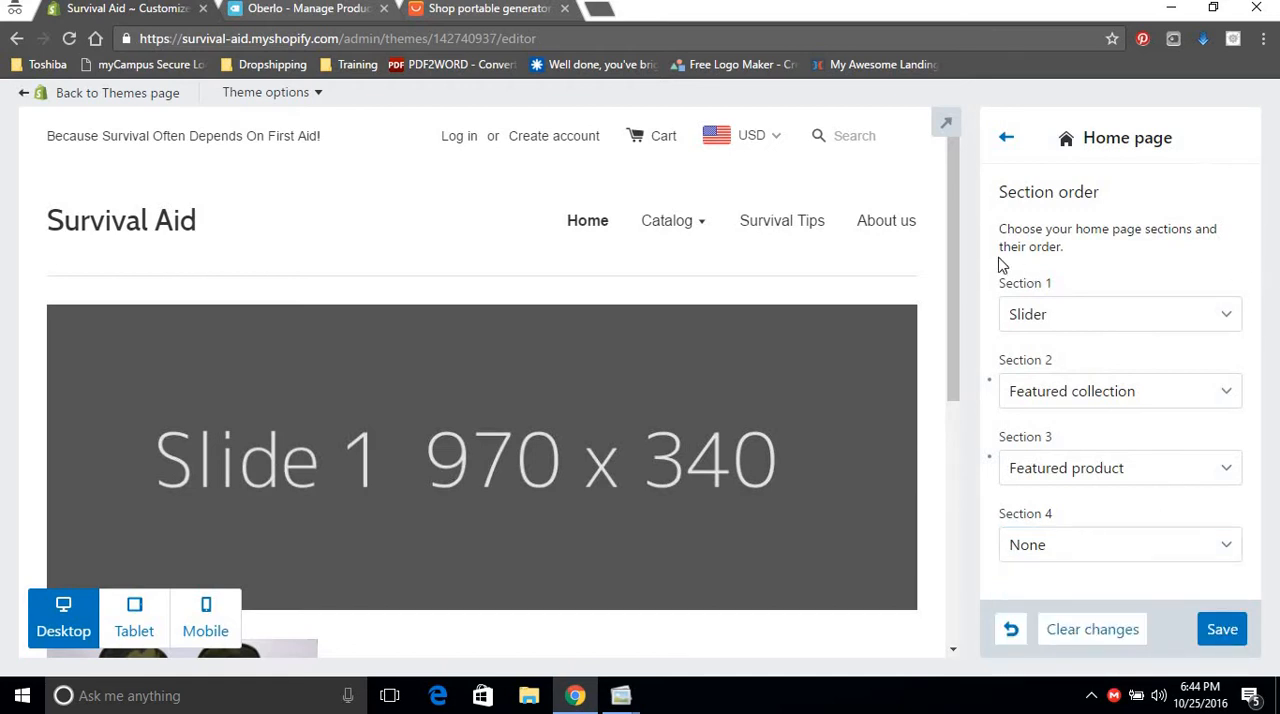
Scroll the home page preview to review the new section order
{"action": "scroll", "scroll_direction": "down", "scroll_amount": 3}
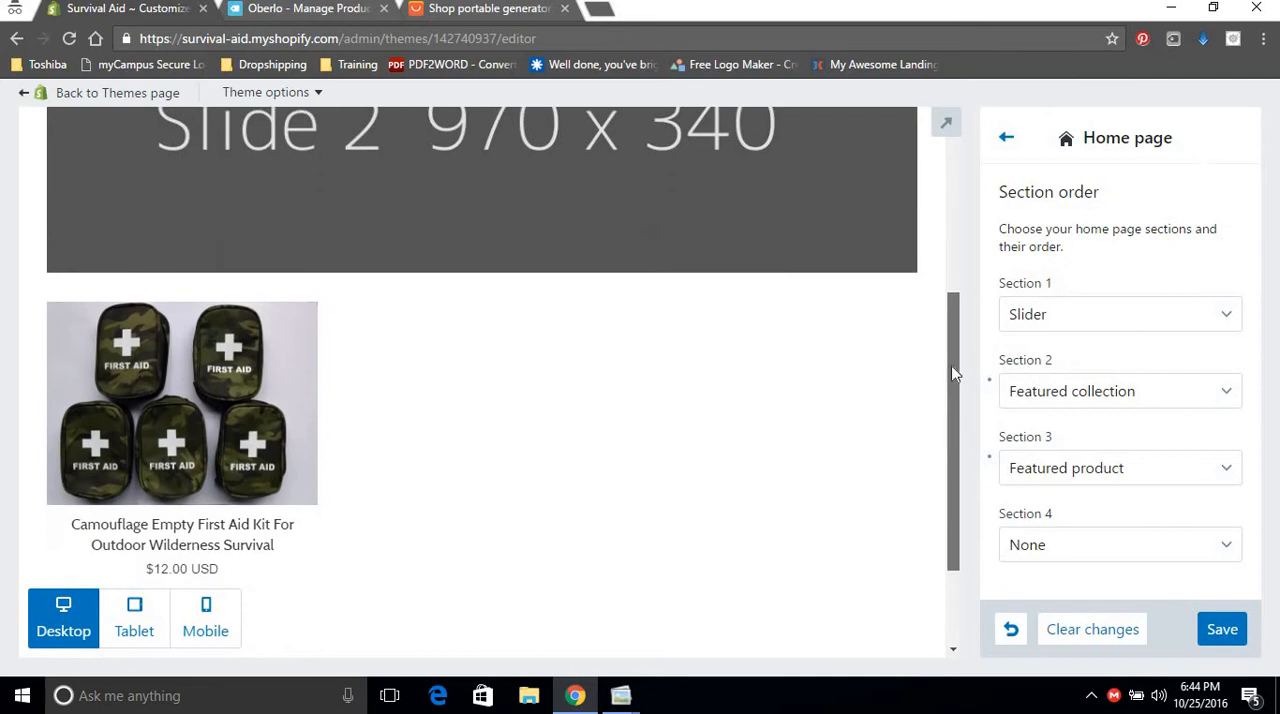
{"action": "scroll", "scroll_direction": "up", "scroll_amount": 3}
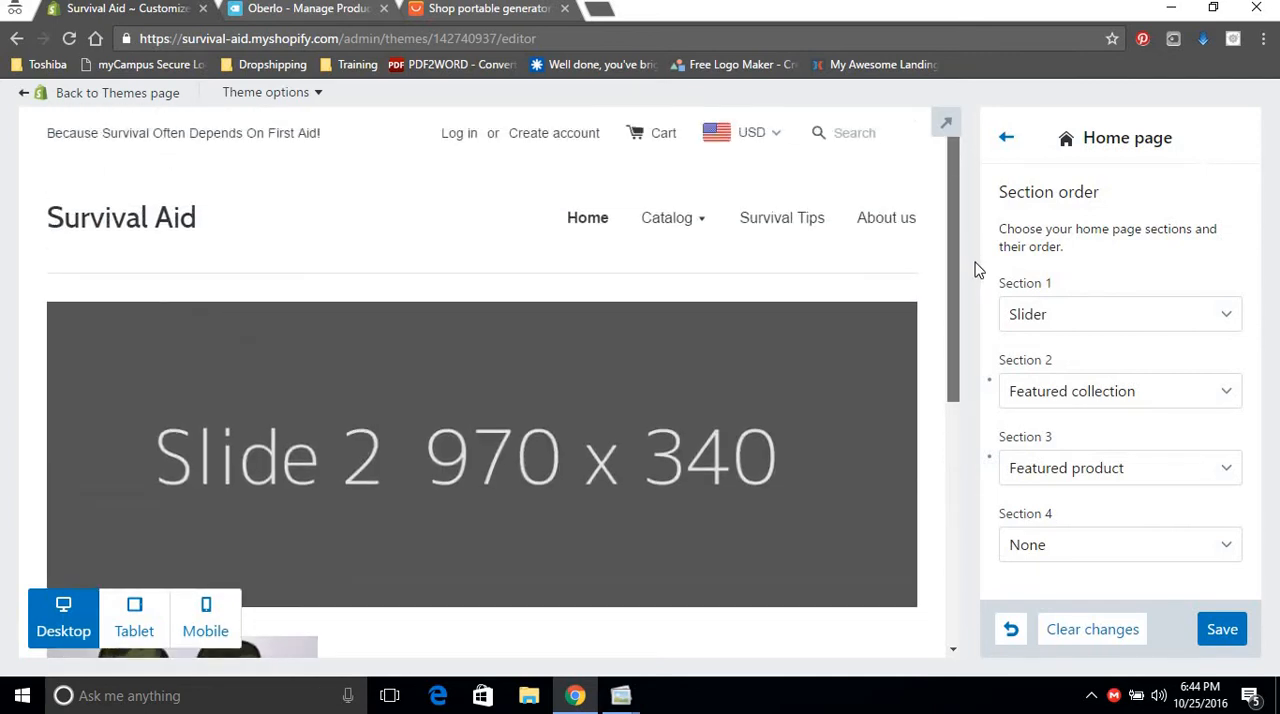
{"action": "scroll", "scroll_direction": "down", "scroll_amount": 3}
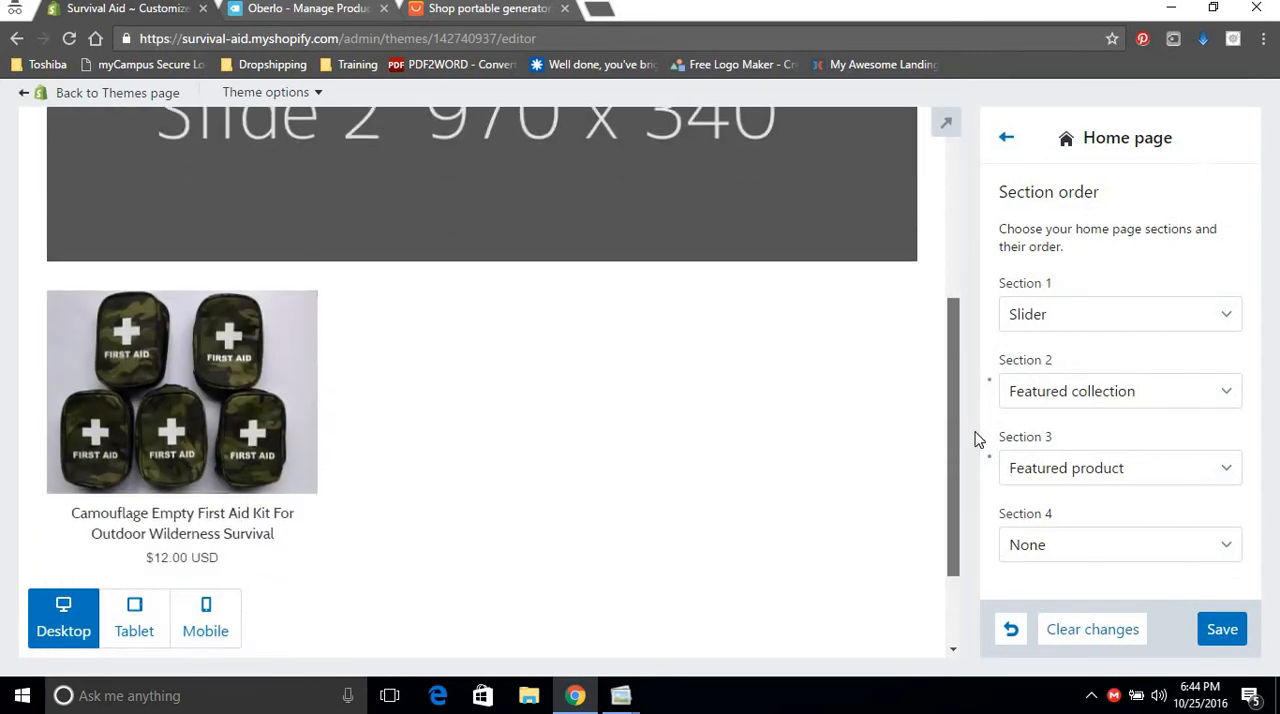
{"action": "scroll", "scroll_direction": "down", "scroll_amount": 3}
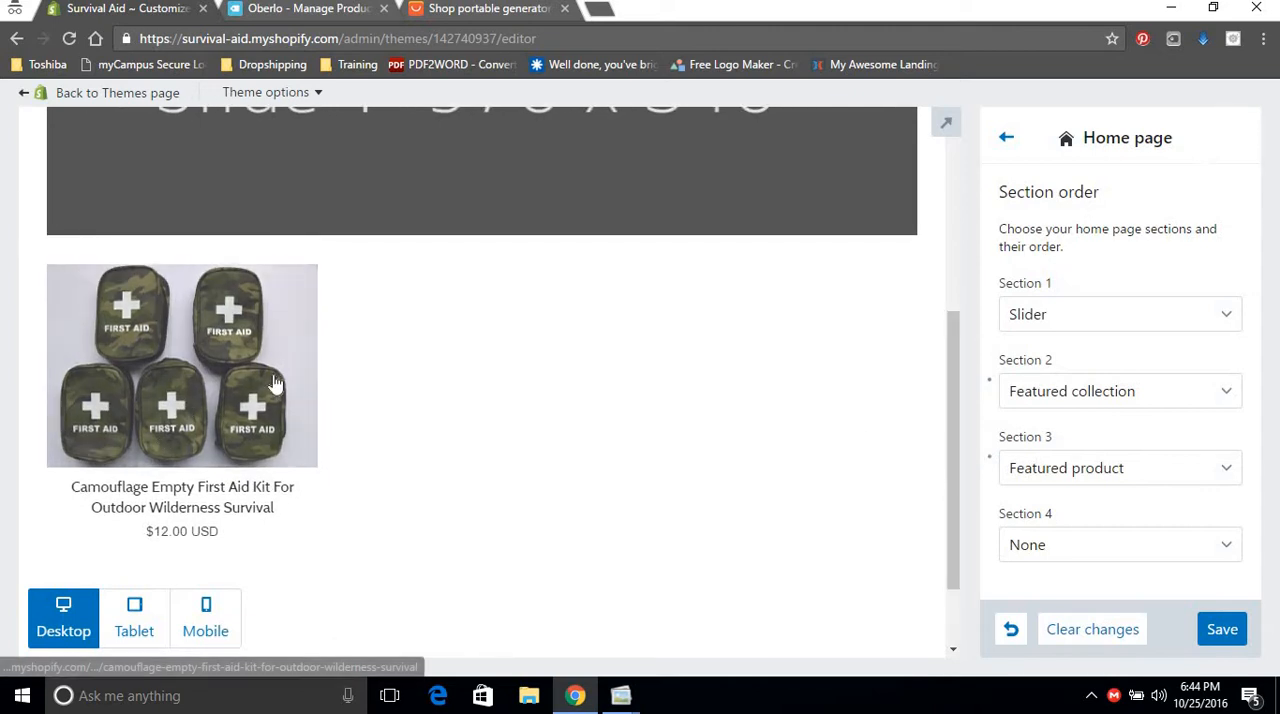
{"action": "mouse_move", "coordinate": [1150, 394]}
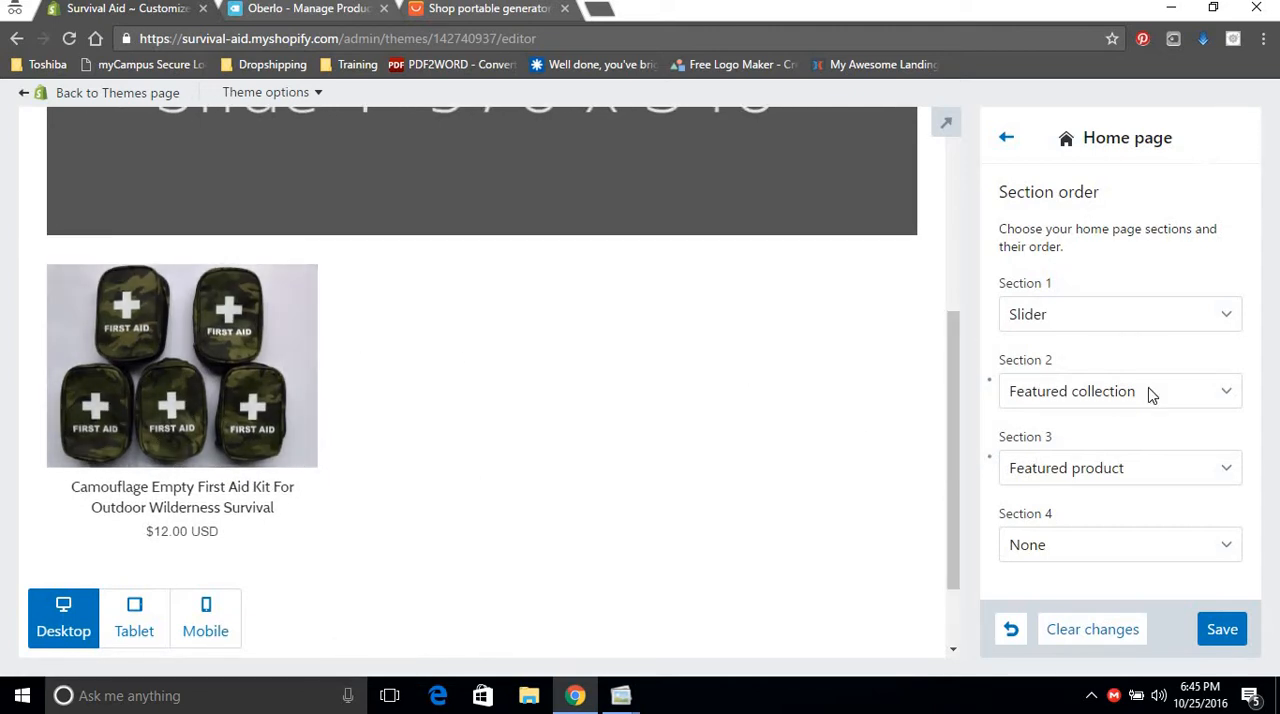
{"action": "mouse_move", "coordinate": [1098, 445]}
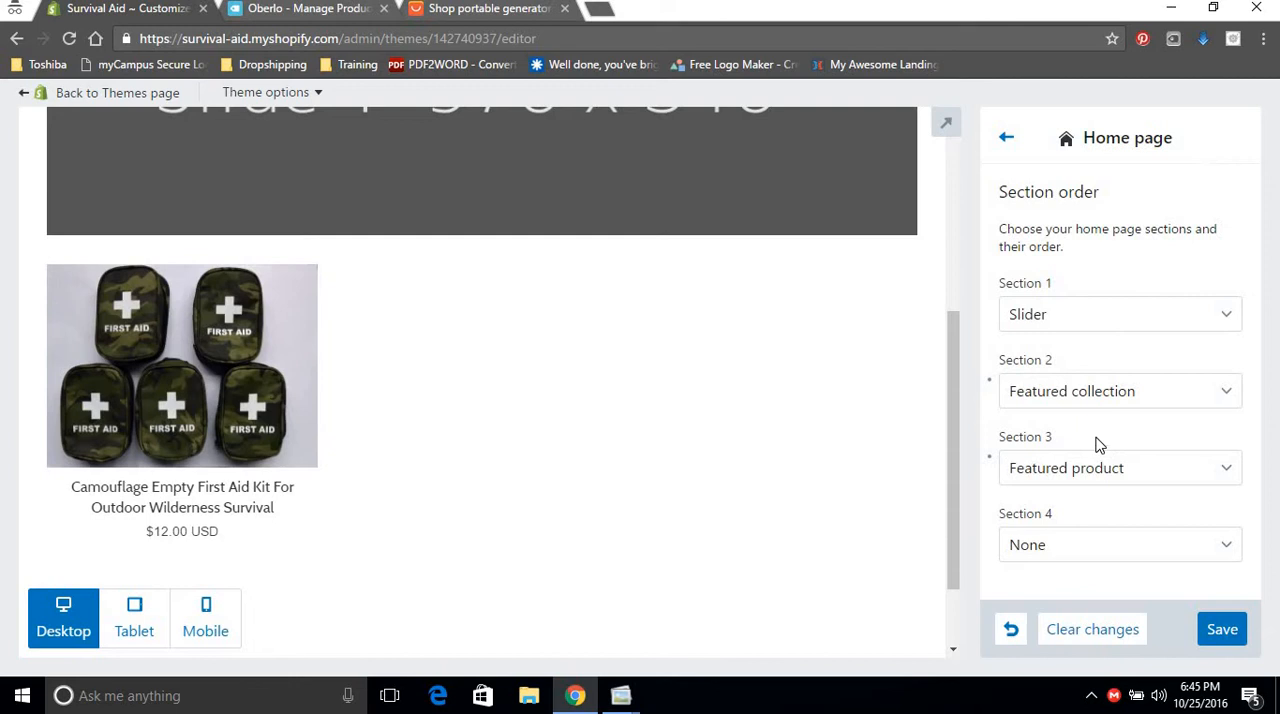
{"action": "mouse_move", "coordinate": [918, 399]}
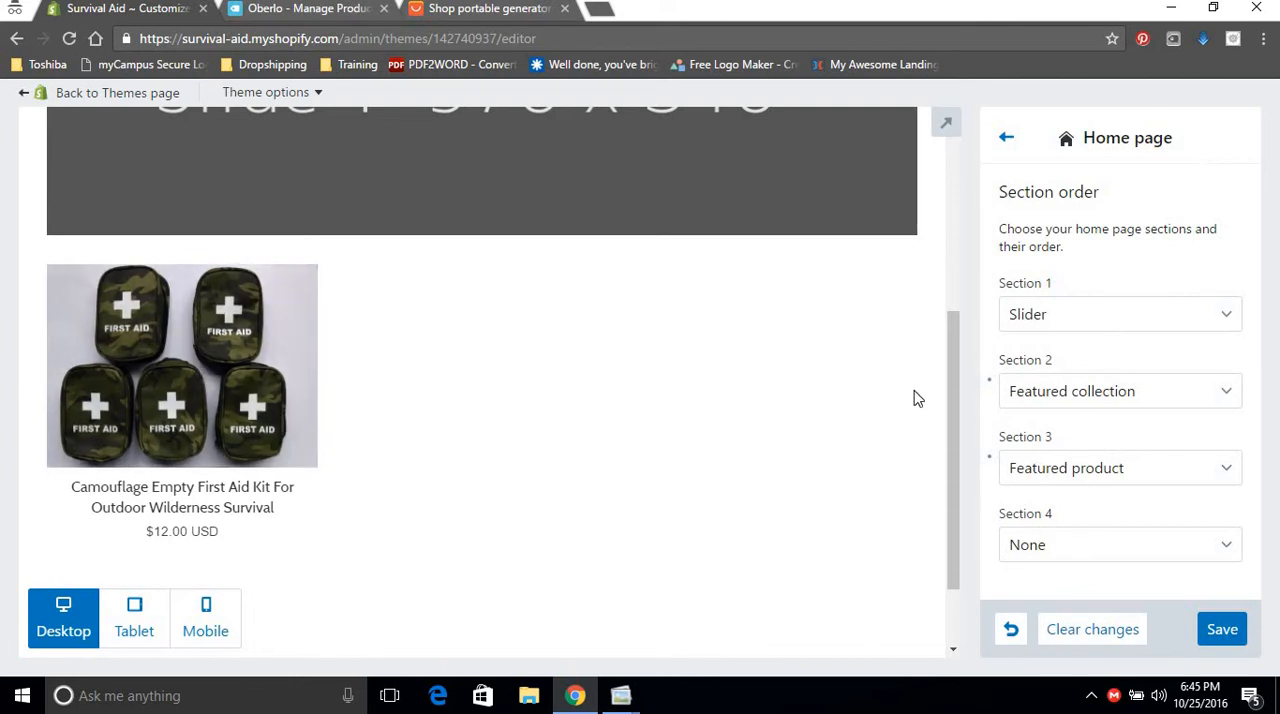
{"action": "scroll", "scroll_direction": "up", "scroll_amount": 3}
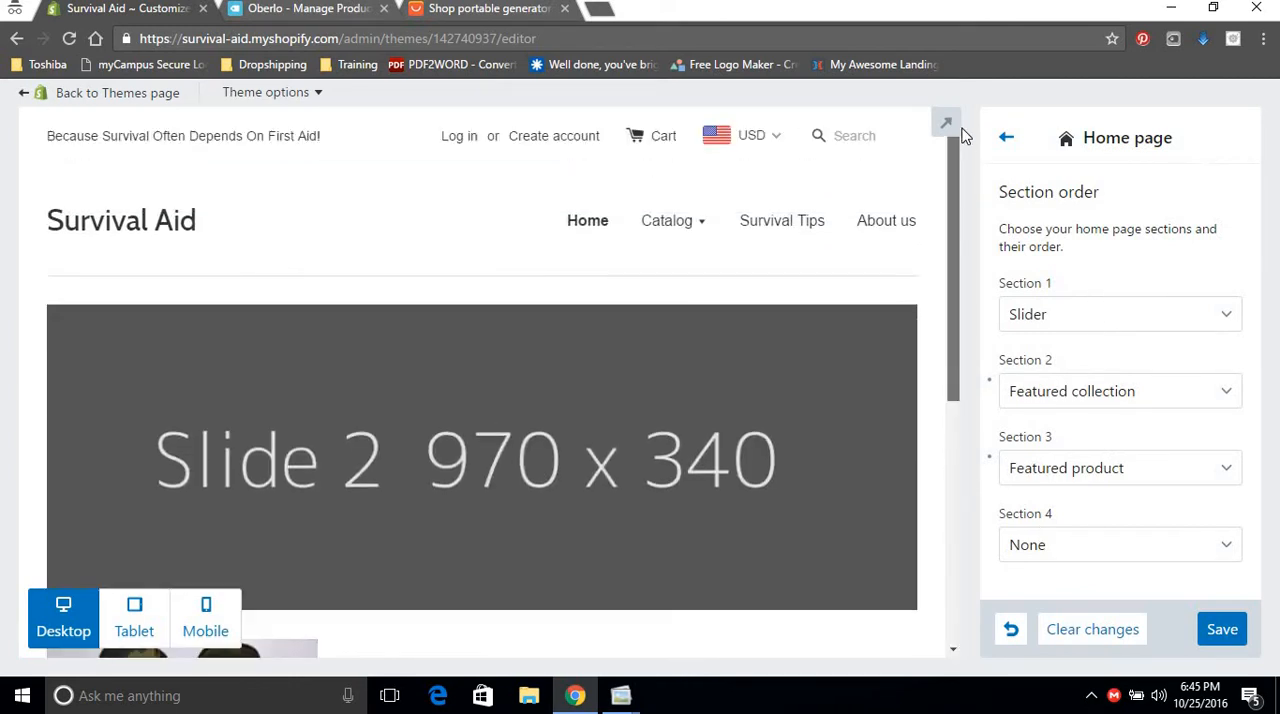
{"action": "scroll", "scroll_direction": "down", "scroll_amount": 3}
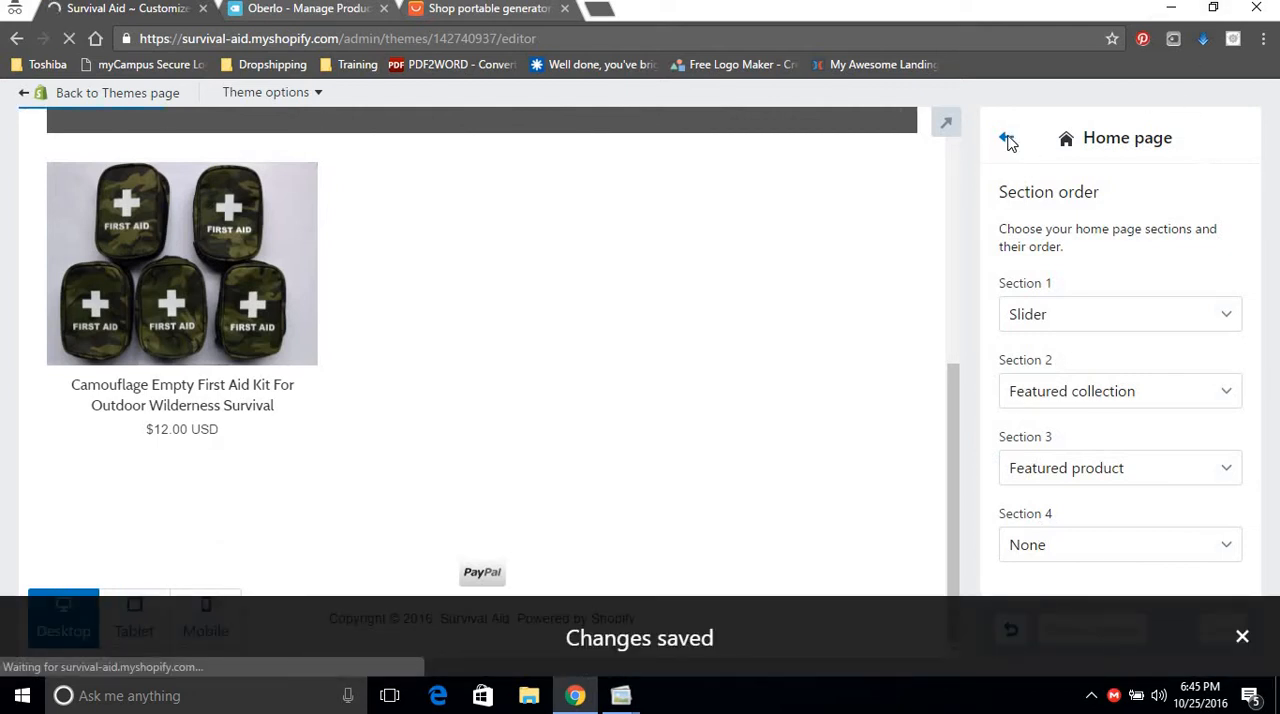
Turn on 'Use a custom logo' in the Header settings
{"action": "left_click", "coordinate": [1007, 138]}
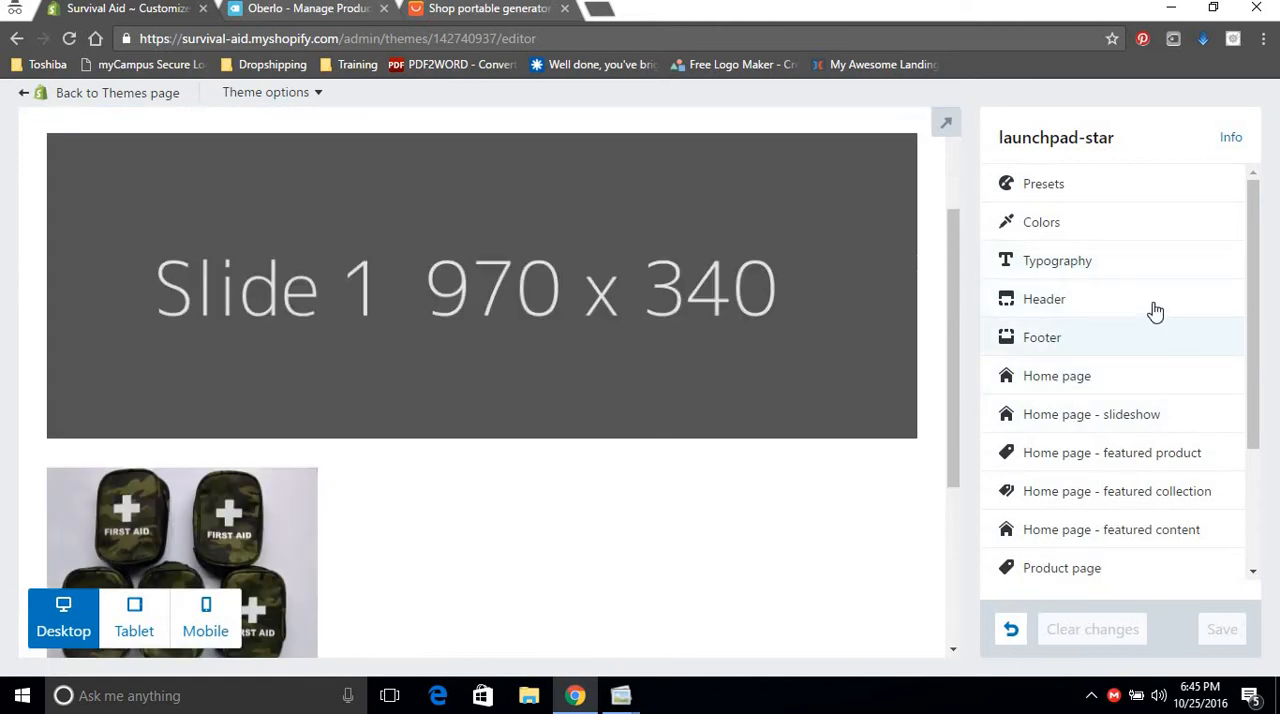
{"action": "left_click", "coordinate": [1044, 298]}
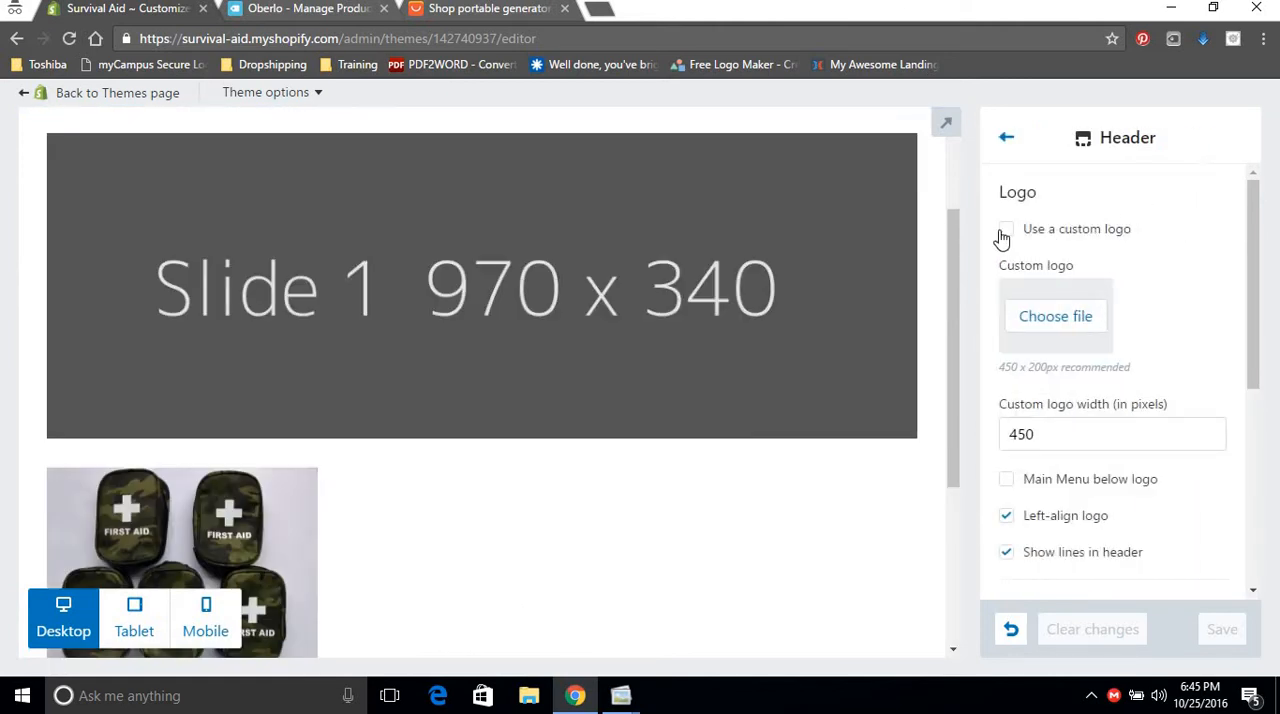
{"action": "left_click", "coordinate": [1006, 228]}
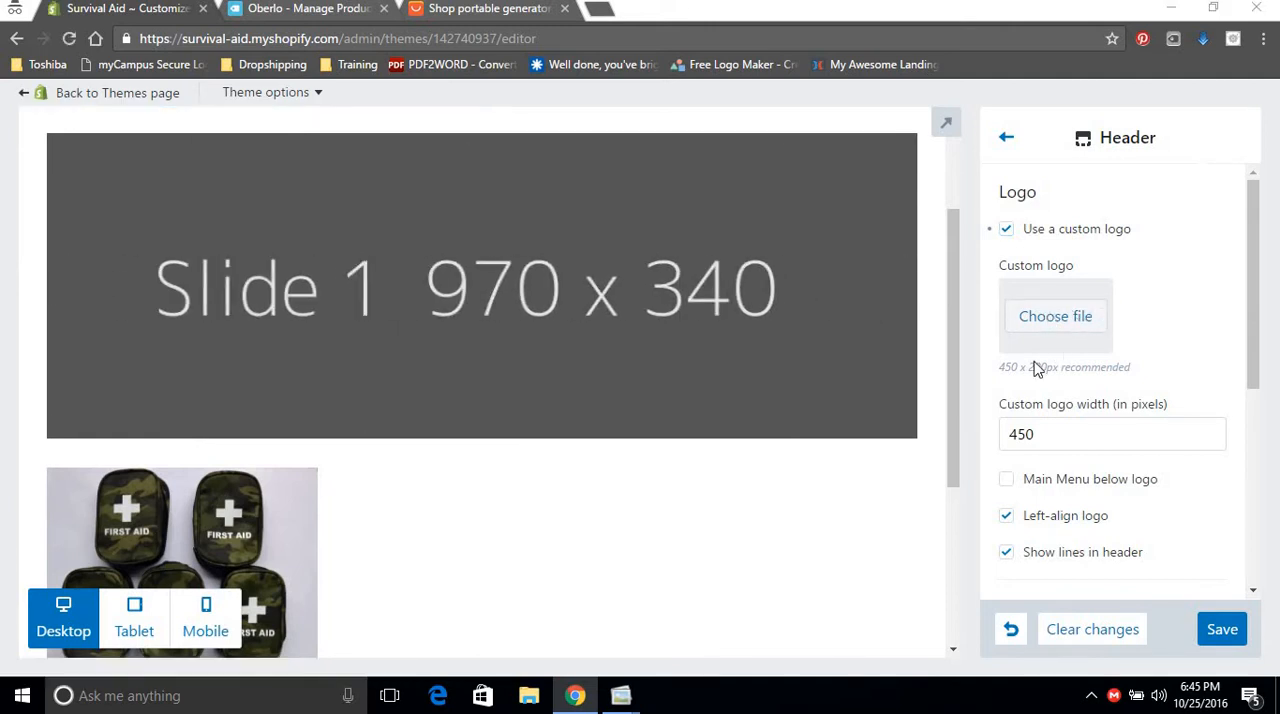
{"action": "left_click", "coordinate": [1055, 316]}
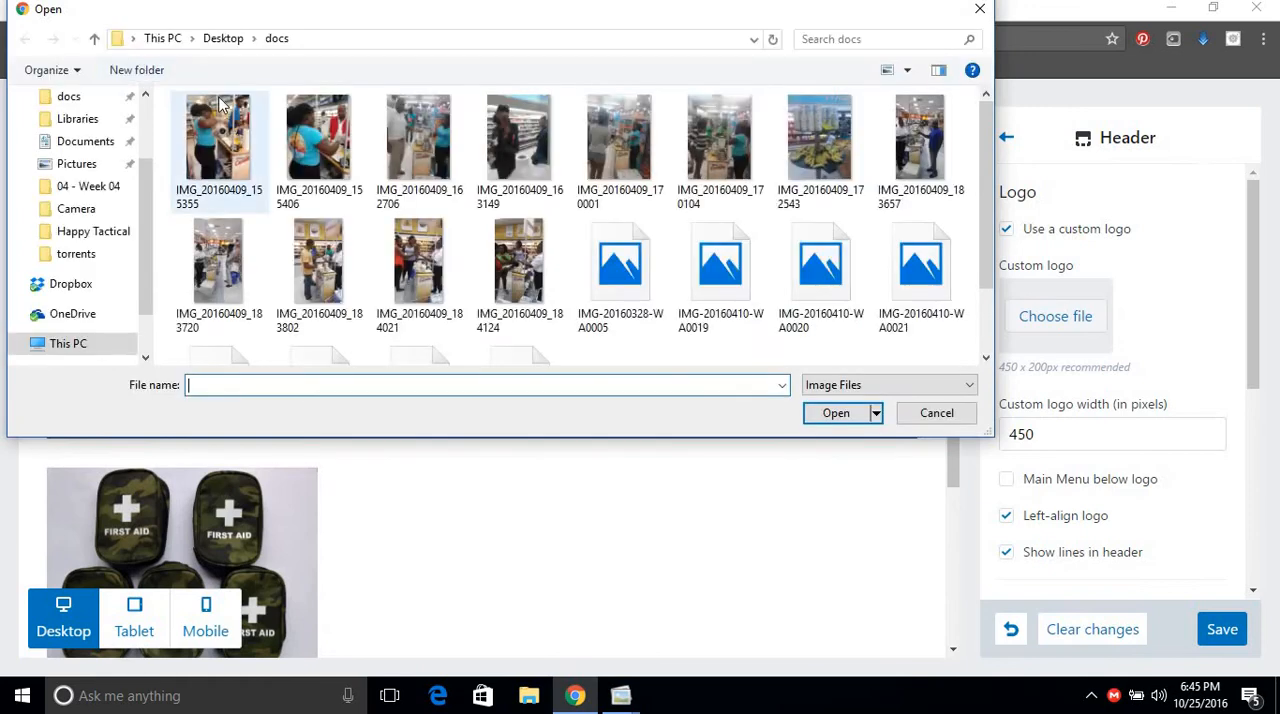
Upload logo 3 from Desktop > training docs > survival aid as the header logo
{"action": "left_click", "coordinate": [67, 343]}
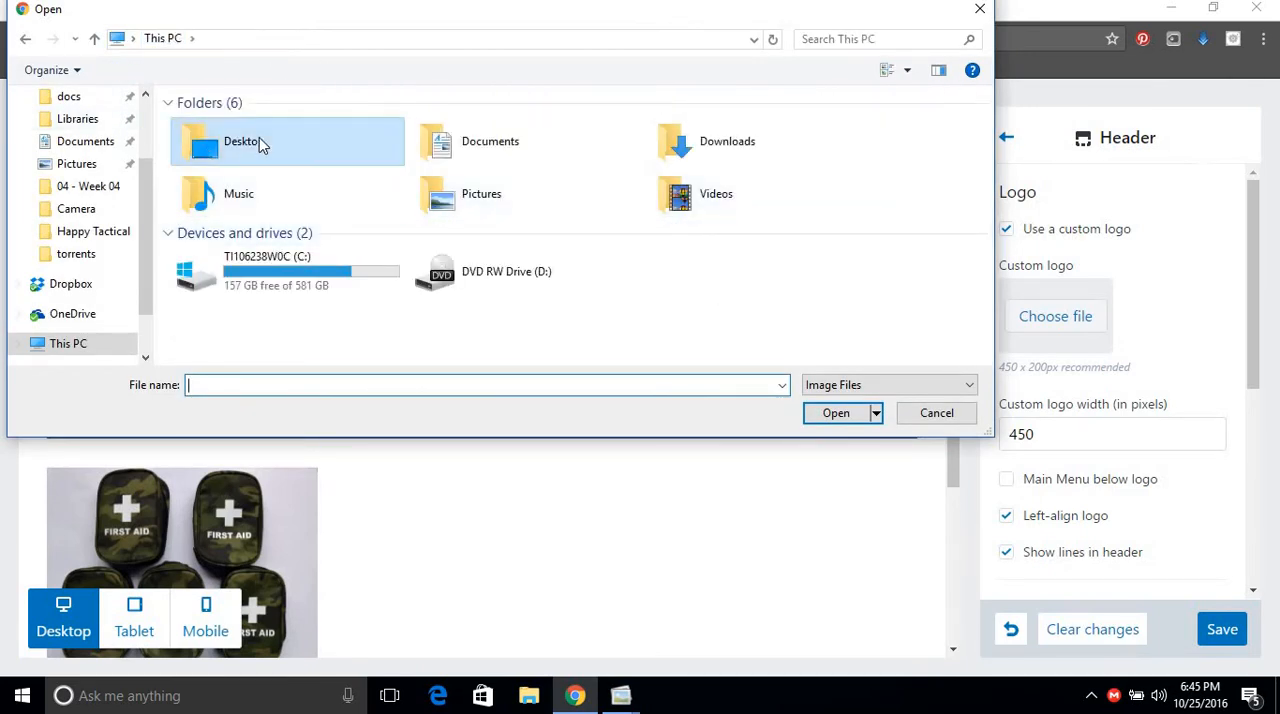
{"action": "double_click", "coordinate": [287, 141]}
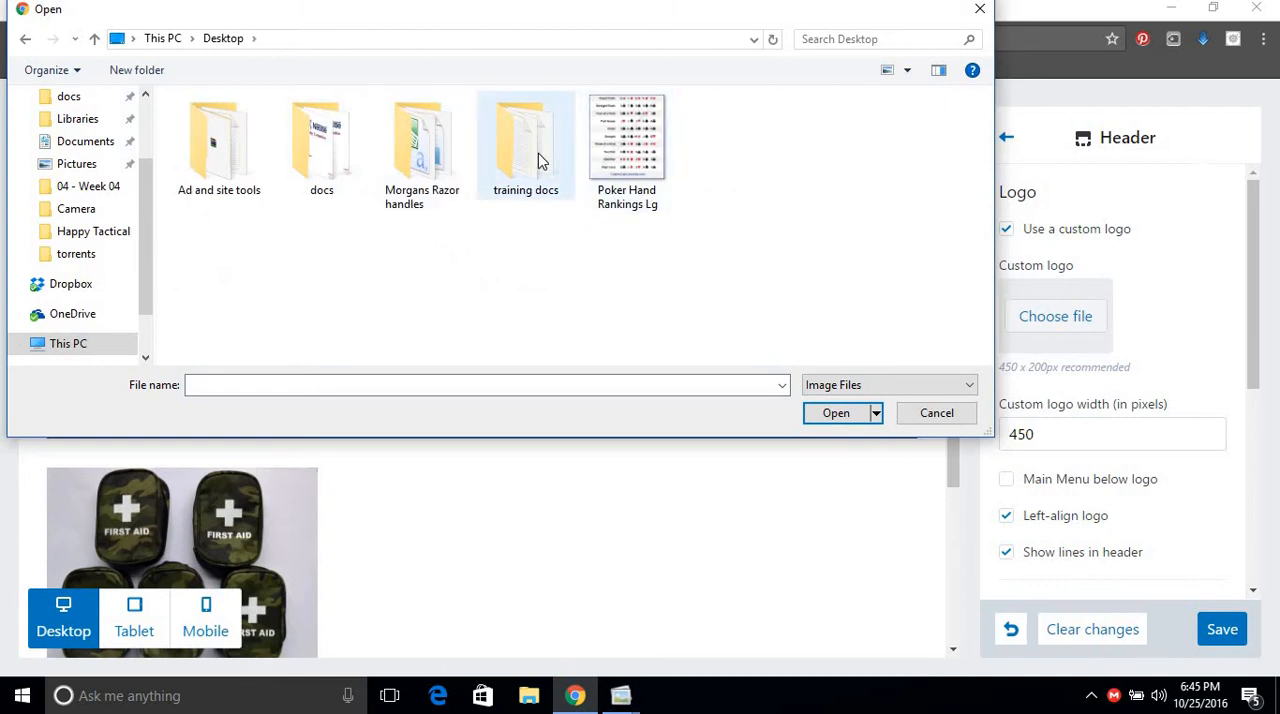
{"action": "double_click", "coordinate": [525, 140]}
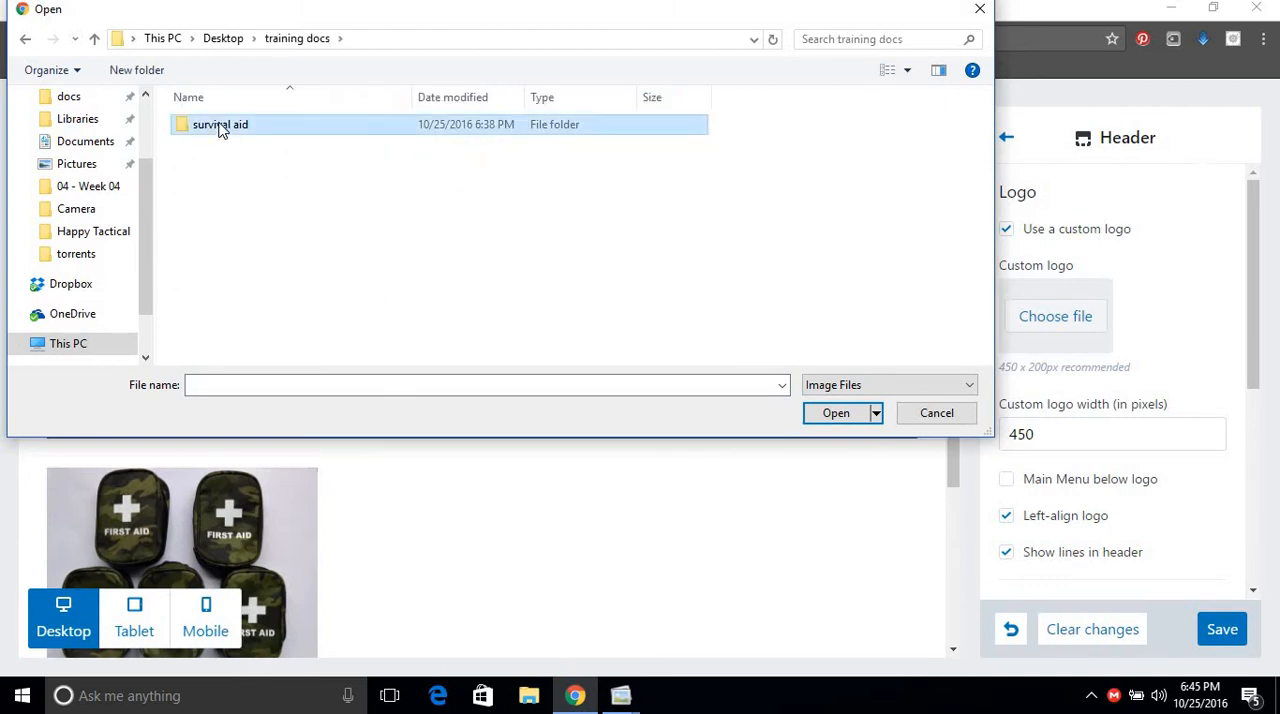
{"action": "double_click", "coordinate": [220, 124]}
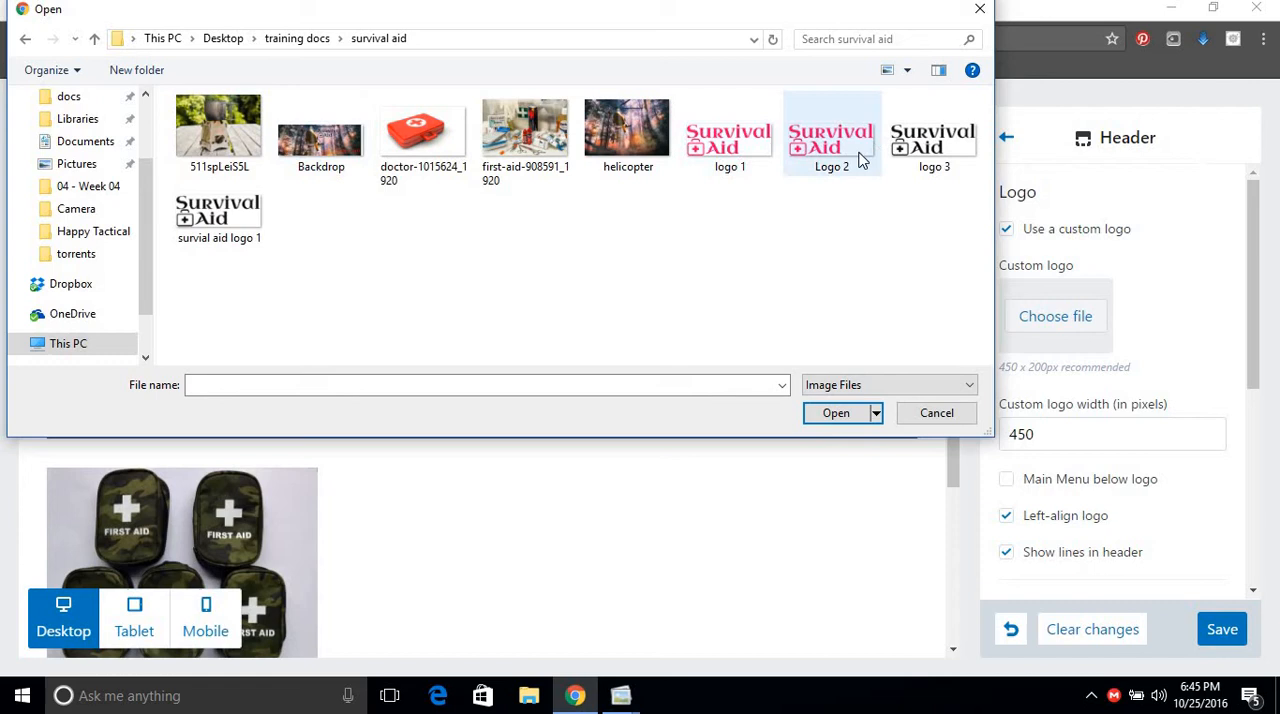
{"action": "left_click", "coordinate": [729, 135]}
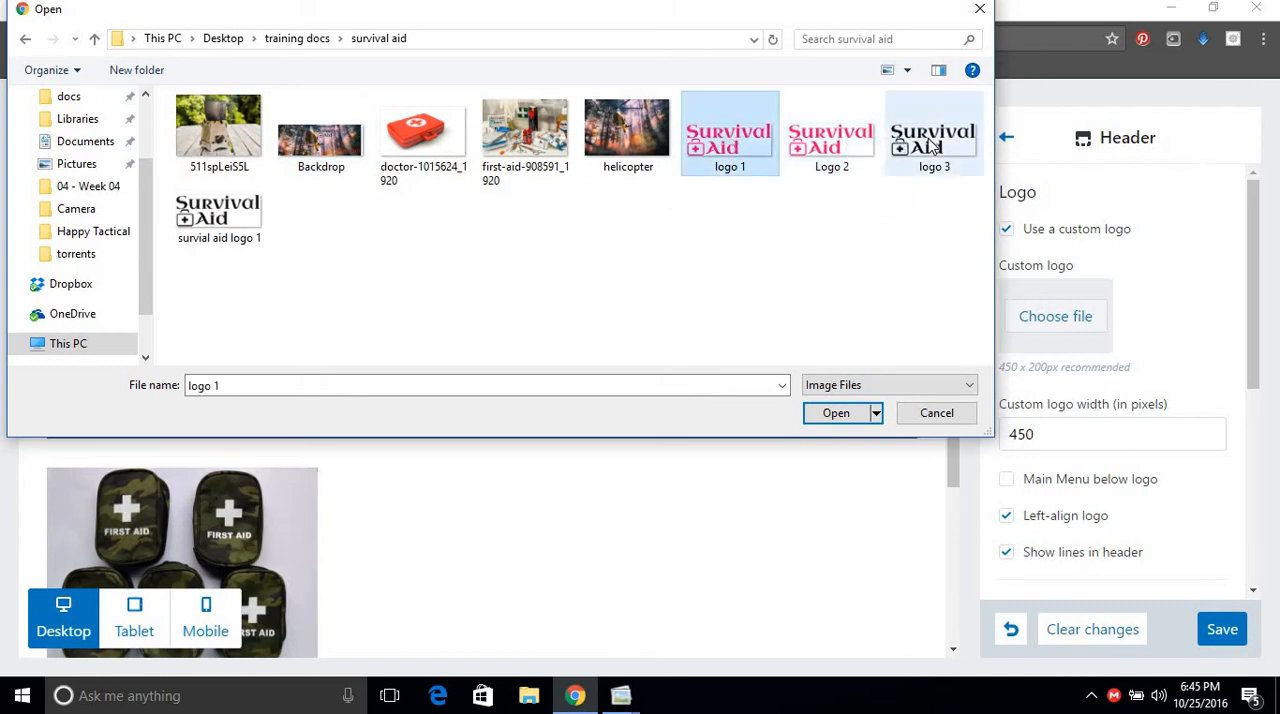
{"action": "left_click", "coordinate": [933, 133]}
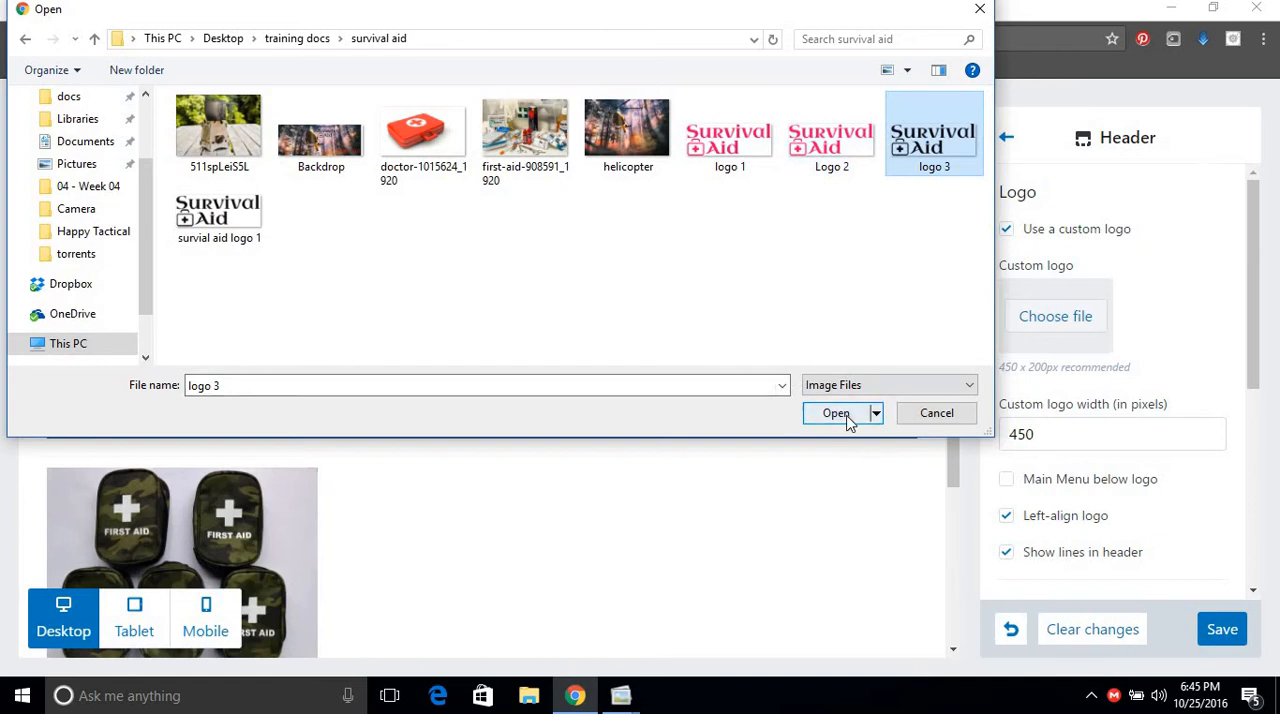
{"action": "left_click", "coordinate": [836, 413]}
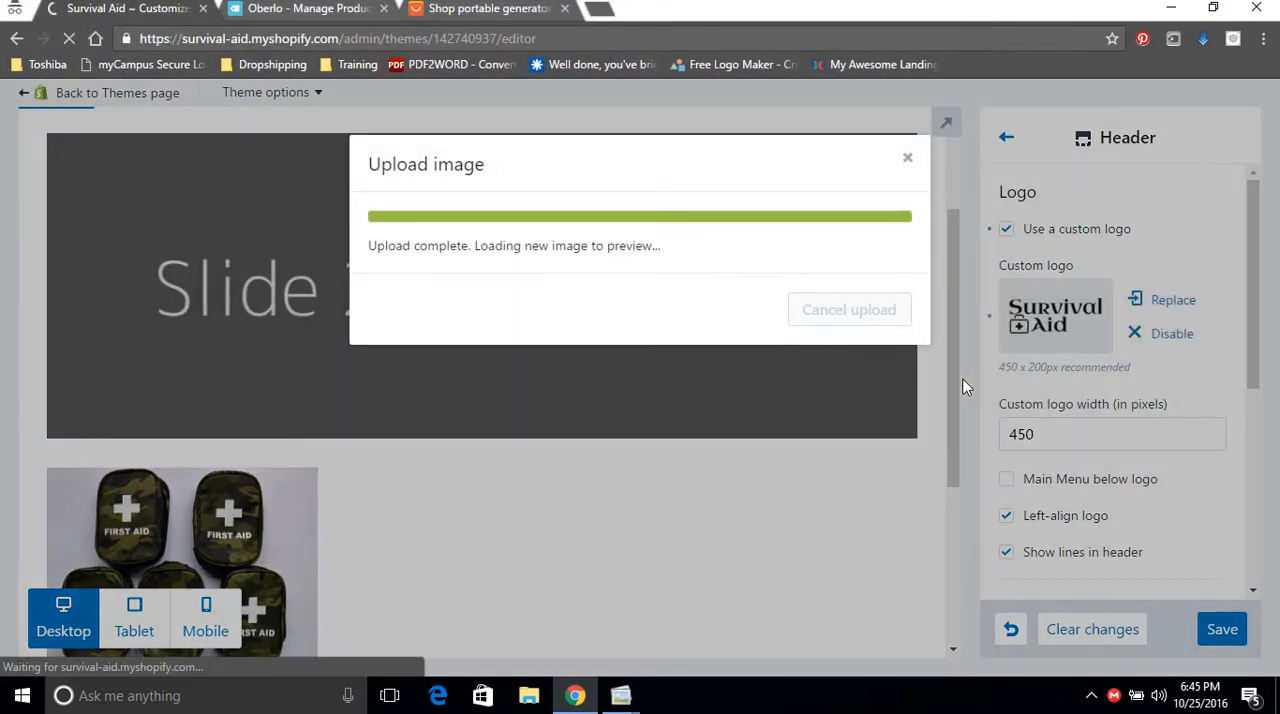
{"action": "mouse_move", "coordinate": [947, 430]}
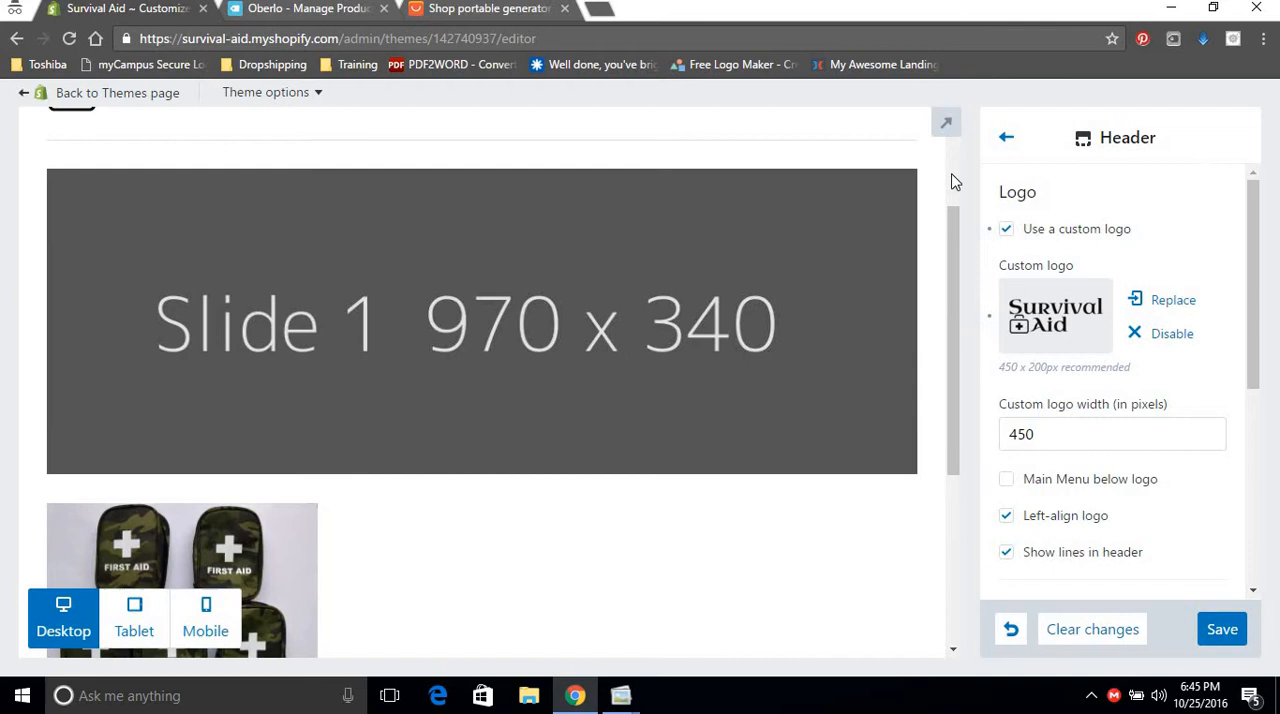
Keep the logo left-aligned and uncheck 'Main Menu below logo' so the menu sits beside it
{"action": "scroll", "scroll_direction": "up", "scroll_amount": 3}
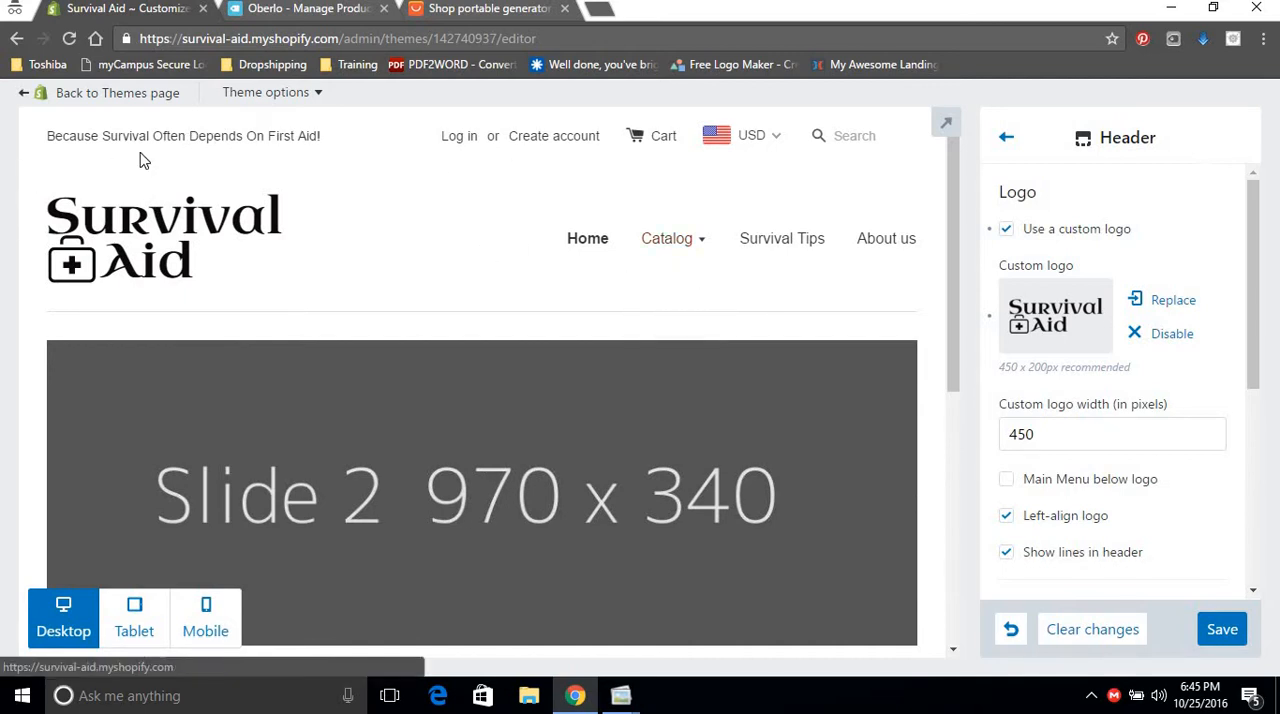
{"action": "mouse_move", "coordinate": [1210, 368]}
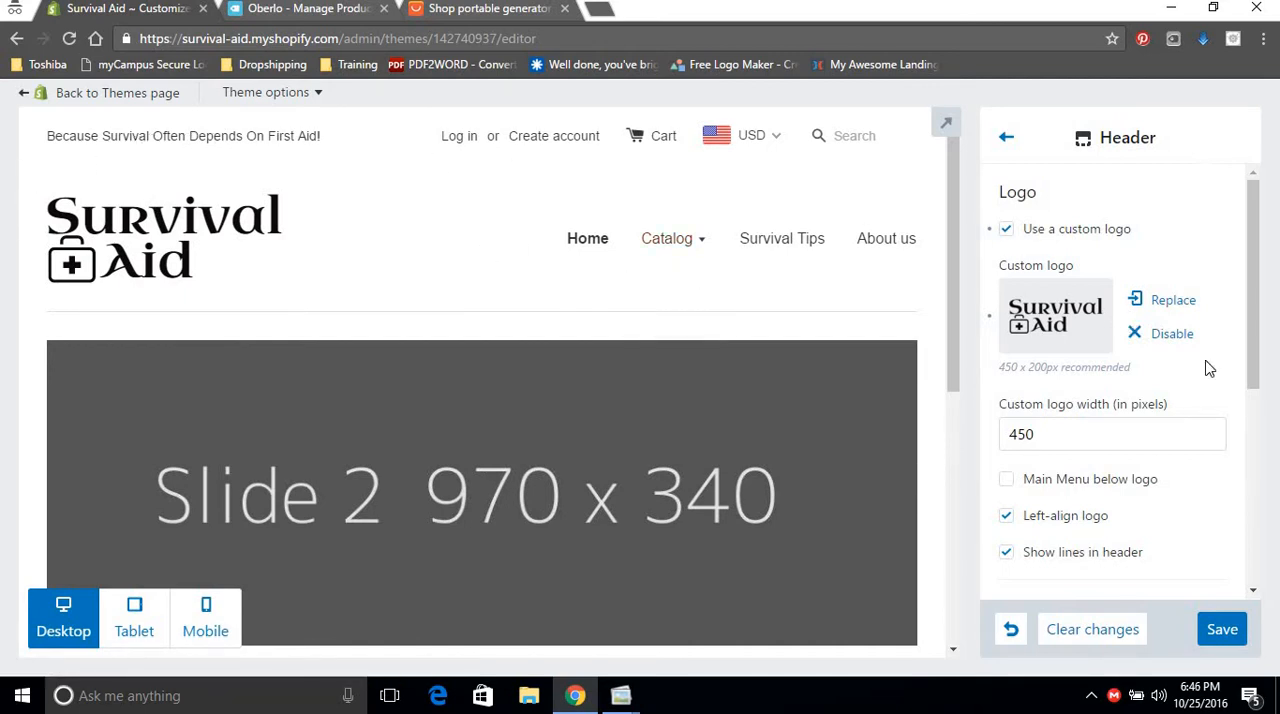
{"action": "scroll", "scroll_direction": "down", "scroll_amount": 3}
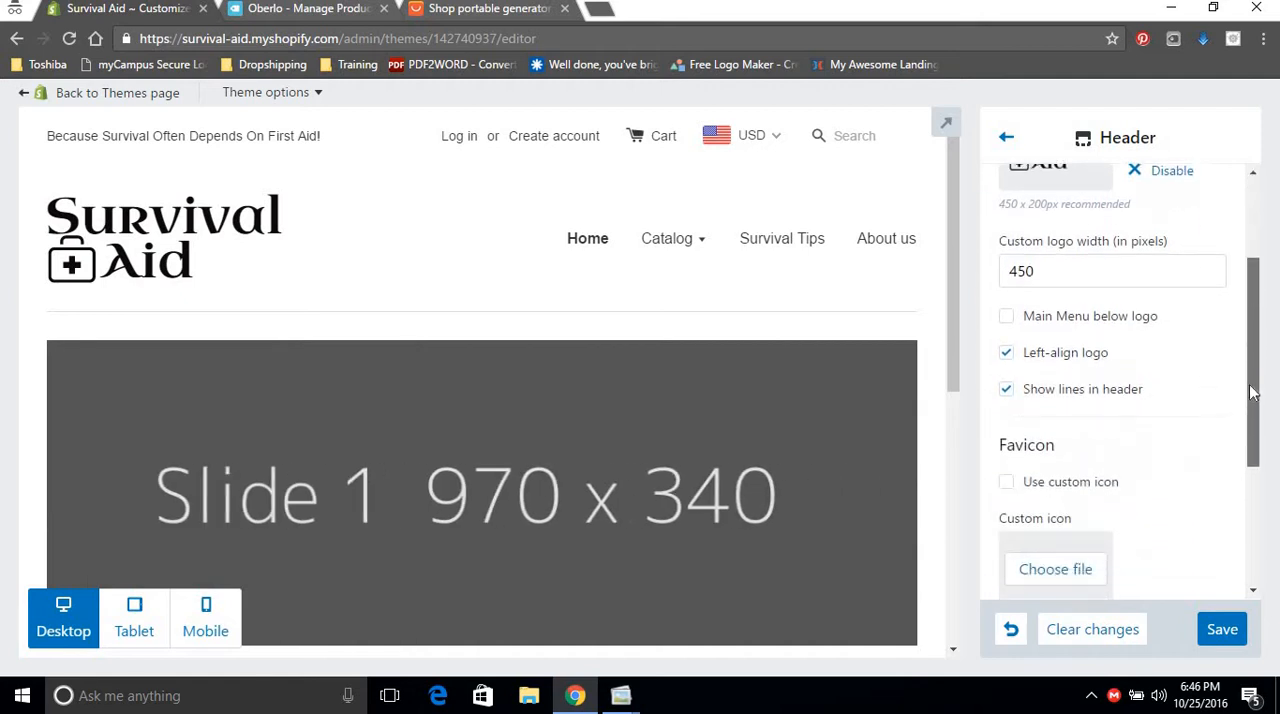
{"action": "scroll", "scroll_direction": "down", "scroll_amount": 3}
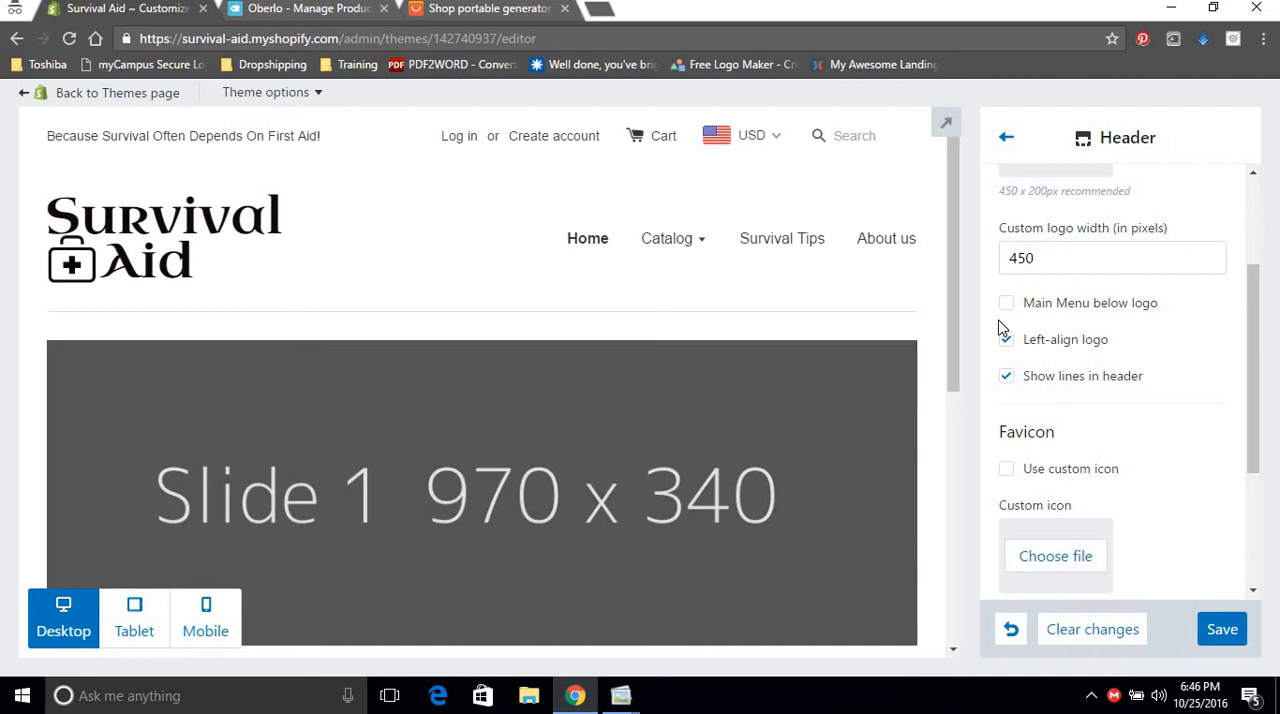
{"action": "left_click", "coordinate": [1006, 339]}
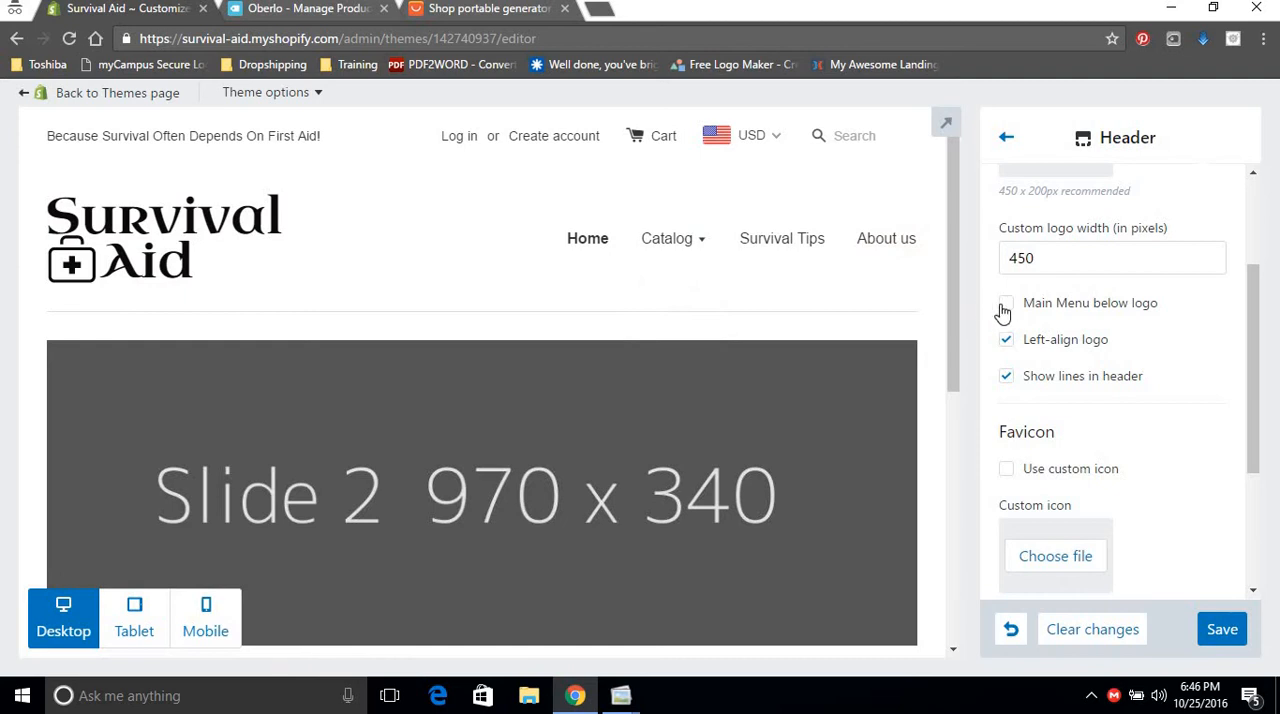
{"action": "left_click", "coordinate": [1006, 303]}
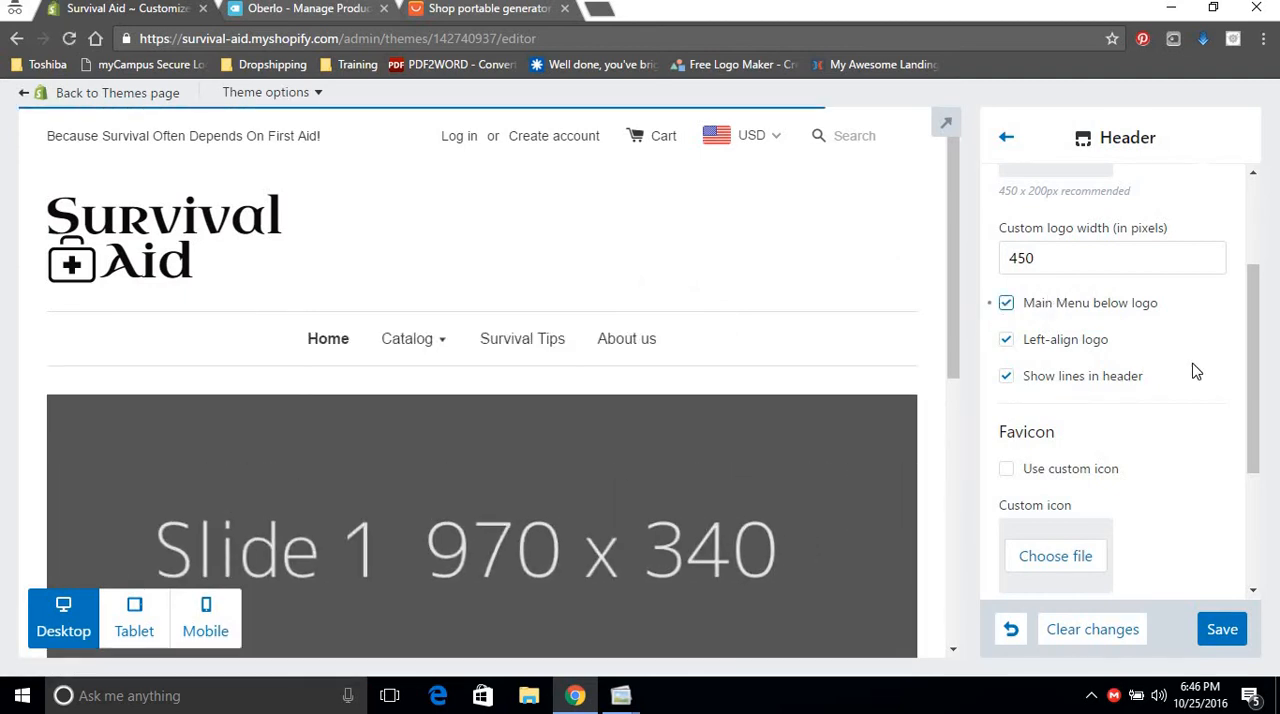
{"action": "left_click", "coordinate": [1006, 339]}
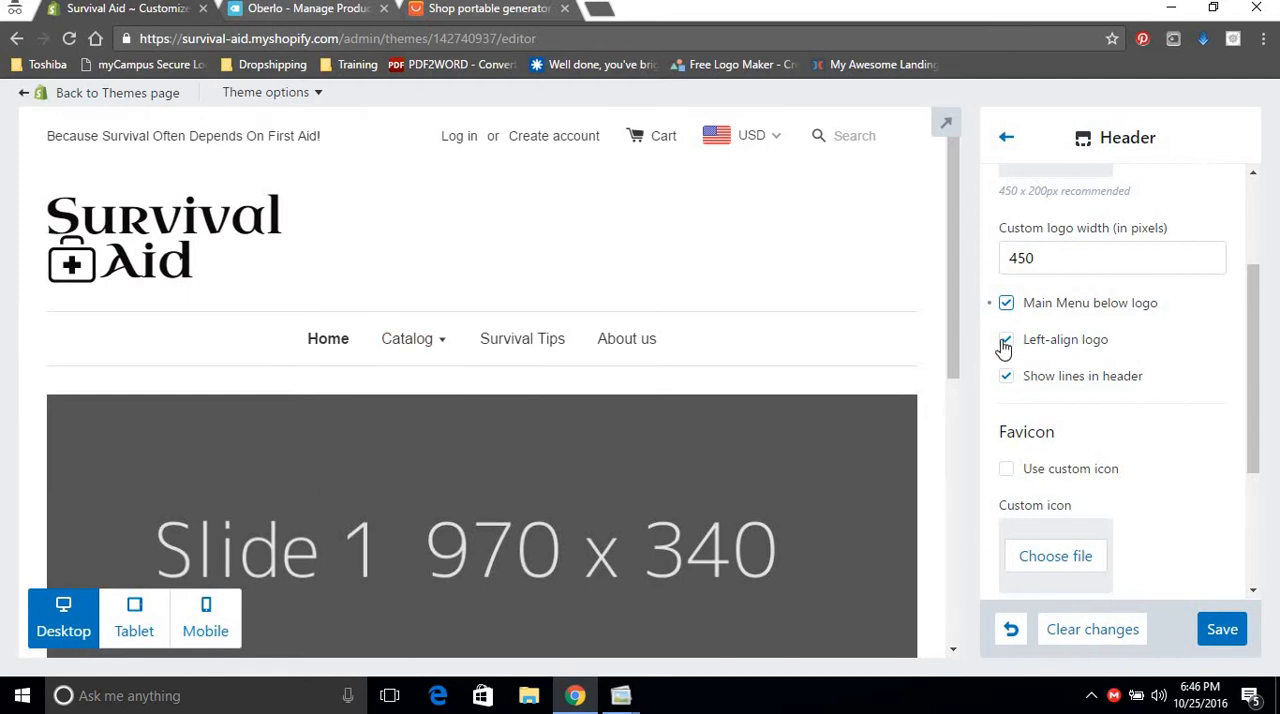
{"action": "left_click", "coordinate": [1006, 339]}
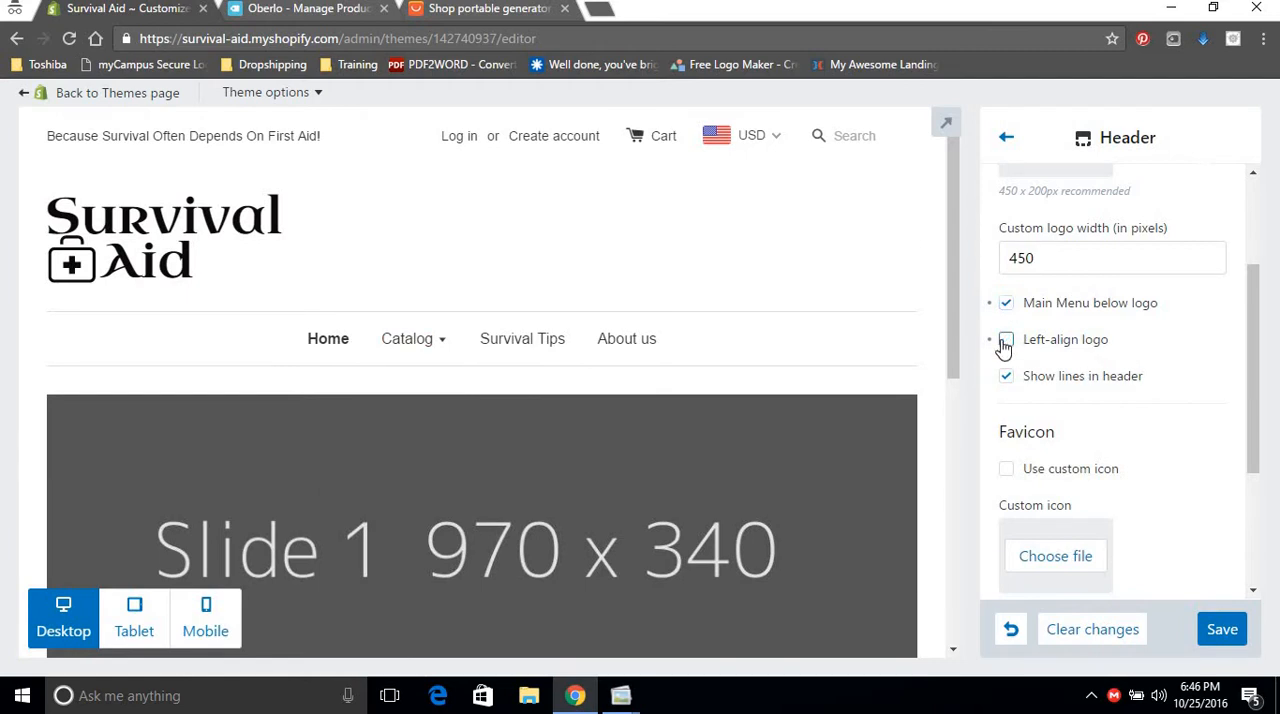
{"action": "left_click", "coordinate": [1006, 339]}
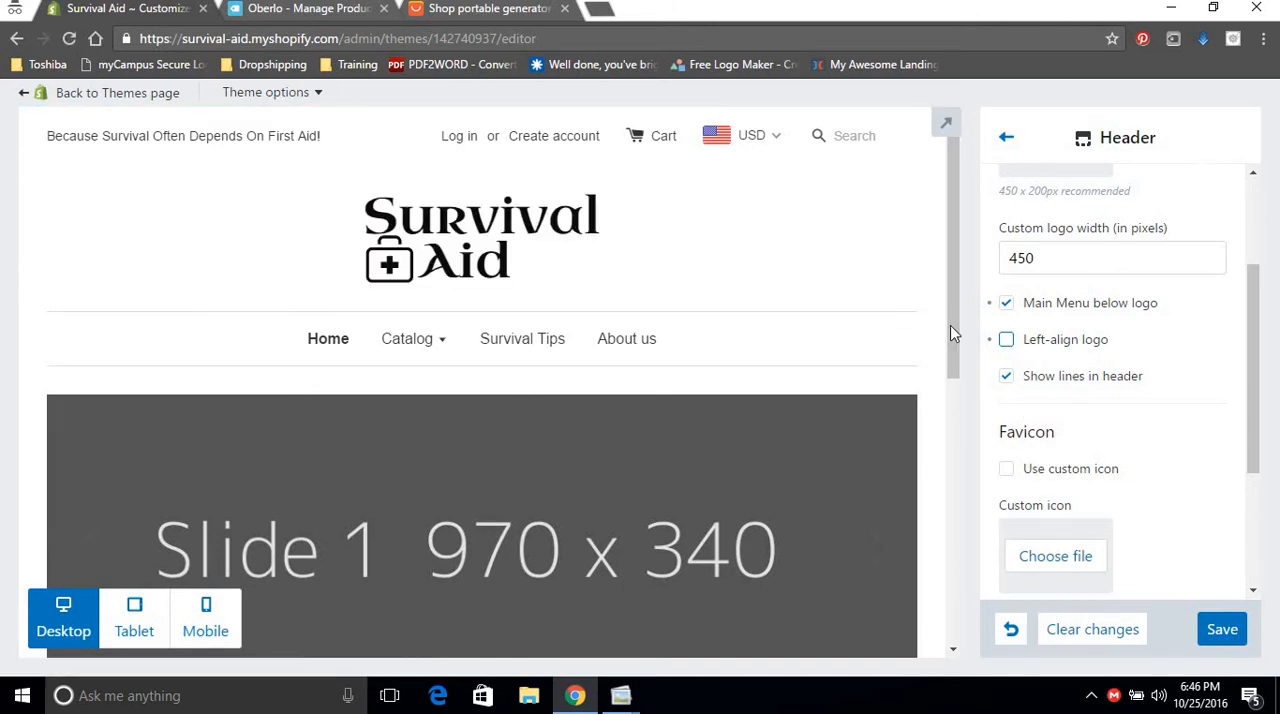
{"action": "left_click", "coordinate": [1006, 339]}
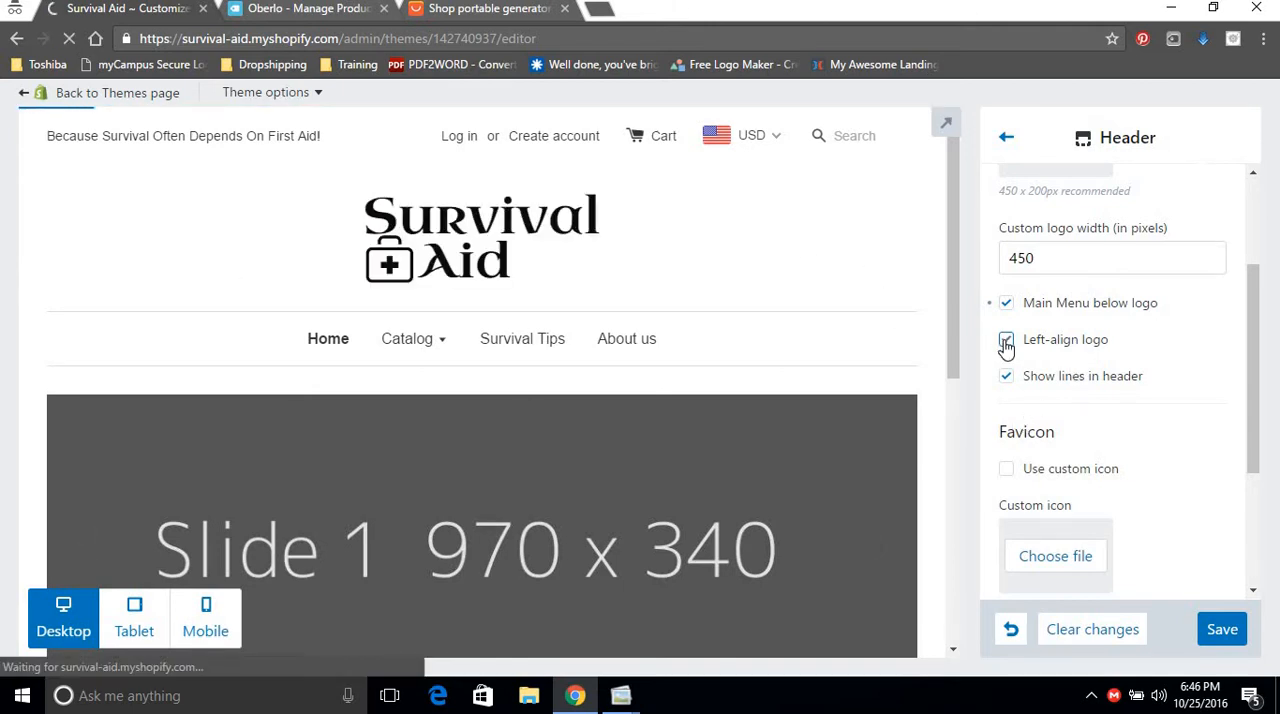
{"action": "left_click", "coordinate": [1006, 339]}
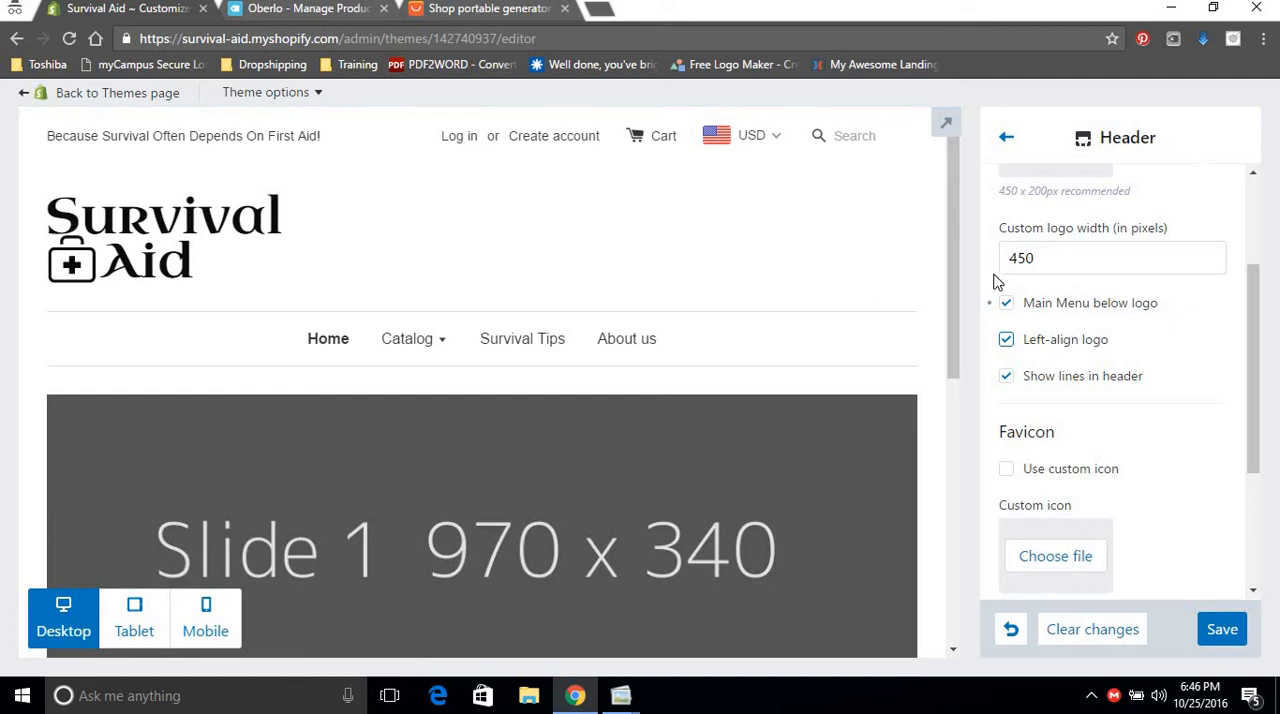
{"action": "left_click", "coordinate": [1006, 303]}
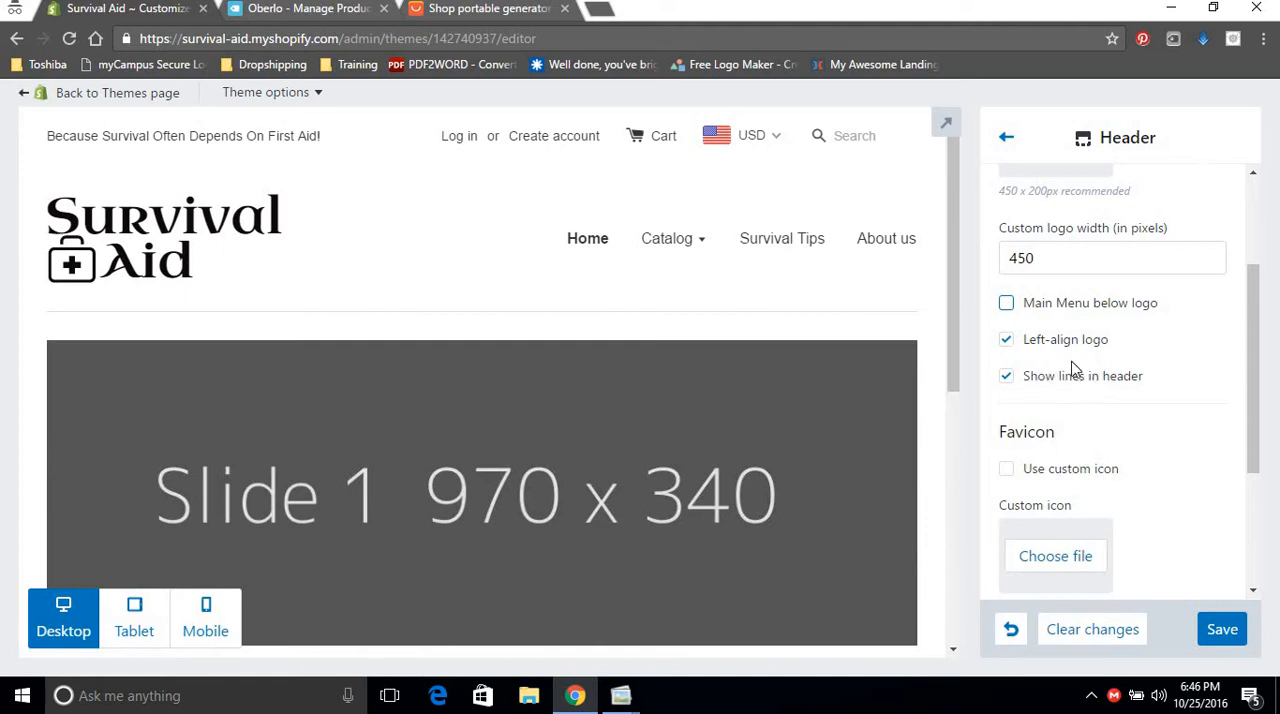
{"action": "mouse_move", "coordinate": [688, 343]}
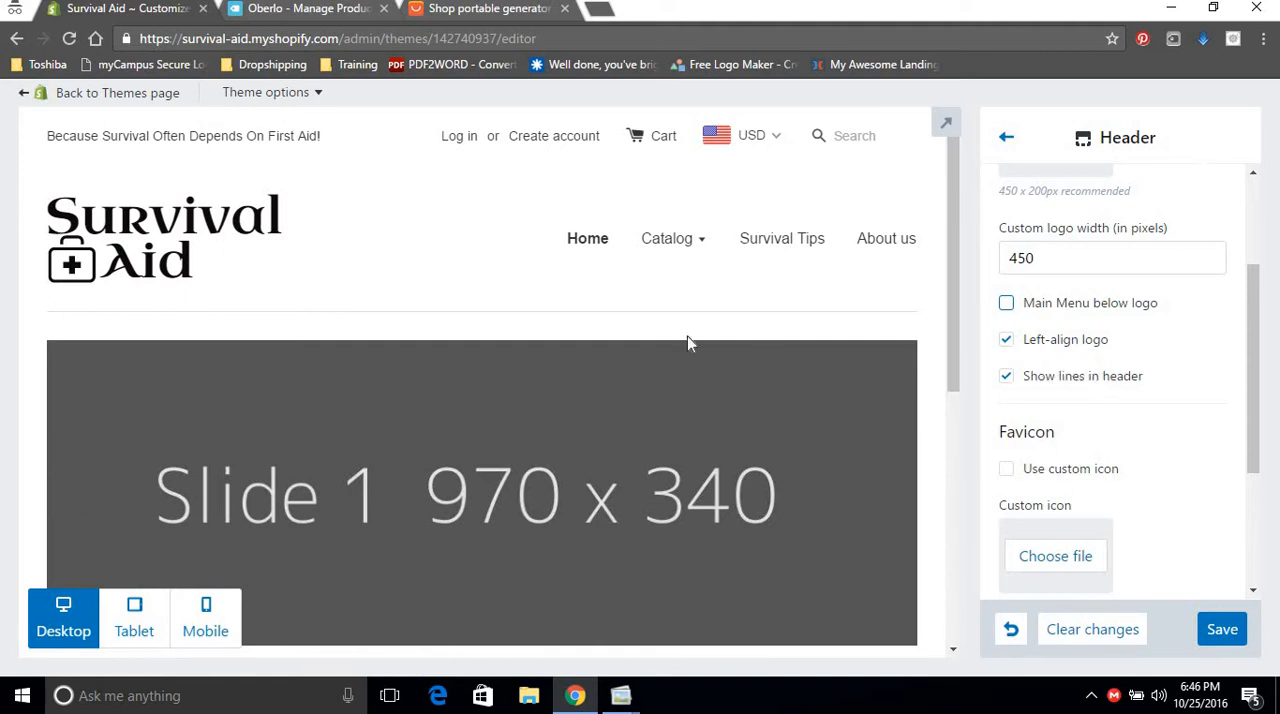
{"action": "scroll", "scroll_direction": "down", "scroll_amount": 3}
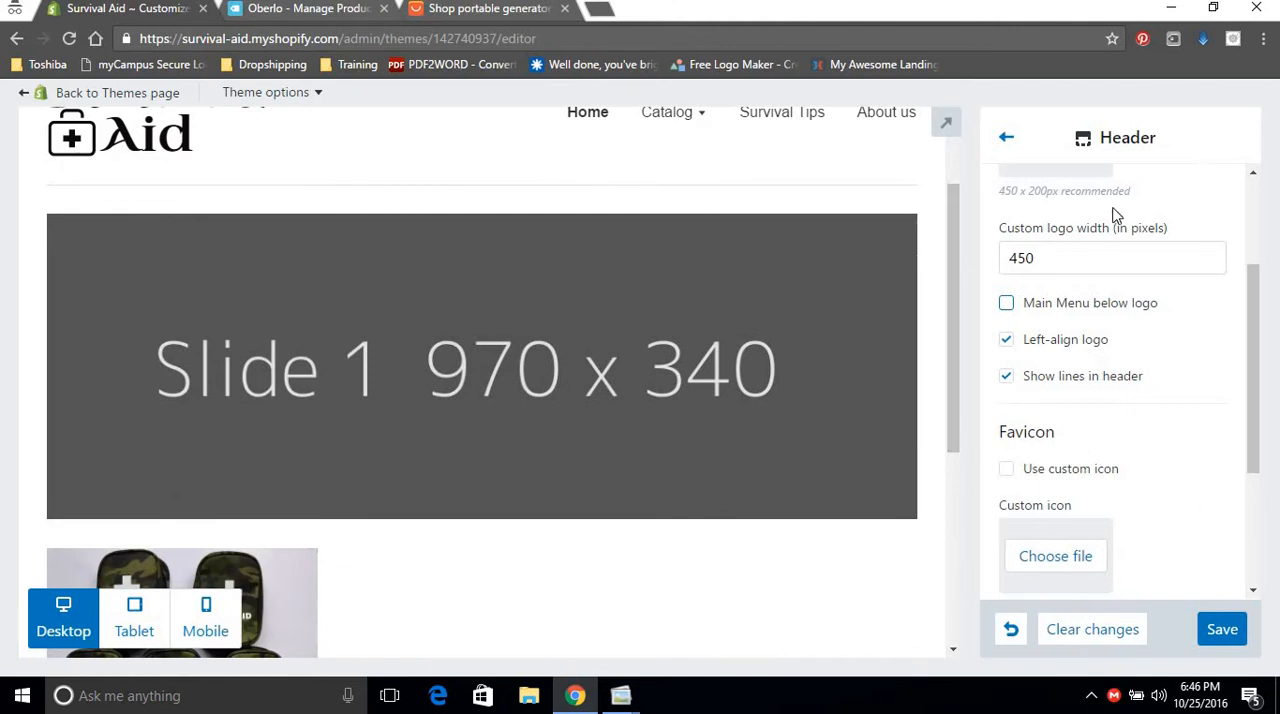
{"action": "mouse_move", "coordinate": [1234, 391]}
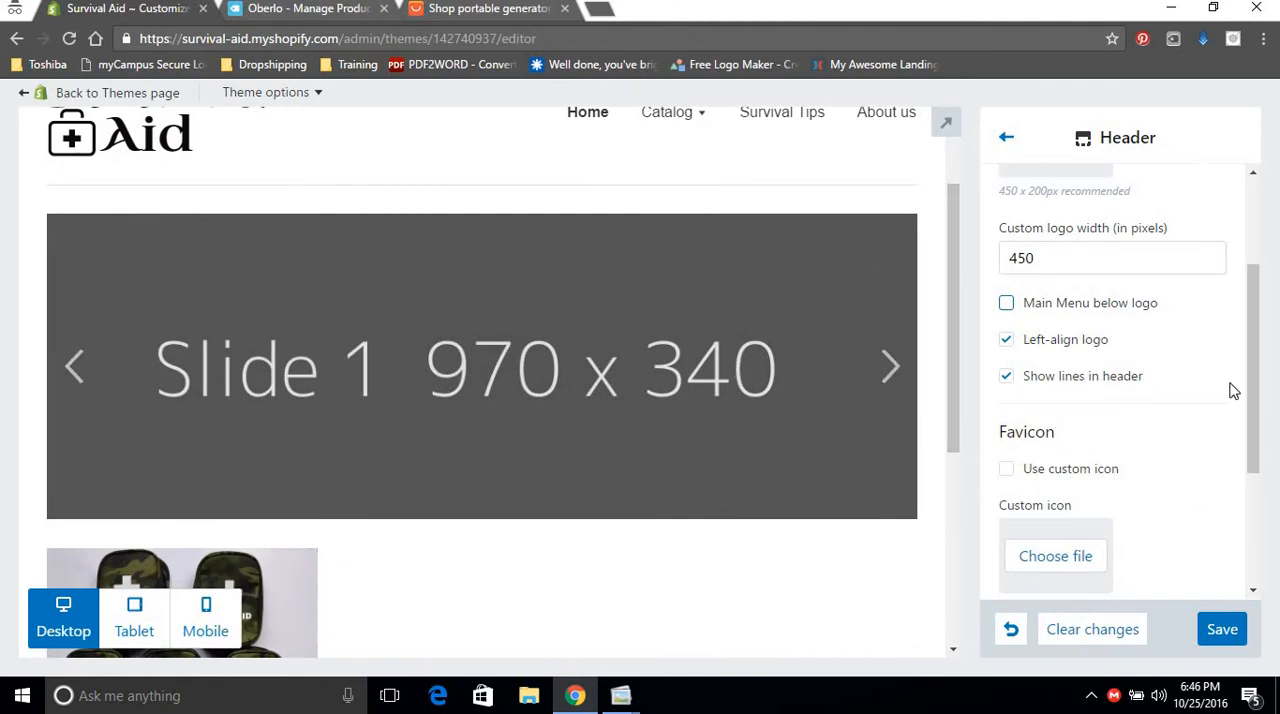
Review the Header settings and save the 450-pixel left-aligned logo with the menu beside it
{"action": "scroll", "scroll_direction": "down", "scroll_amount": 3}
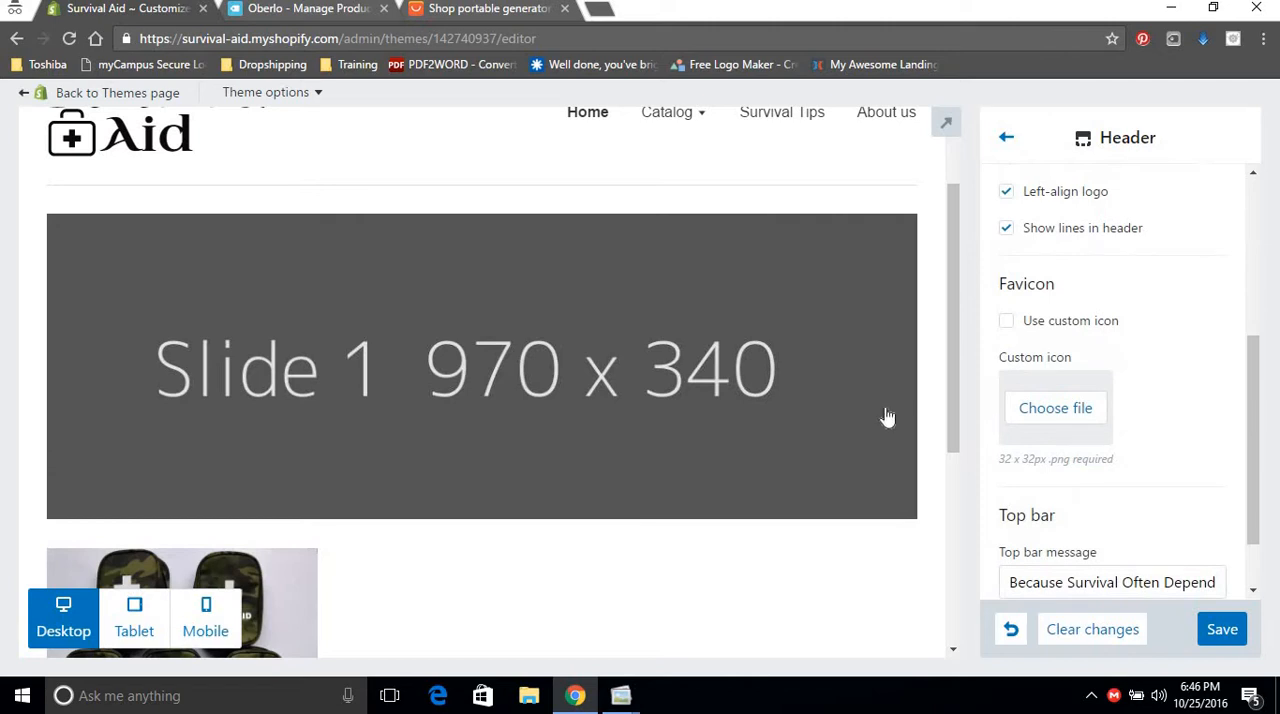
{"action": "scroll", "scroll_direction": "up", "scroll_amount": 3}
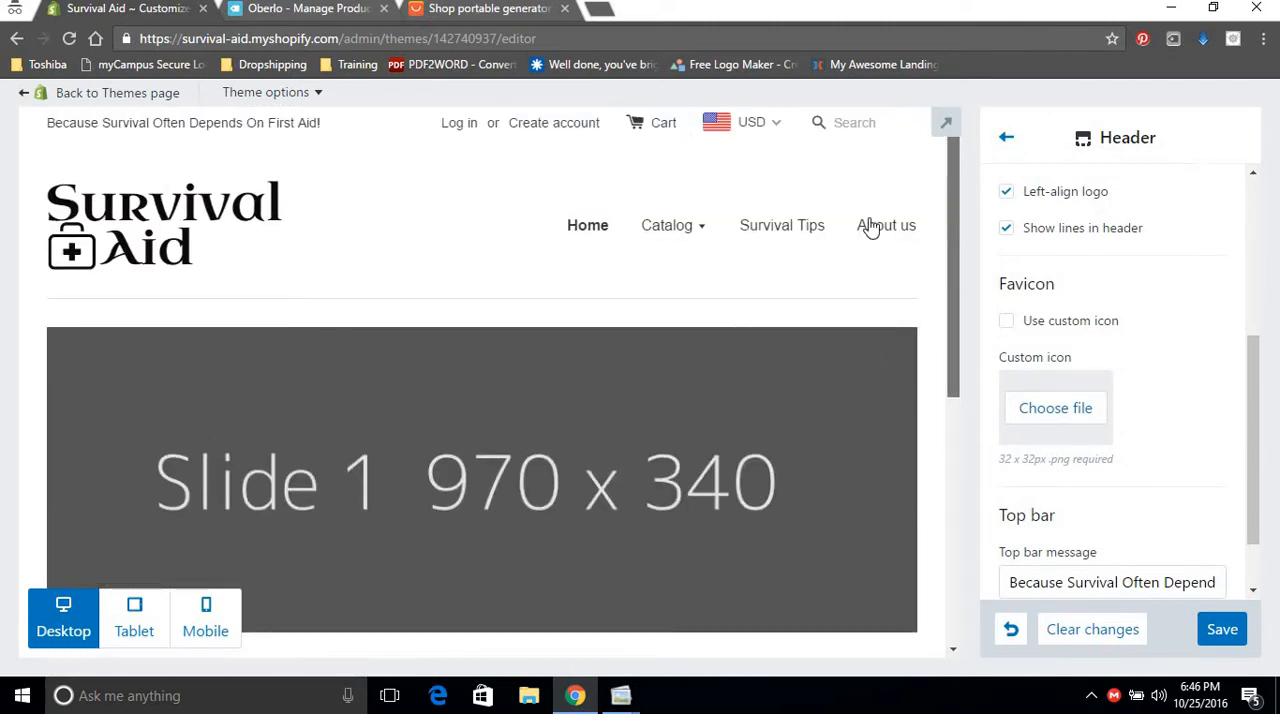
{"action": "mouse_move", "coordinate": [130, 197]}
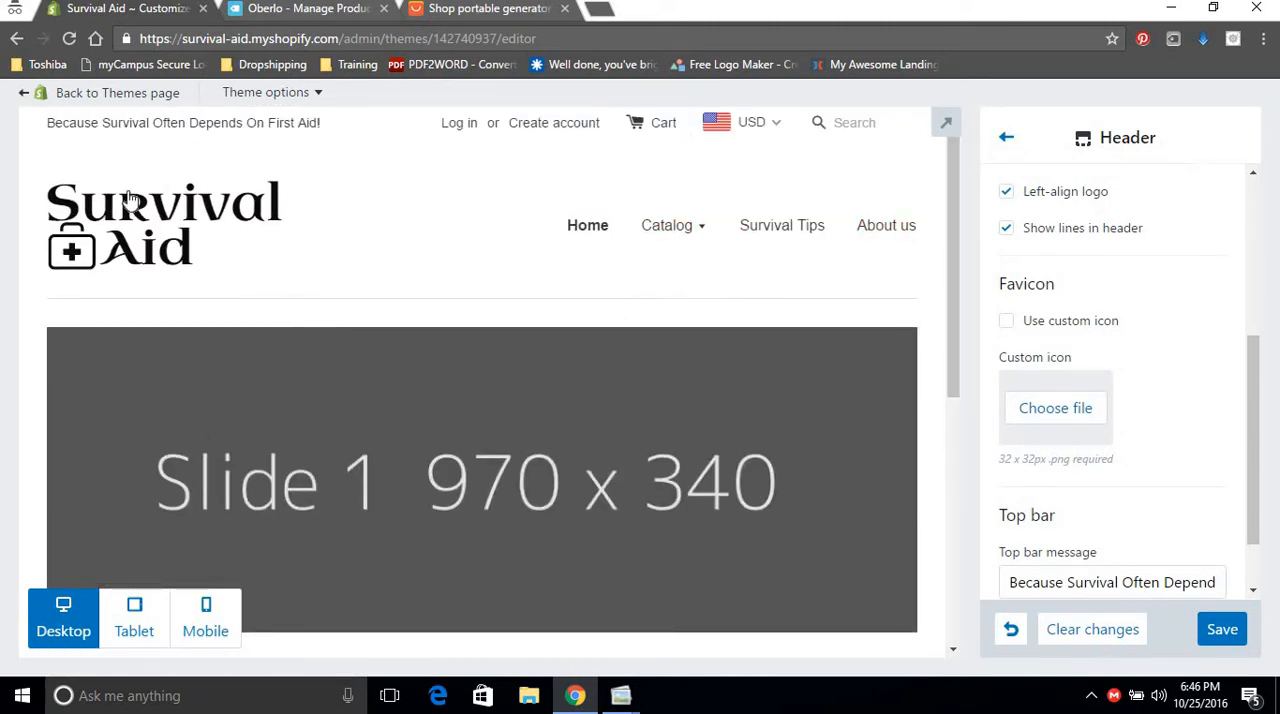
{"action": "mouse_move", "coordinate": [160, 197]}
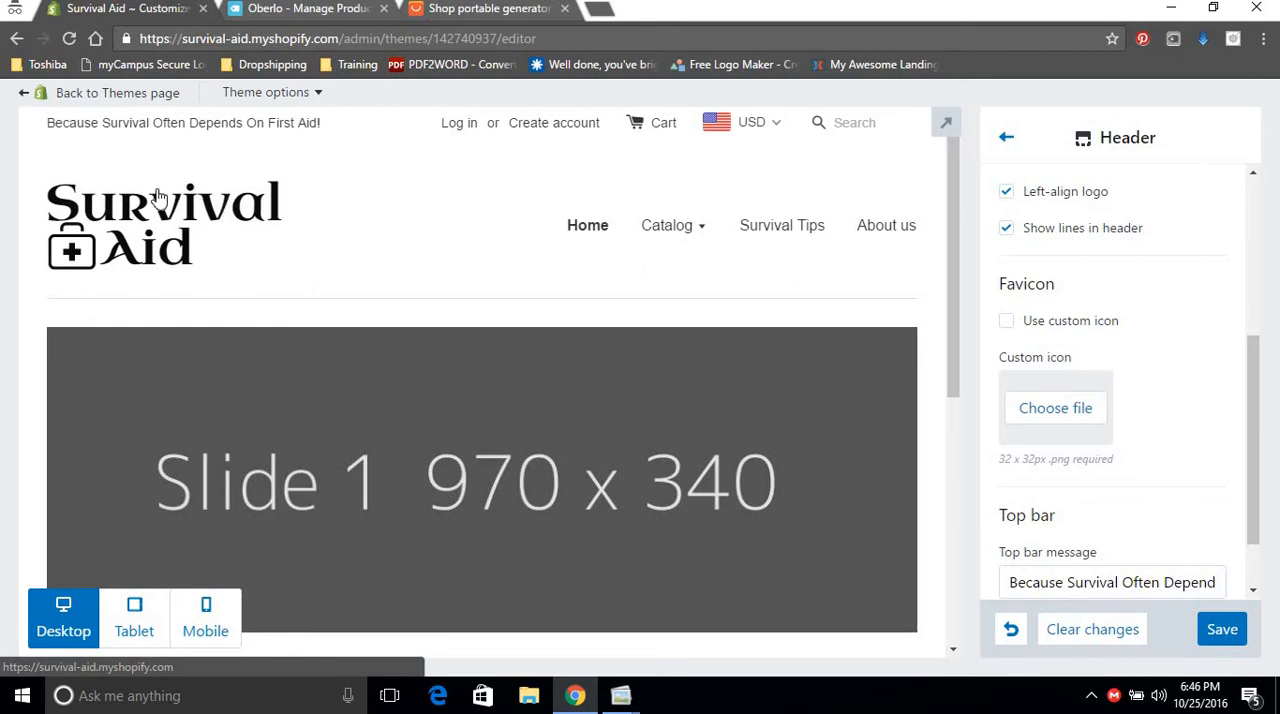
{"action": "mouse_move", "coordinate": [1198, 387]}
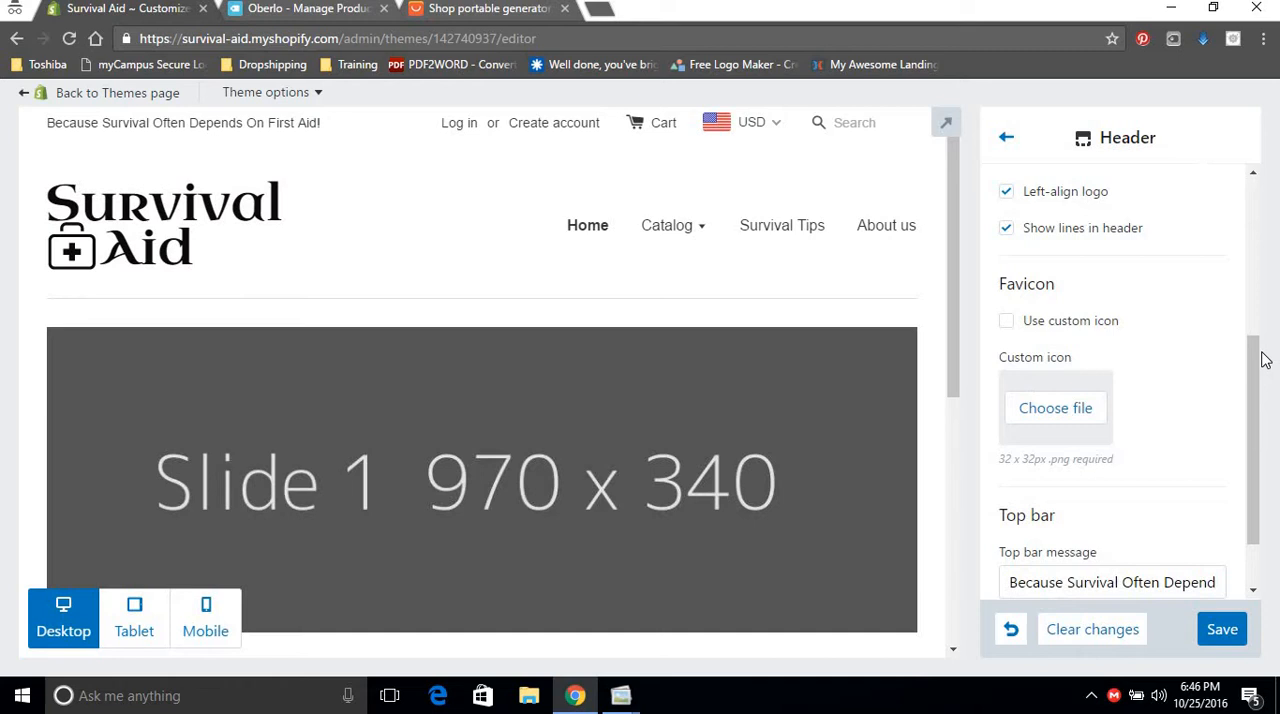
{"action": "scroll", "scroll_direction": "down", "scroll_amount": 3}
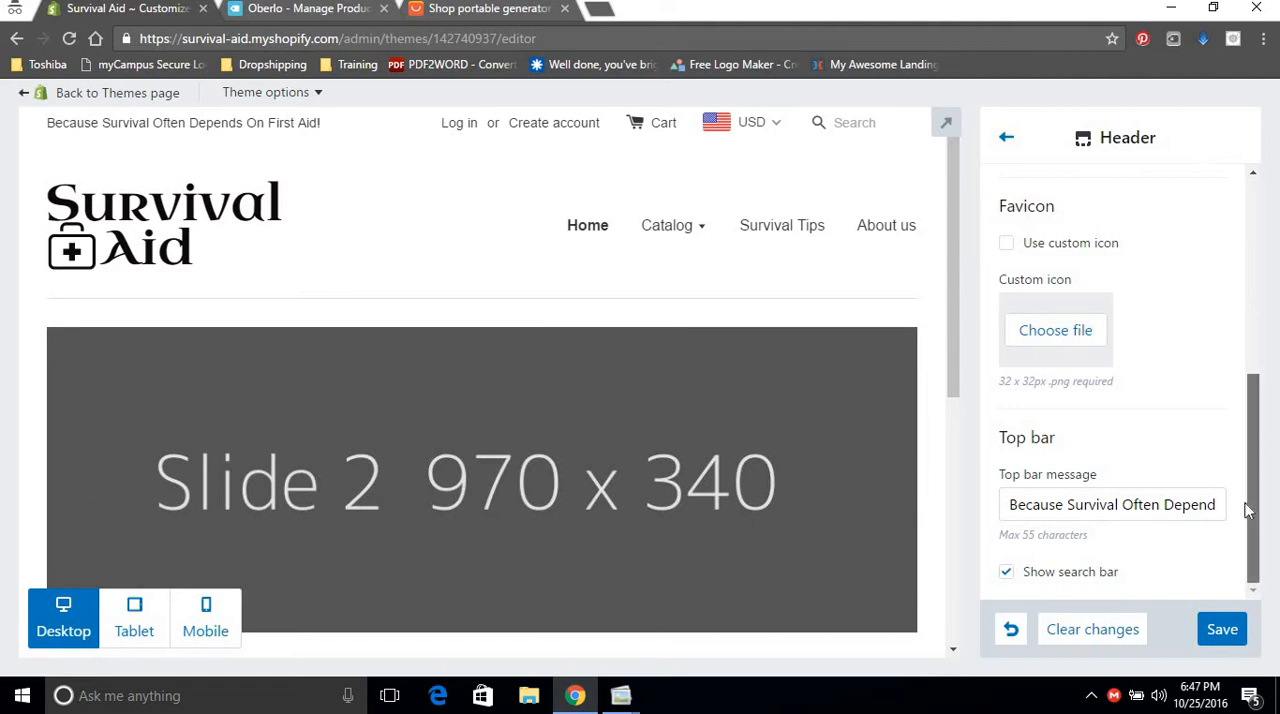
{"action": "scroll", "scroll_direction": "up", "scroll_amount": 3}
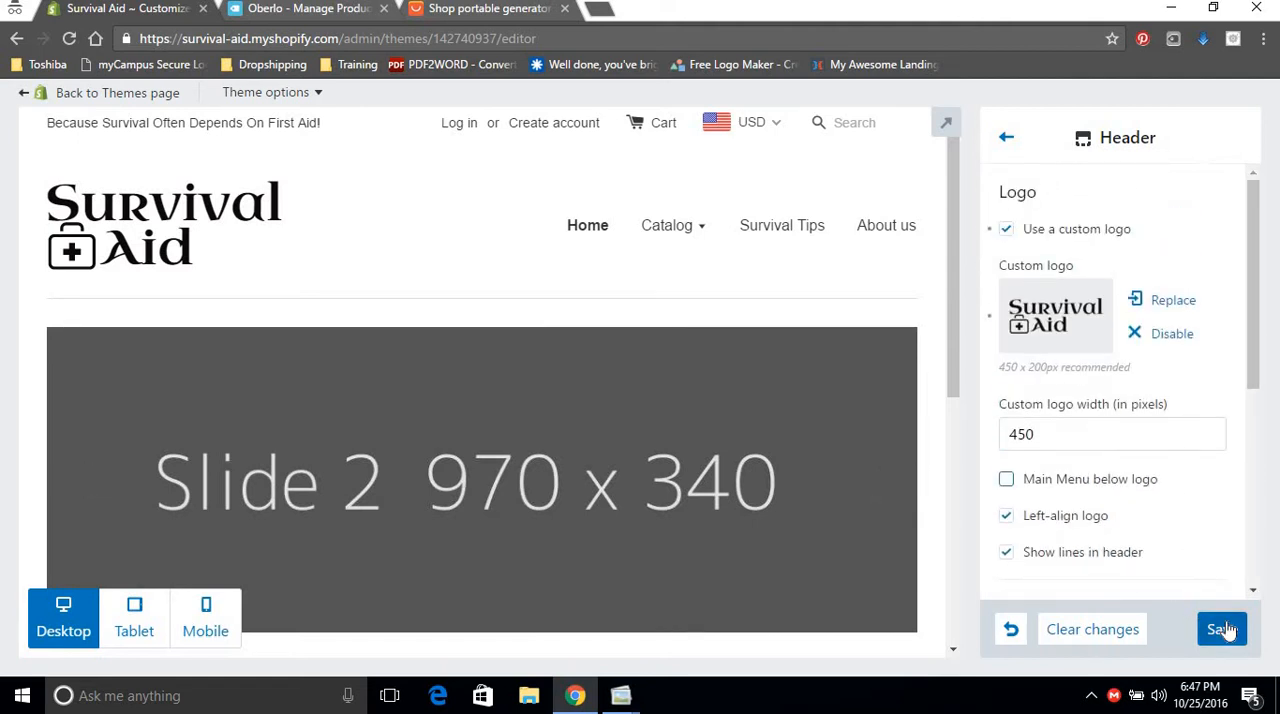
{"action": "mouse_move", "coordinate": [957, 245]}
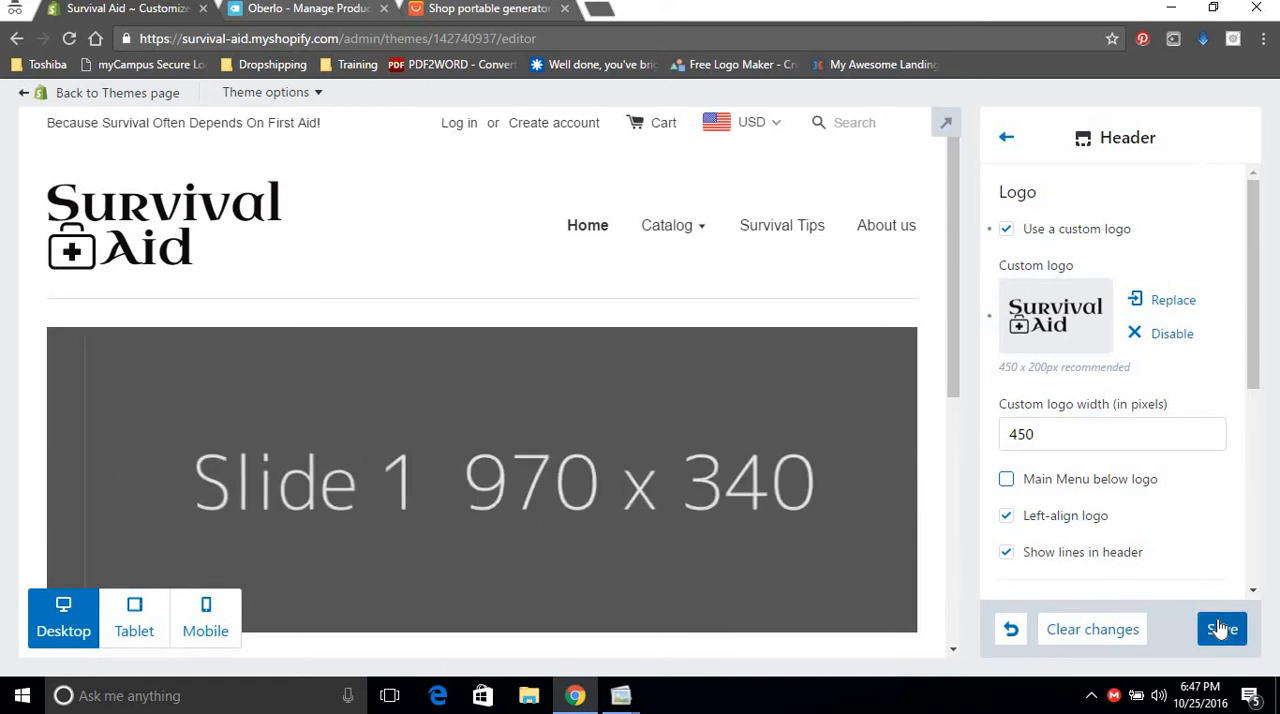
{"action": "left_click", "coordinate": [1221, 629]}
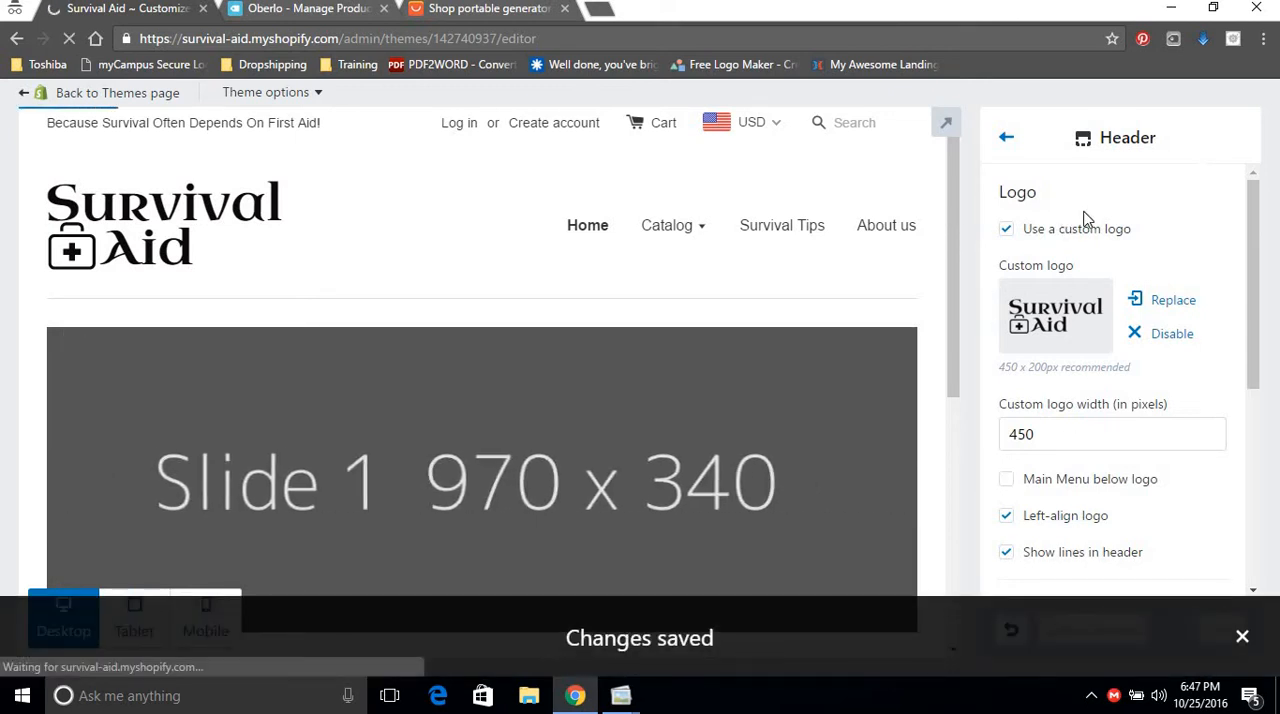
{"action": "mouse_move", "coordinate": [1055, 124]}
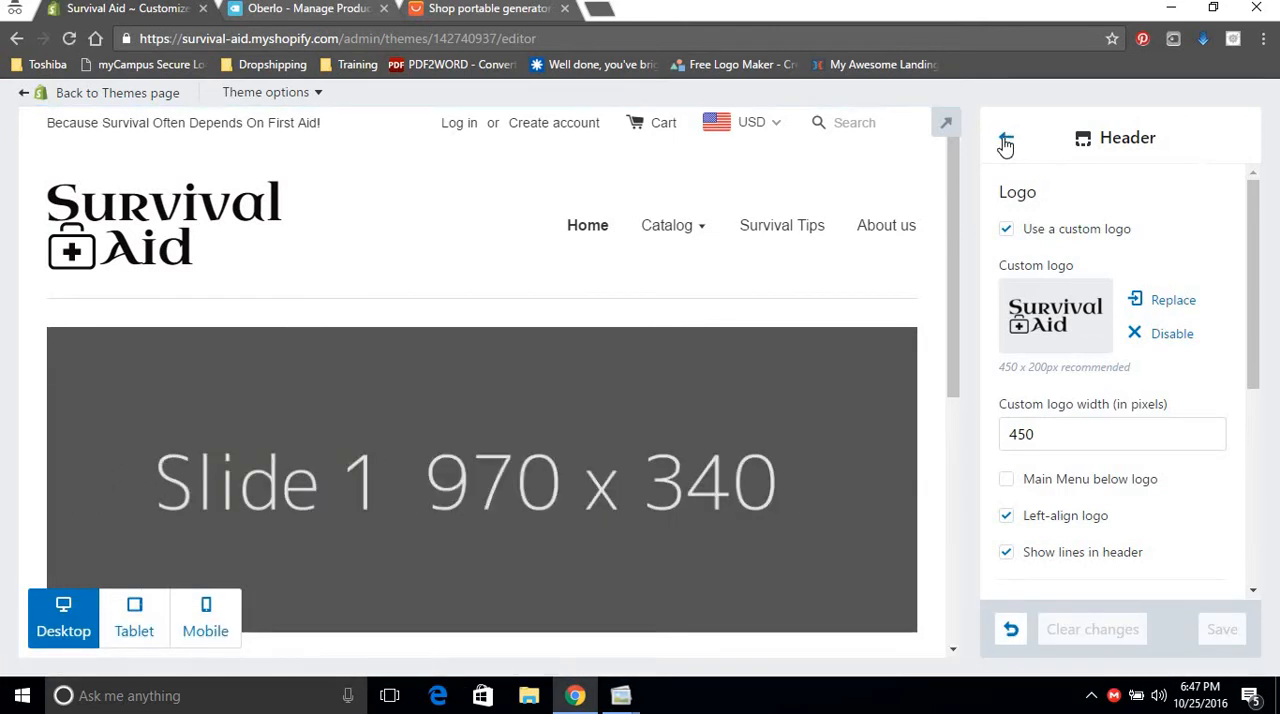
Open 'Home page - slideshow' and uncheck Enable under Slide 2
{"action": "left_click", "coordinate": [1006, 140]}
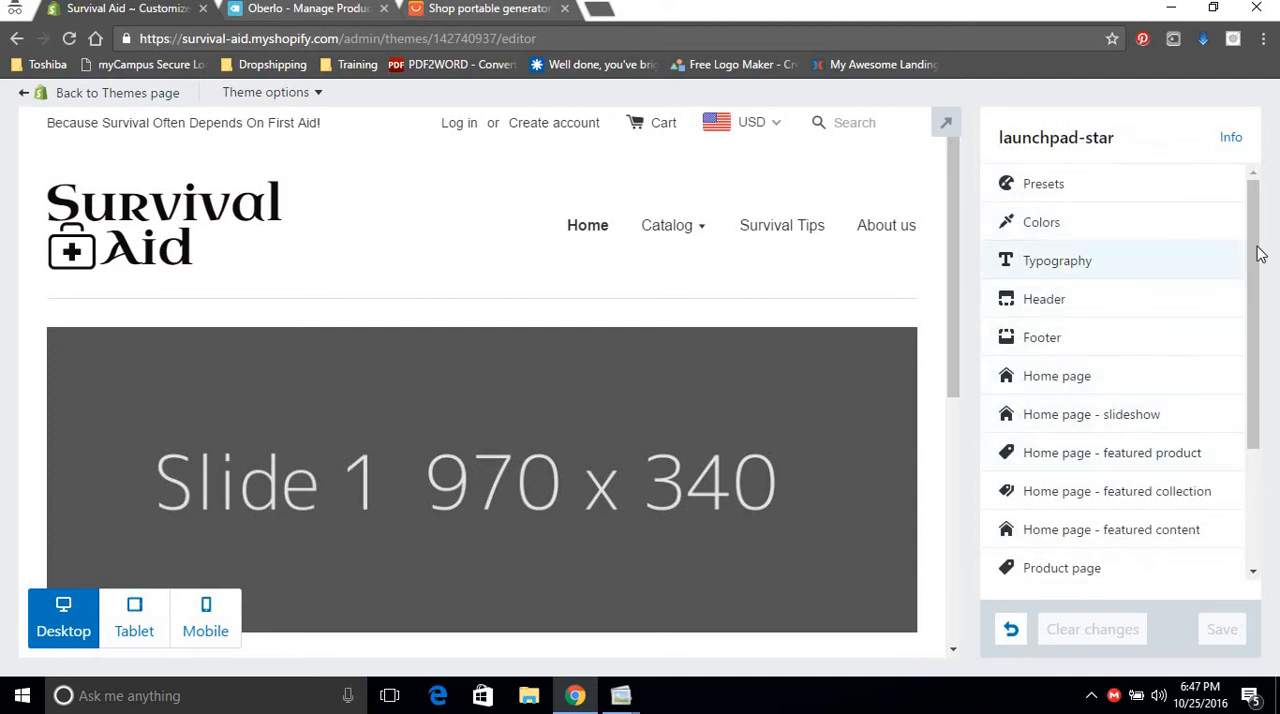
{"action": "scroll", "scroll_direction": "down", "scroll_amount": 3}
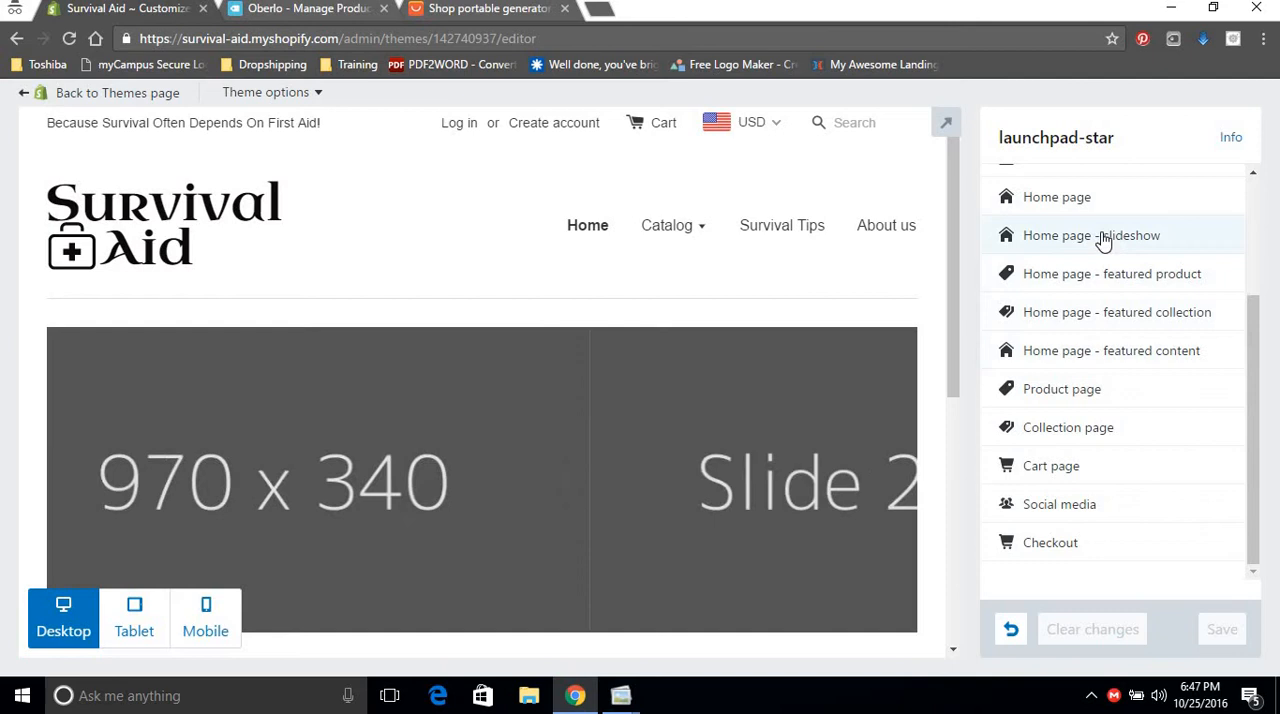
{"action": "left_click", "coordinate": [1091, 235]}
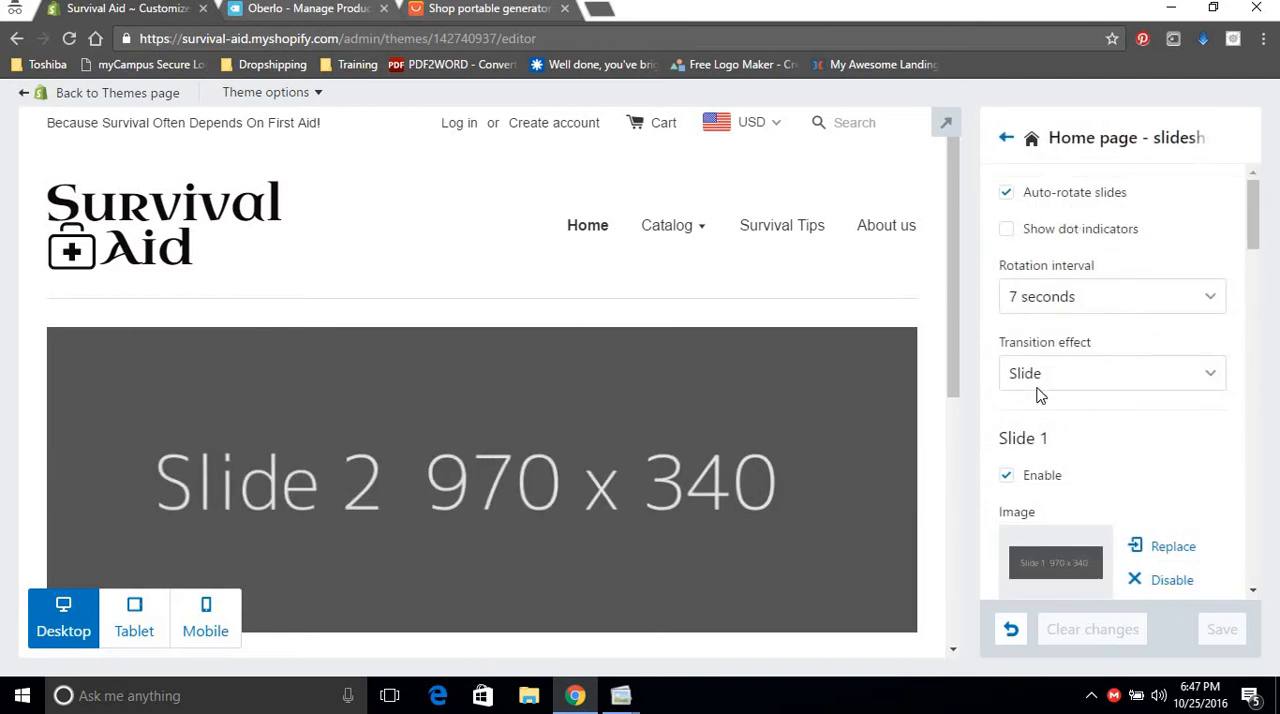
{"action": "scroll", "scroll_direction": "down", "scroll_amount": 3}
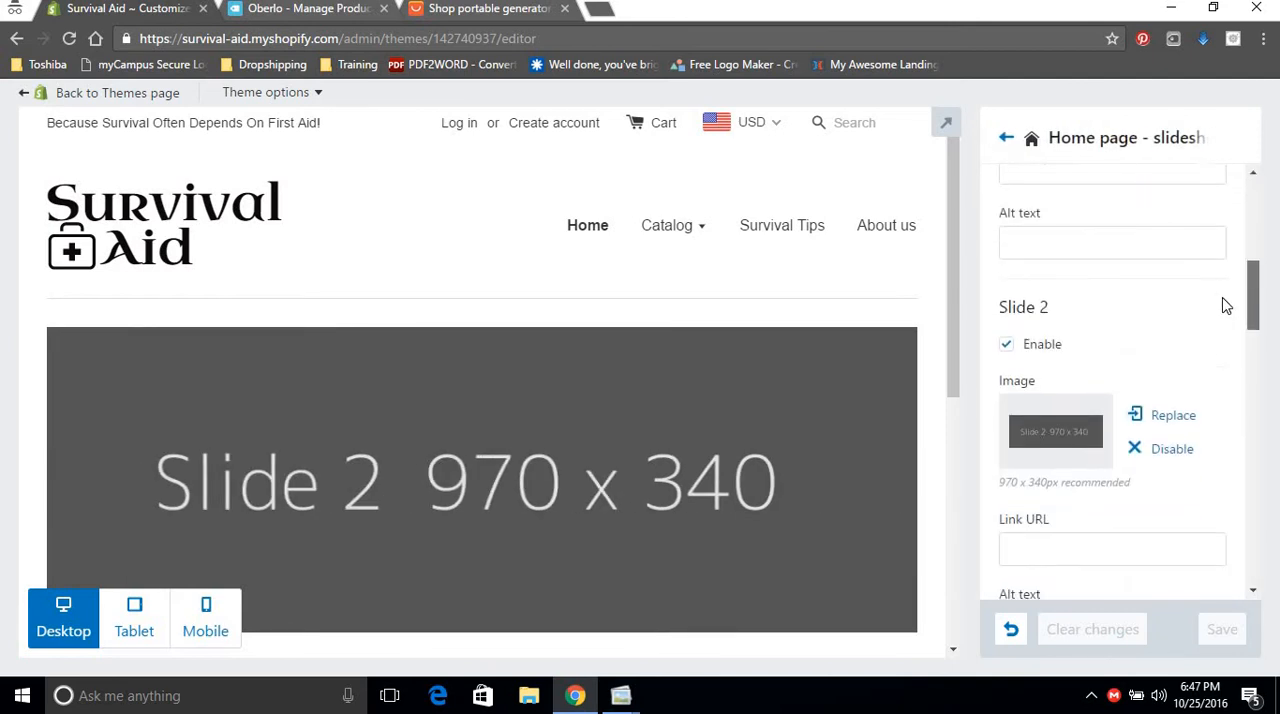
{"action": "left_click", "coordinate": [1006, 344]}
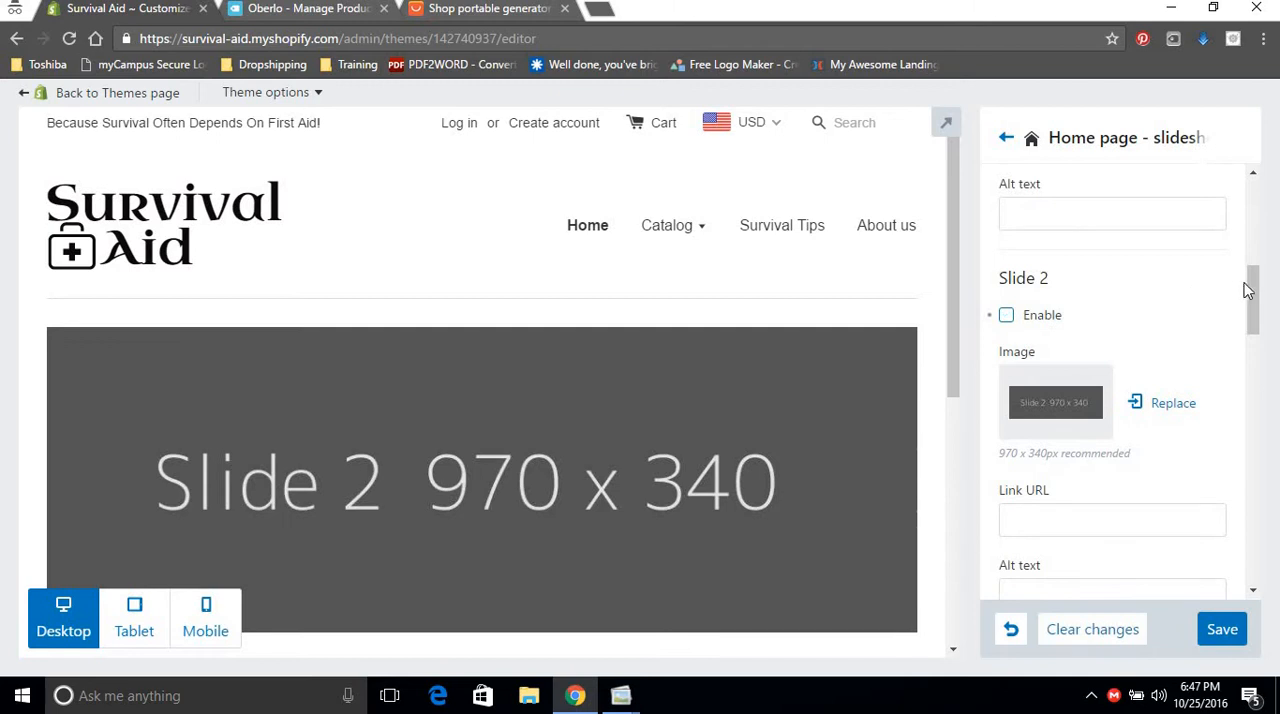
{"action": "scroll", "scroll_direction": "up", "scroll_amount": 3}
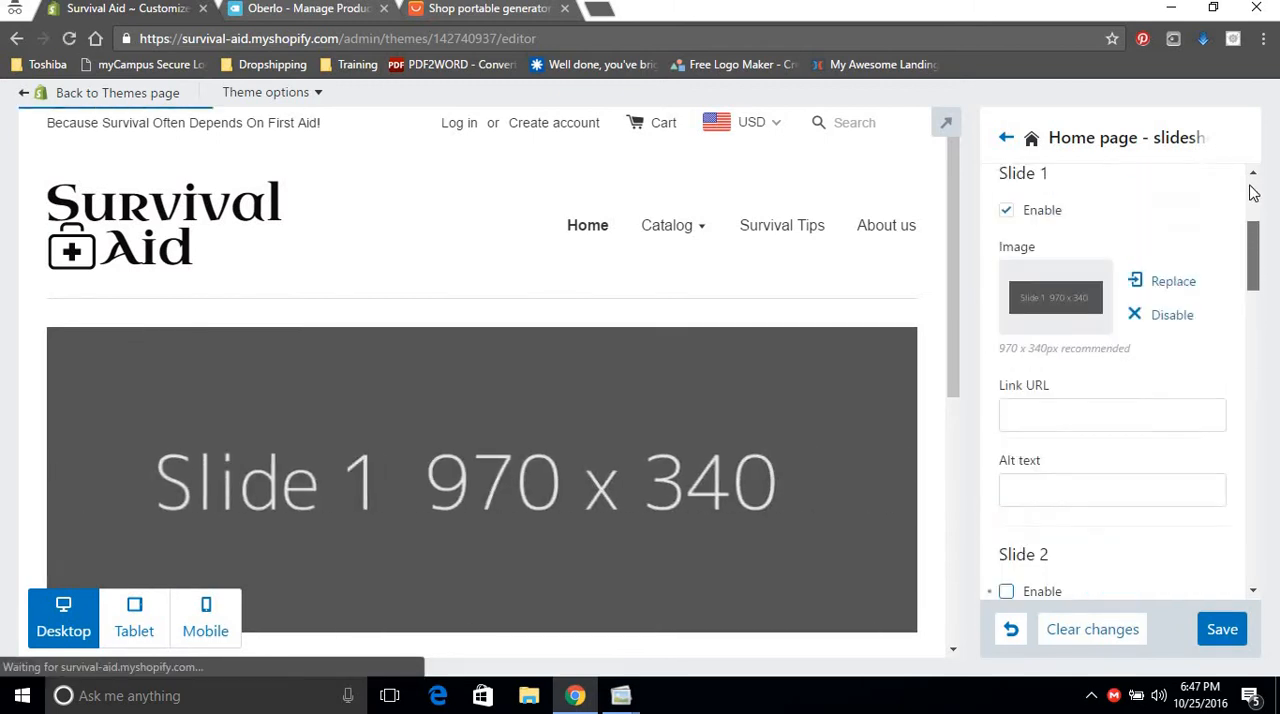
{"action": "scroll", "scroll_direction": "up", "scroll_amount": 3}
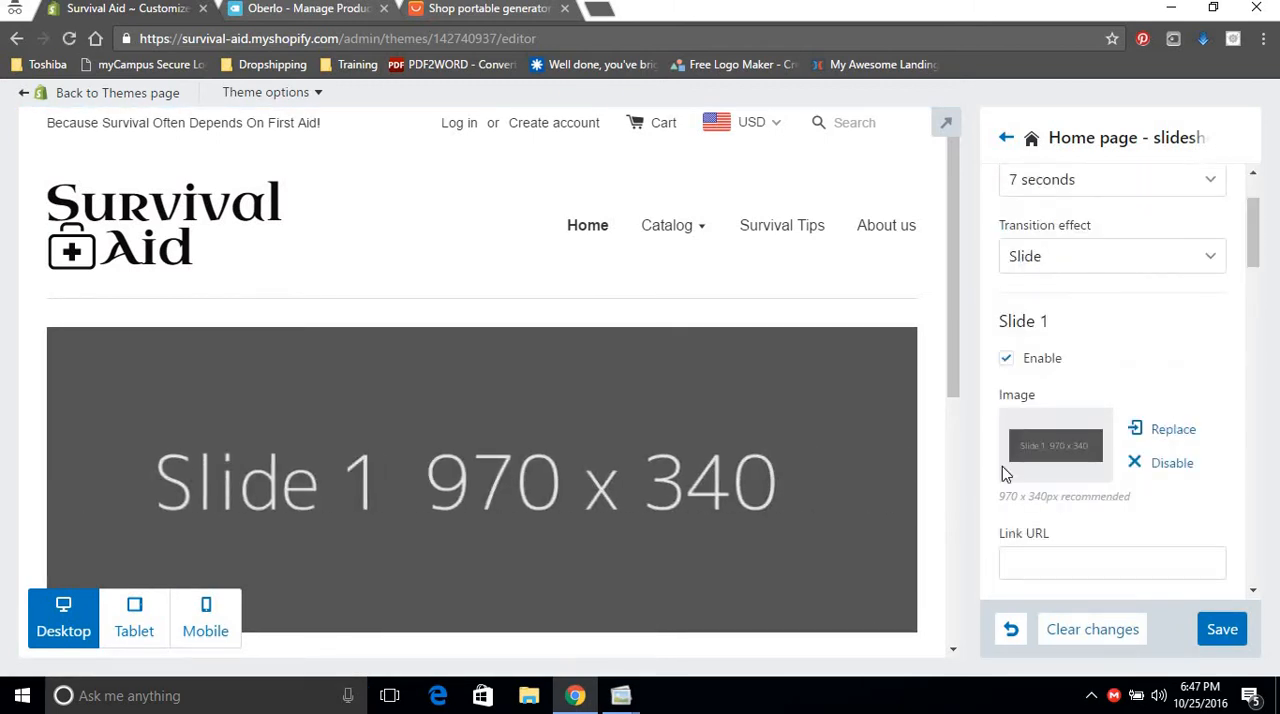
{"action": "mouse_move", "coordinate": [1163, 432]}
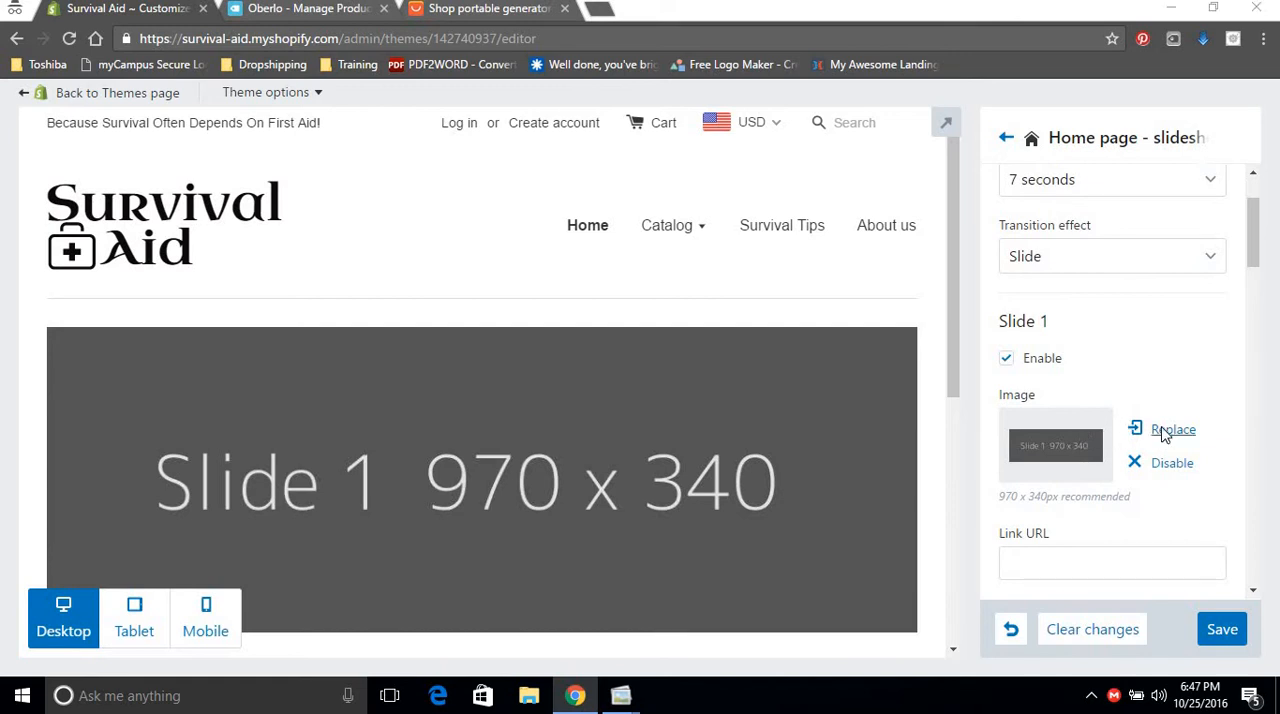
Upload the helicopter Survival Aid backdrop as Slide 1's image and check the preview
{"action": "left_click", "coordinate": [1172, 429]}
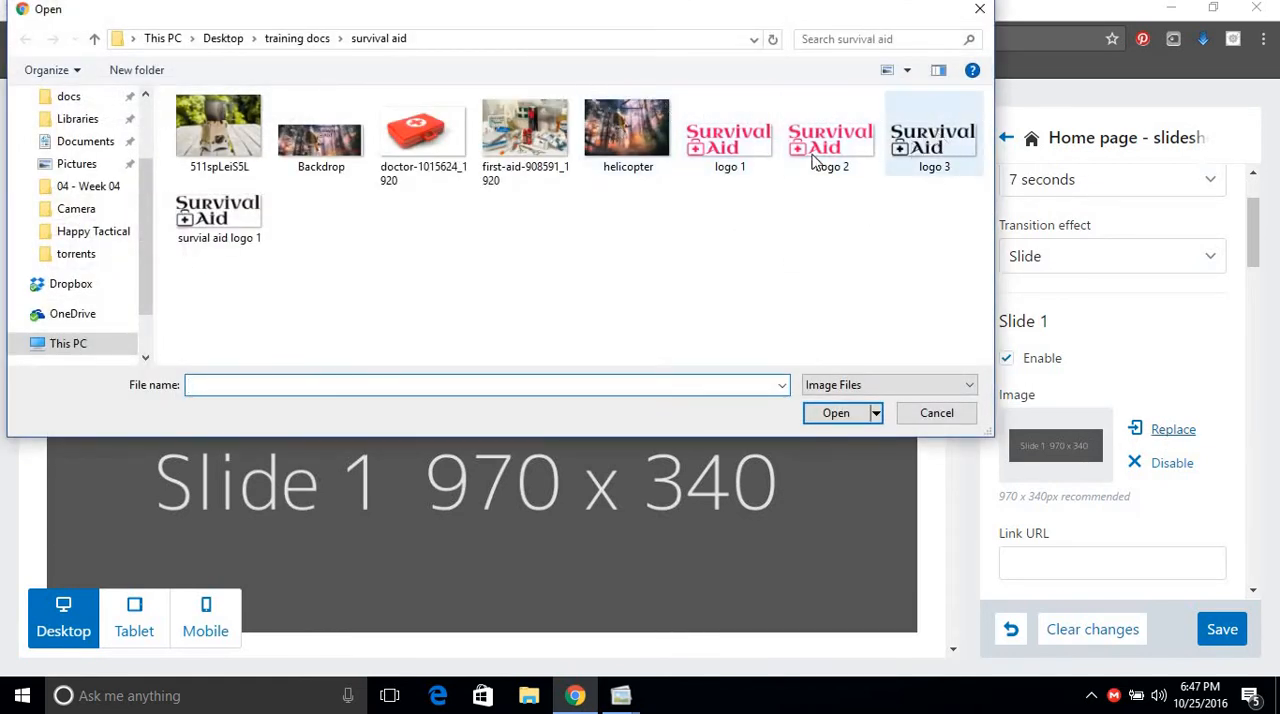
{"action": "mouse_move", "coordinate": [363, 220]}
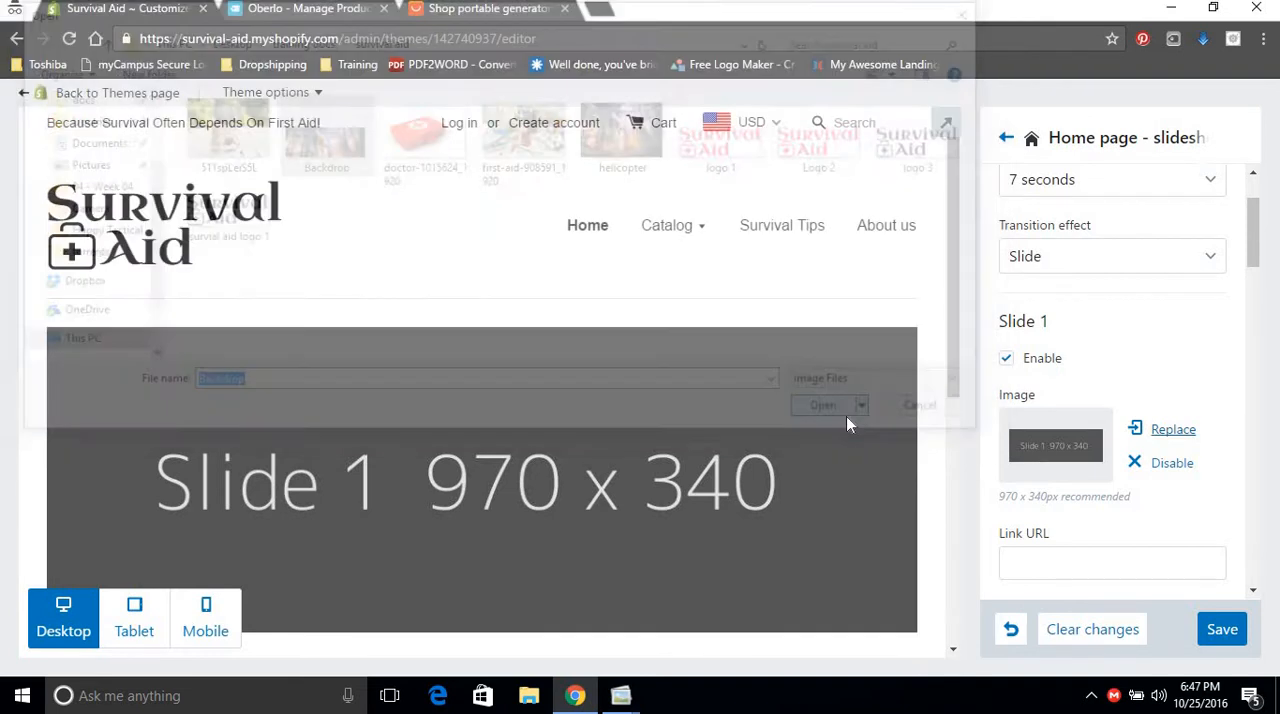
{"action": "left_click", "coordinate": [822, 405]}
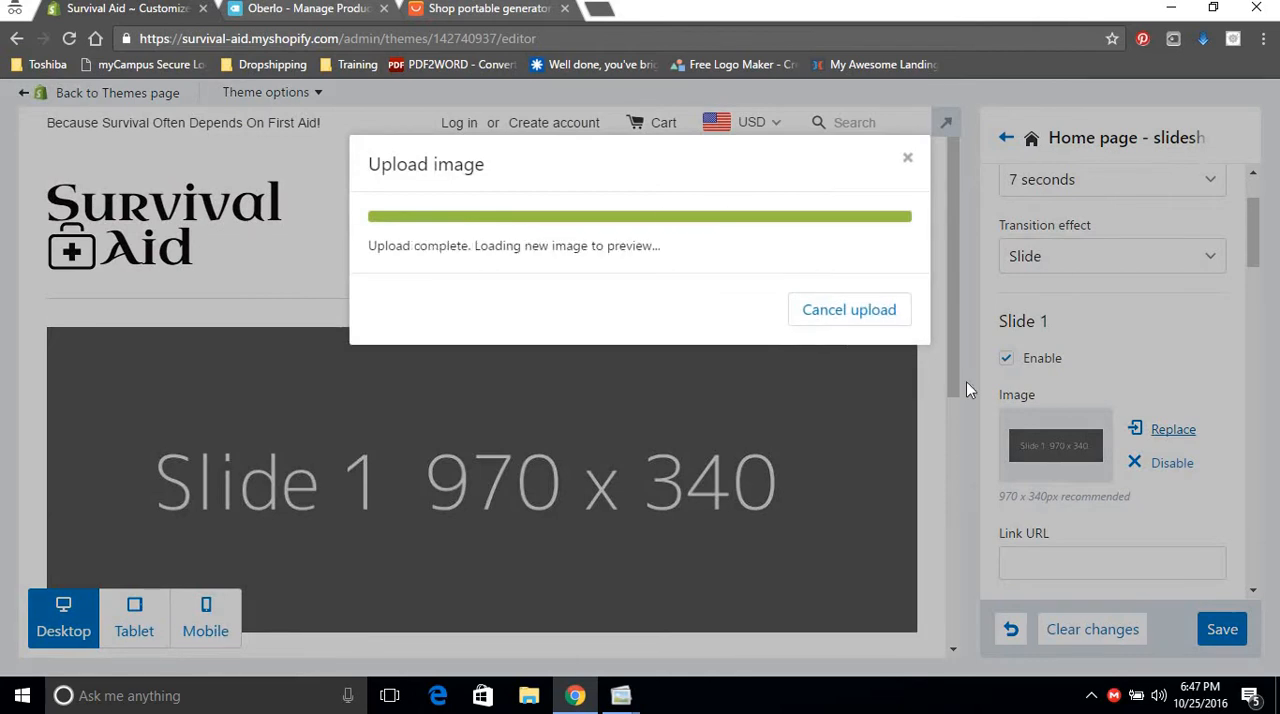
{"action": "mouse_move", "coordinate": [988, 382]}
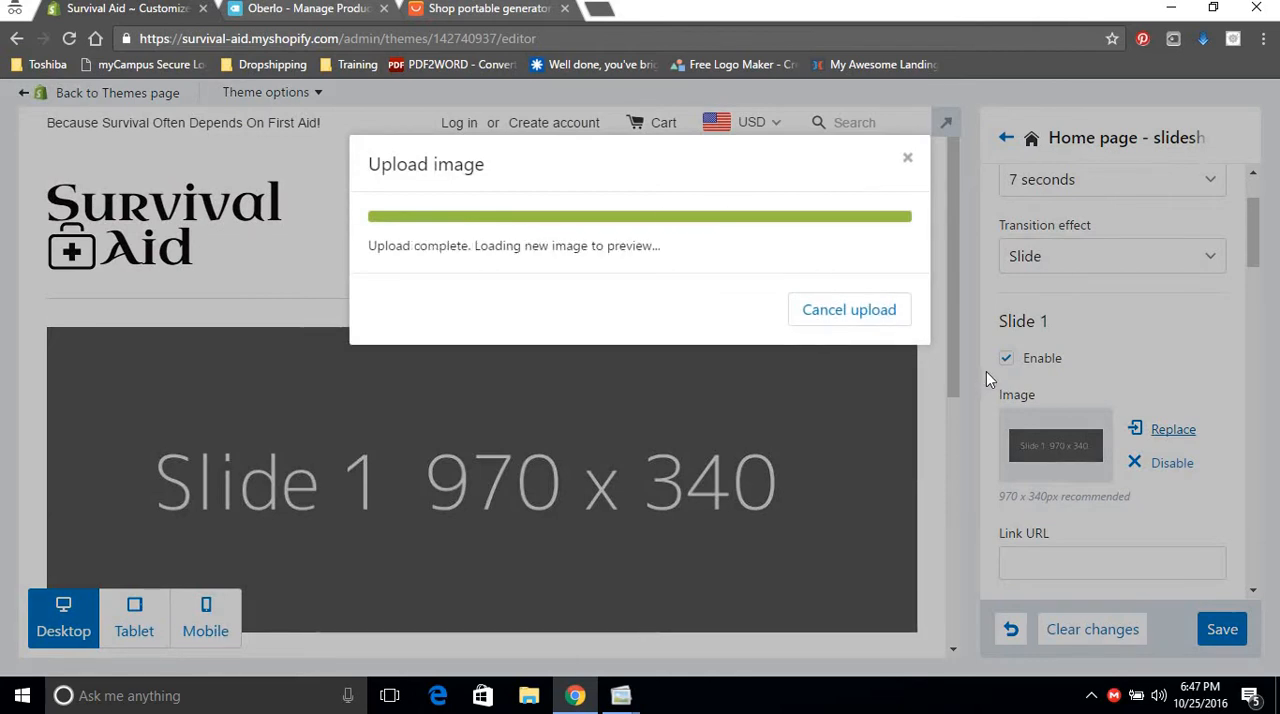
{"action": "mouse_move", "coordinate": [955, 336]}
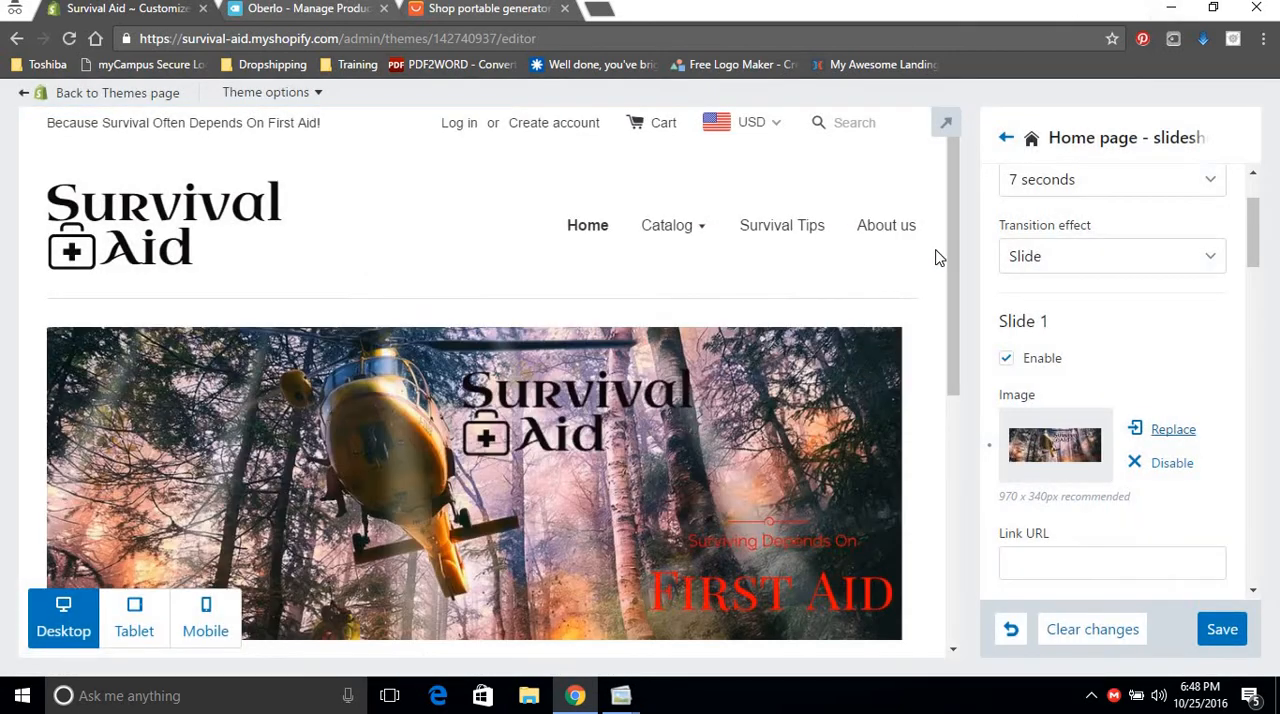
{"action": "scroll", "scroll_direction": "down", "scroll_amount": 3}
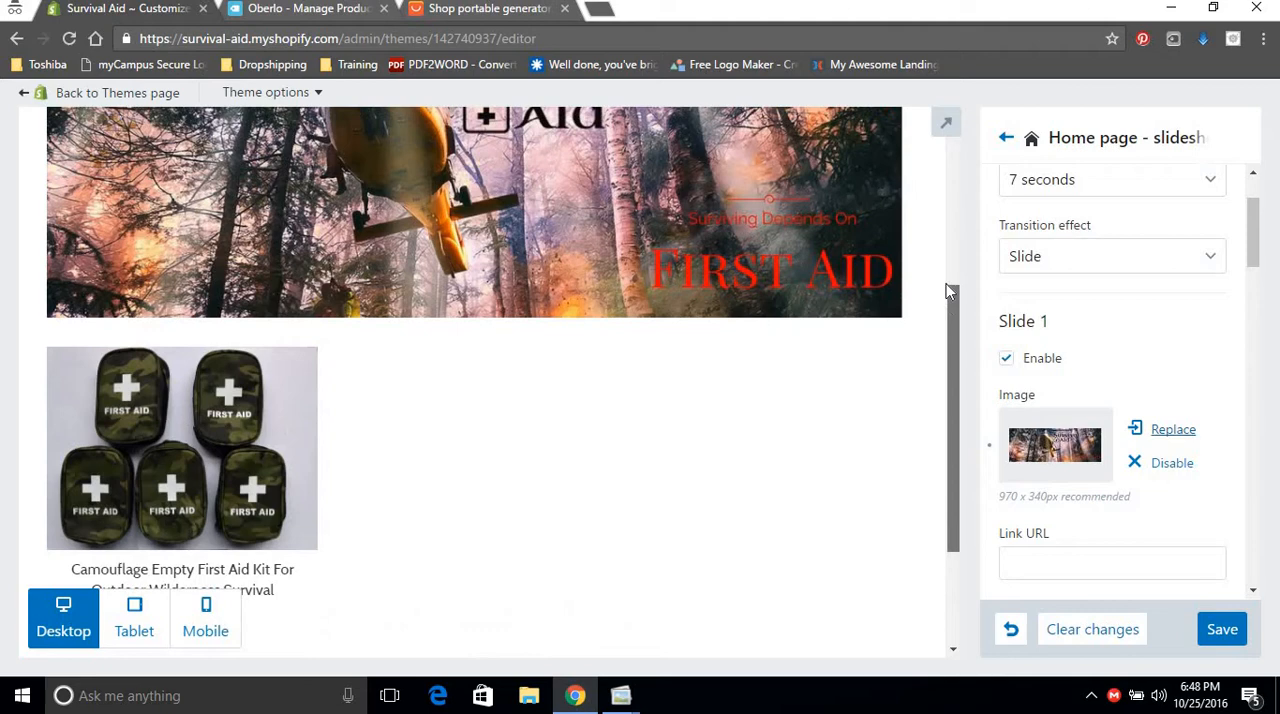
{"action": "scroll", "scroll_direction": "down", "scroll_amount": 3}
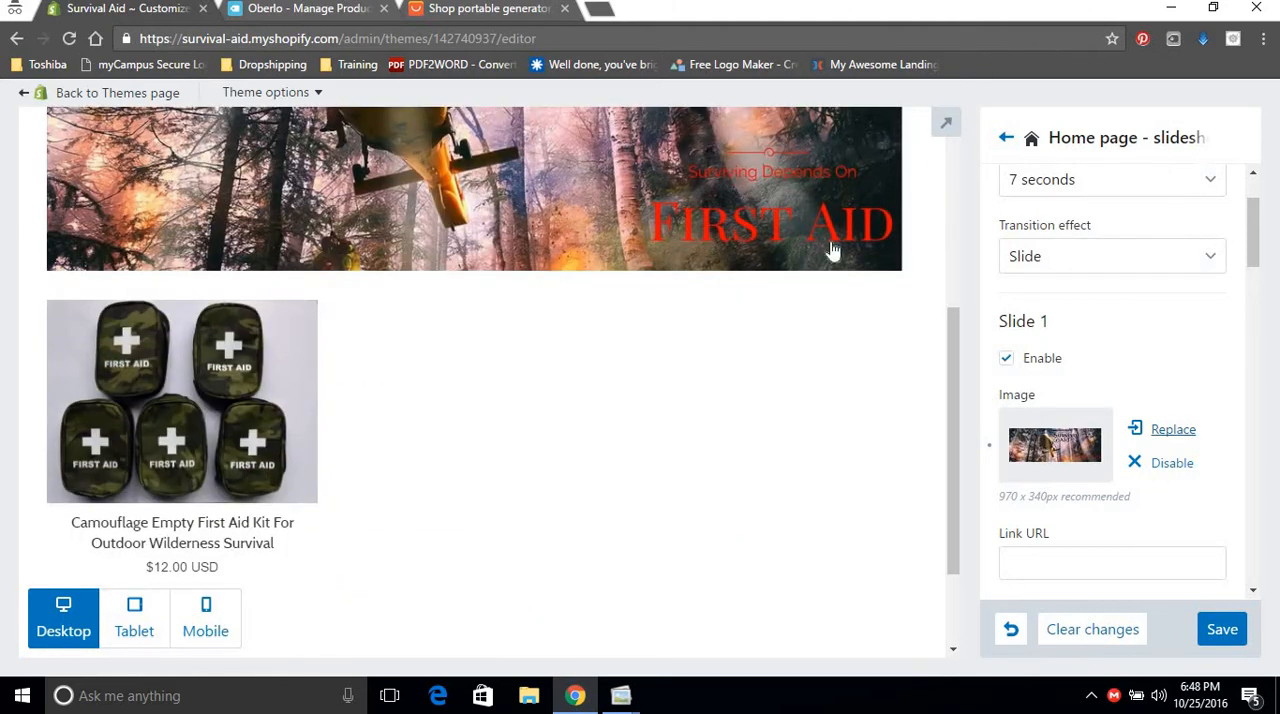
{"action": "scroll", "scroll_direction": "up", "scroll_amount": 3}
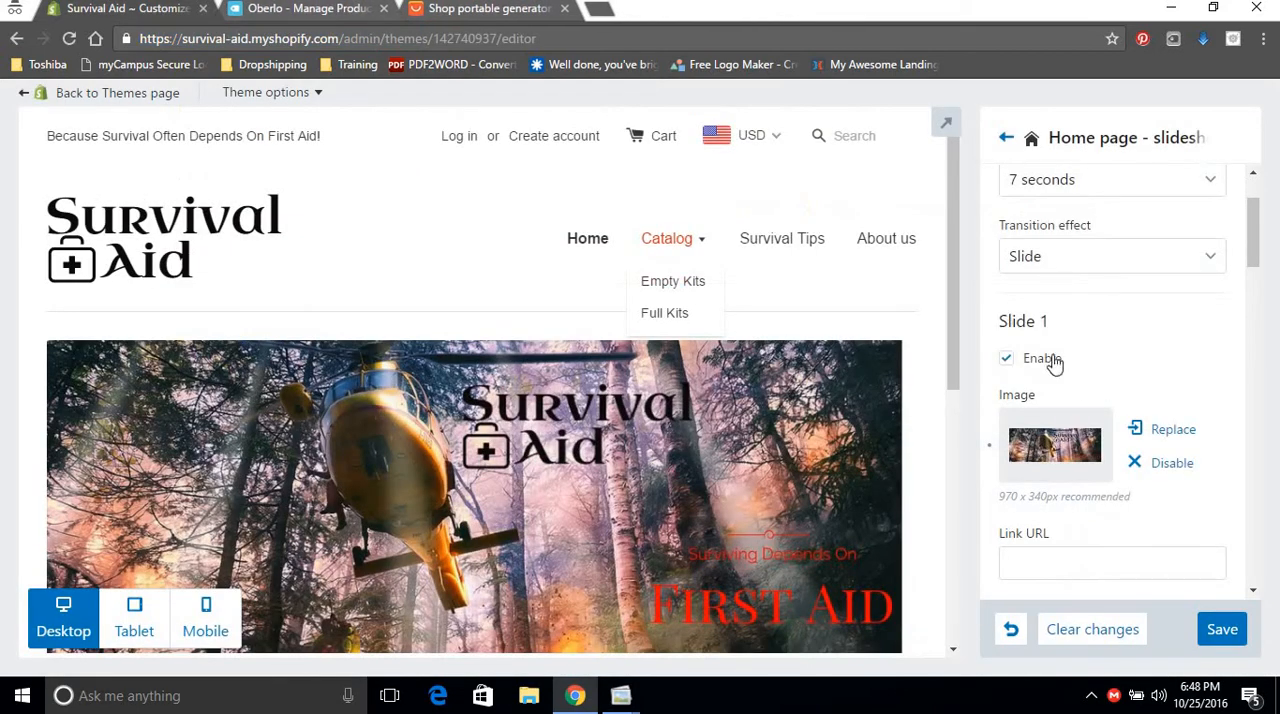
Set Slide 1's link URL to the store's collections page
{"action": "left_click", "coordinate": [1111, 562]}
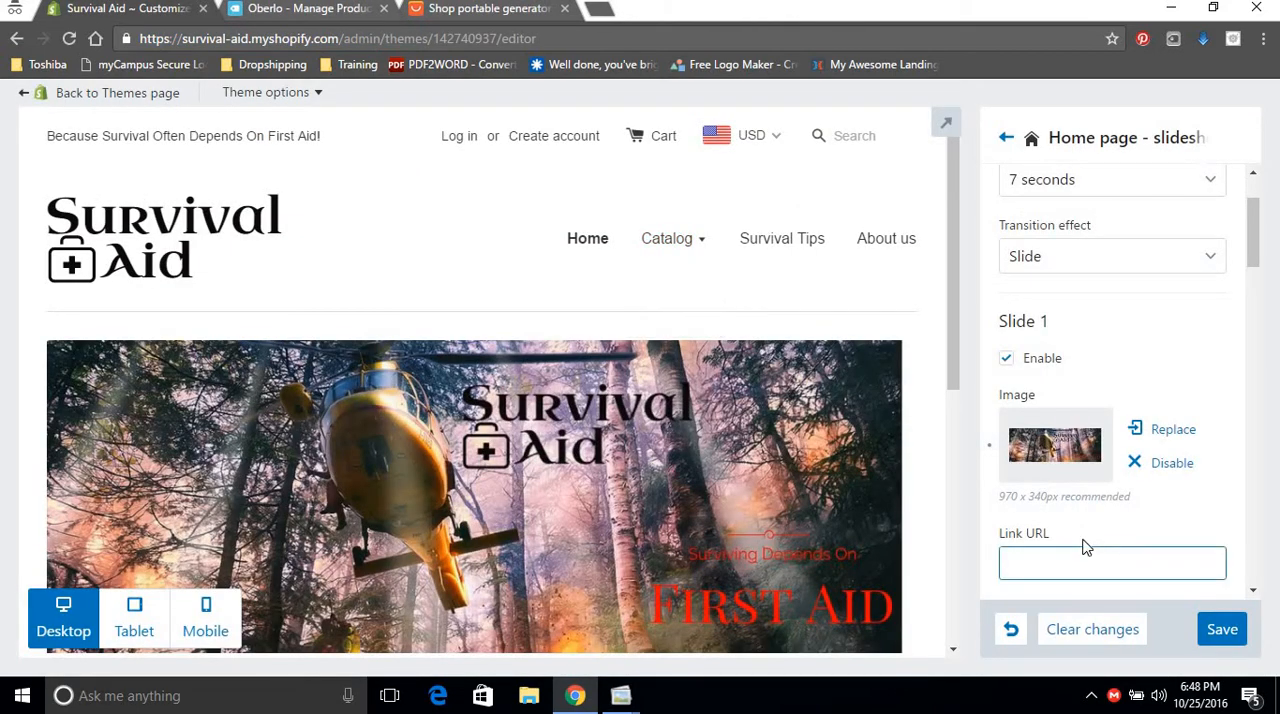
{"action": "type", "text": "valaid.us/collections?nopreview"}
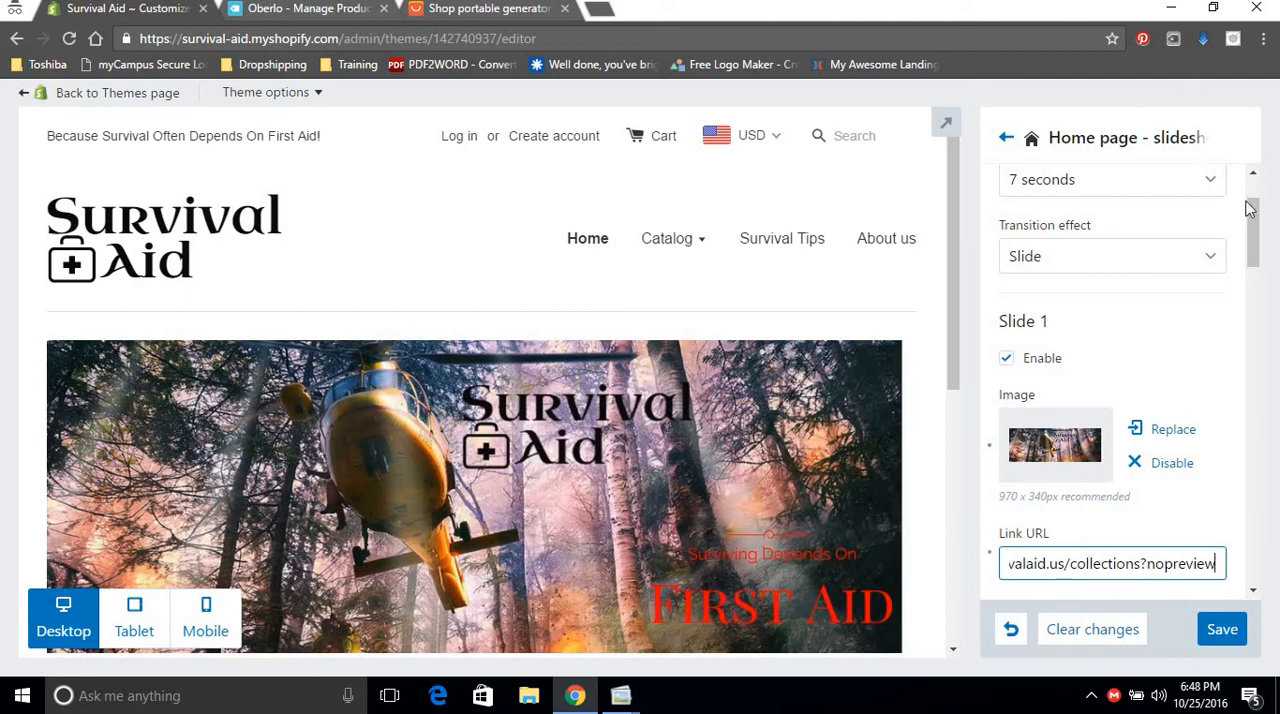
{"action": "scroll", "scroll_direction": "down", "scroll_amount": 3}
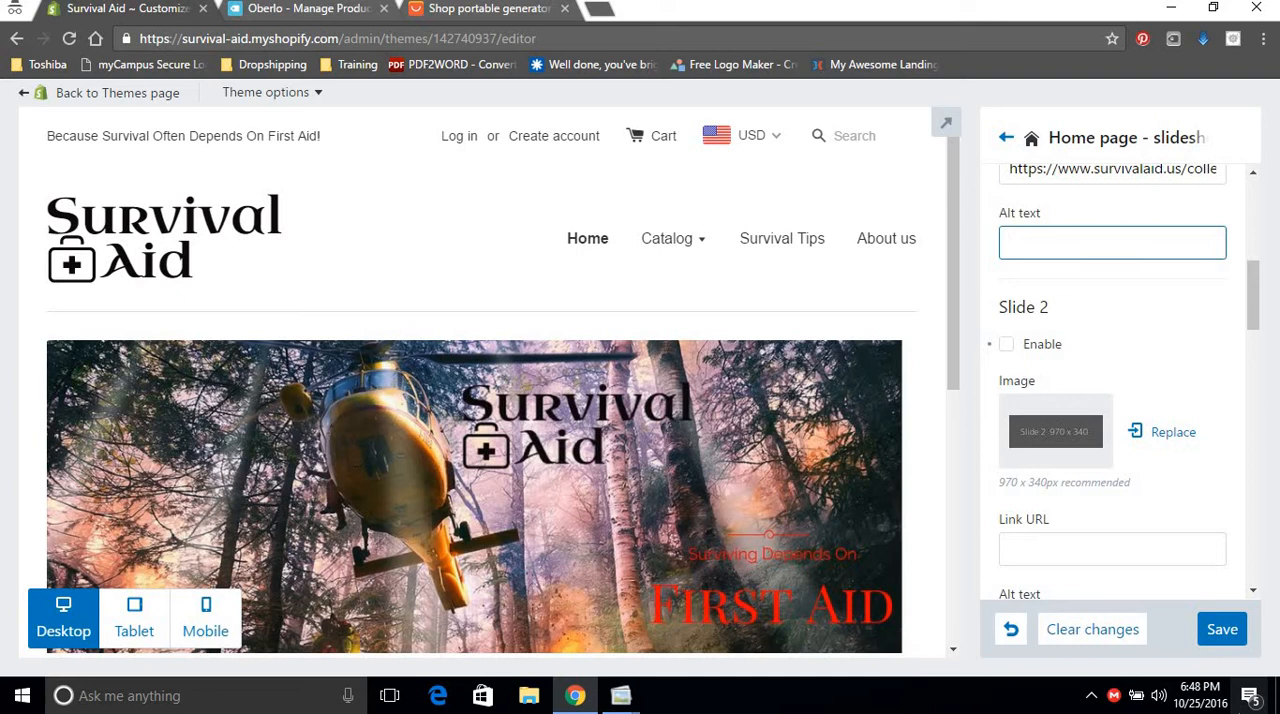
{"action": "type", "text": "Backdrop su"}
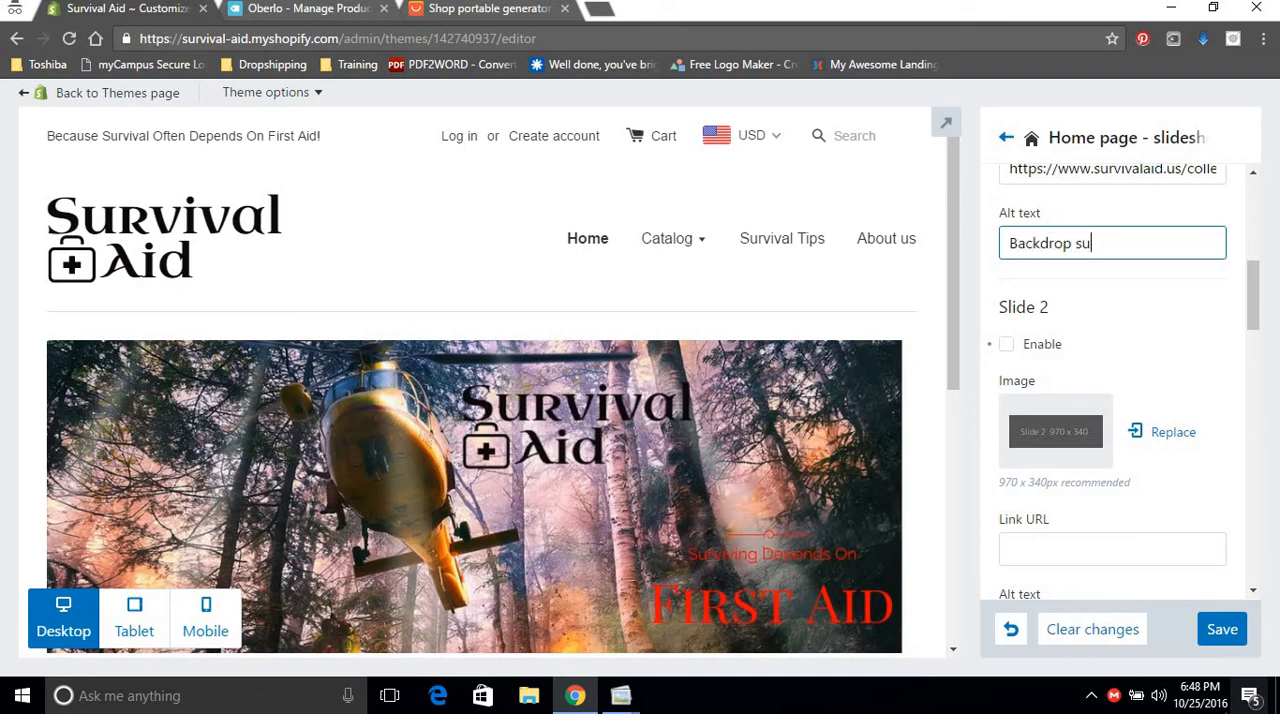
{"action": "type", "text": "vival"}
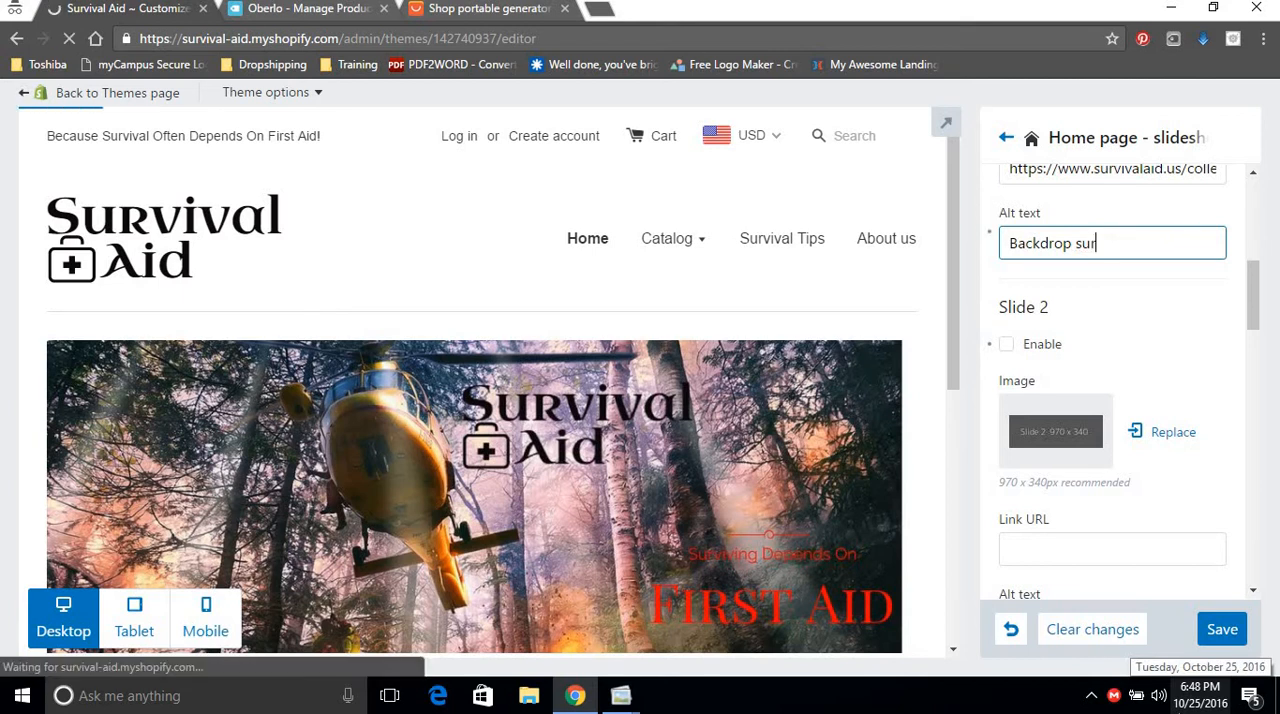
{"action": "type", "text": "vu"}
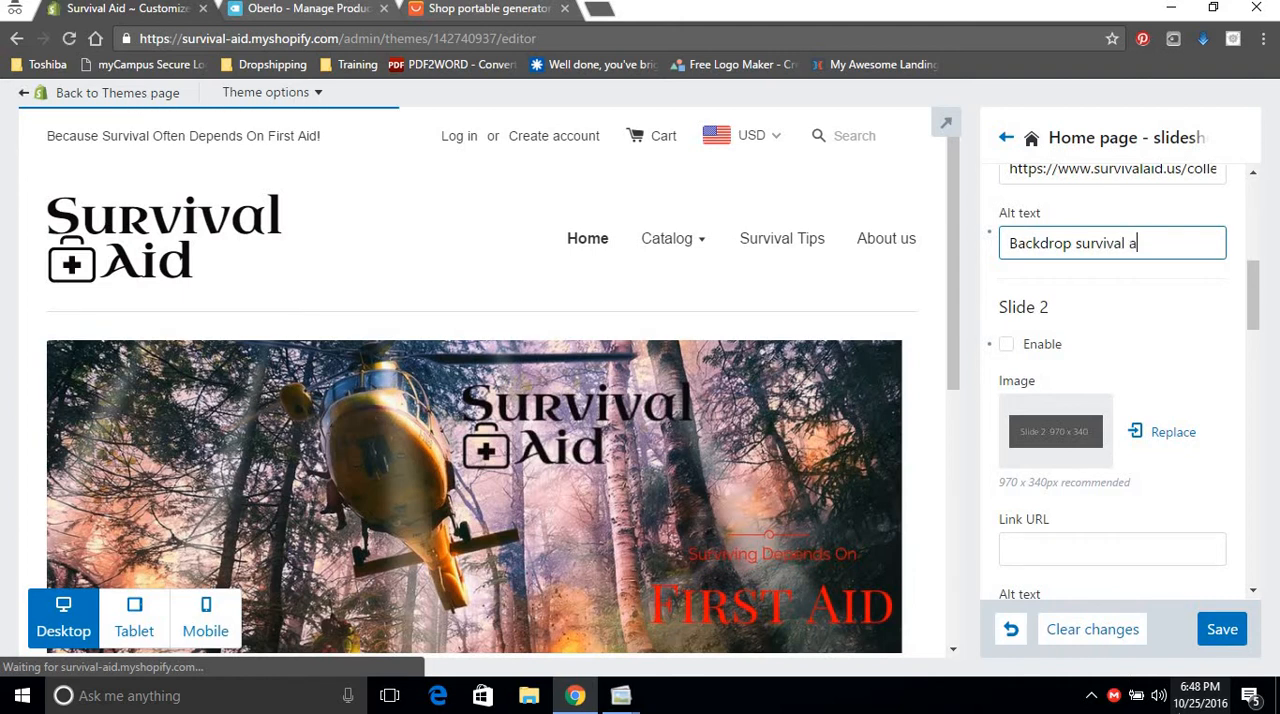
{"action": "type", "text": "id"}
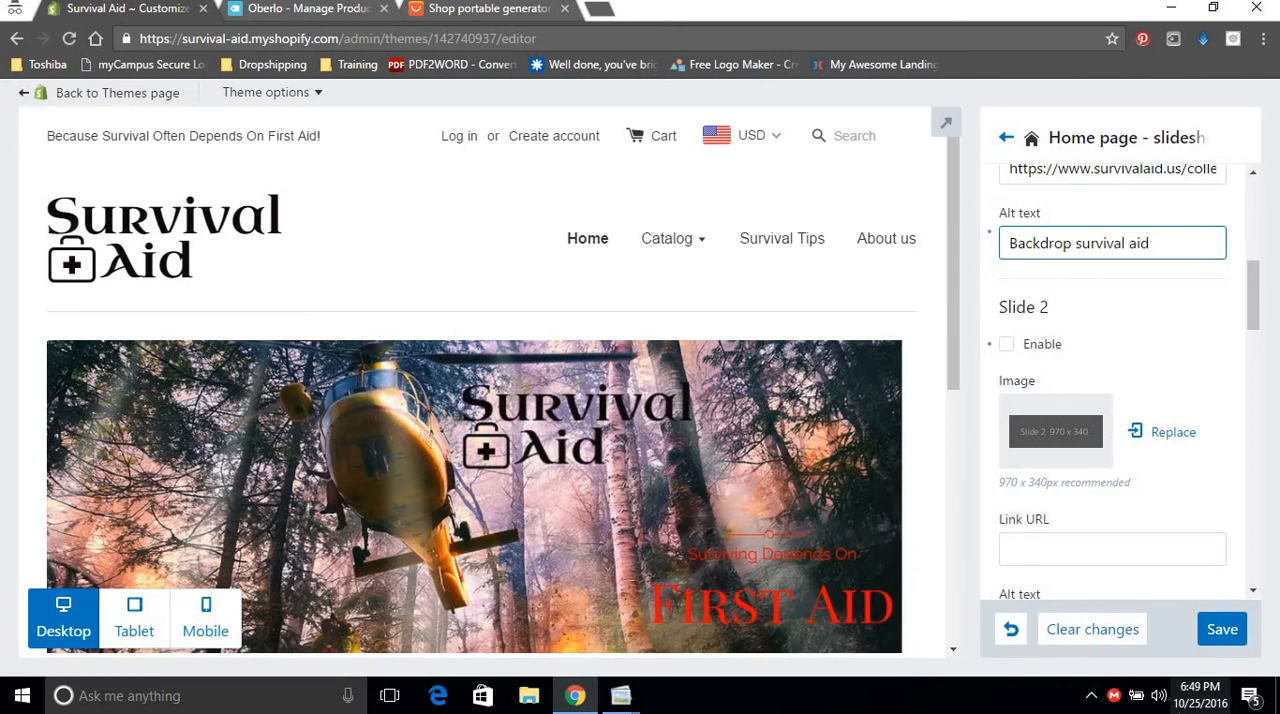
{"action": "type", "text": "- s"}
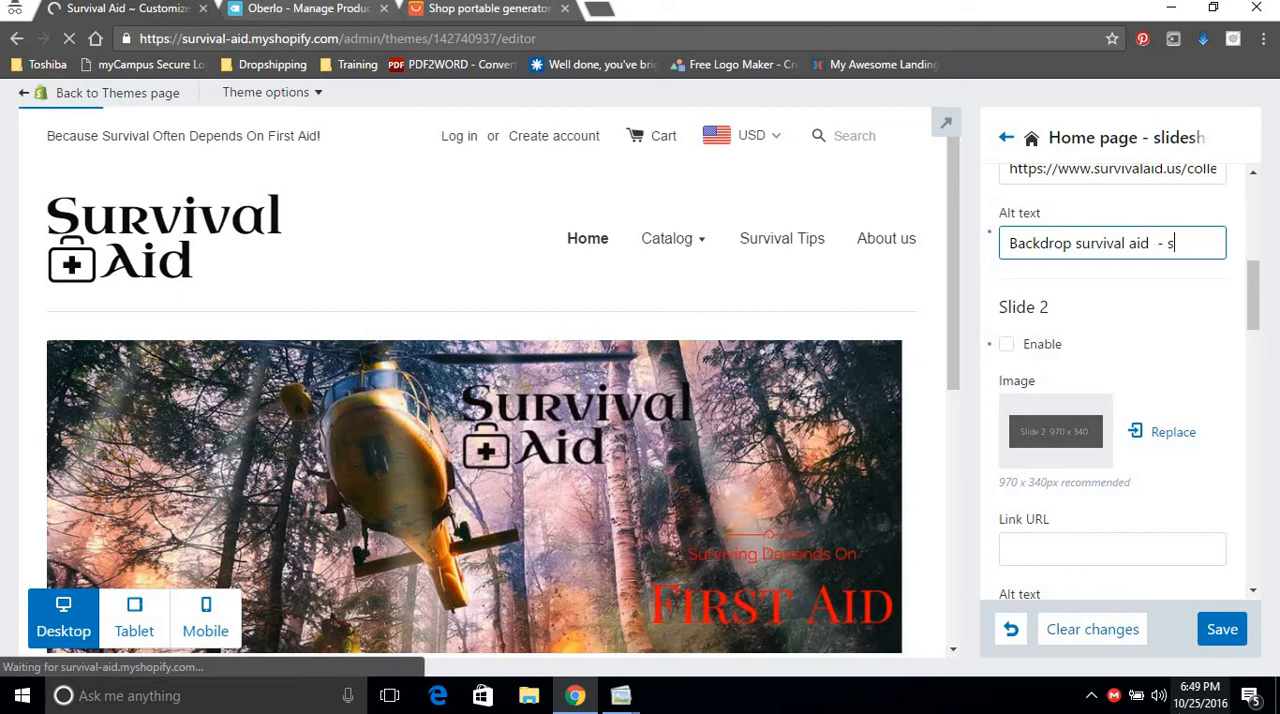
{"action": "type", "text": "www.survivalaid.us"}
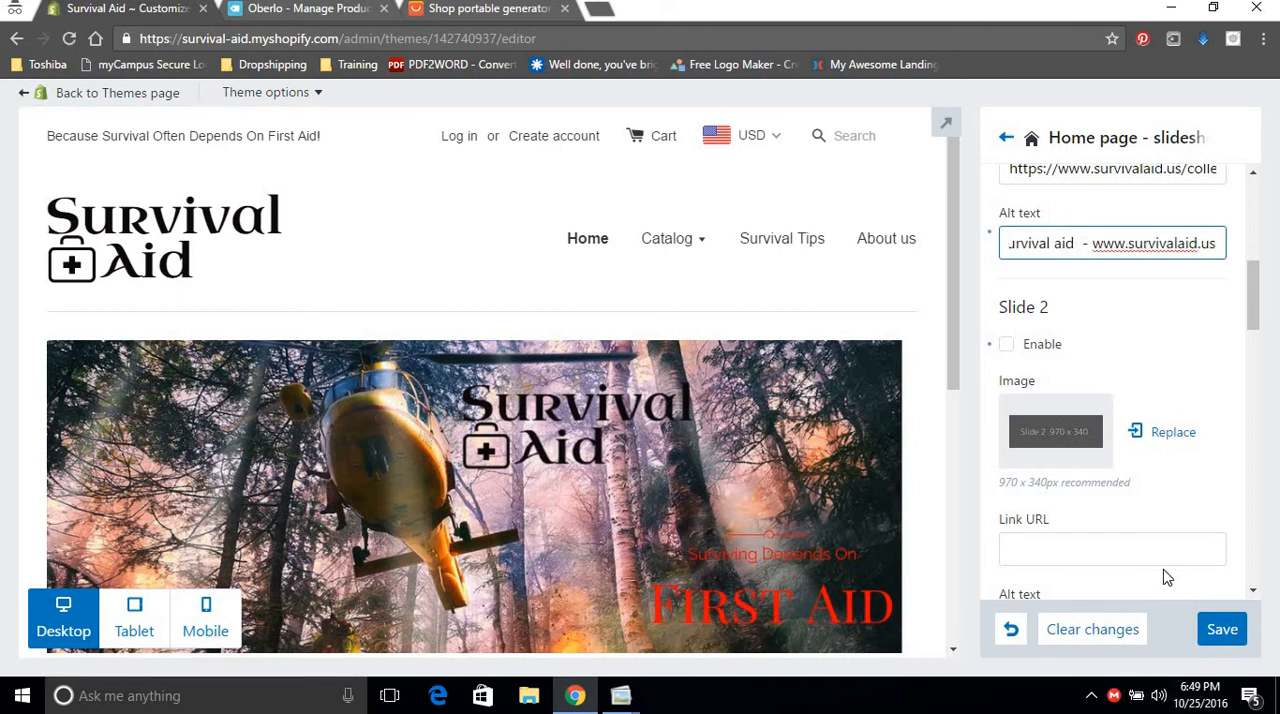
{"action": "left_click", "coordinate": [1221, 629]}
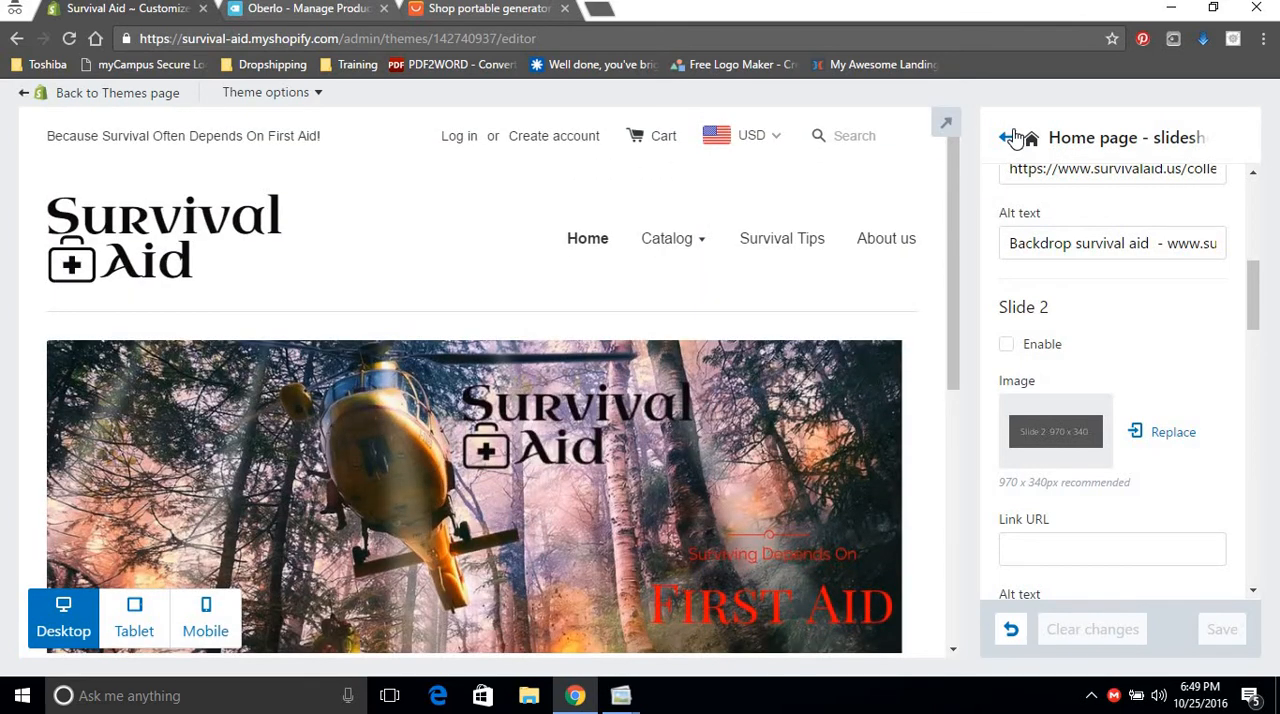
Choose Empty Kits as the home page featured collection
{"action": "left_click", "coordinate": [1003, 137]}
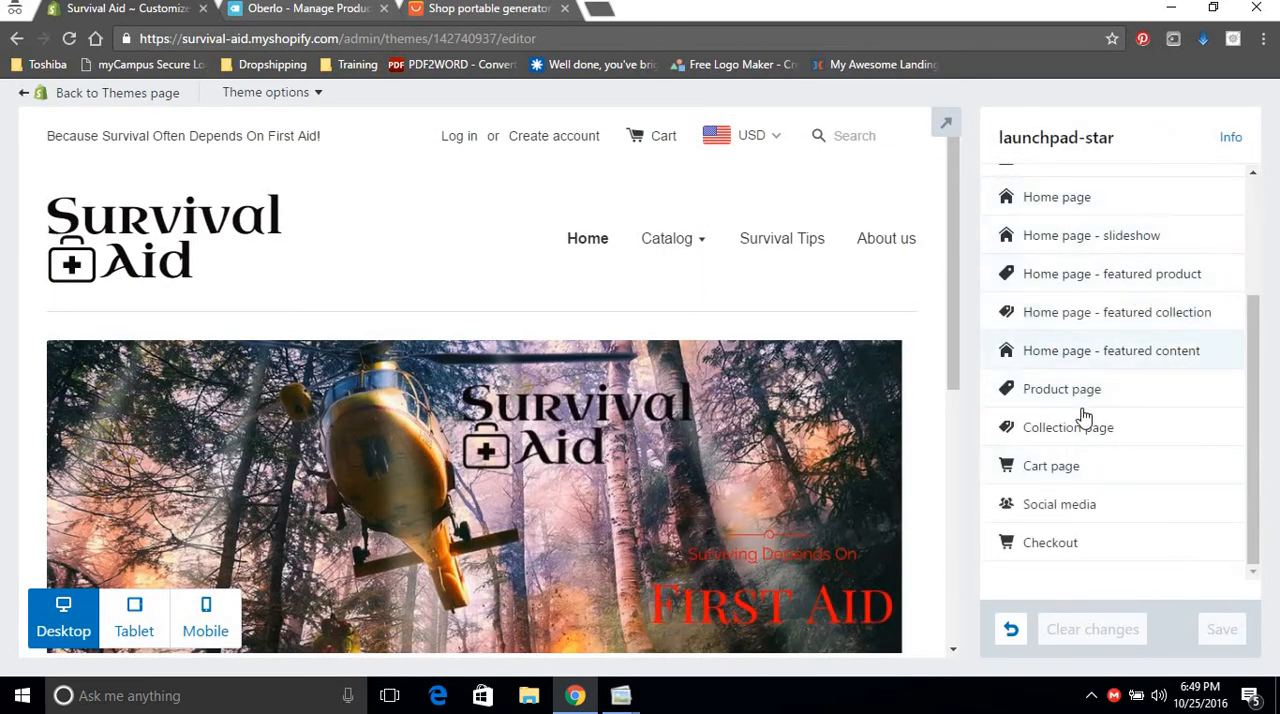
{"action": "left_click", "coordinate": [1116, 311]}
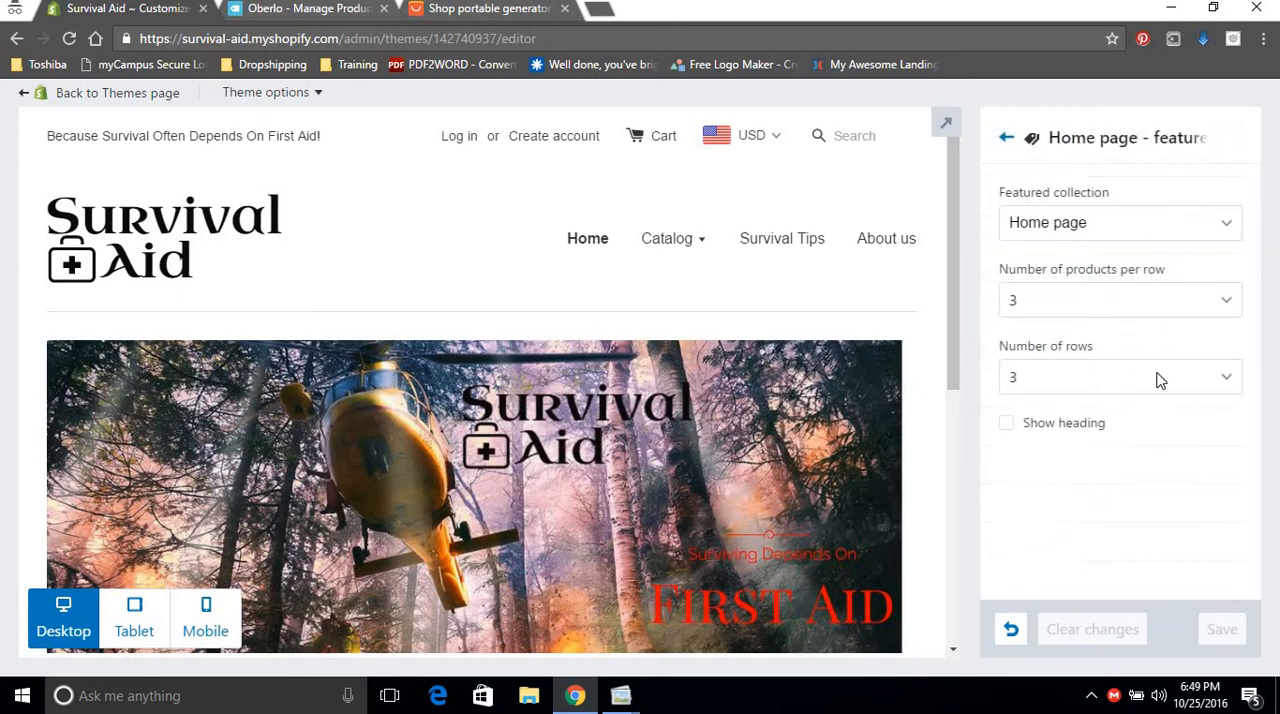
{"action": "left_click", "coordinate": [1119, 222]}
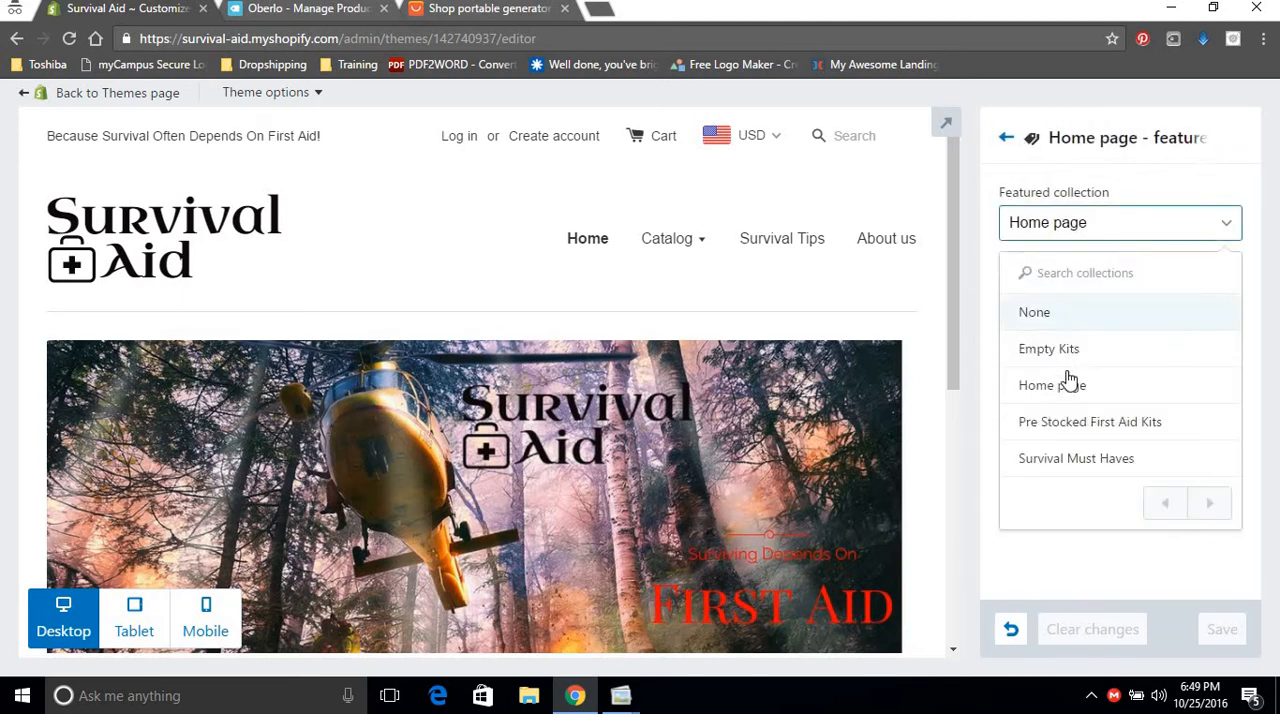
{"action": "mouse_move", "coordinate": [1040, 450]}
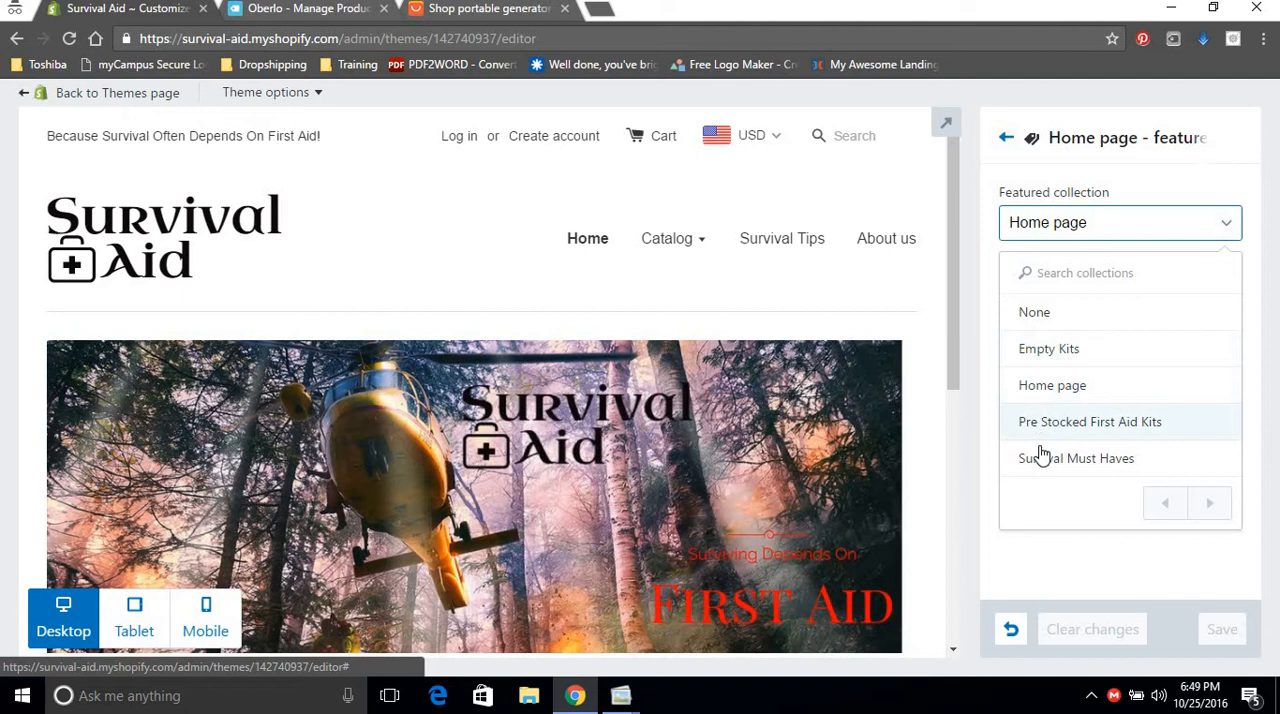
{"action": "left_click", "coordinate": [1089, 421]}
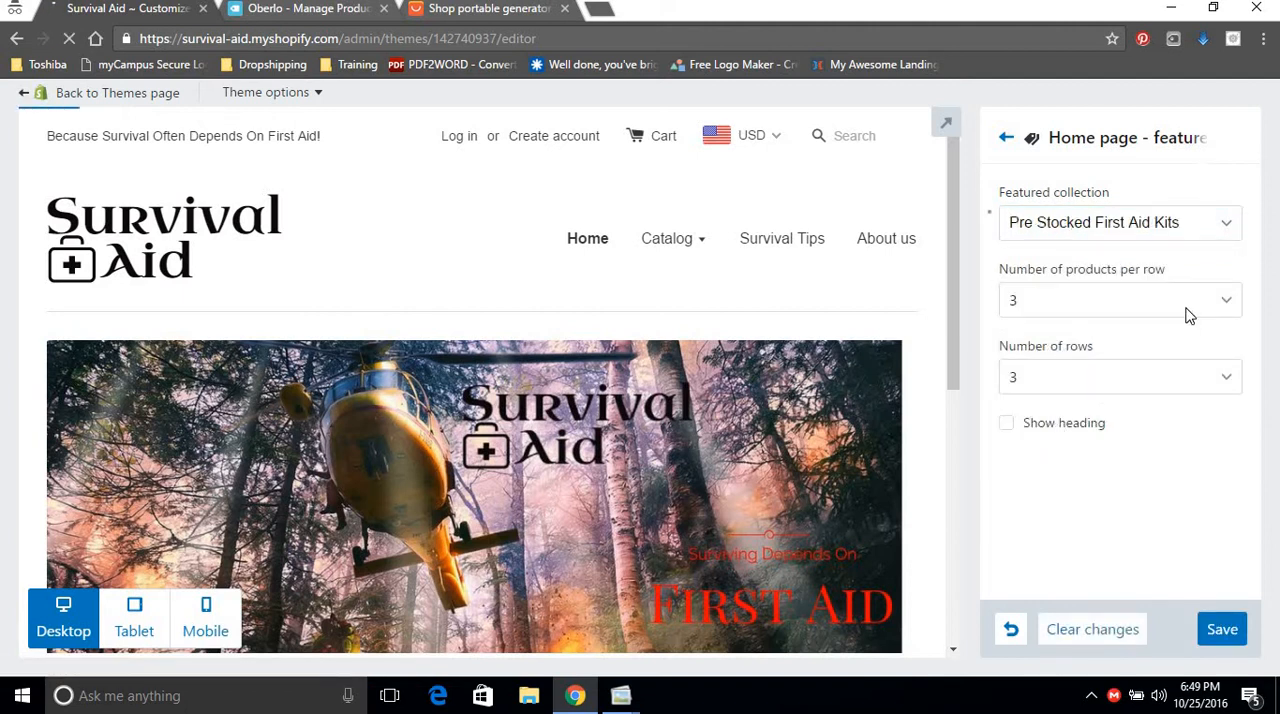
{"action": "left_click", "coordinate": [1119, 300]}
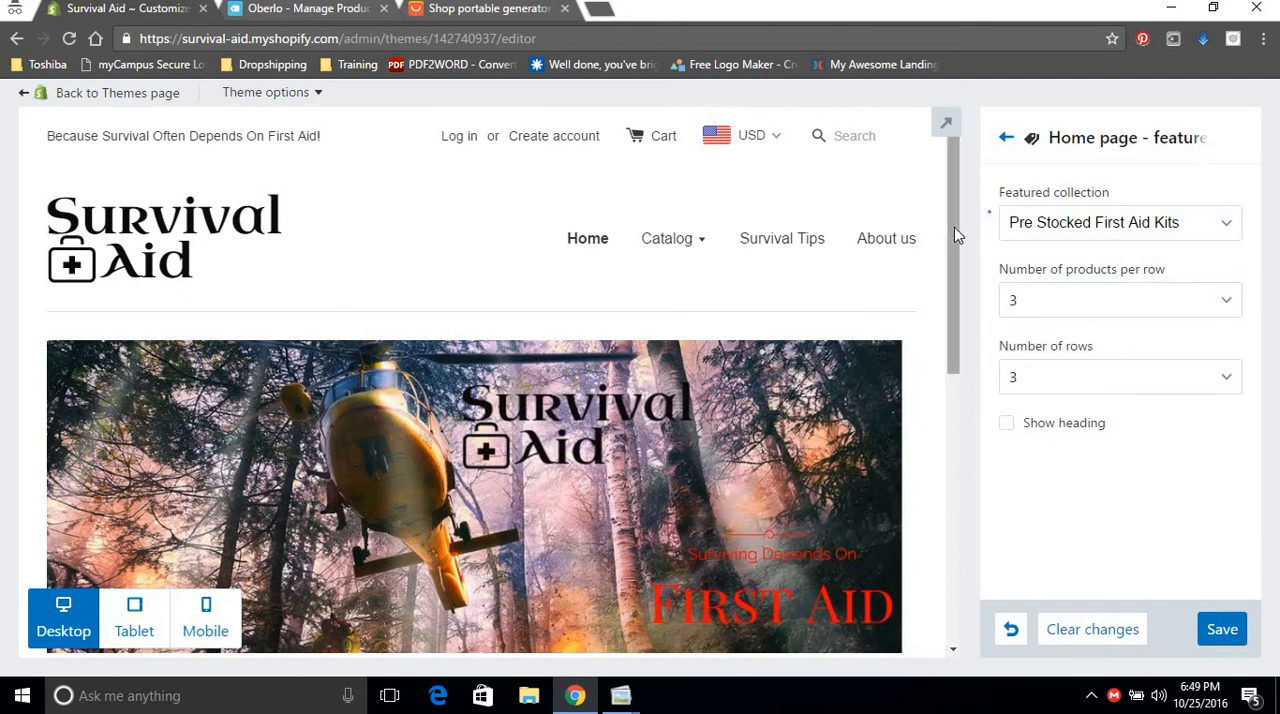
{"action": "scroll", "scroll_direction": "down", "scroll_amount": 3}
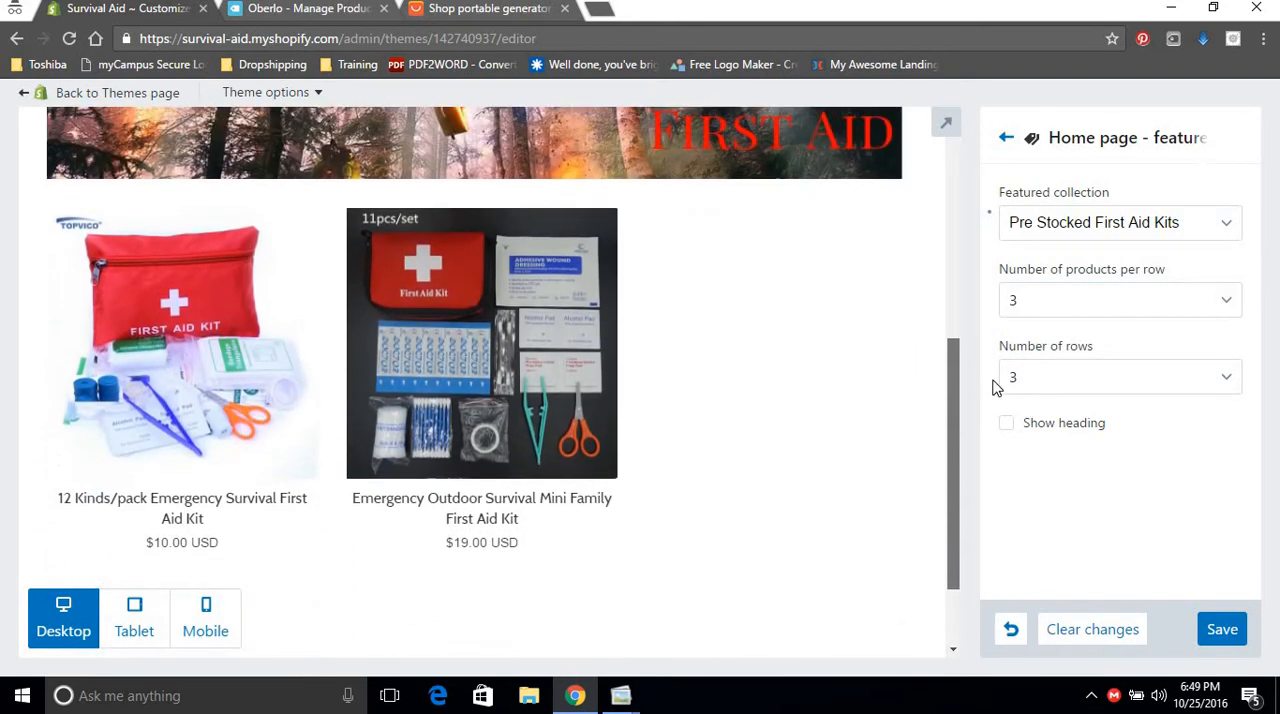
{"action": "scroll", "scroll_direction": "up", "scroll_amount": 3}
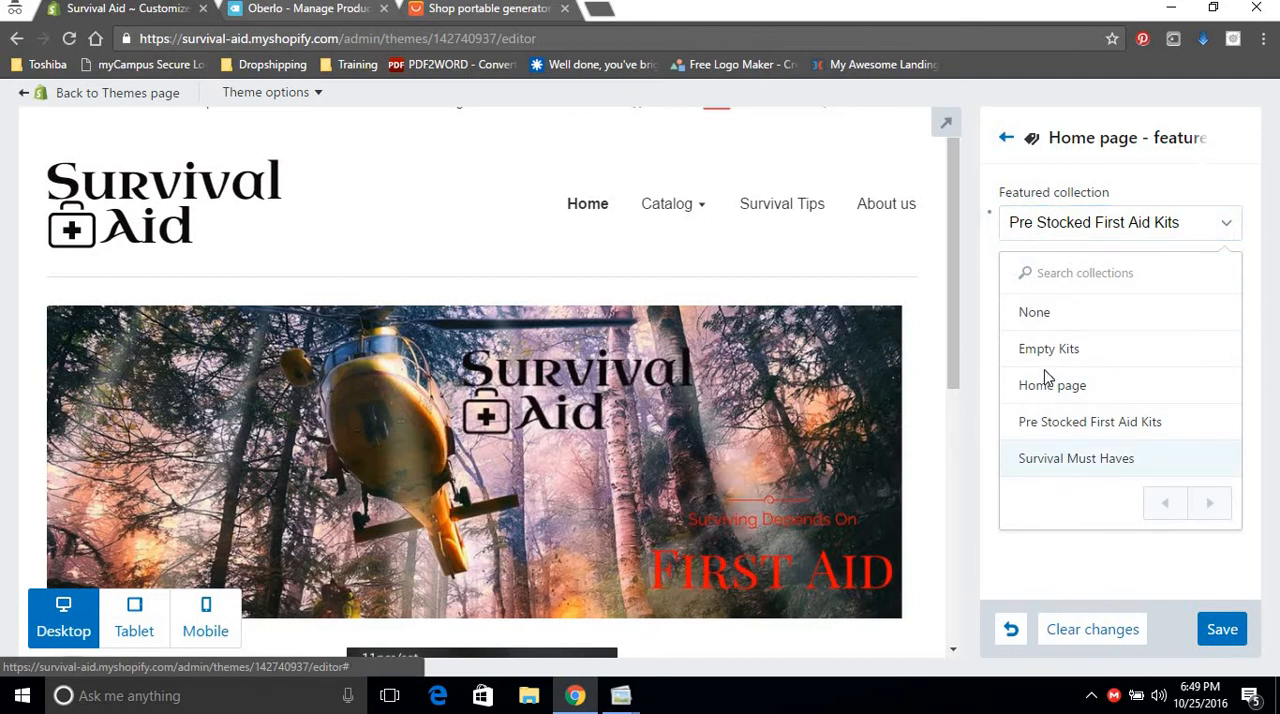
{"action": "left_click", "coordinate": [1048, 348]}
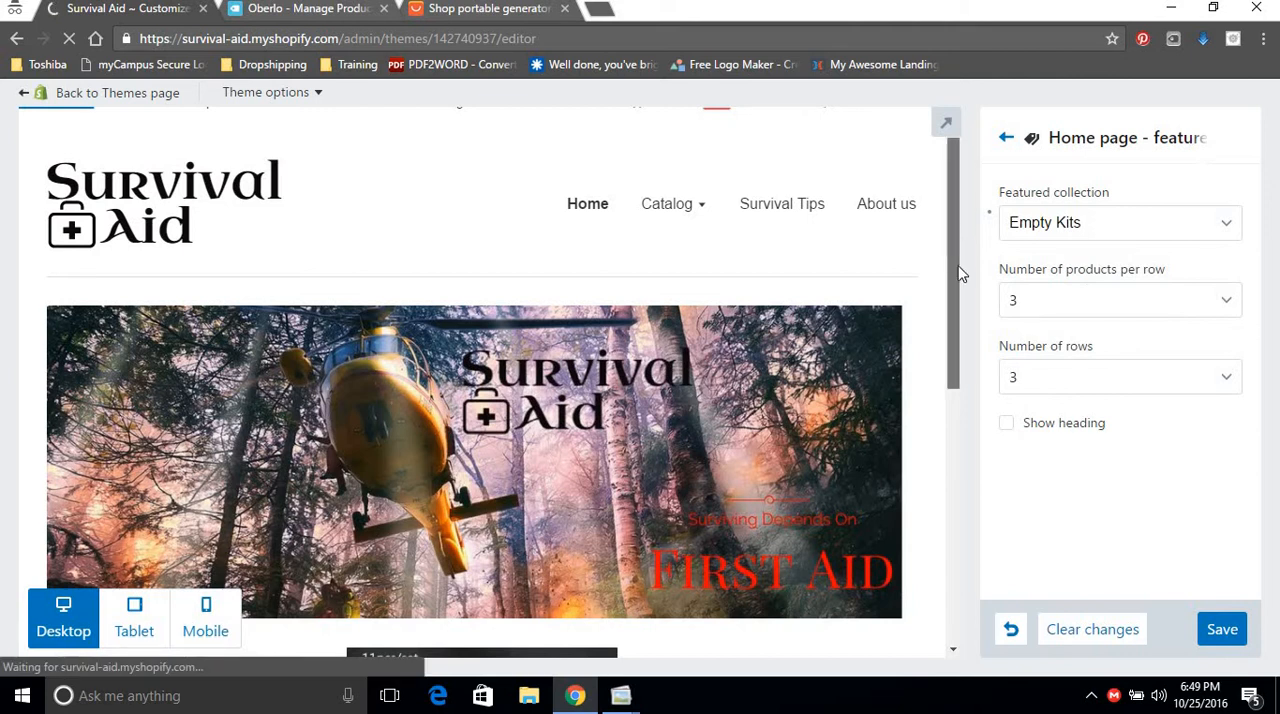
Set the featured collection to one row with no heading and save
{"action": "scroll", "scroll_direction": "down", "scroll_amount": 3}
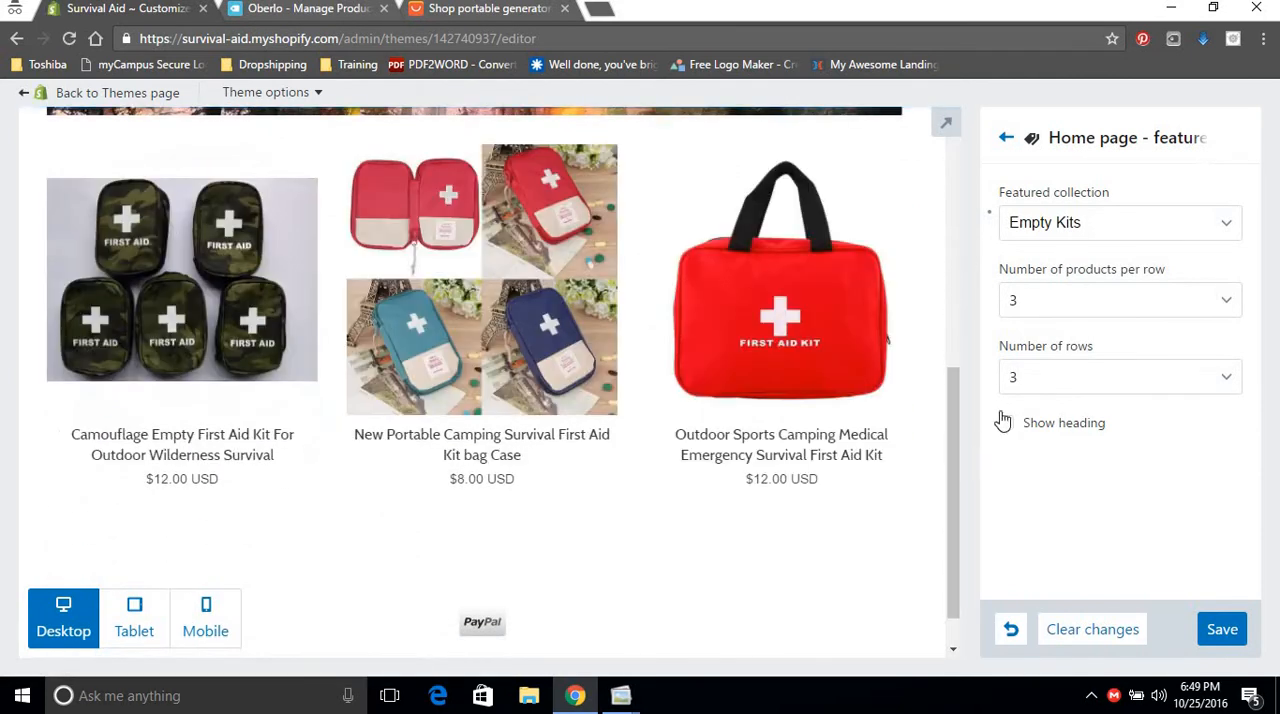
{"action": "left_click", "coordinate": [1118, 377]}
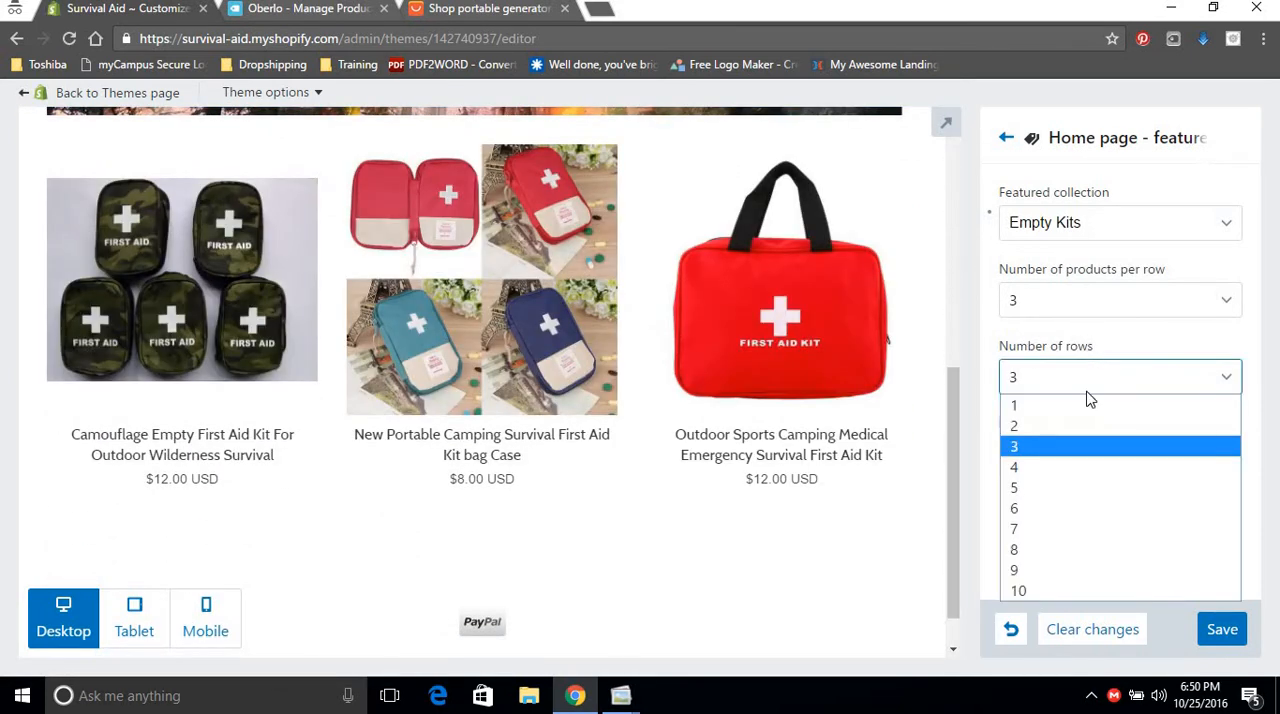
{"action": "mouse_move", "coordinate": [1014, 404]}
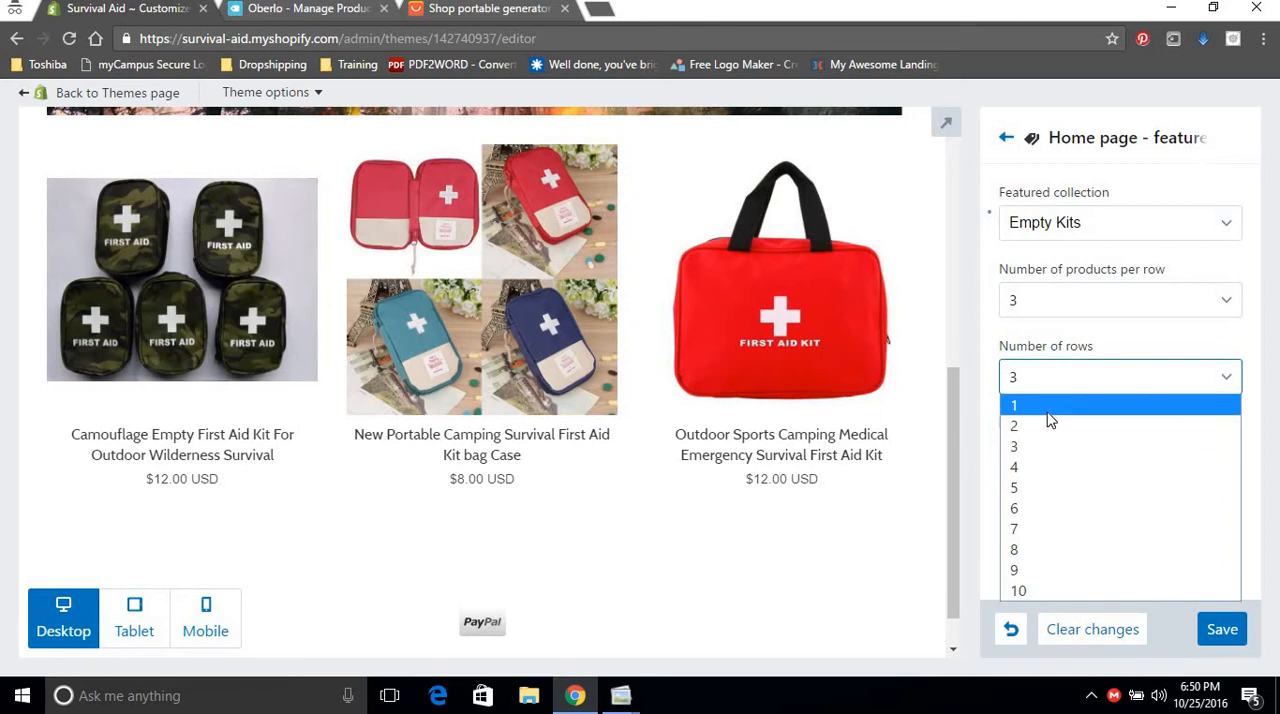
{"action": "left_click", "coordinate": [1014, 404]}
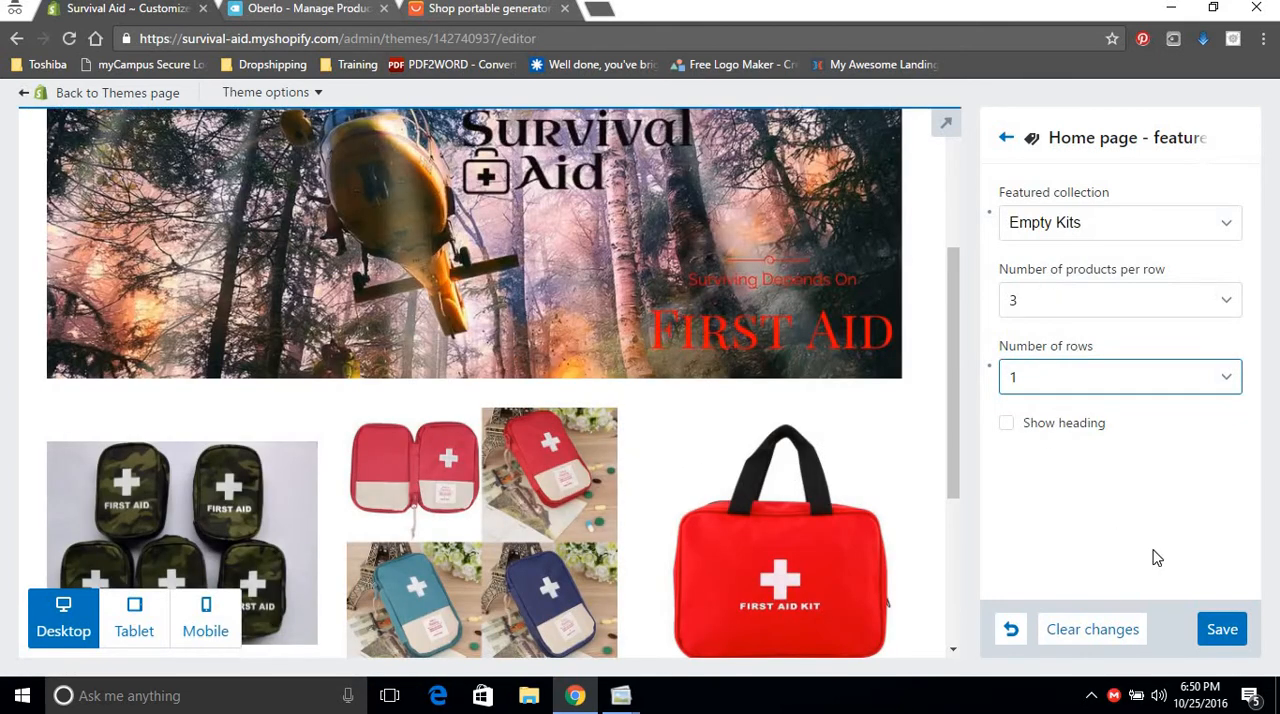
{"action": "left_click", "coordinate": [1006, 422]}
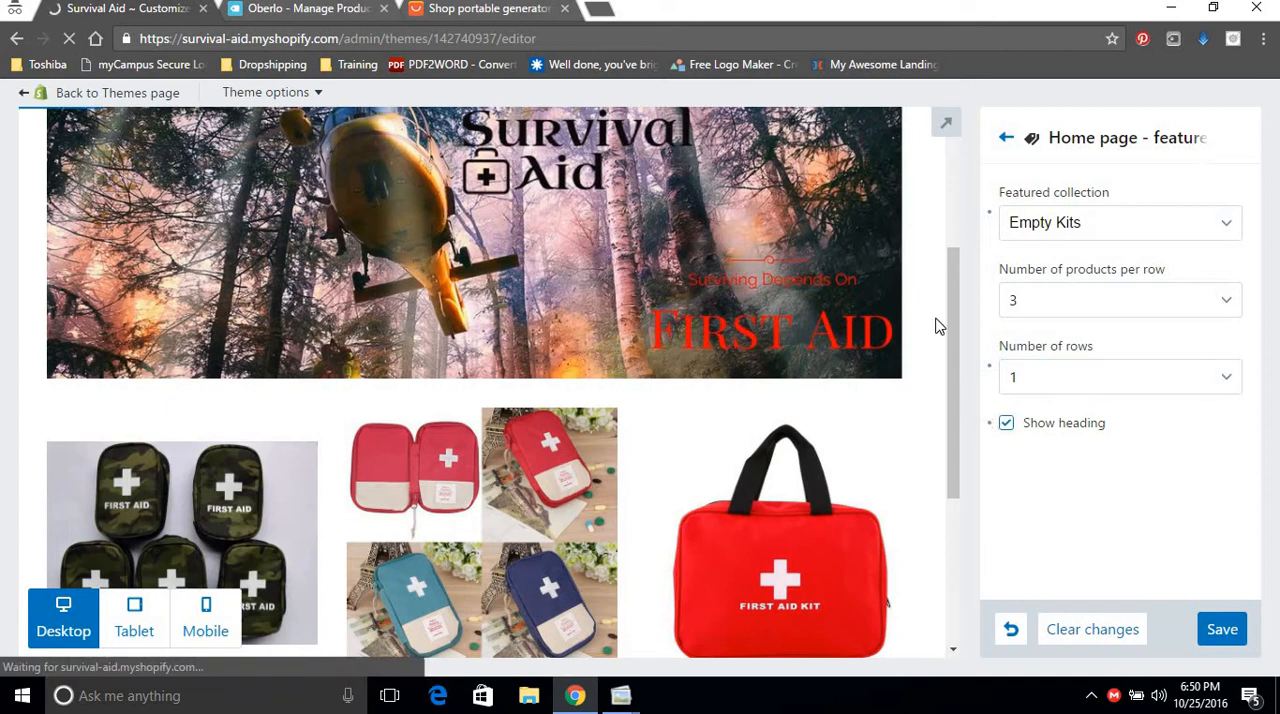
{"action": "scroll", "scroll_direction": "down", "scroll_amount": 3}
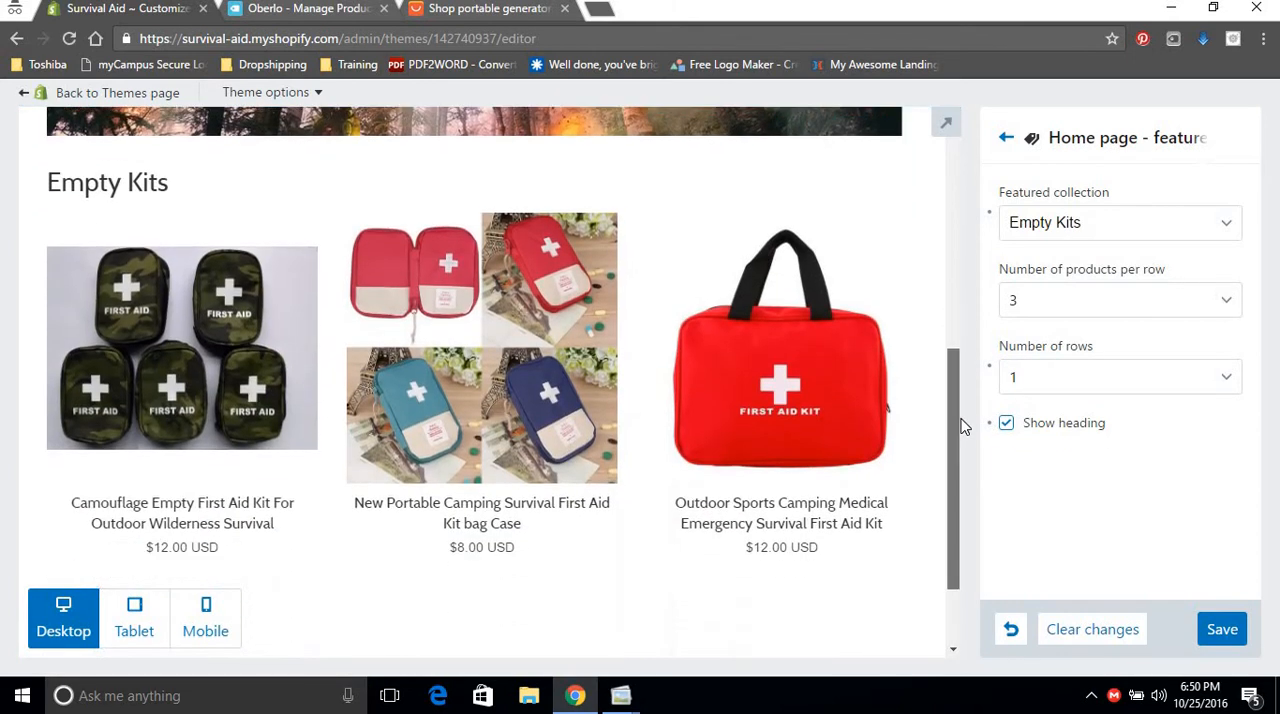
{"action": "scroll", "scroll_direction": "up", "scroll_amount": 3}
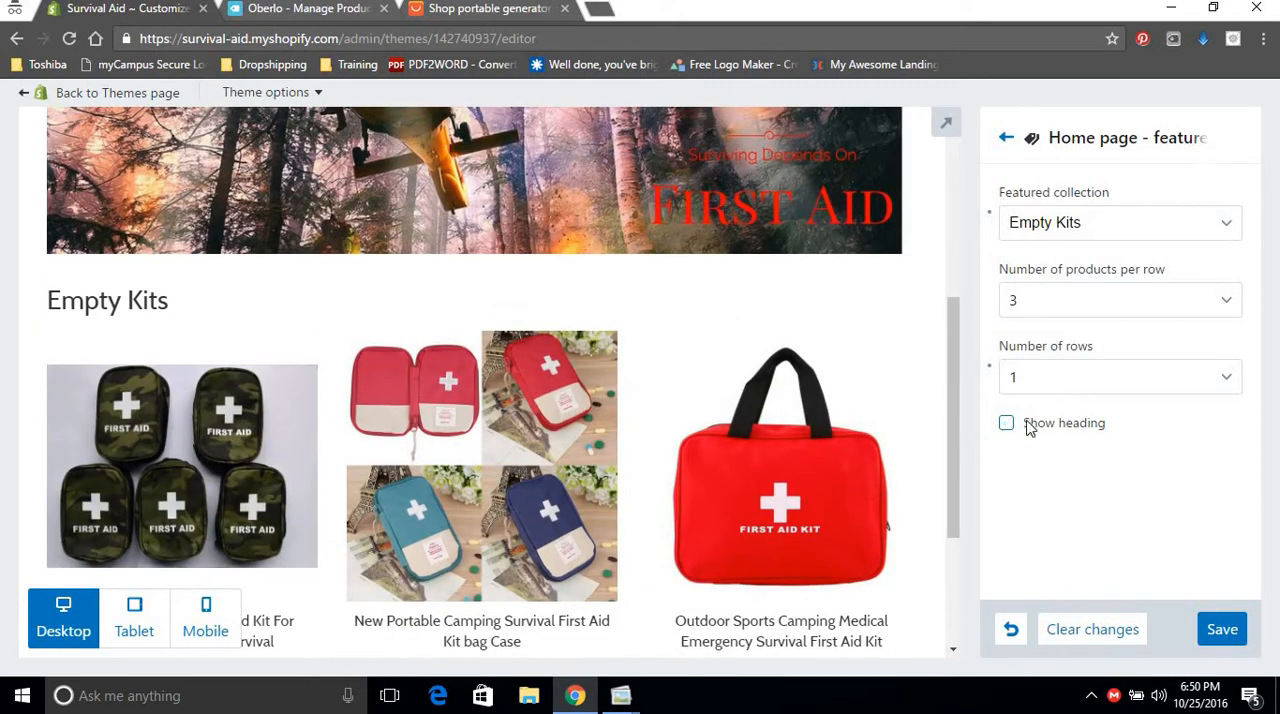
{"action": "left_click", "coordinate": [1006, 422]}
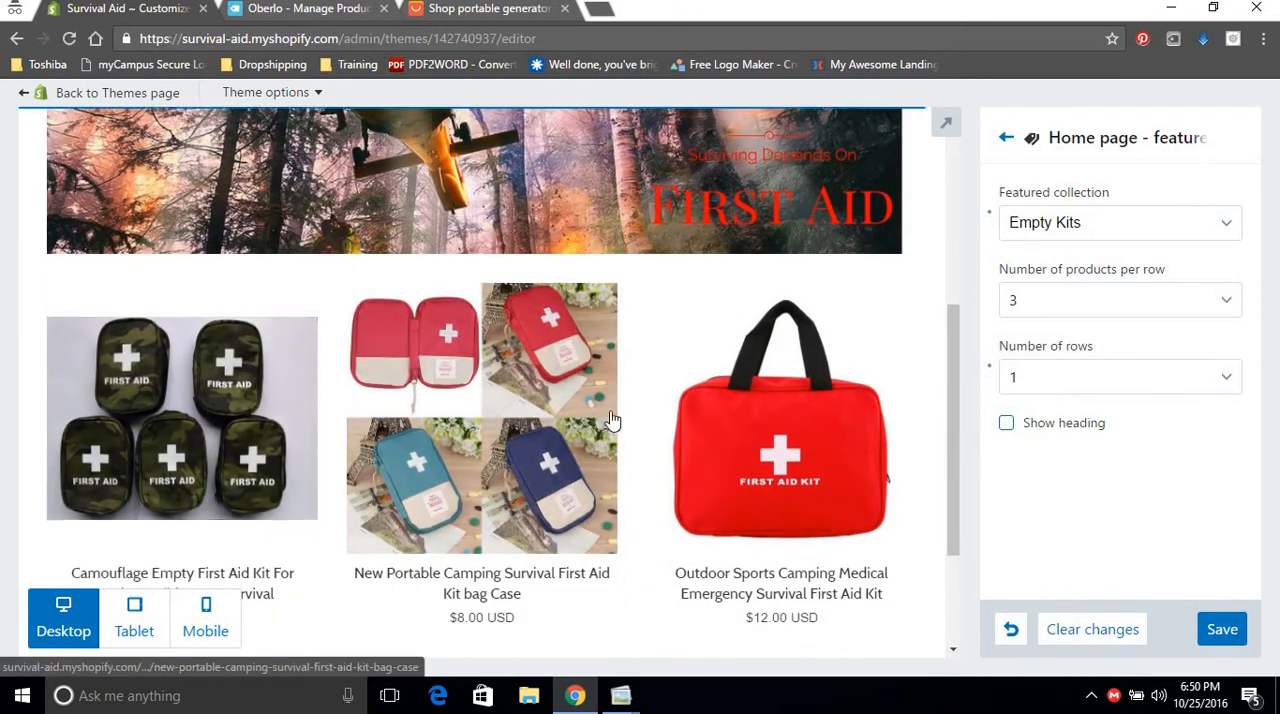
{"action": "left_click", "coordinate": [1221, 629]}
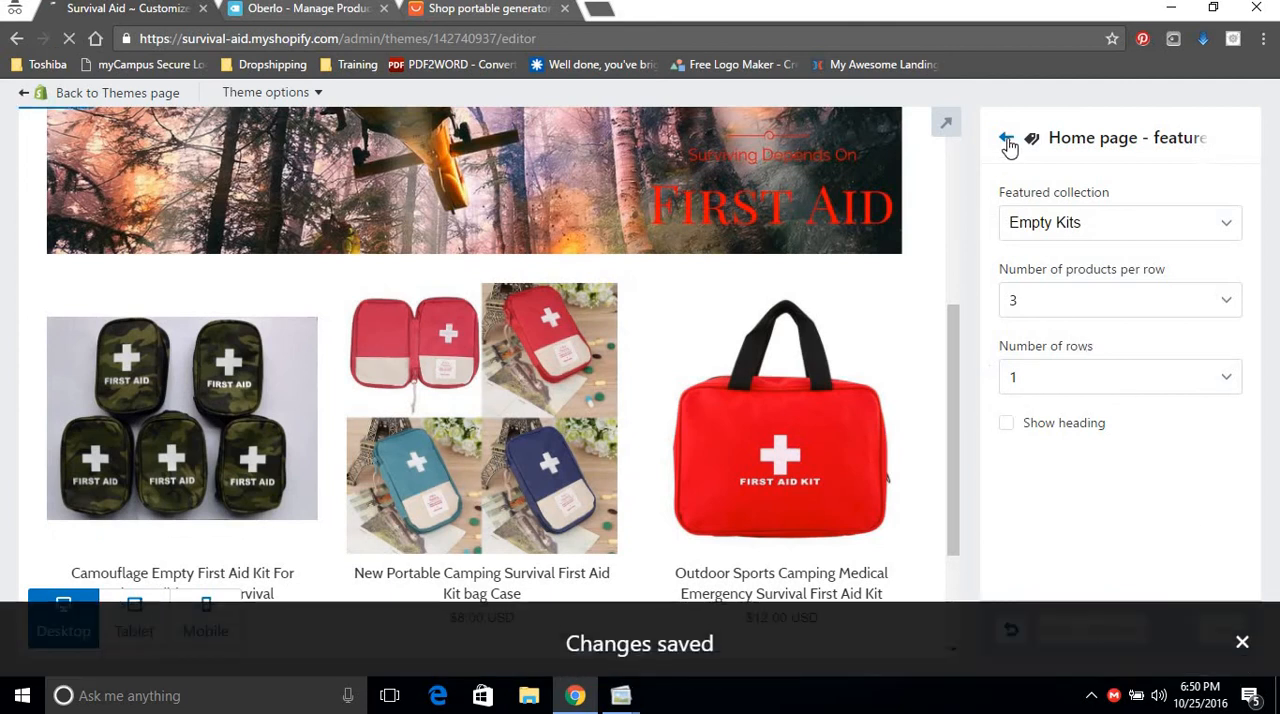
{"action": "left_click", "coordinate": [1006, 137]}
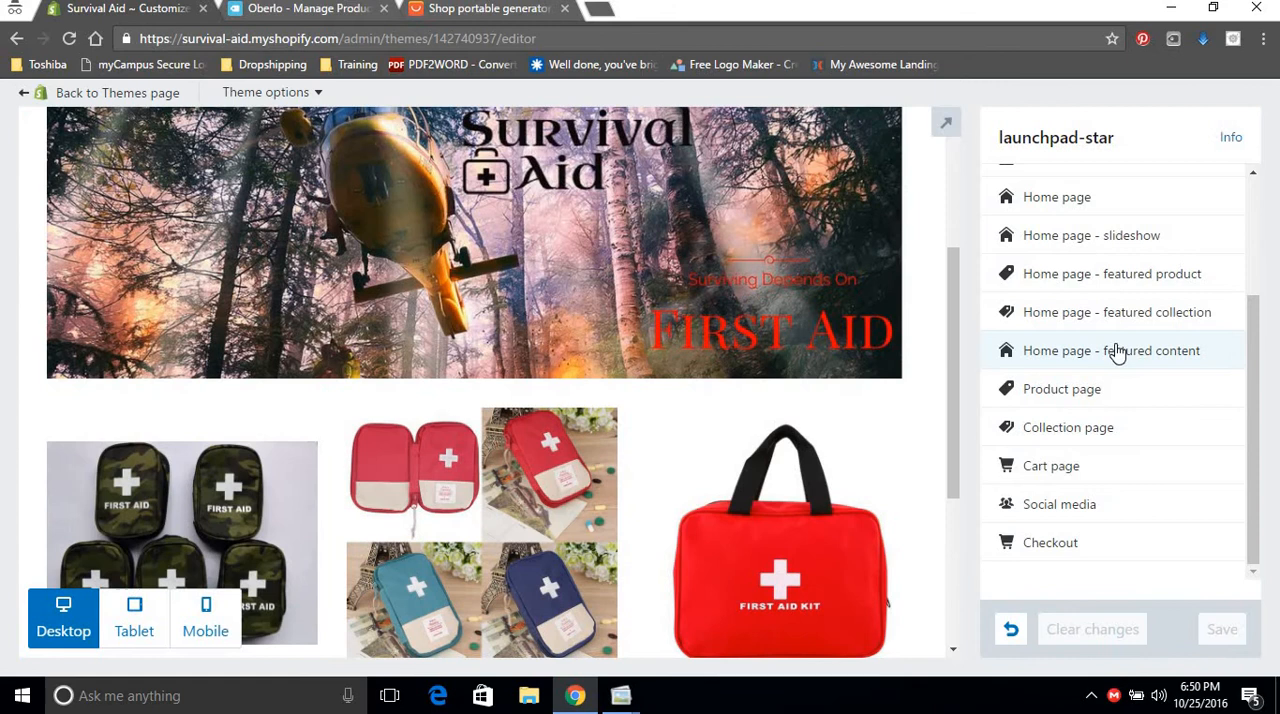
{"action": "mouse_move", "coordinate": [1090, 274]}
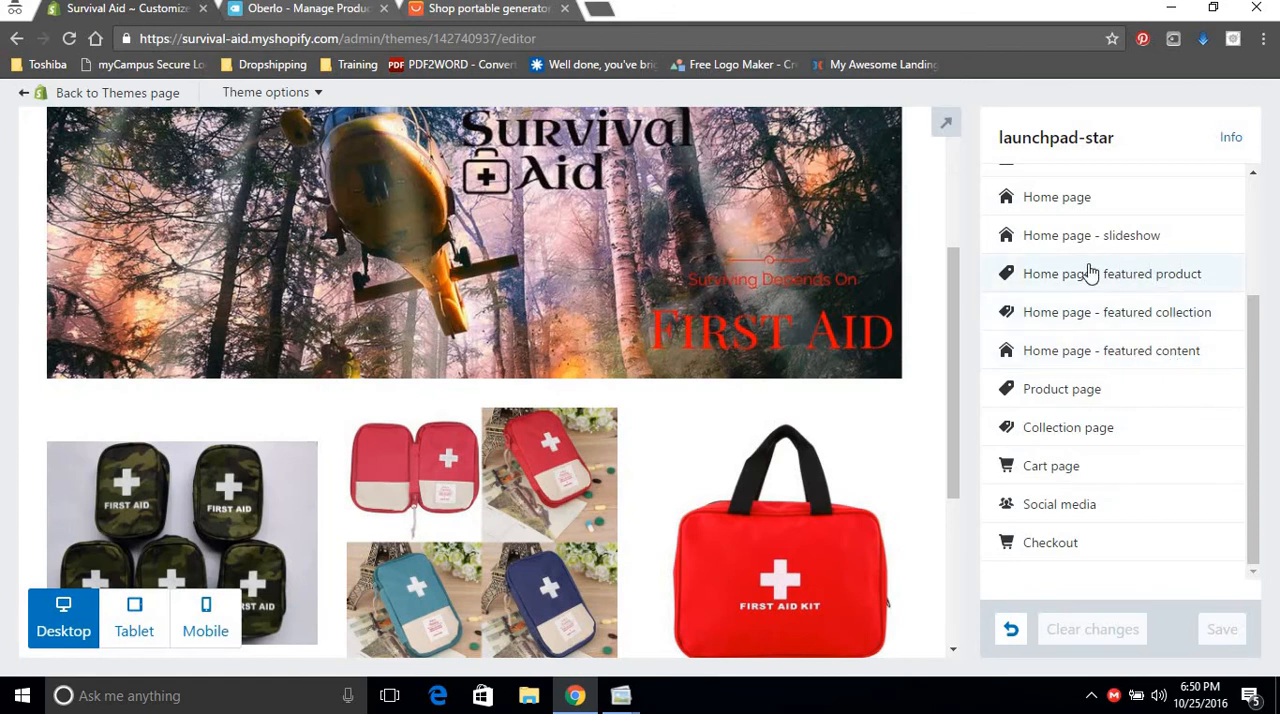
{"action": "mouse_move", "coordinate": [1143, 287]}
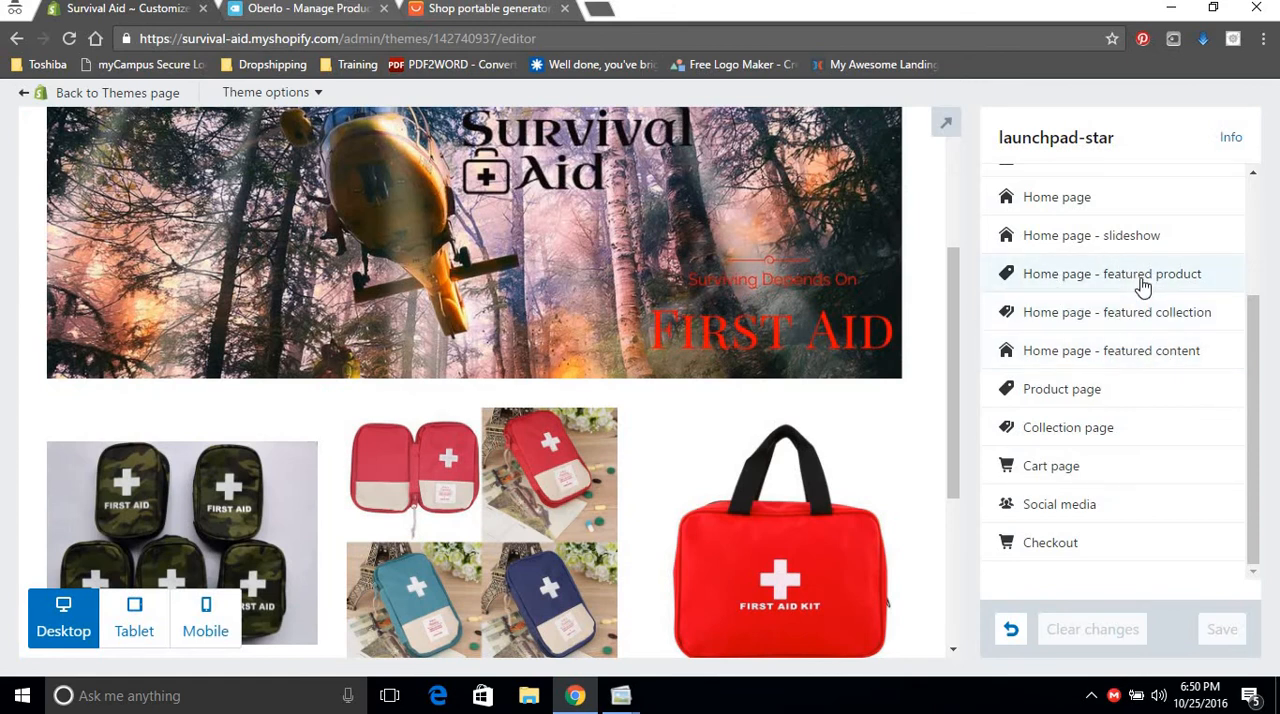
Choose Emergency Outdoor Survival Mini Family First Aid Kit as the home page featured product
{"action": "left_click", "coordinate": [1112, 273]}
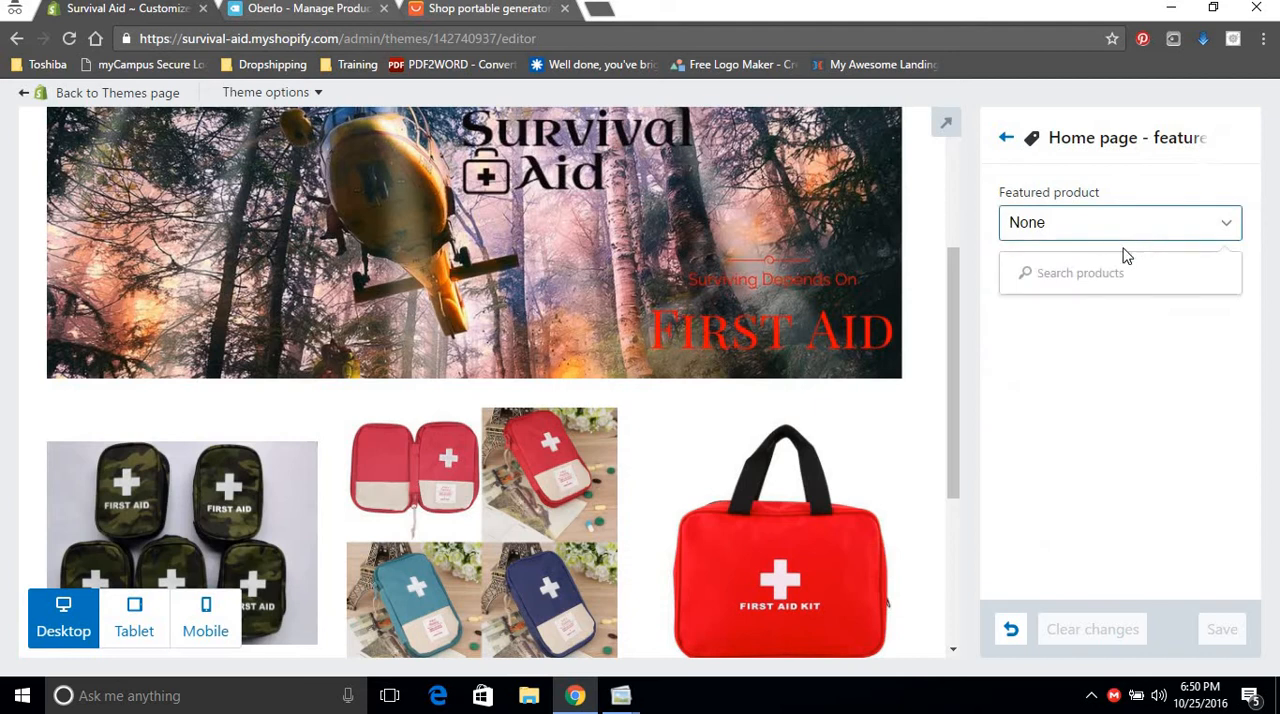
{"action": "left_click", "coordinate": [1113, 222]}
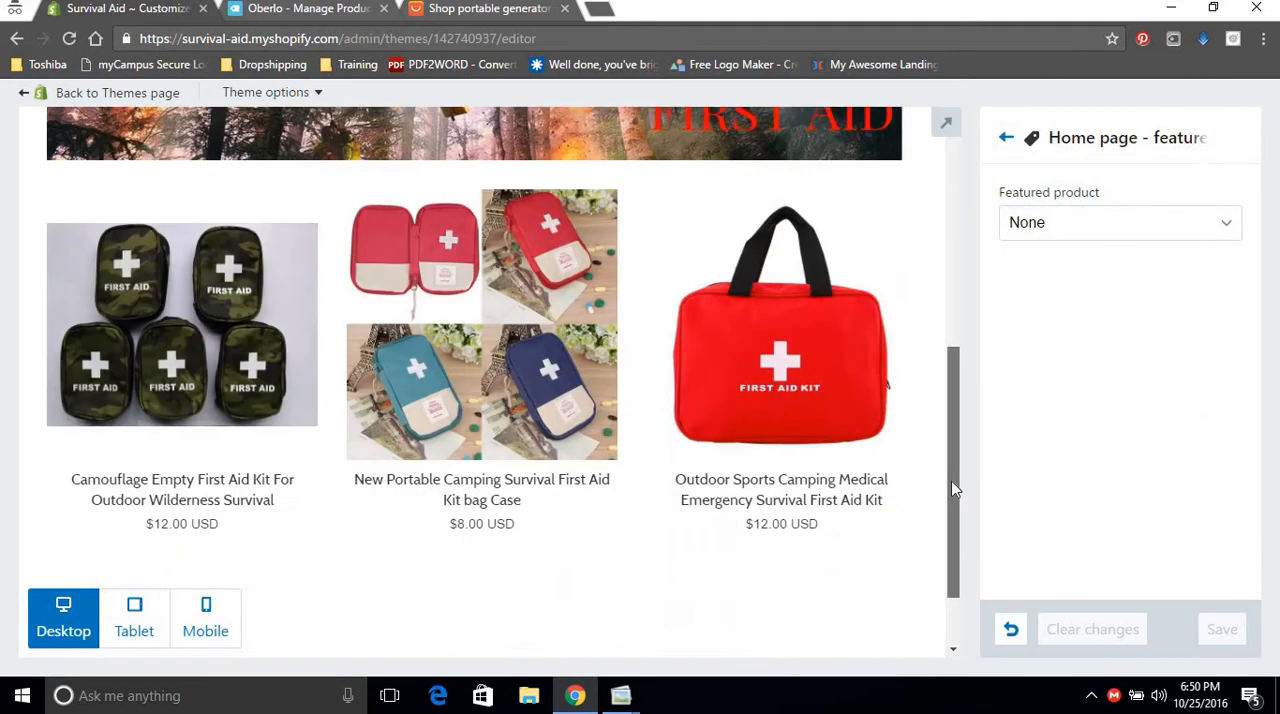
{"action": "scroll", "scroll_direction": "up", "scroll_amount": 3}
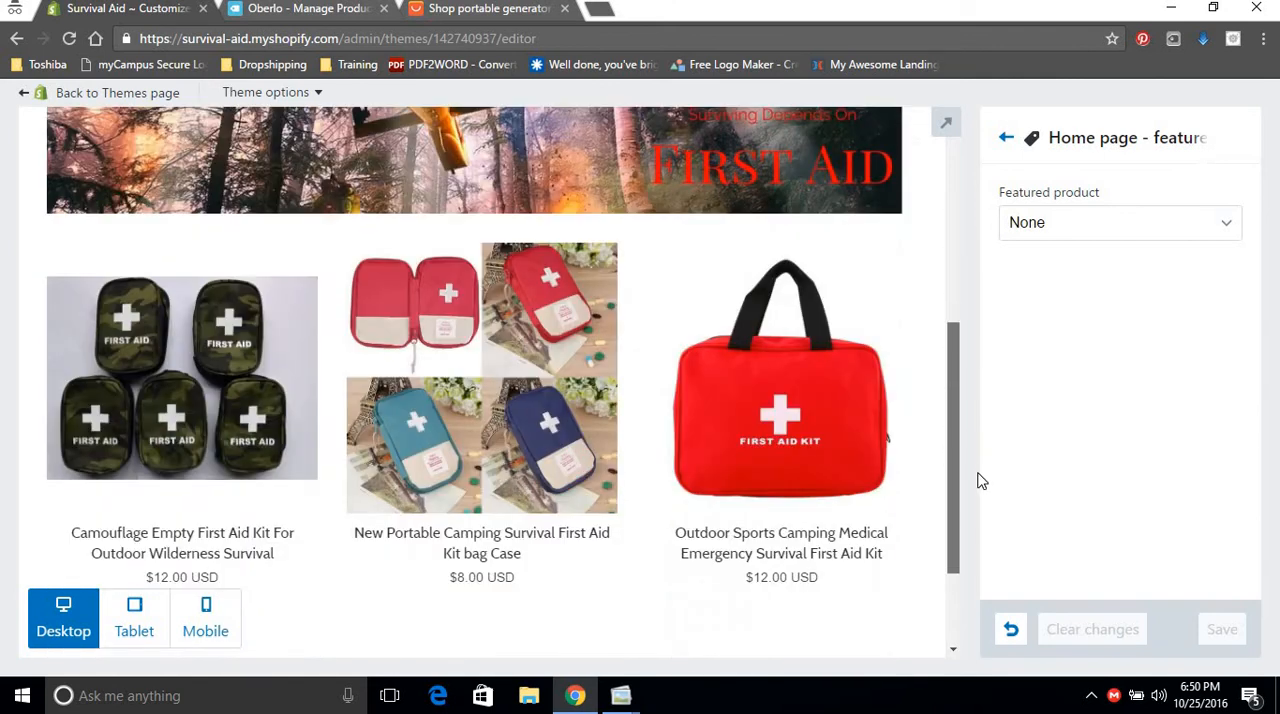
{"action": "left_click", "coordinate": [1110, 222]}
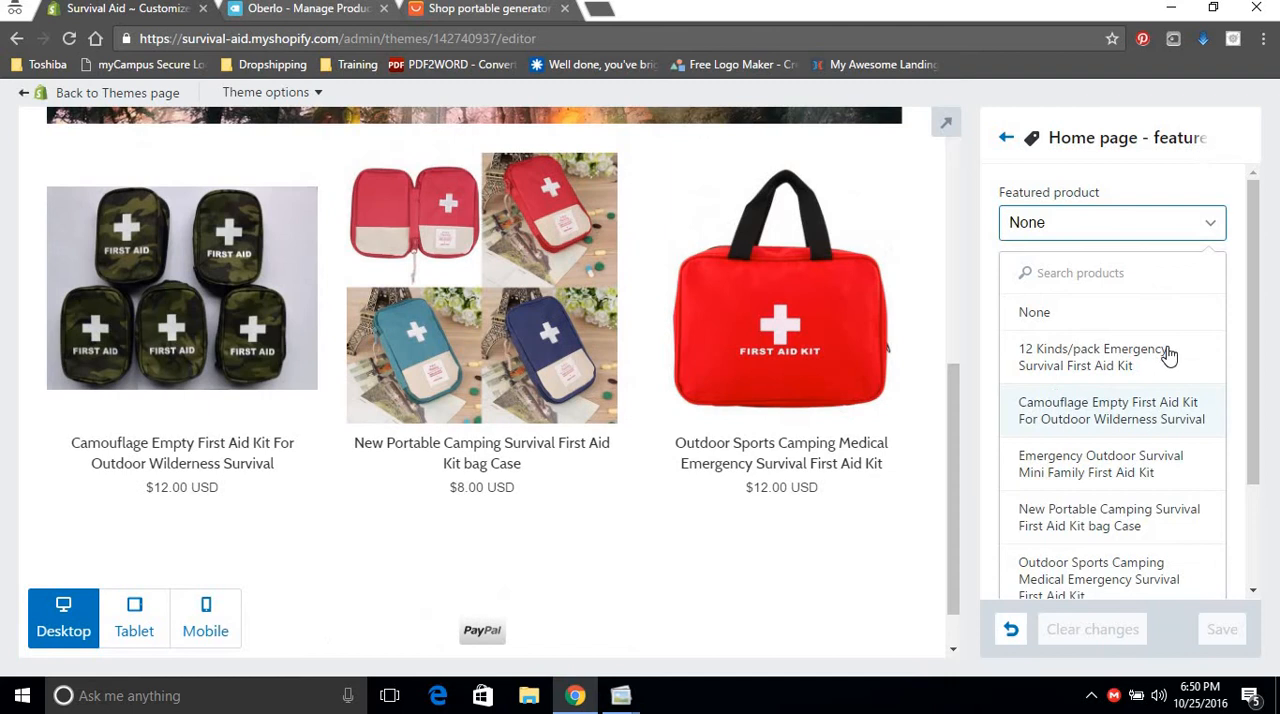
{"action": "mouse_move", "coordinate": [1110, 515]}
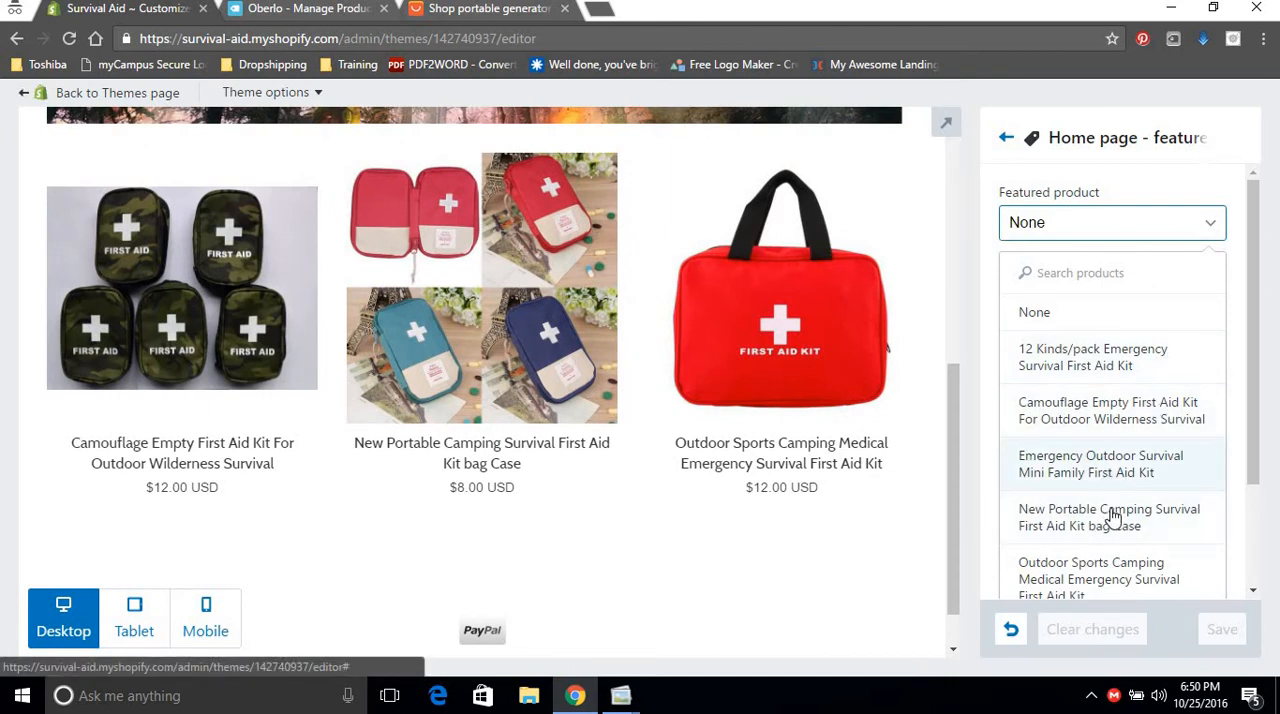
{"action": "left_click", "coordinate": [1100, 463]}
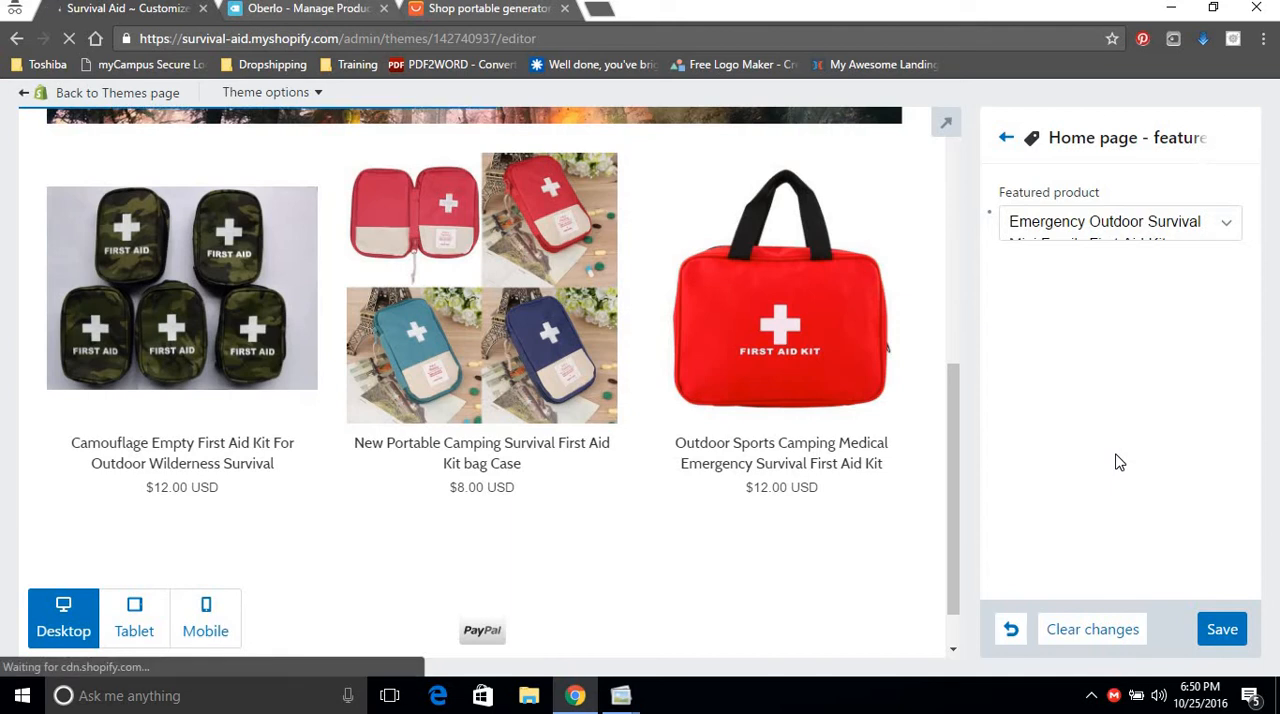
Review the featured product in the preview, save, and return to the sections list
{"action": "scroll", "scroll_direction": "down", "scroll_amount": 3}
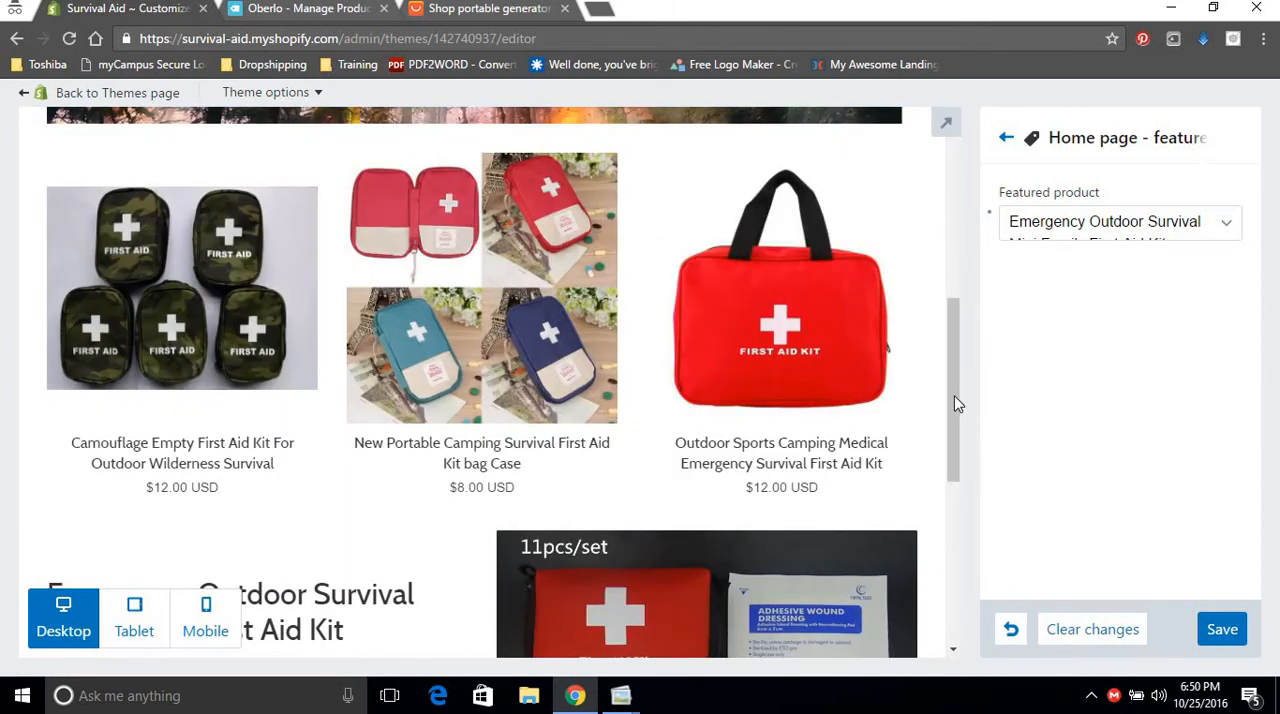
{"action": "scroll", "scroll_direction": "down", "scroll_amount": 3}
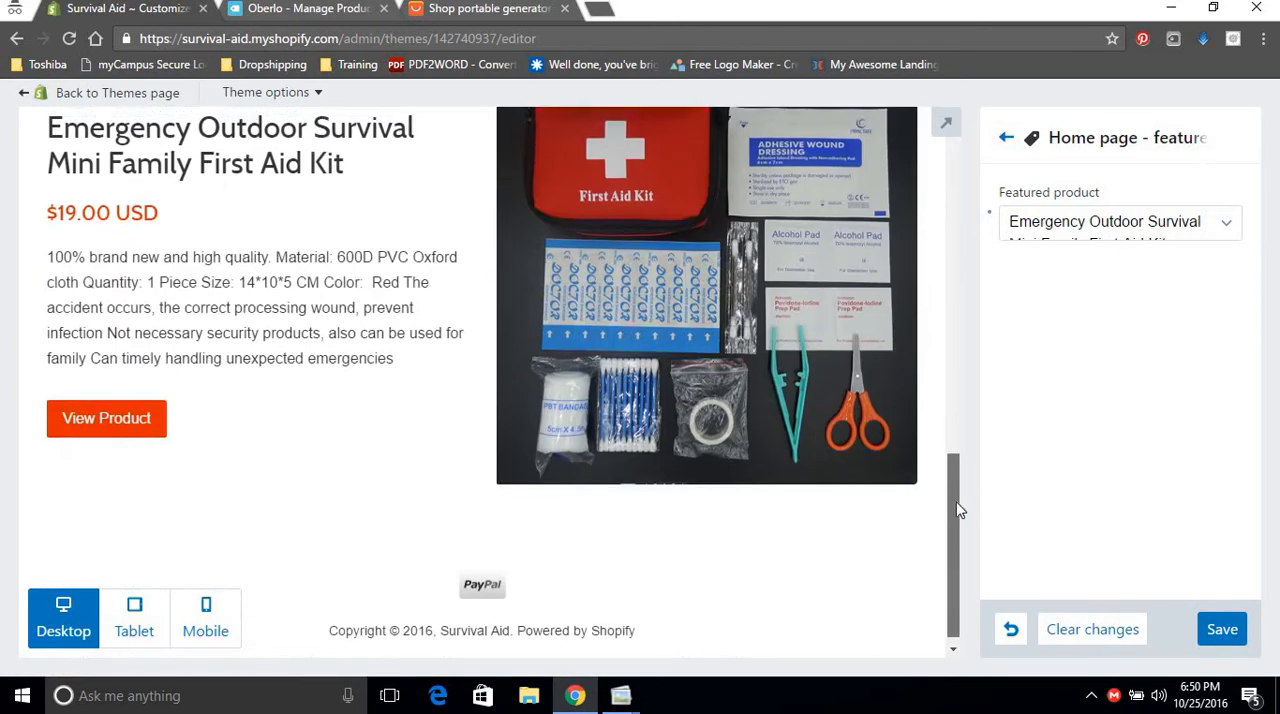
{"action": "scroll", "scroll_direction": "up", "scroll_amount": 3}
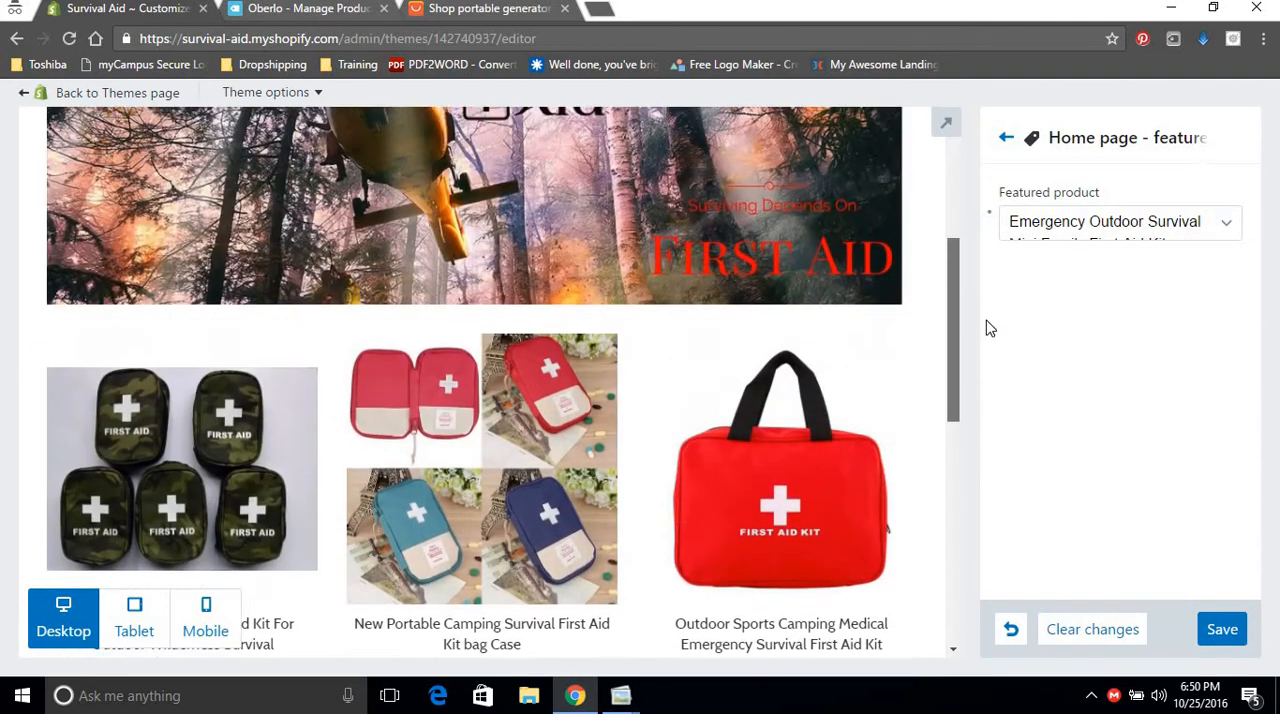
{"action": "scroll", "scroll_direction": "up", "scroll_amount": 3}
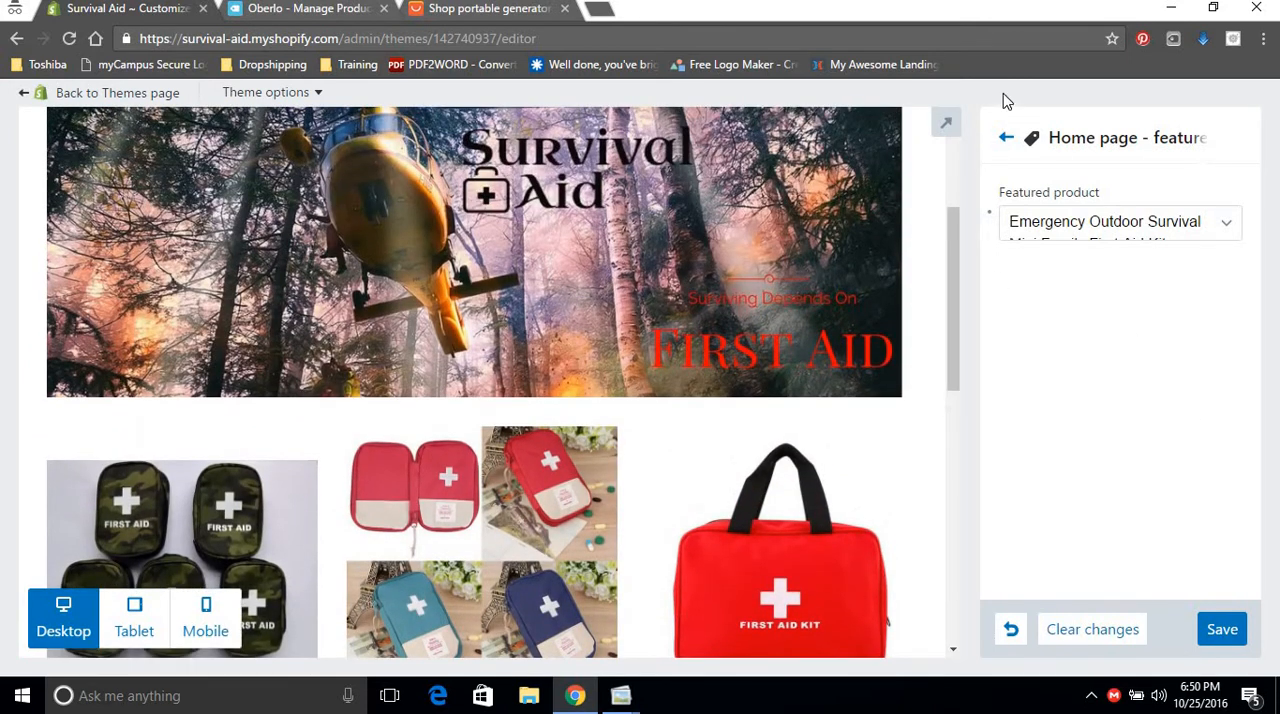
{"action": "mouse_move", "coordinate": [962, 283]}
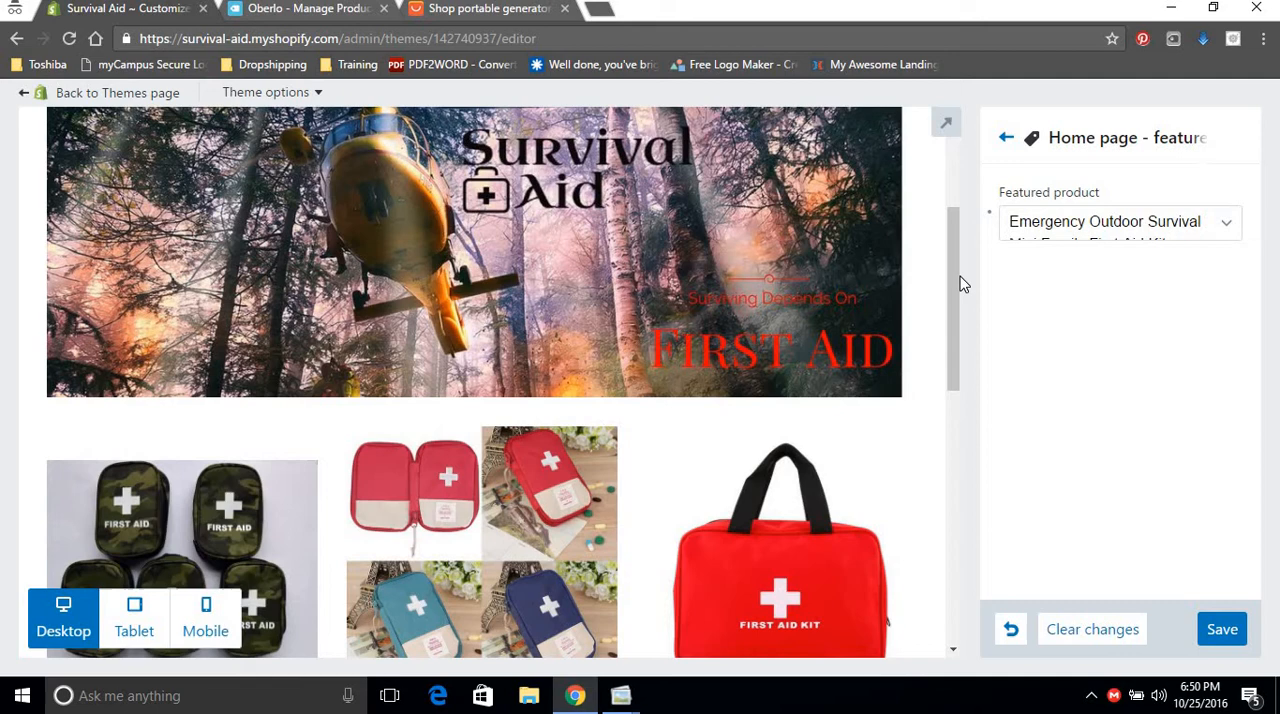
{"action": "scroll", "scroll_direction": "down", "scroll_amount": 3}
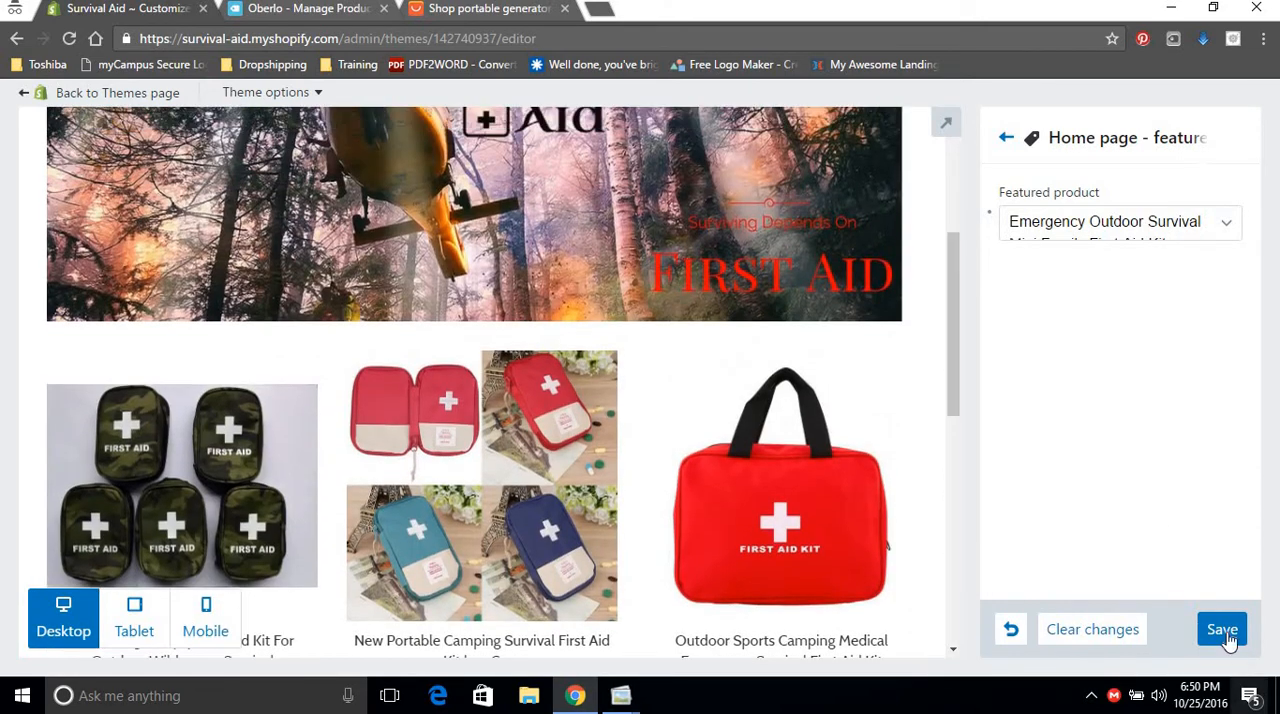
{"action": "left_click", "coordinate": [1221, 629]}
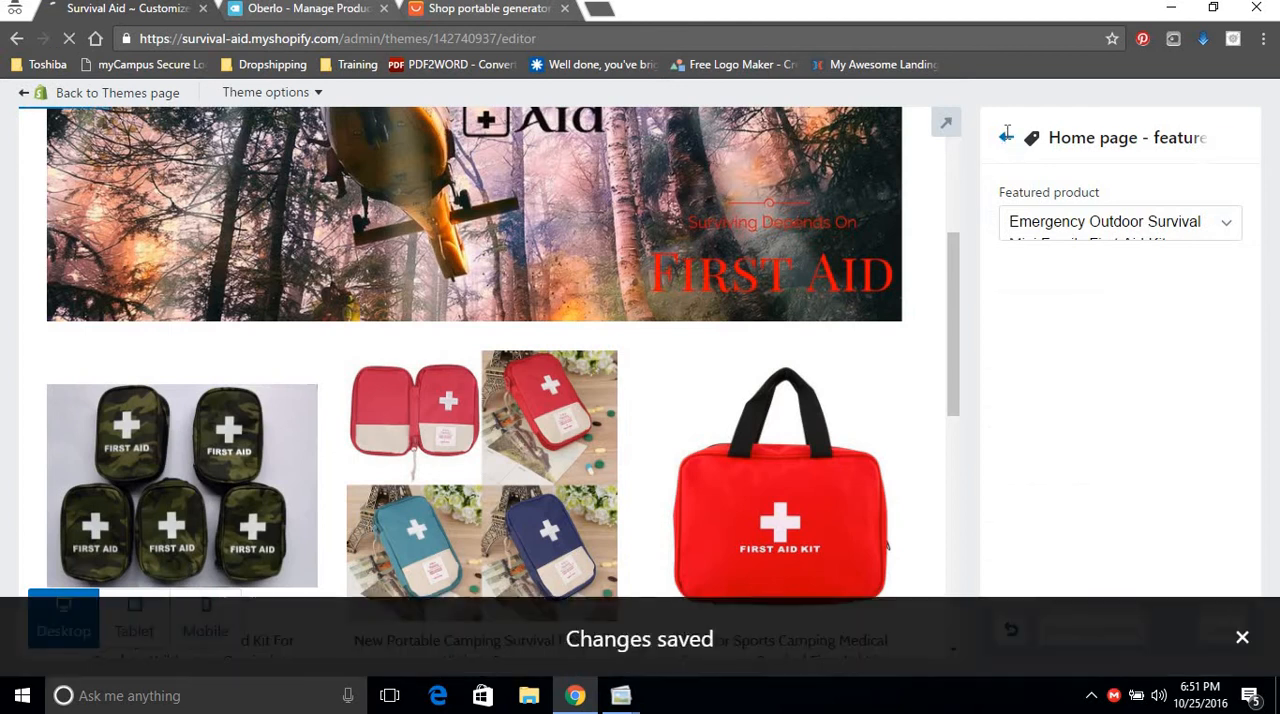
{"action": "left_click", "coordinate": [1006, 137]}
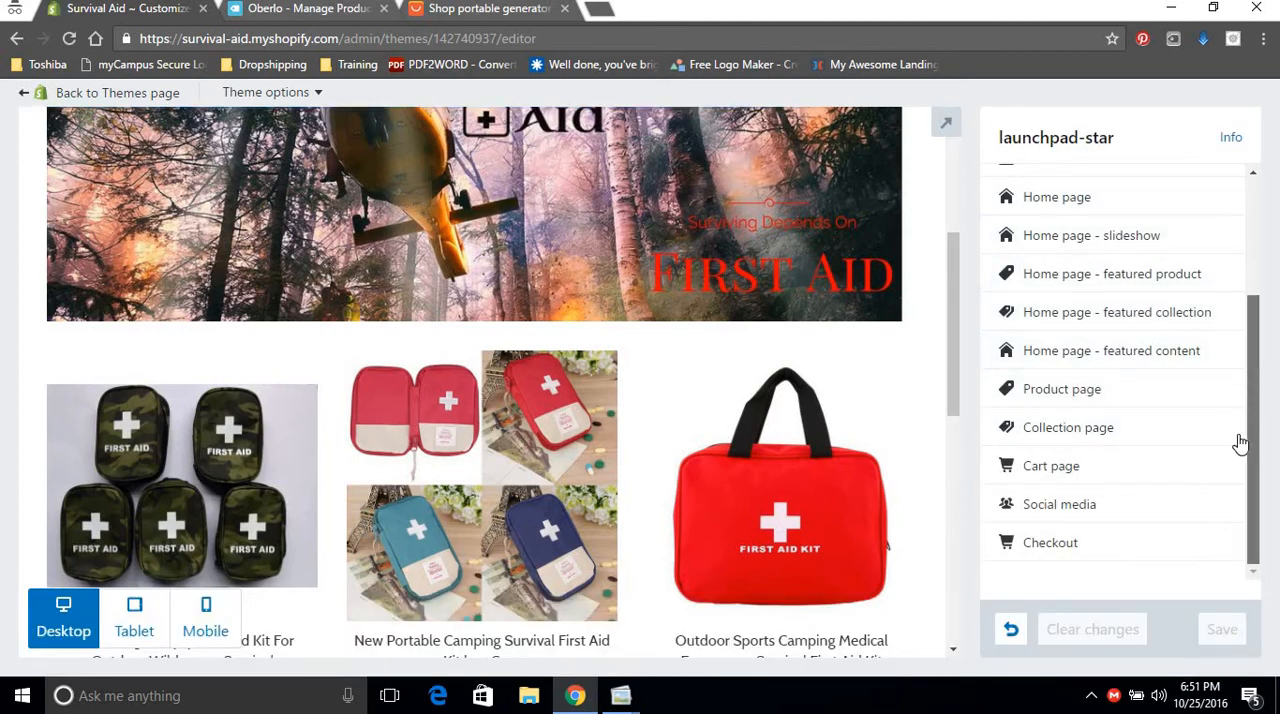
{"action": "mouse_move", "coordinate": [1260, 343]}
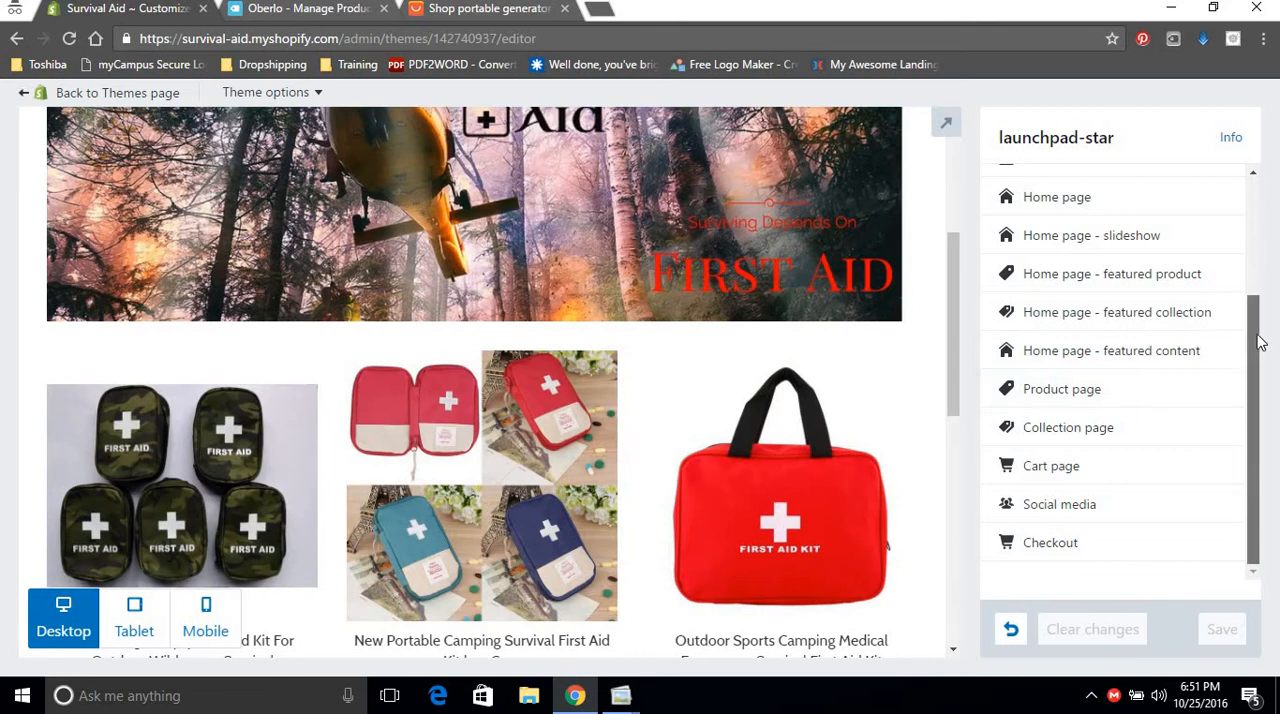
Make section 2 the Featured product, save the order, and return to theme settings
{"action": "scroll", "scroll_direction": "up", "scroll_amount": 3}
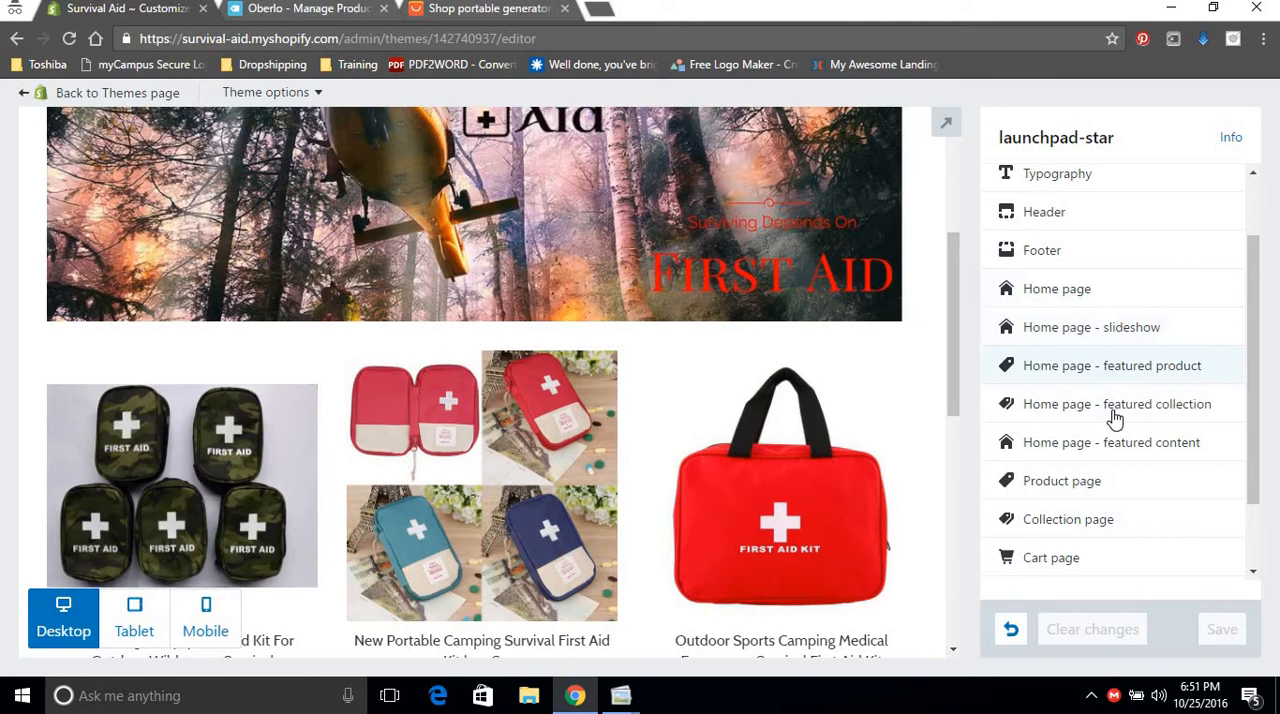
{"action": "mouse_move", "coordinate": [1095, 347]}
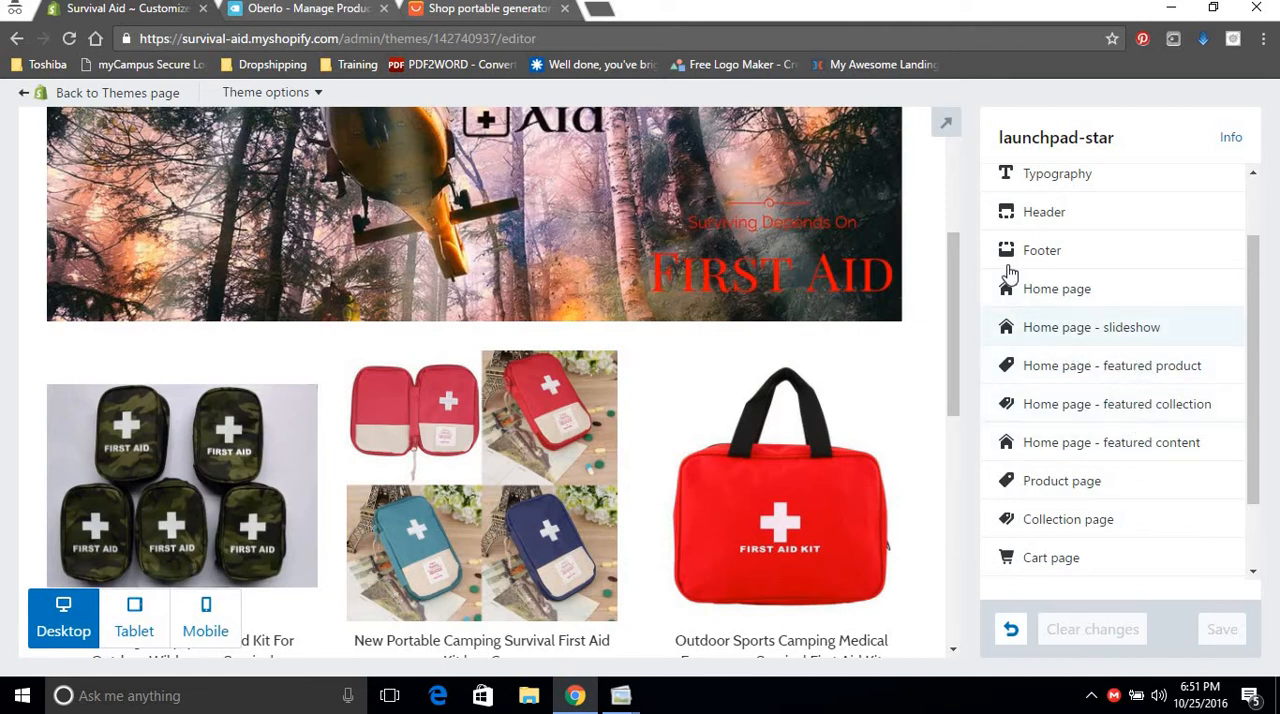
{"action": "left_click", "coordinate": [1057, 288]}
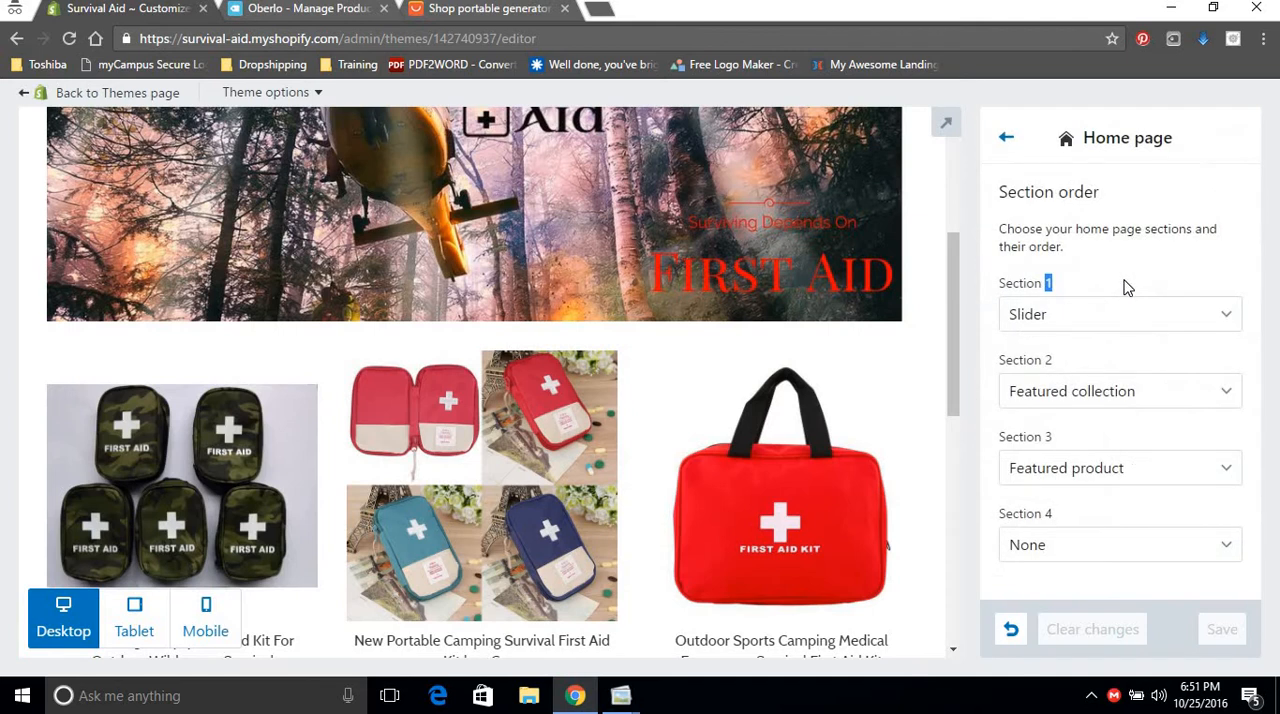
{"action": "left_click", "coordinate": [1119, 467]}
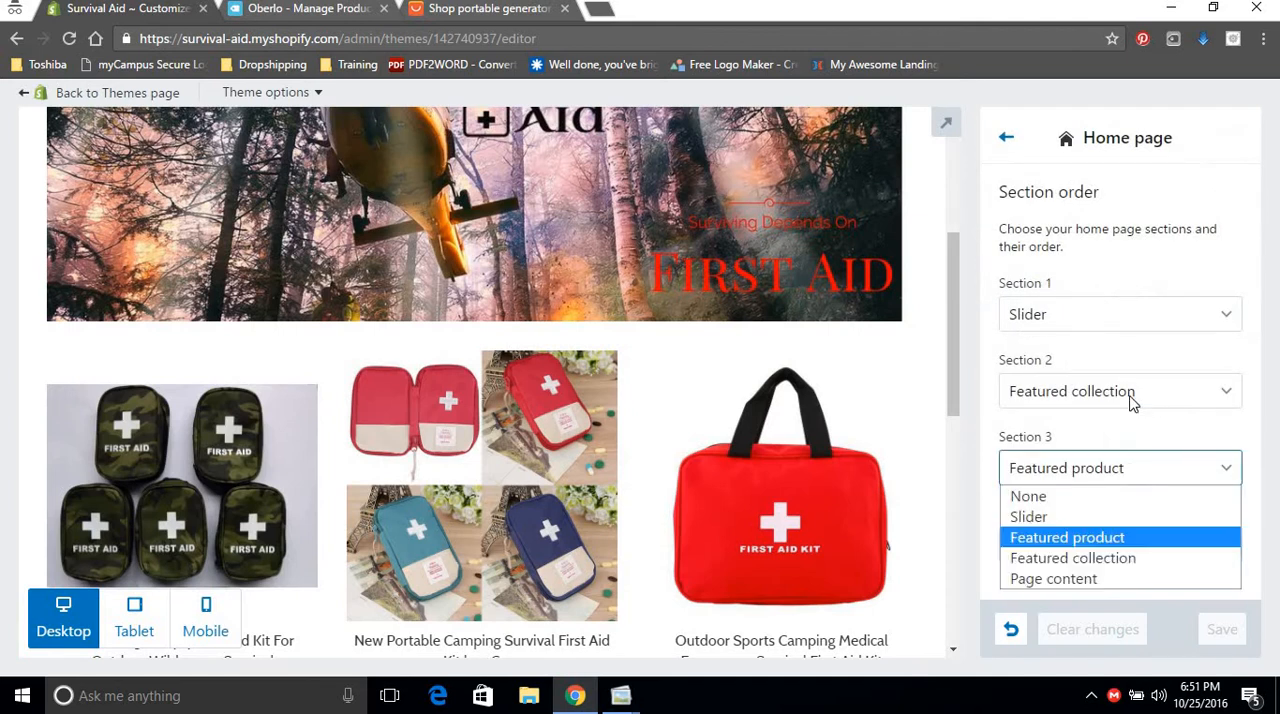
{"action": "left_click", "coordinate": [1067, 537]}
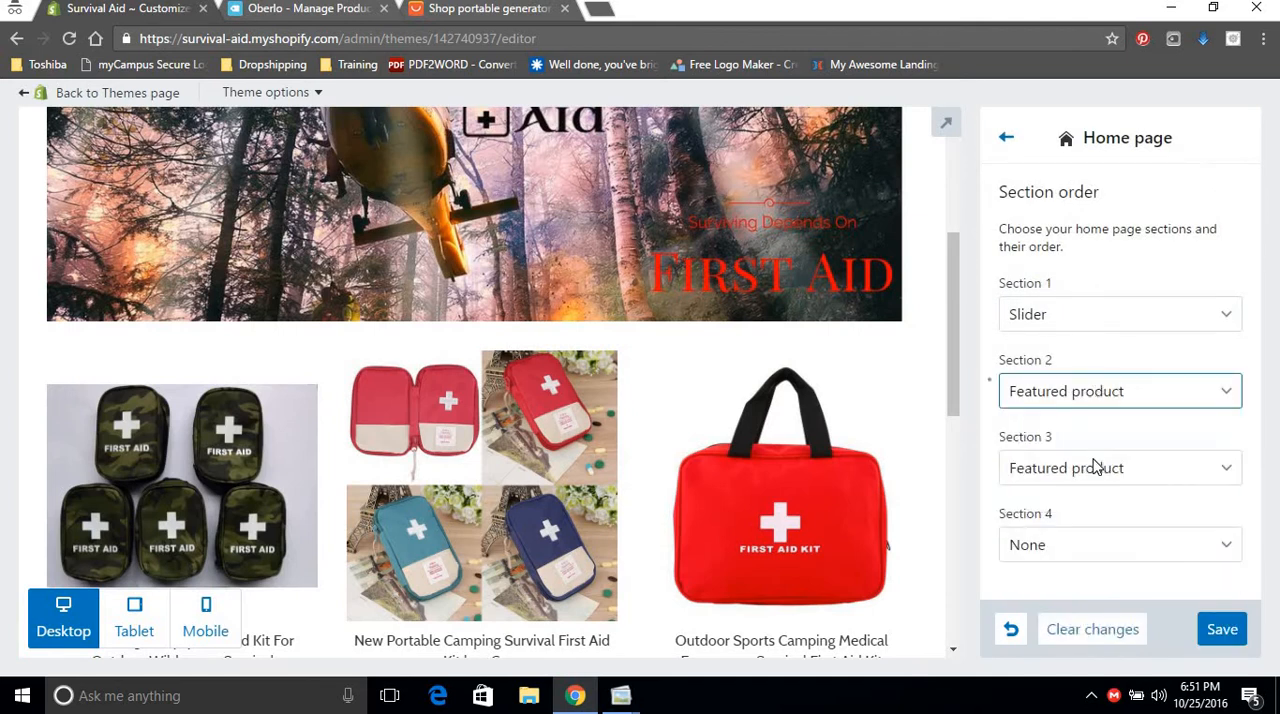
{"action": "left_click", "coordinate": [1119, 467]}
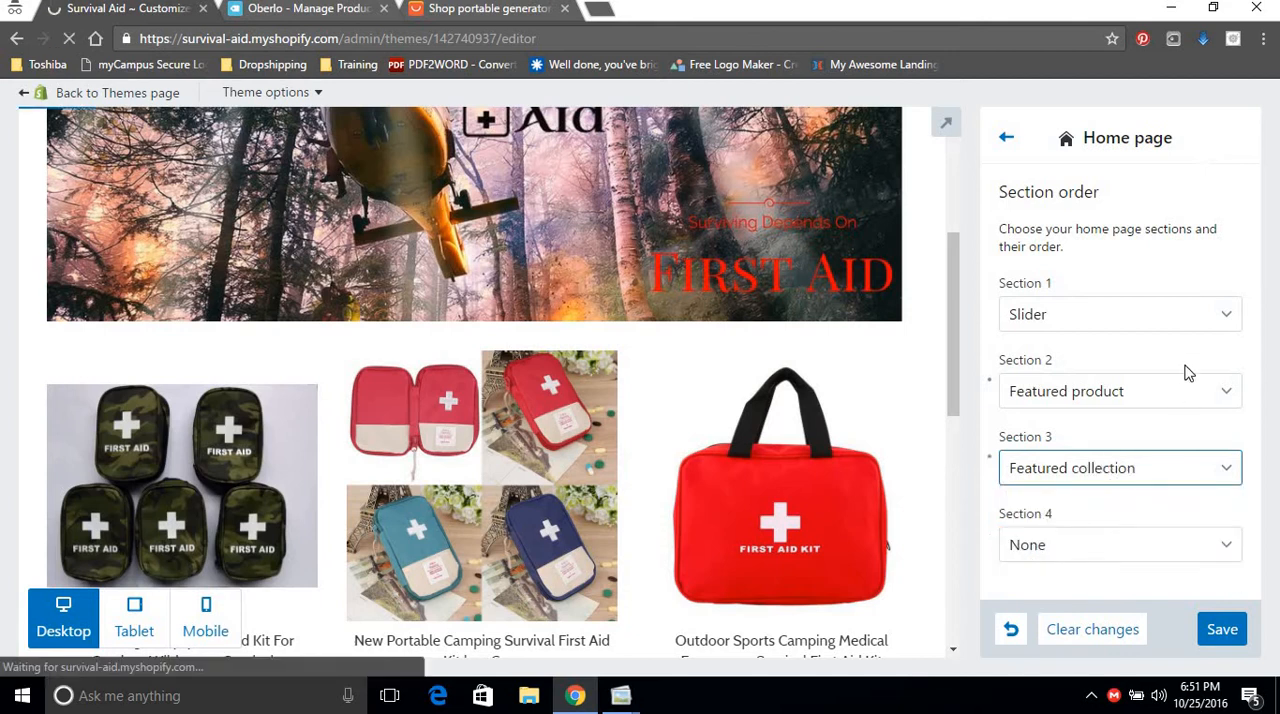
{"action": "mouse_move", "coordinate": [1118, 576]}
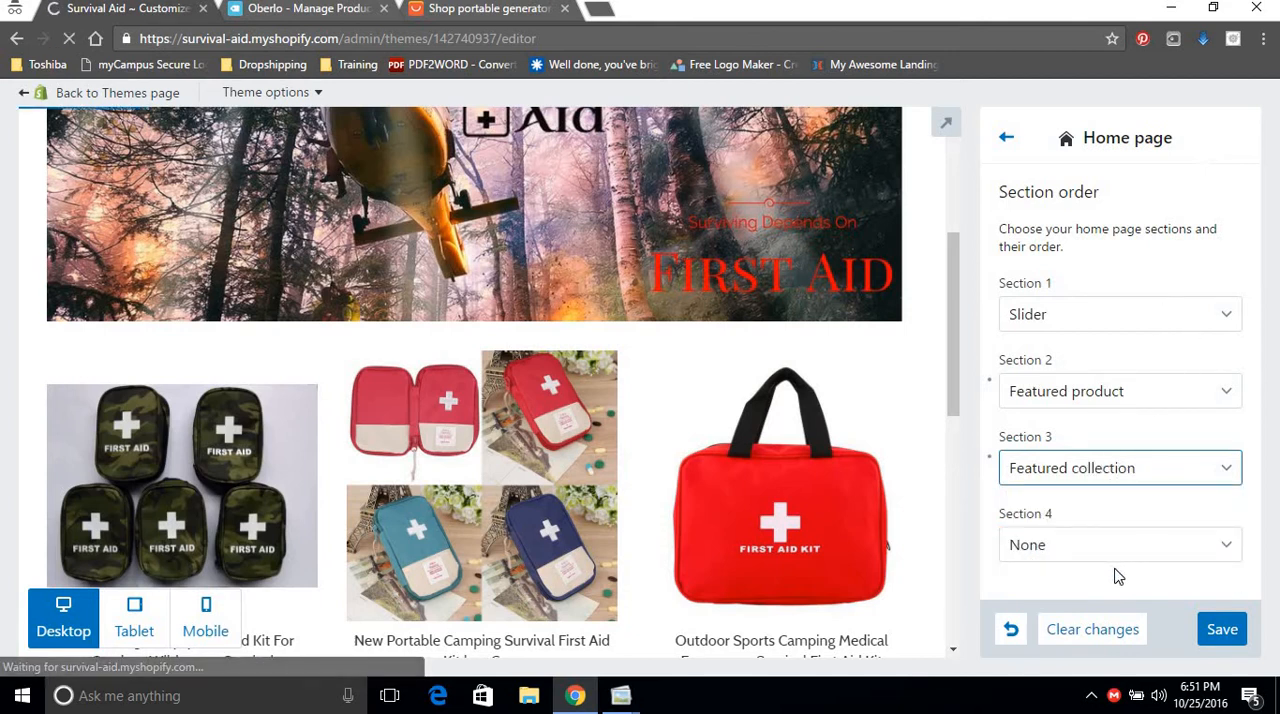
{"action": "scroll", "scroll_direction": "down", "scroll_amount": 3}
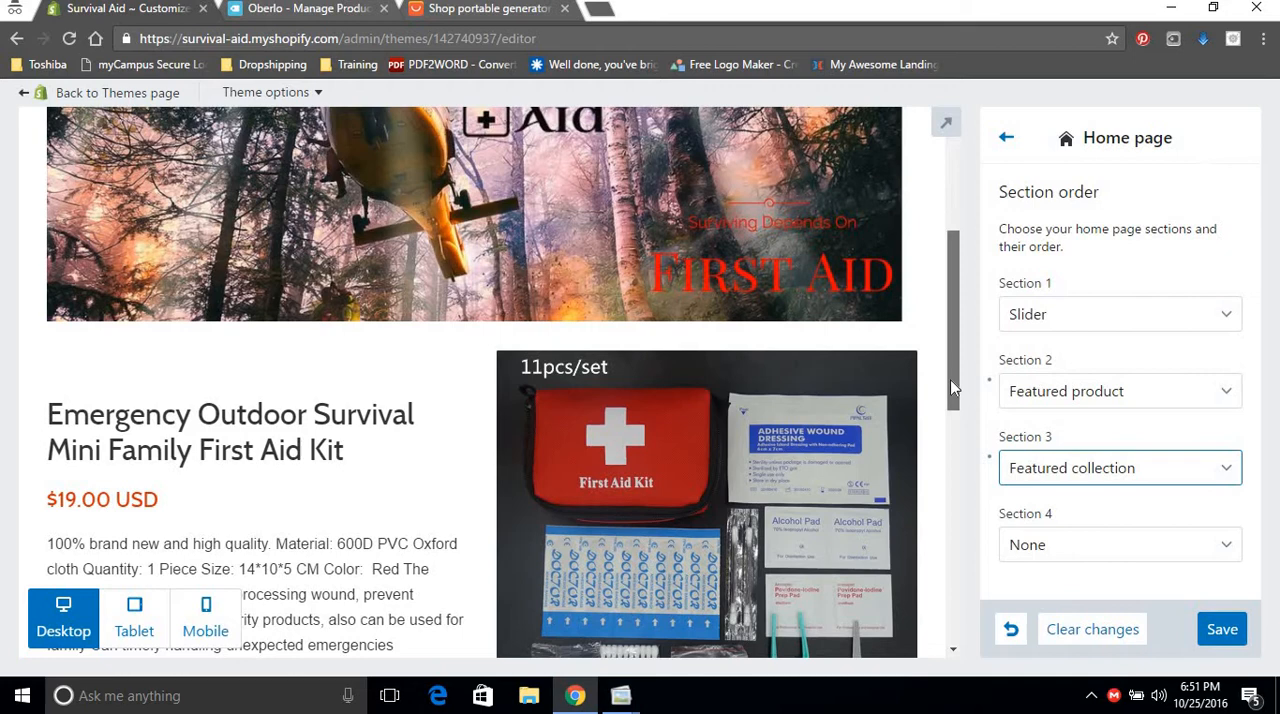
{"action": "scroll", "scroll_direction": "down", "scroll_amount": 3}
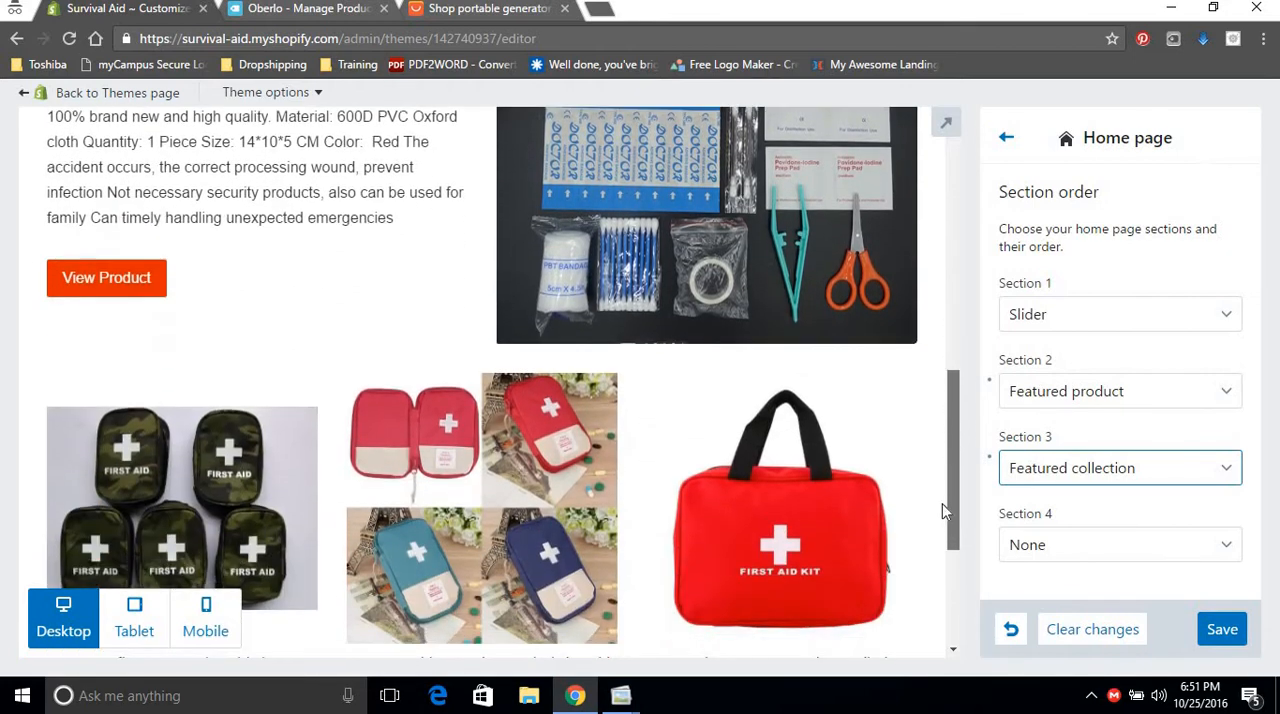
{"action": "scroll", "scroll_direction": "up", "scroll_amount": 3}
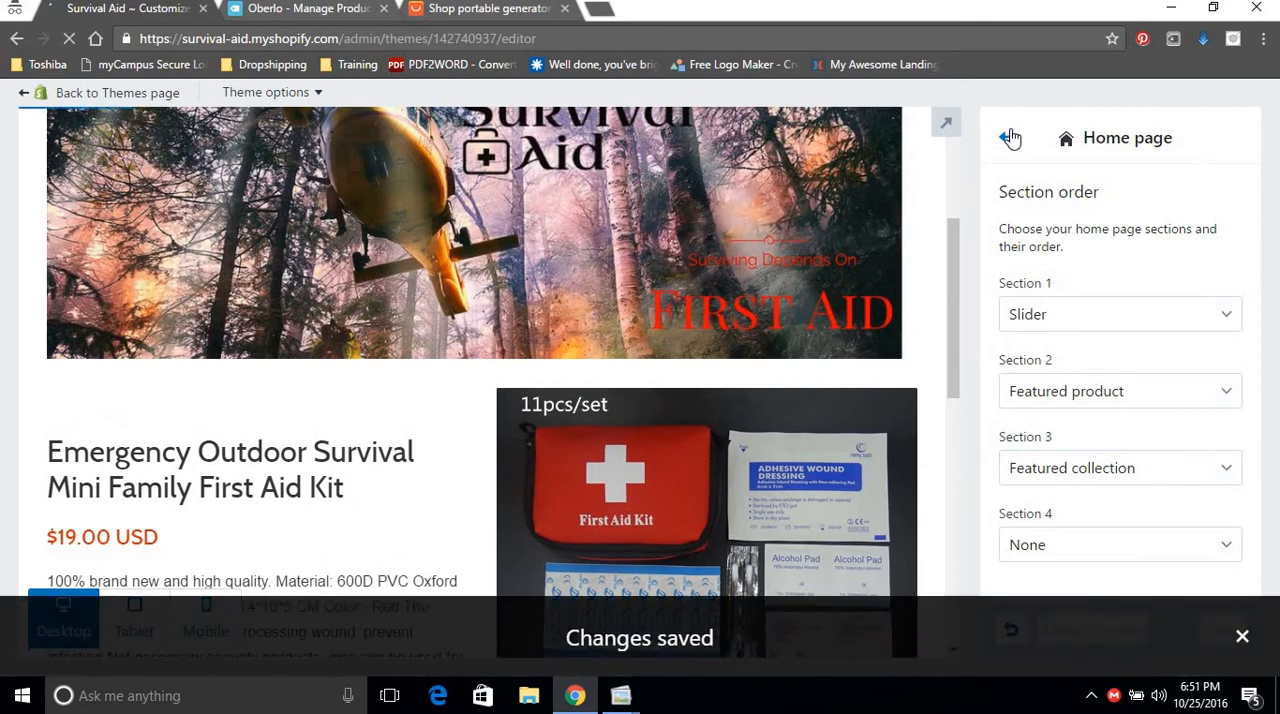
{"action": "left_click", "coordinate": [1010, 137]}
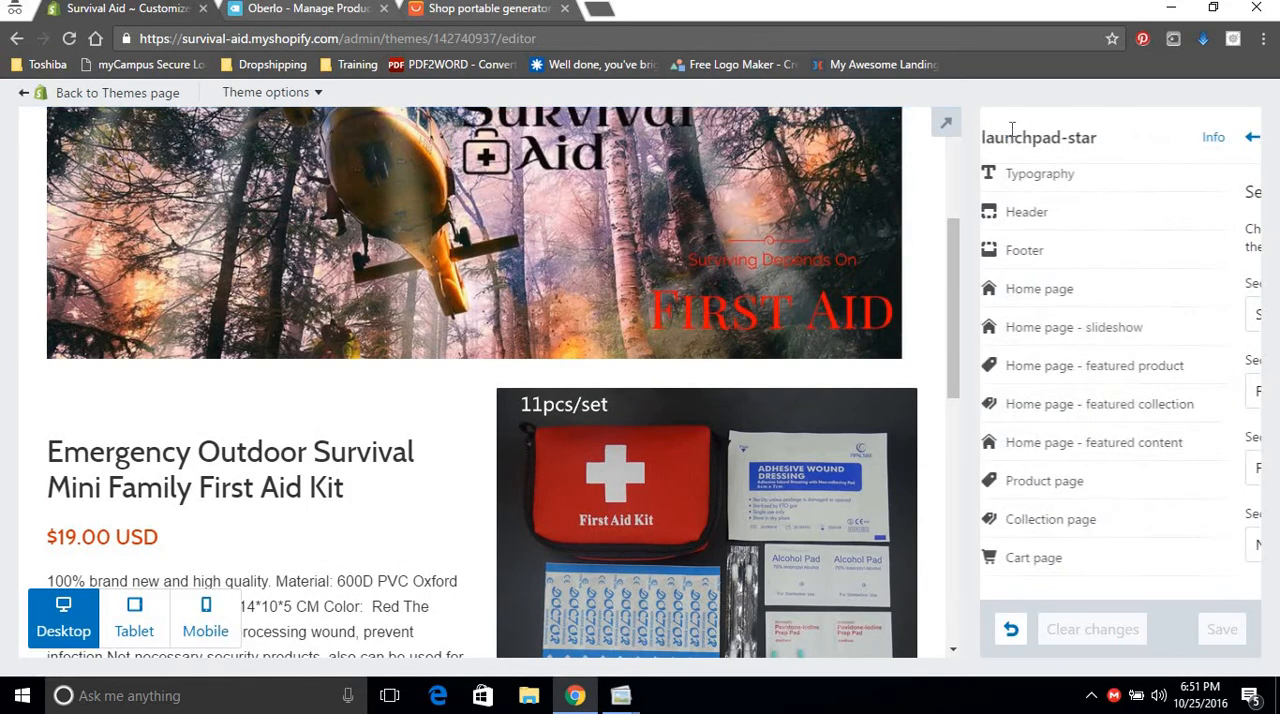
{"action": "scroll", "scroll_direction": "down", "scroll_amount": 3}
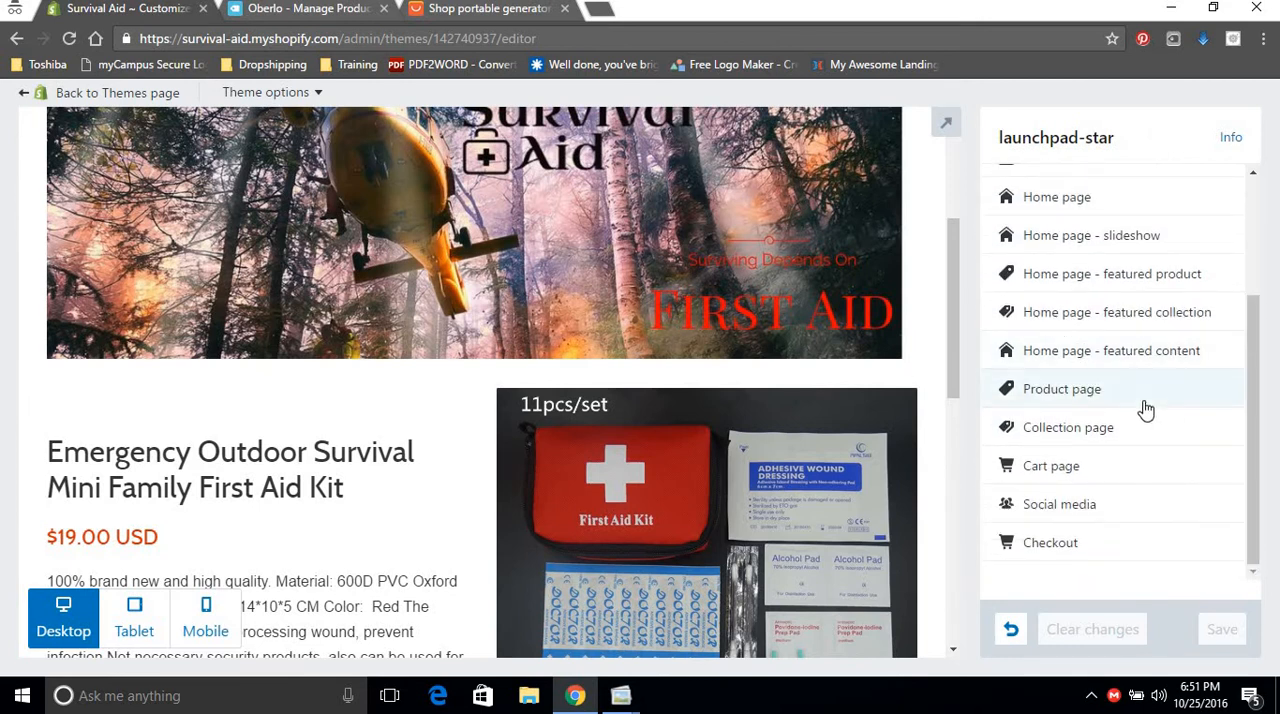
{"action": "left_click", "coordinate": [1061, 389]}
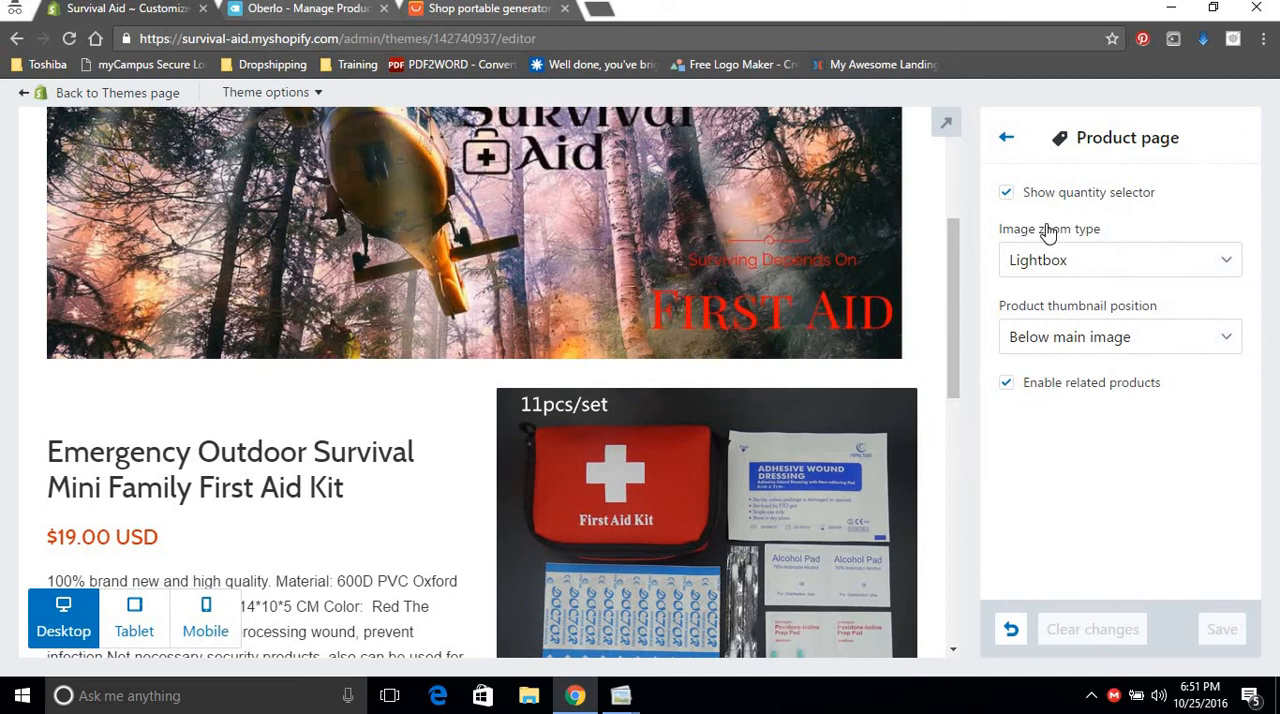
{"action": "mouse_move", "coordinate": [1086, 229]}
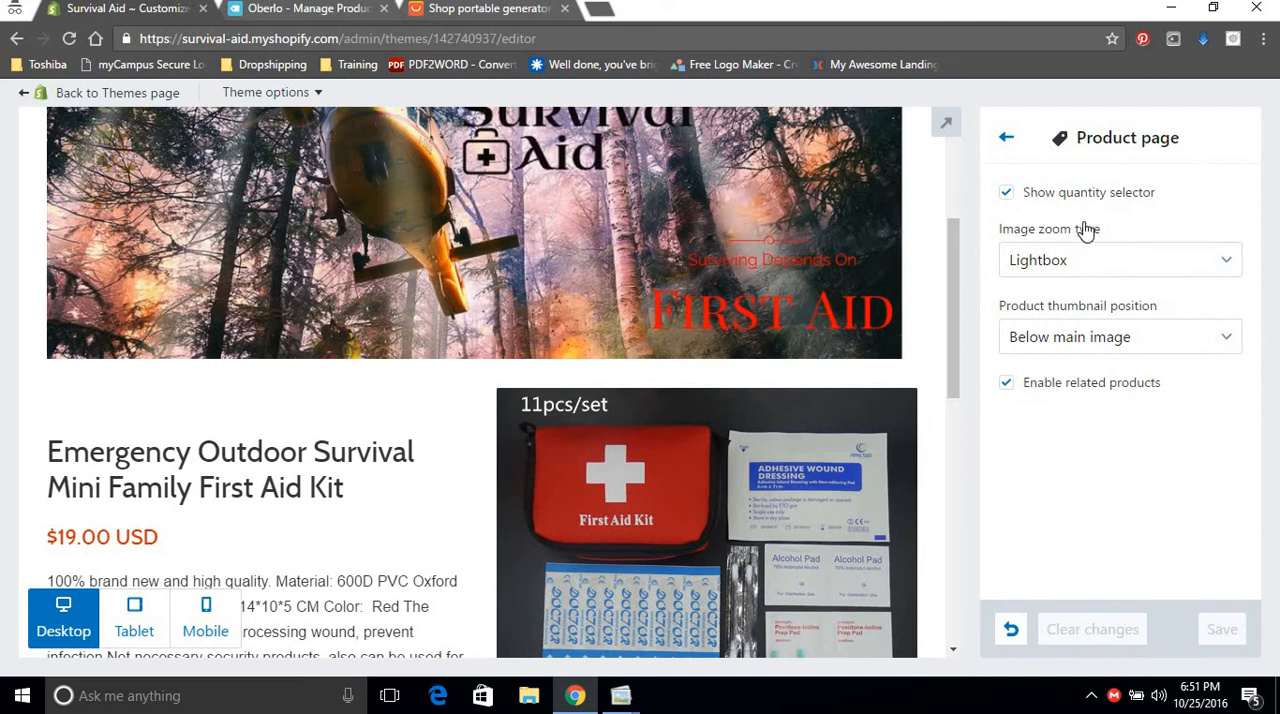
{"action": "mouse_move", "coordinate": [1102, 373]}
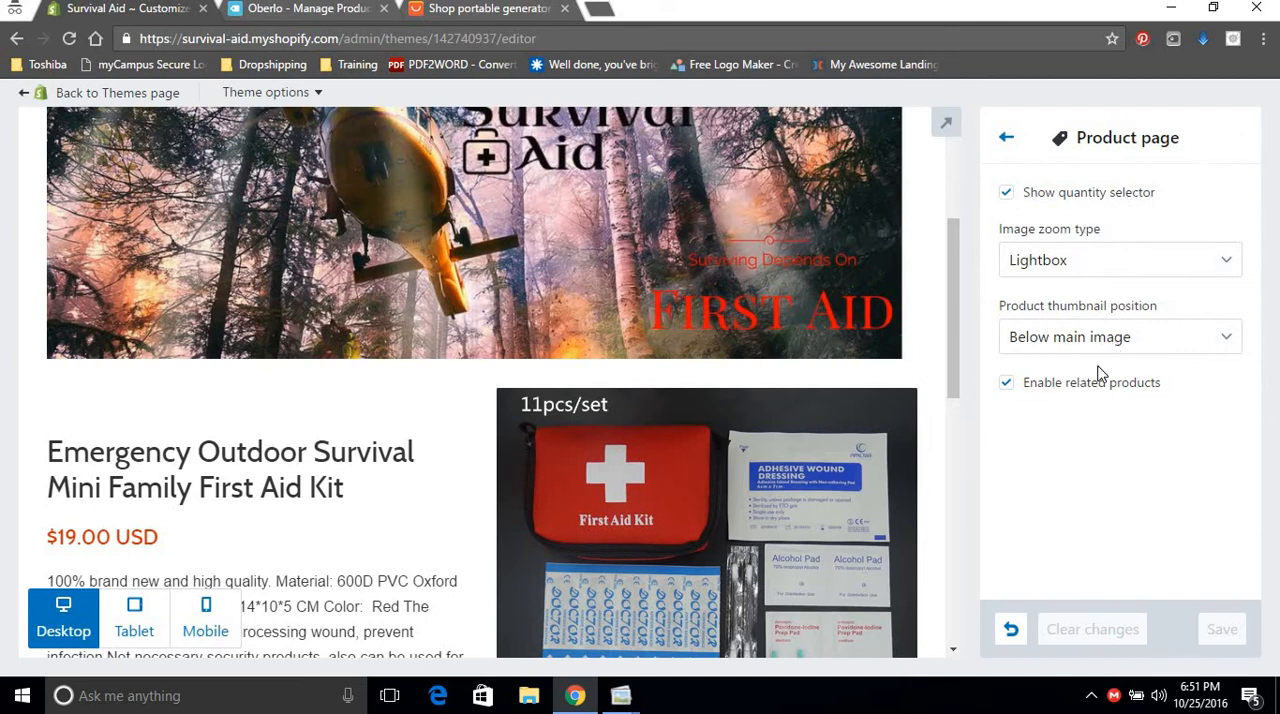
{"action": "mouse_move", "coordinate": [1024, 420]}
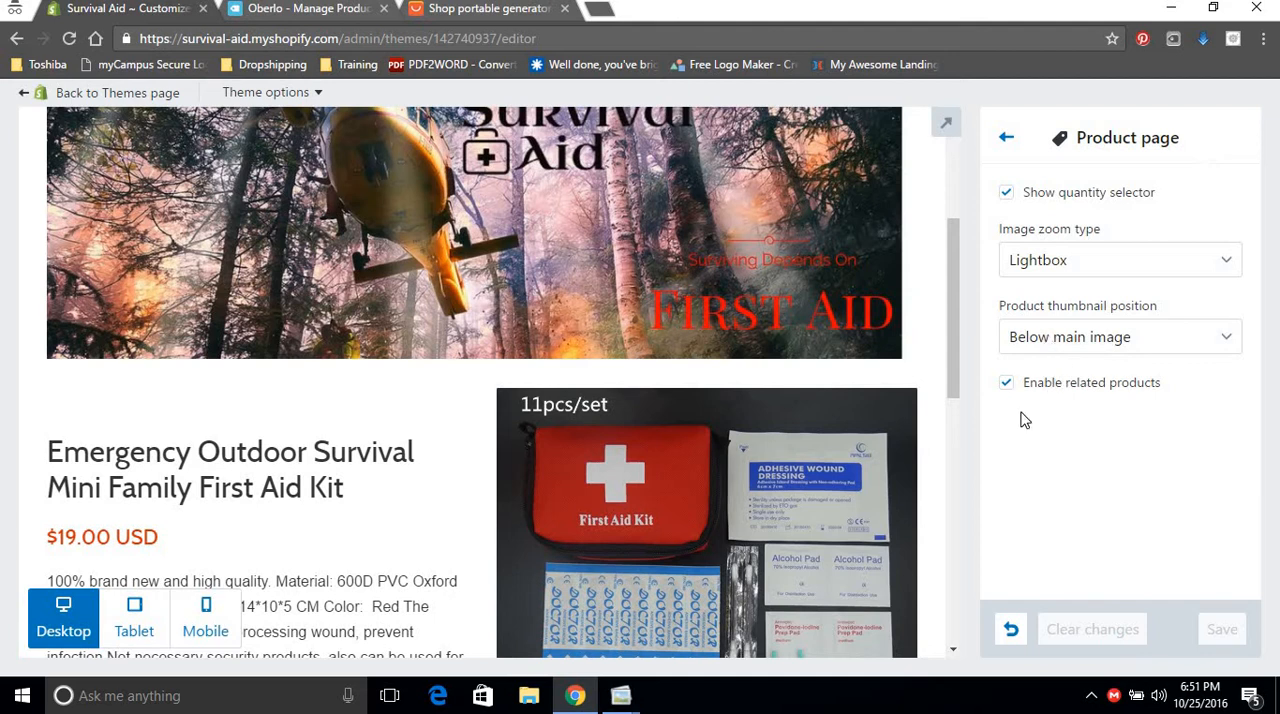
{"action": "mouse_move", "coordinate": [1122, 312]}
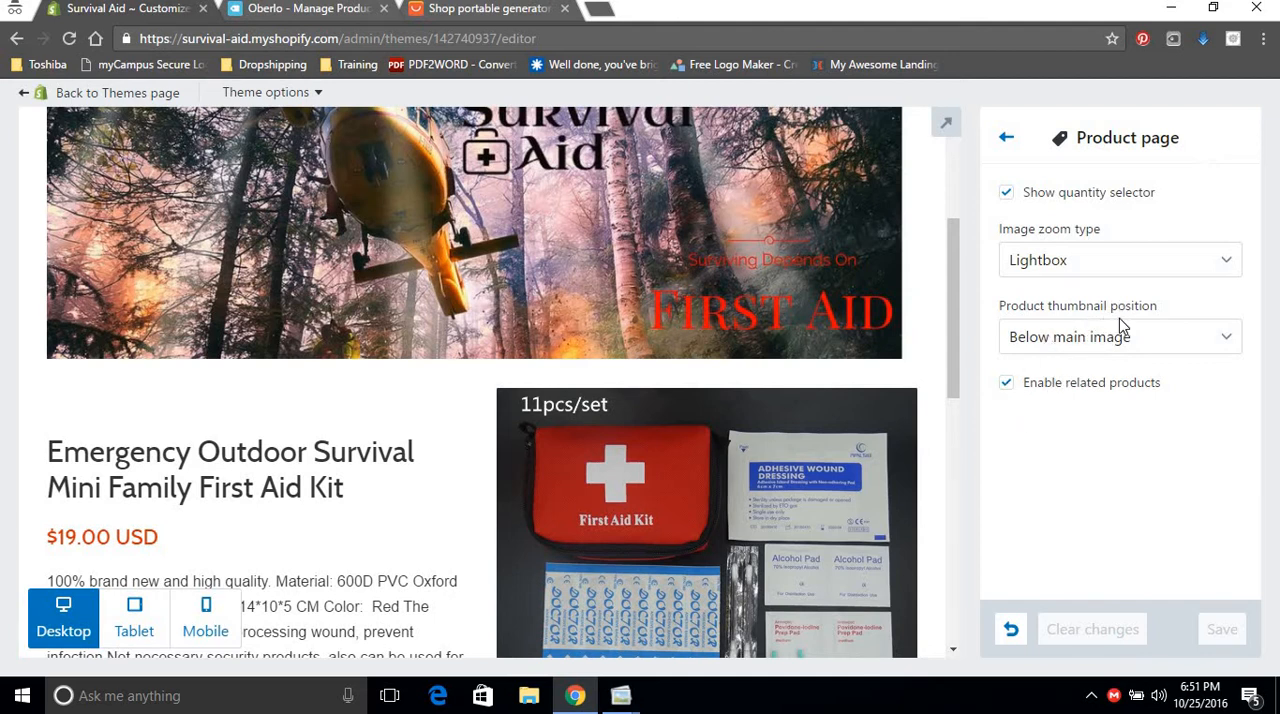
{"action": "mouse_move", "coordinate": [1140, 343]}
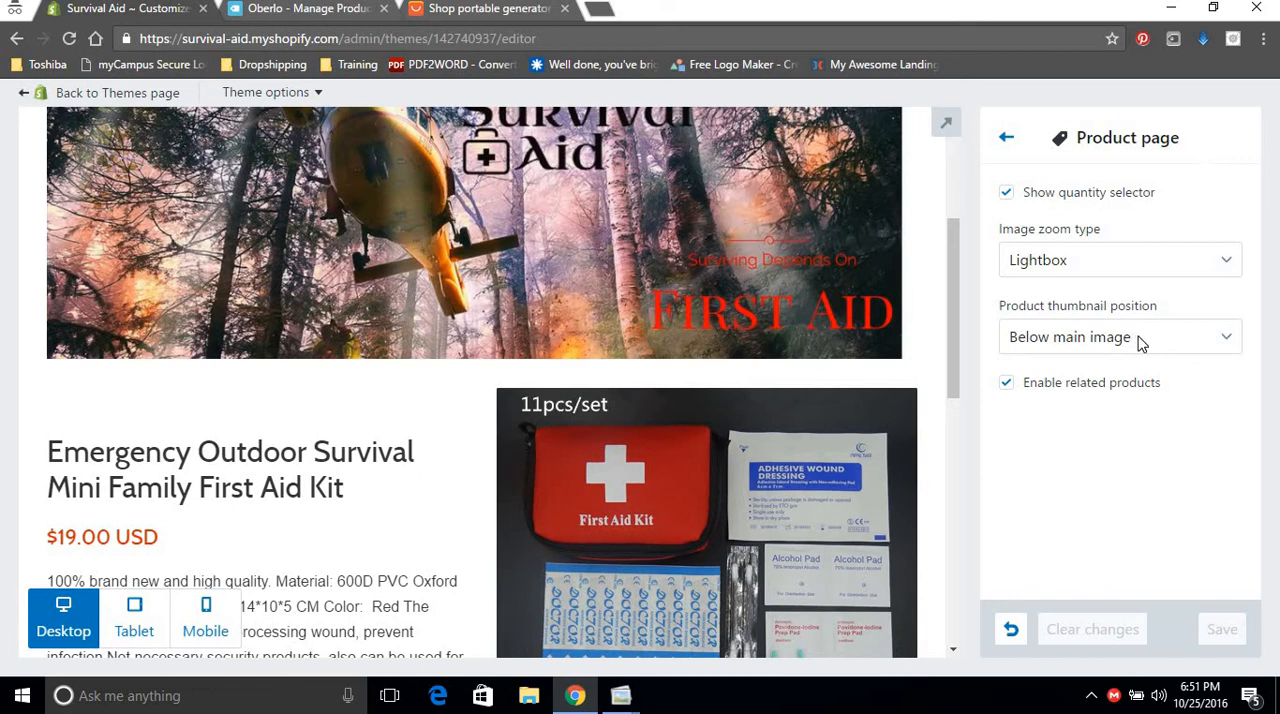
{"action": "mouse_move", "coordinate": [1078, 438]}
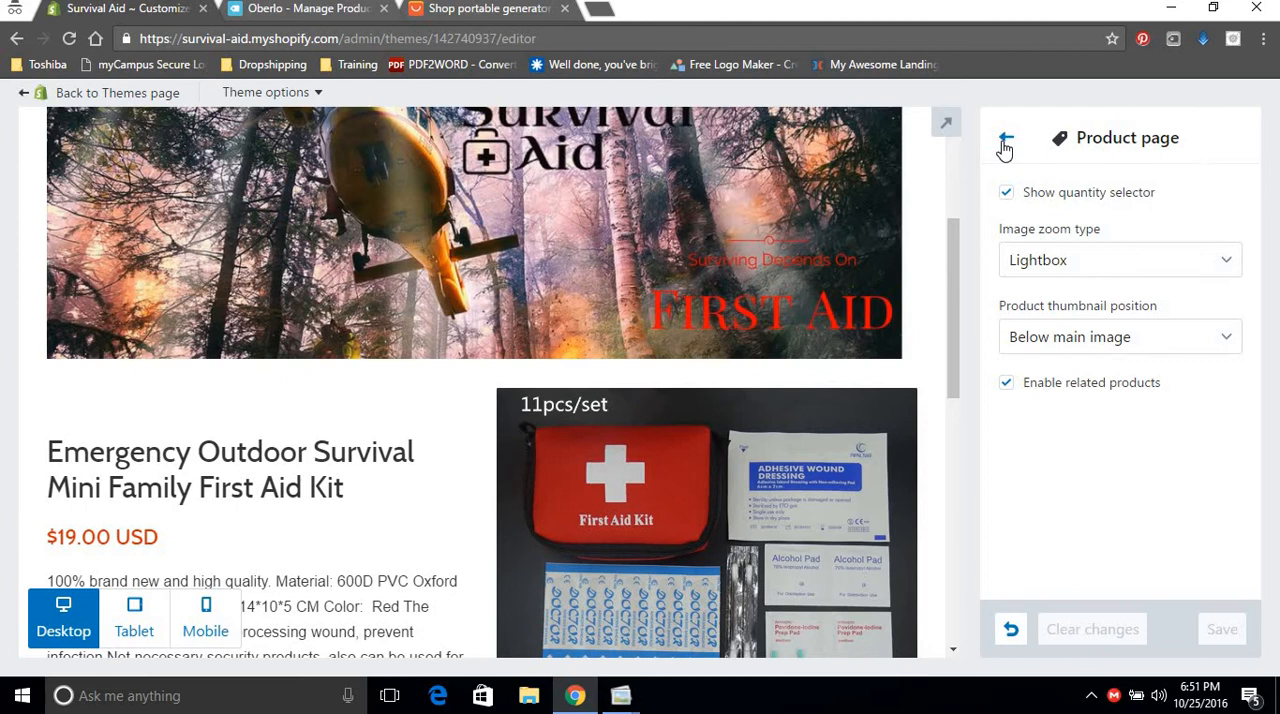
{"action": "left_click", "coordinate": [1006, 138]}
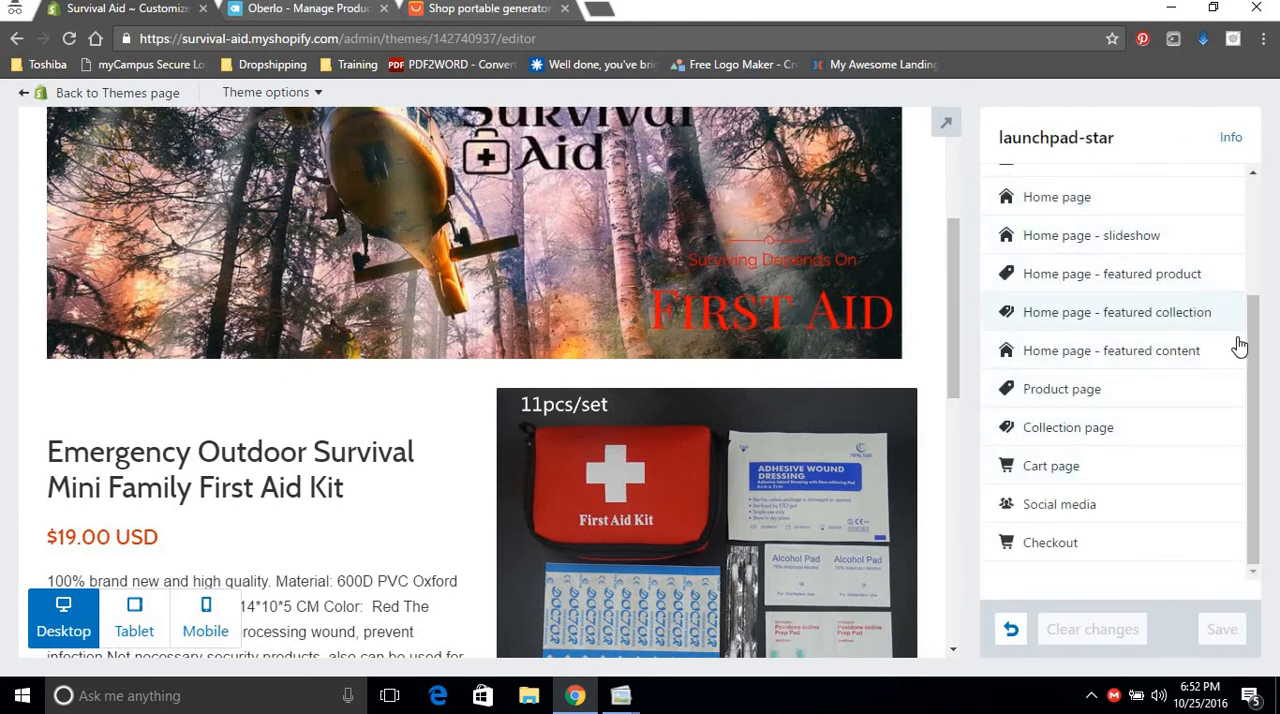
{"action": "left_click", "coordinate": [1068, 427]}
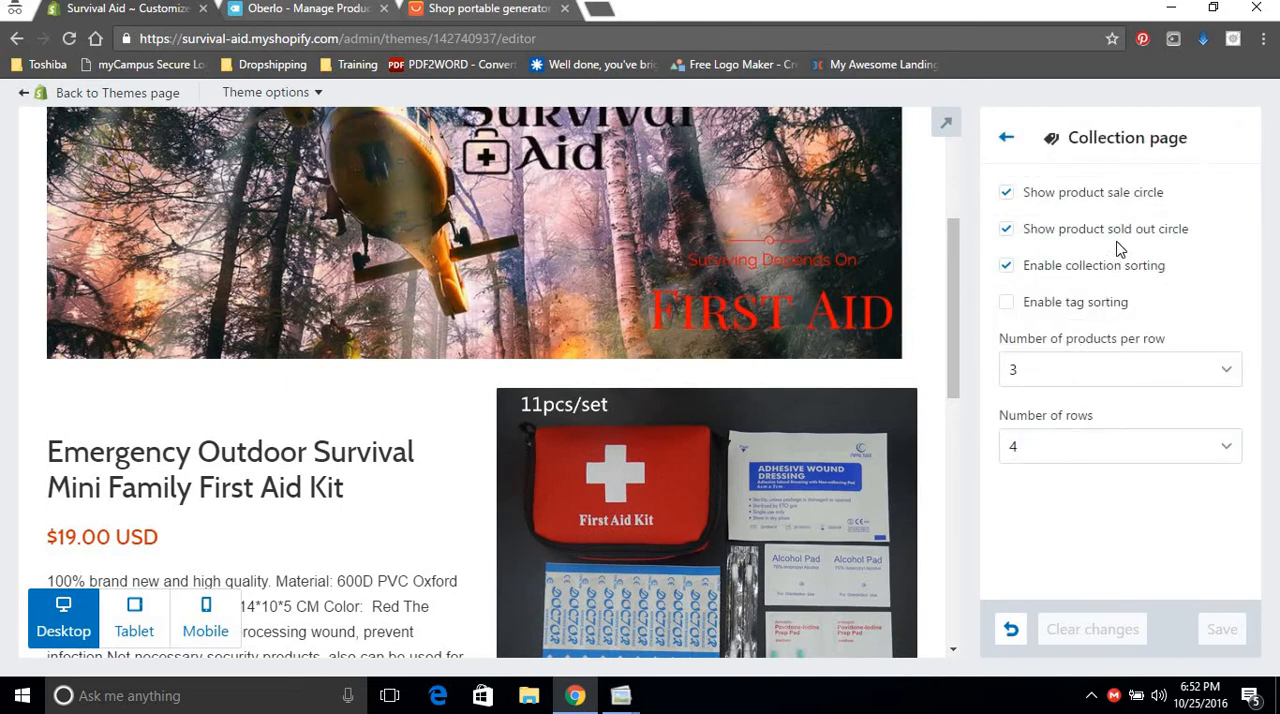
{"action": "mouse_move", "coordinate": [1147, 192]}
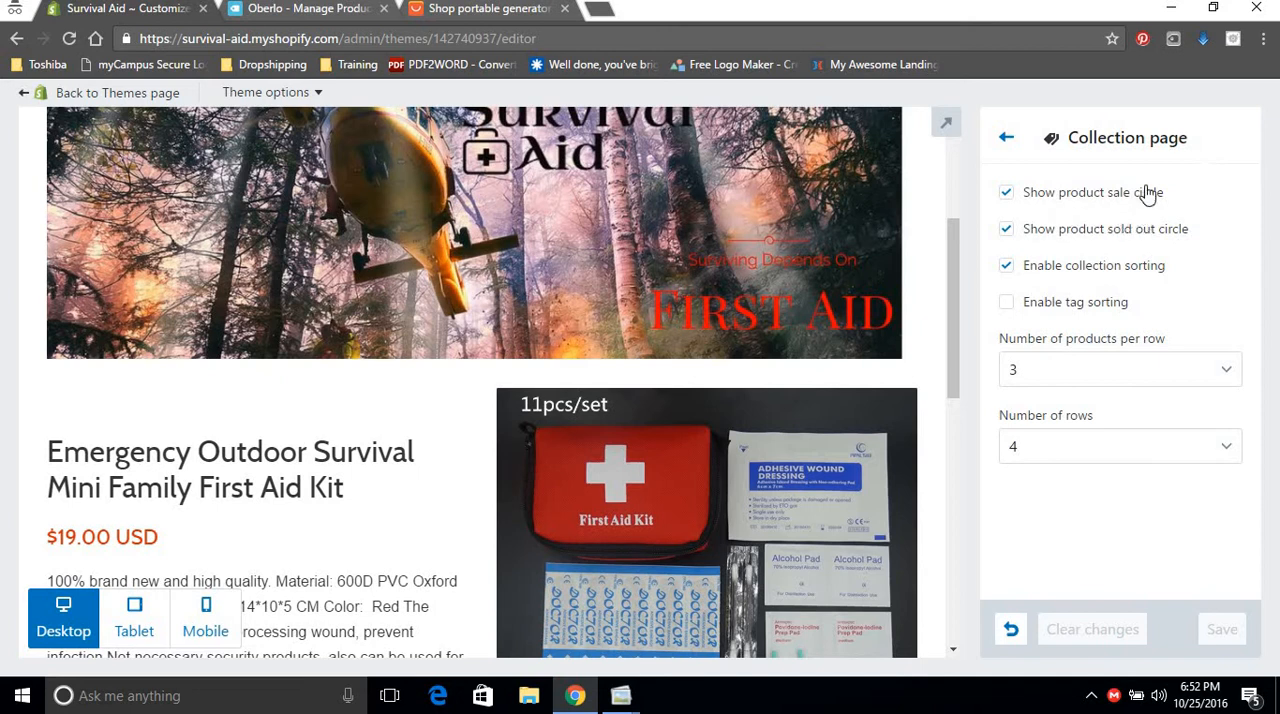
{"action": "mouse_move", "coordinate": [1068, 176]}
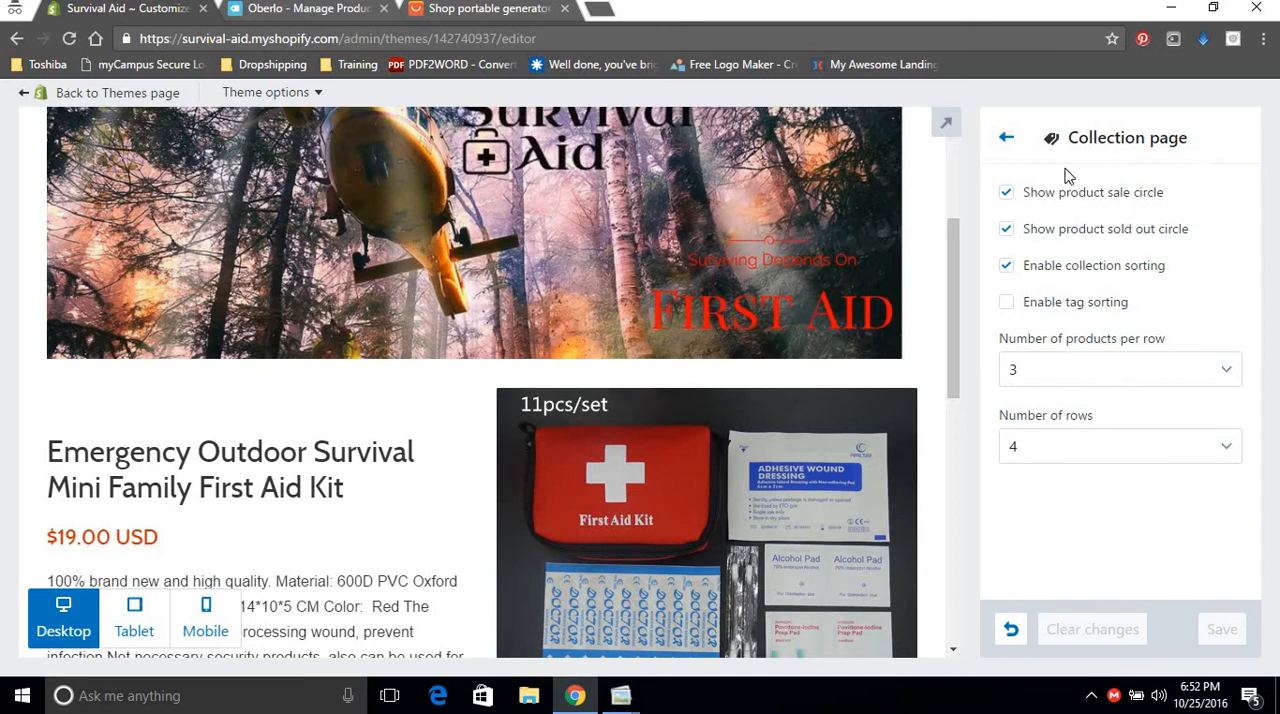
{"action": "mouse_move", "coordinate": [1070, 328]}
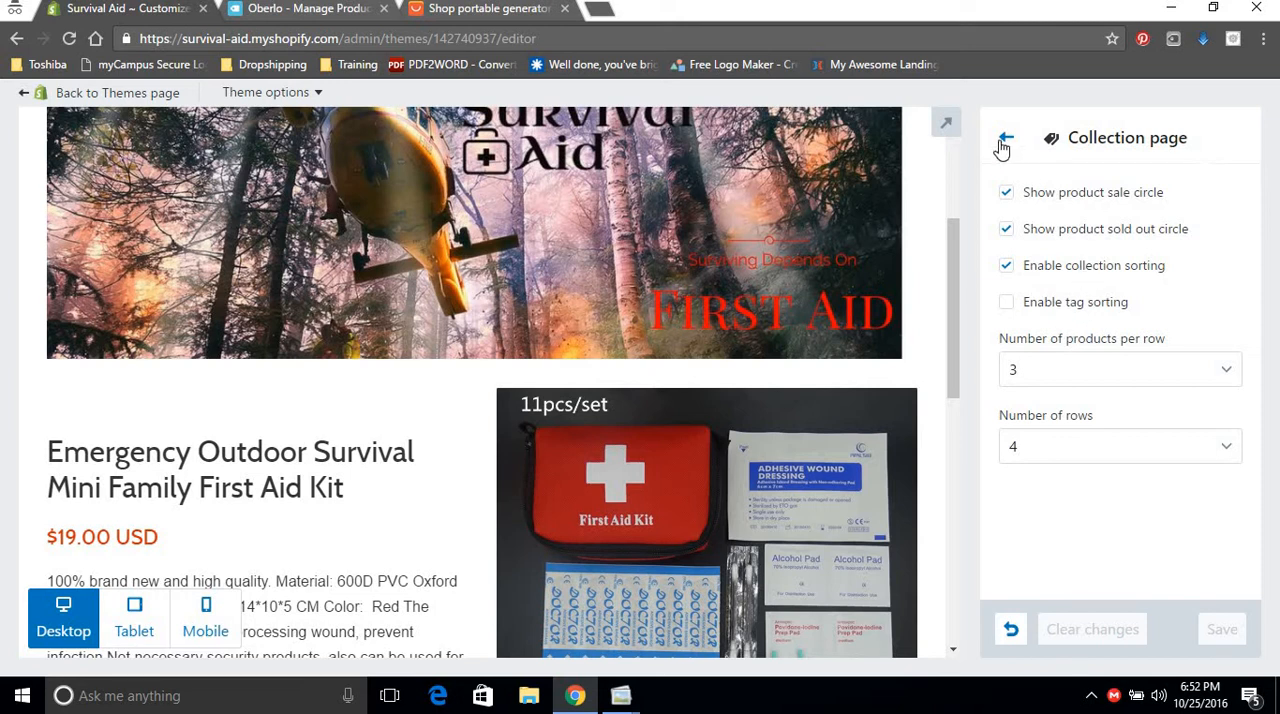
{"action": "left_click", "coordinate": [1005, 138]}
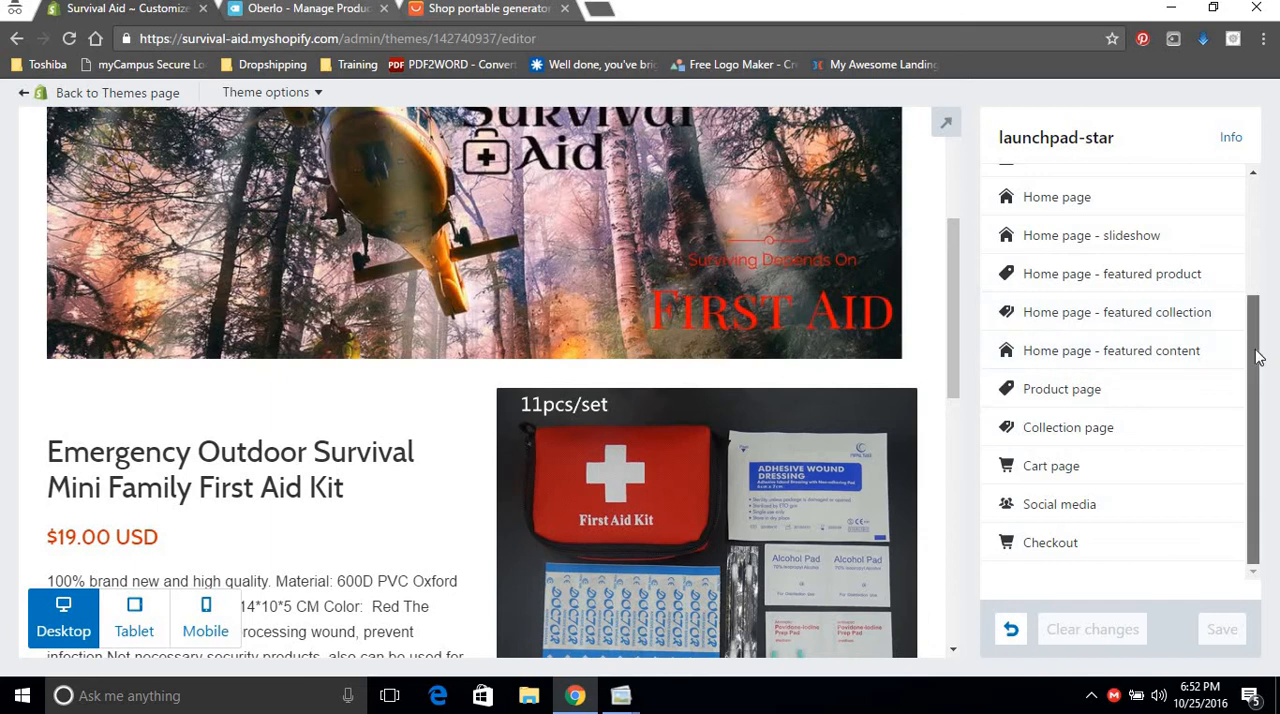
{"action": "left_click", "coordinate": [1051, 465]}
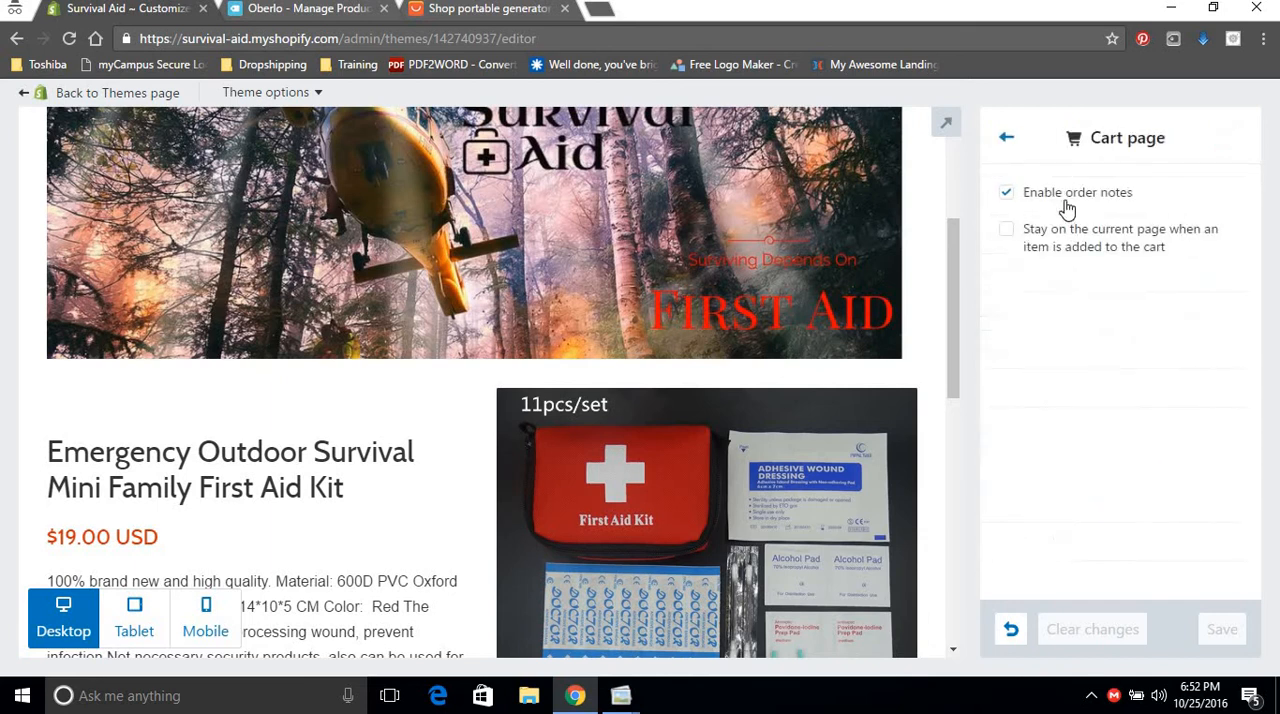
{"action": "mouse_move", "coordinate": [1082, 213]}
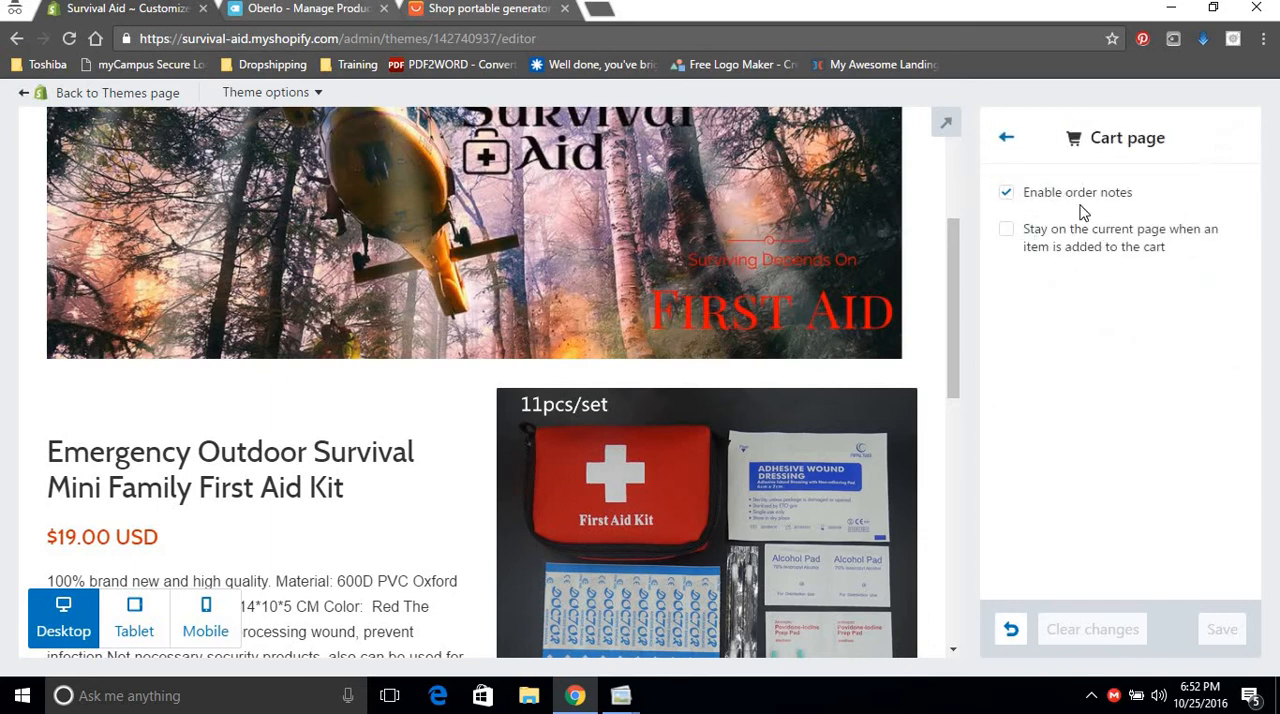
{"action": "mouse_move", "coordinate": [1157, 210]}
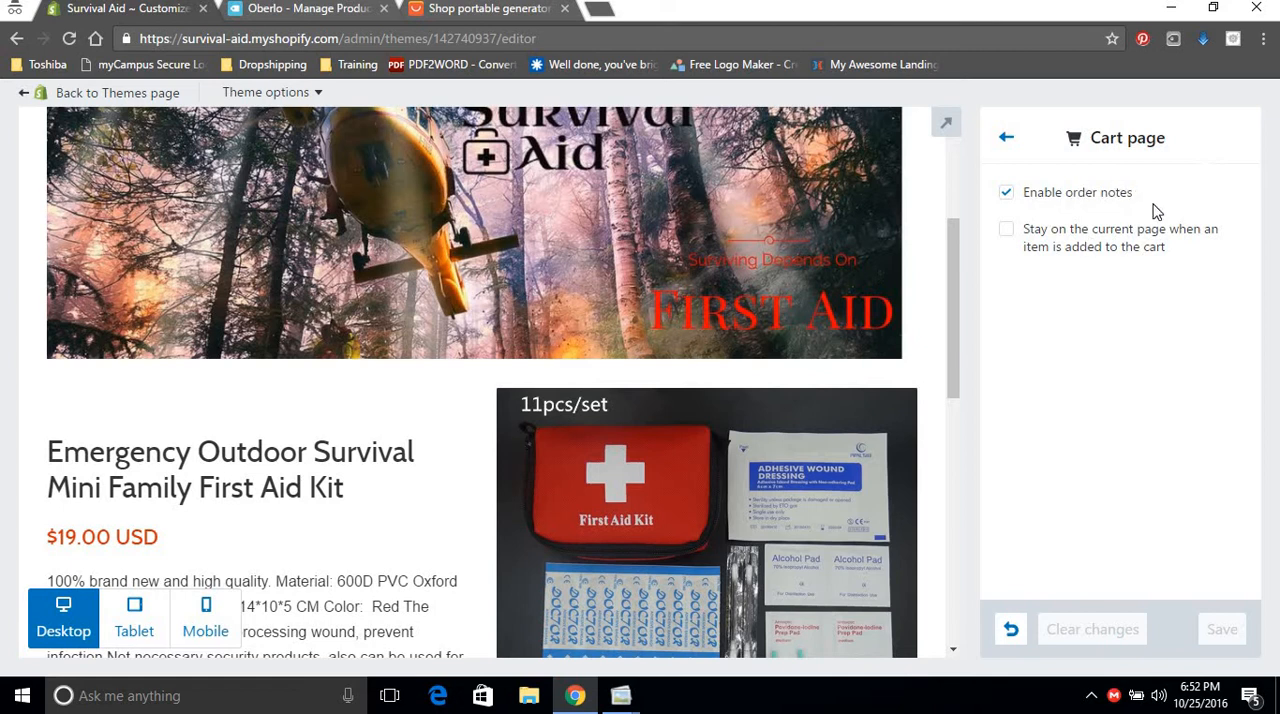
{"action": "mouse_move", "coordinate": [1154, 206]}
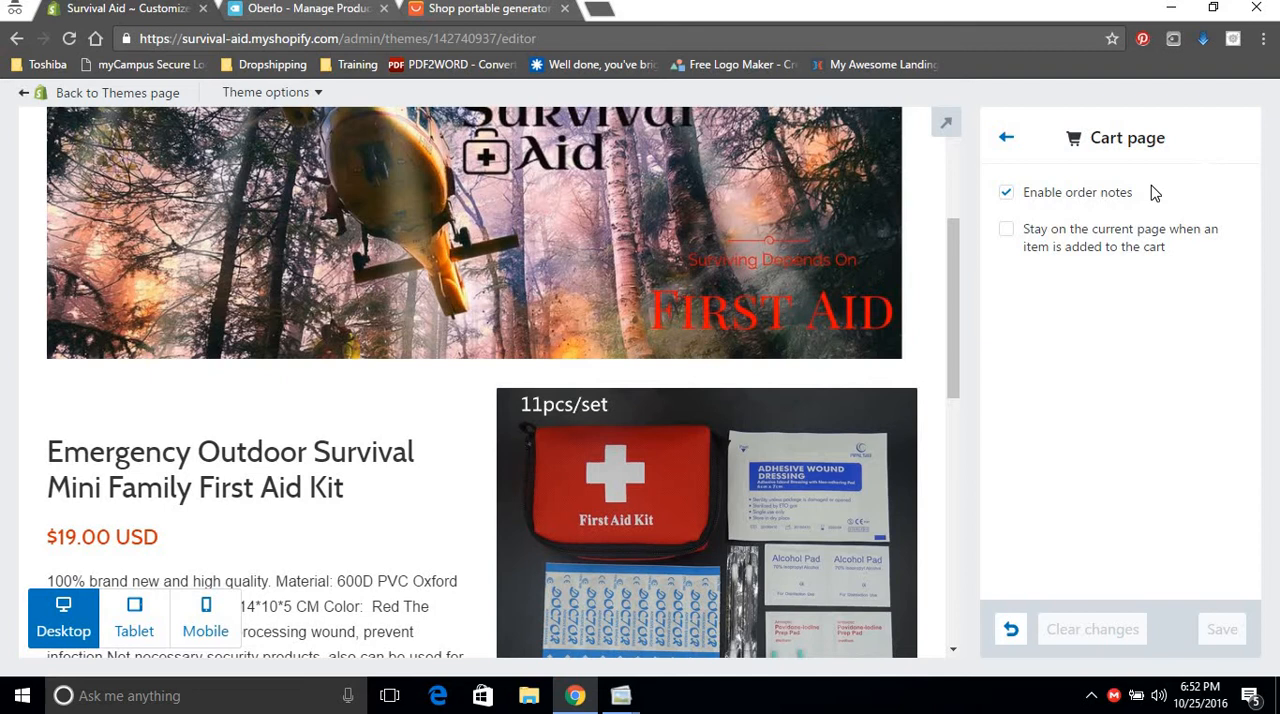
{"action": "mouse_move", "coordinate": [1210, 277]}
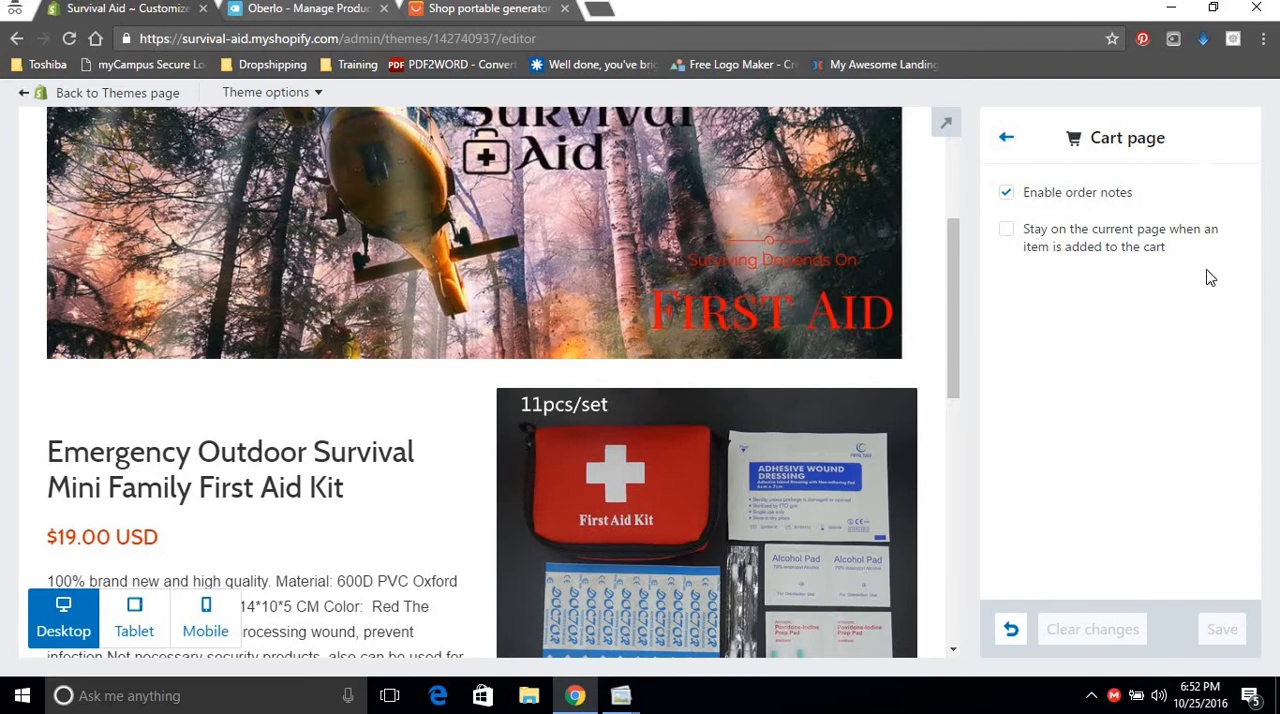
{"action": "left_click", "coordinate": [1006, 137]}
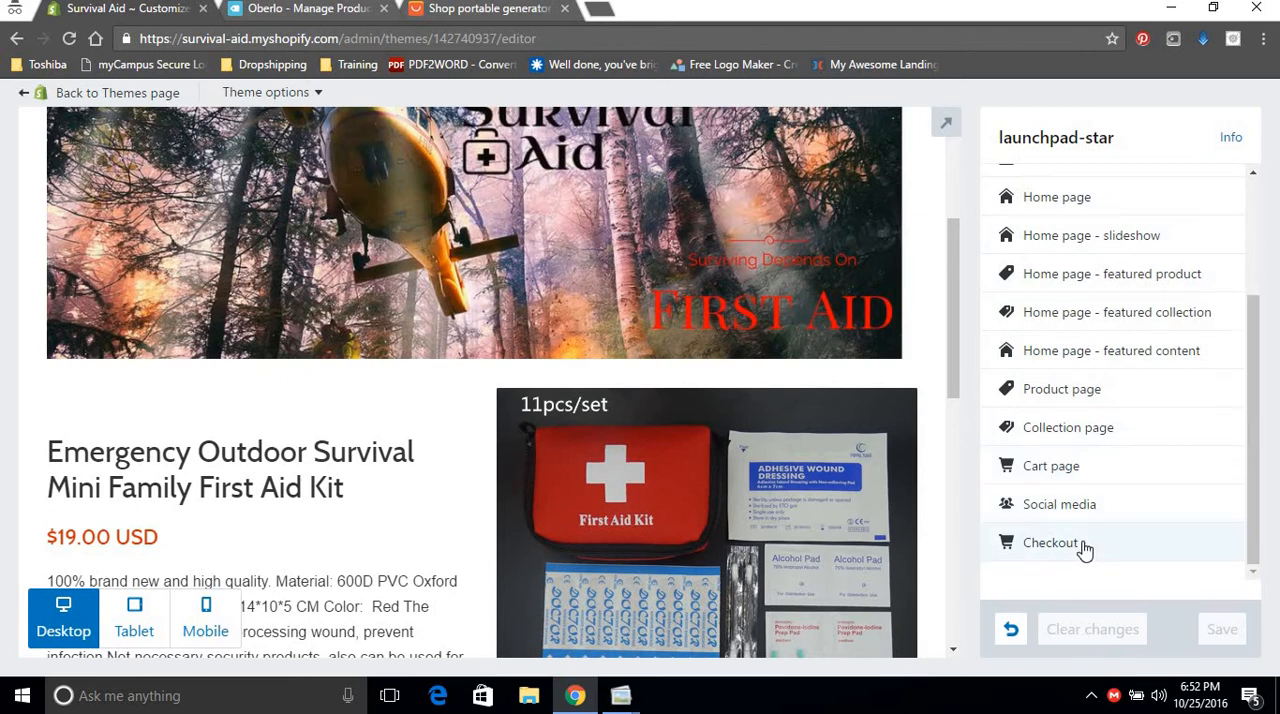
In Checkout settings, upload logo 3 as the custom checkout logo image
{"action": "left_click", "coordinate": [1051, 542]}
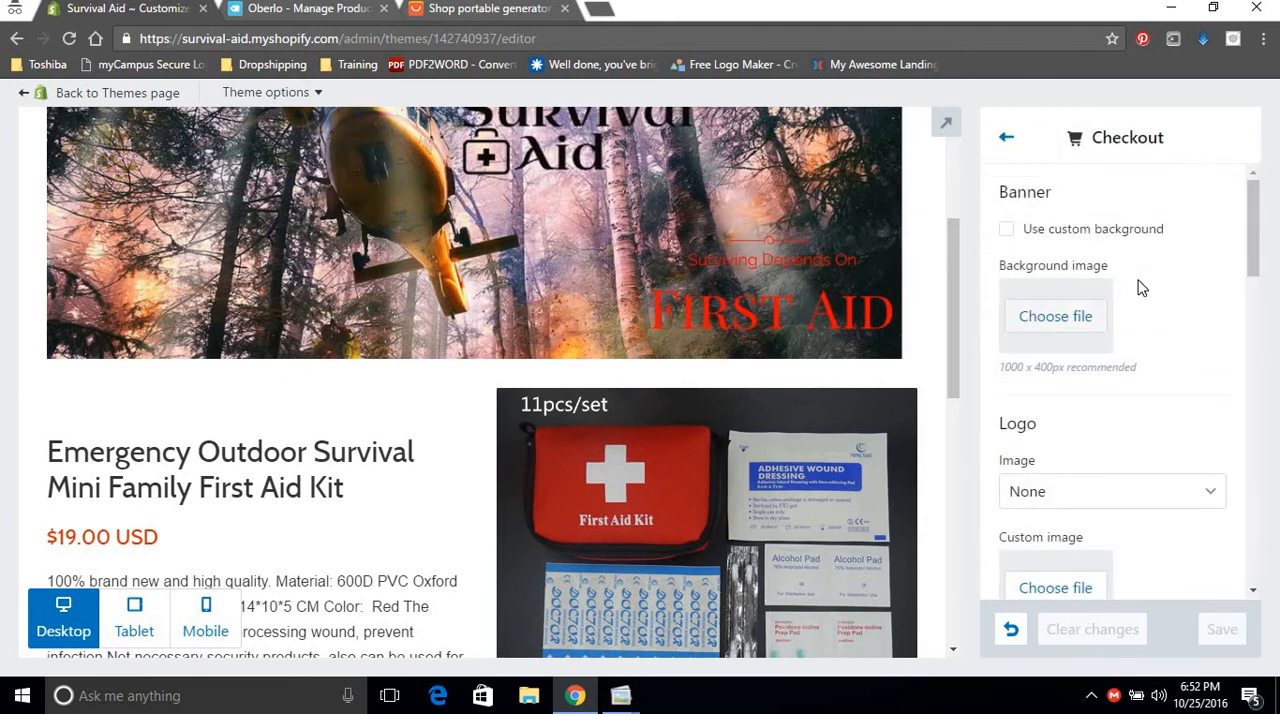
{"action": "scroll", "scroll_direction": "down", "scroll_amount": 3}
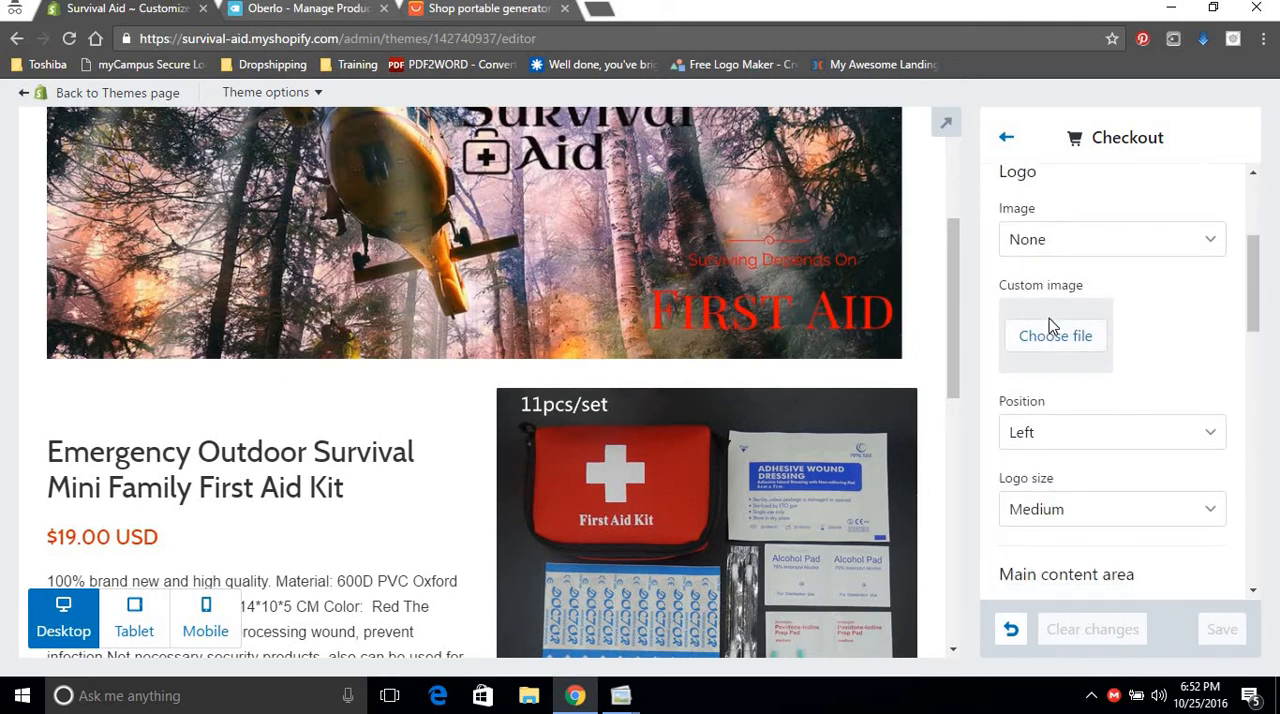
{"action": "left_click", "coordinate": [1055, 335]}
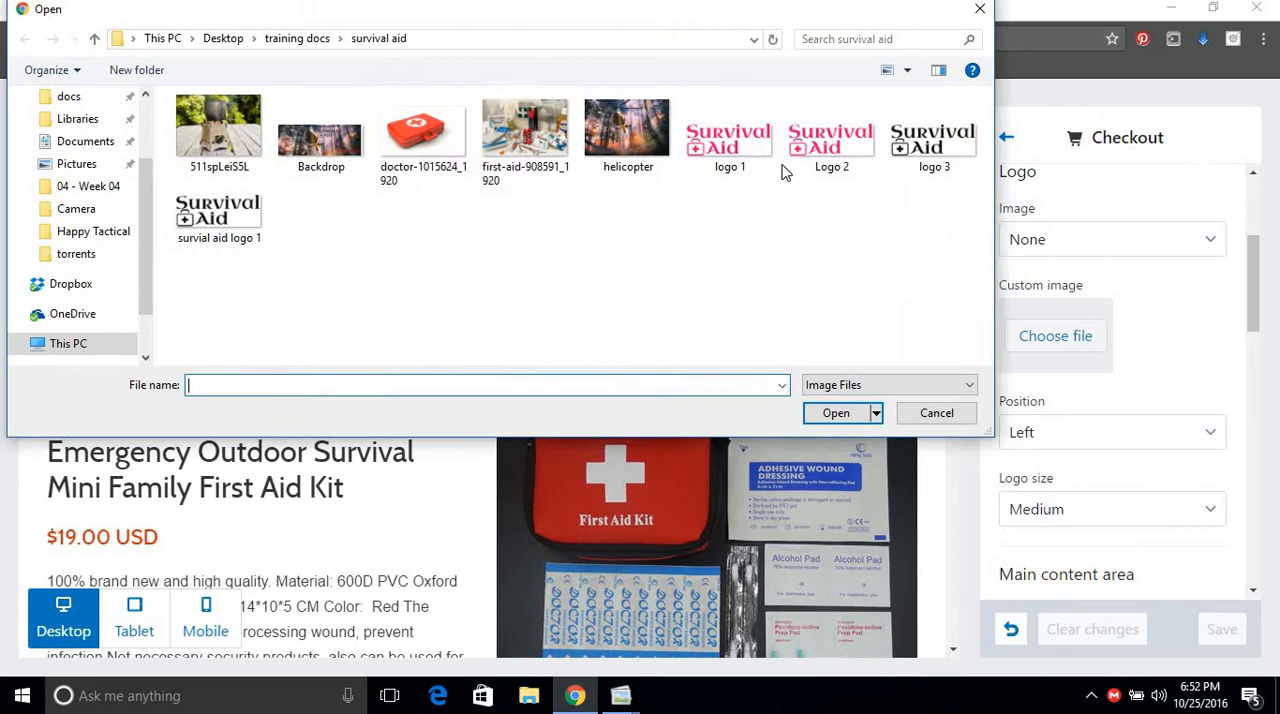
{"action": "left_click", "coordinate": [933, 133]}
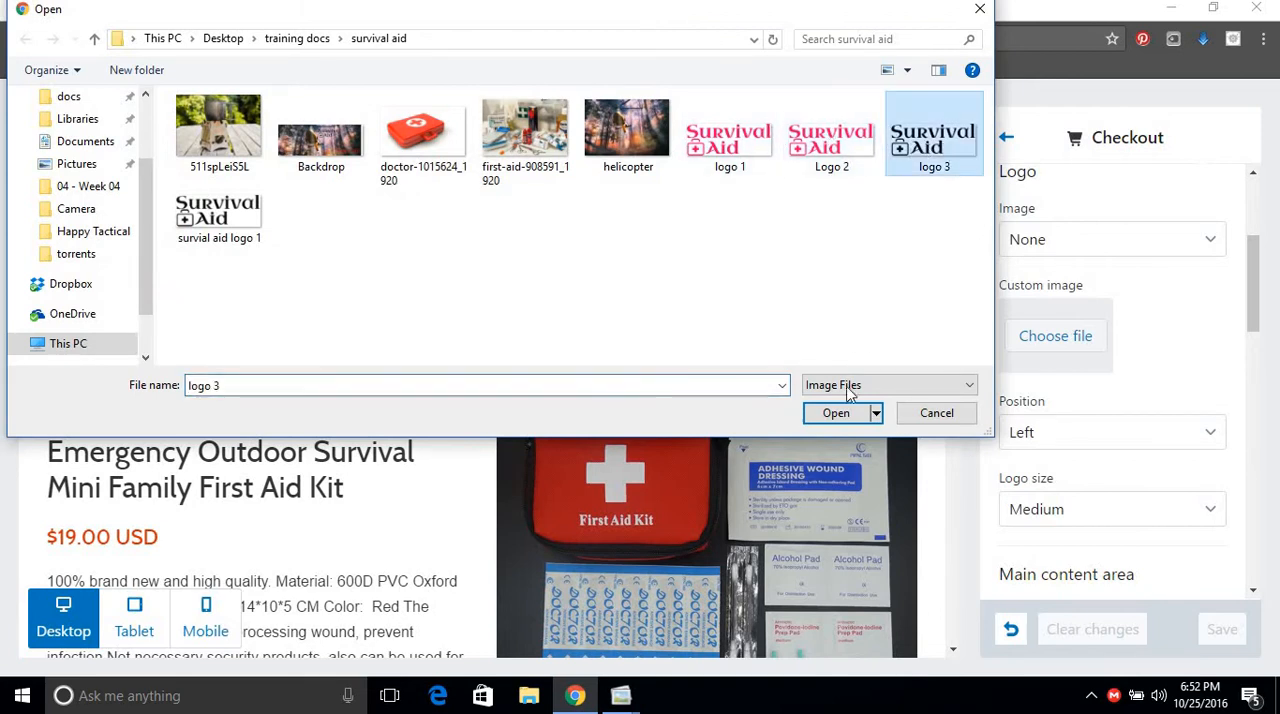
{"action": "left_click", "coordinate": [836, 413]}
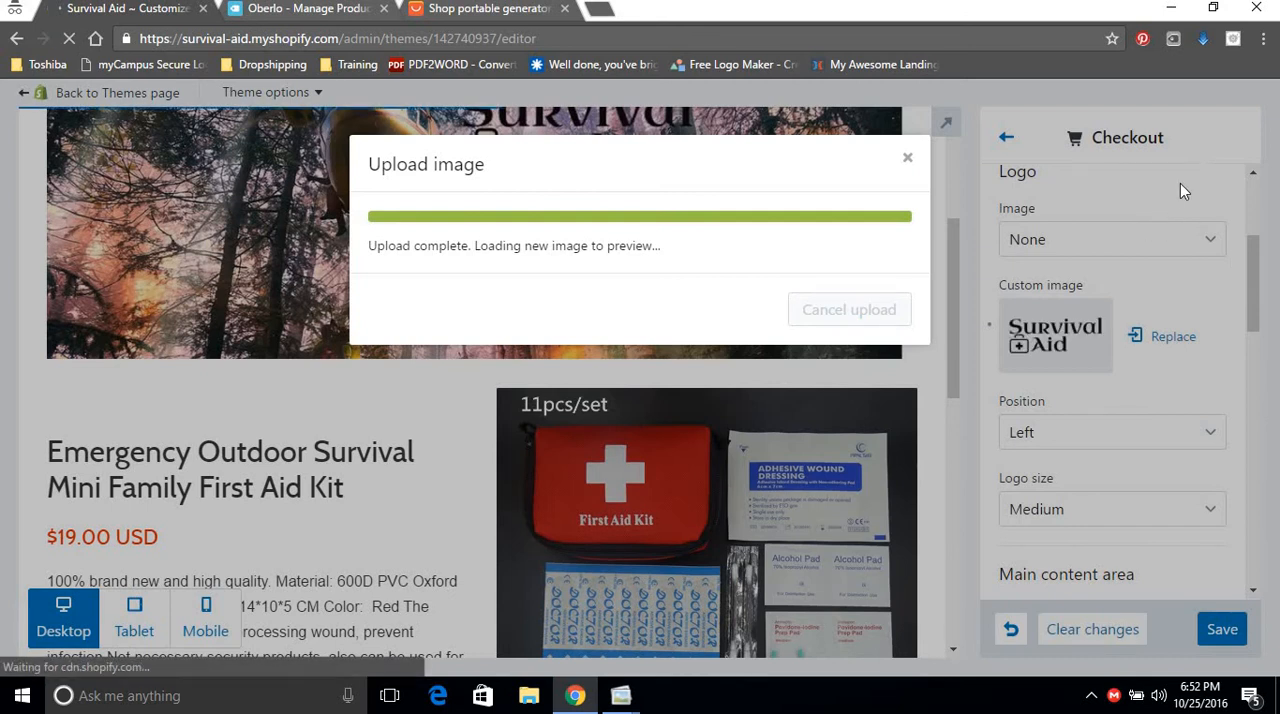
{"action": "left_click", "coordinate": [1111, 239]}
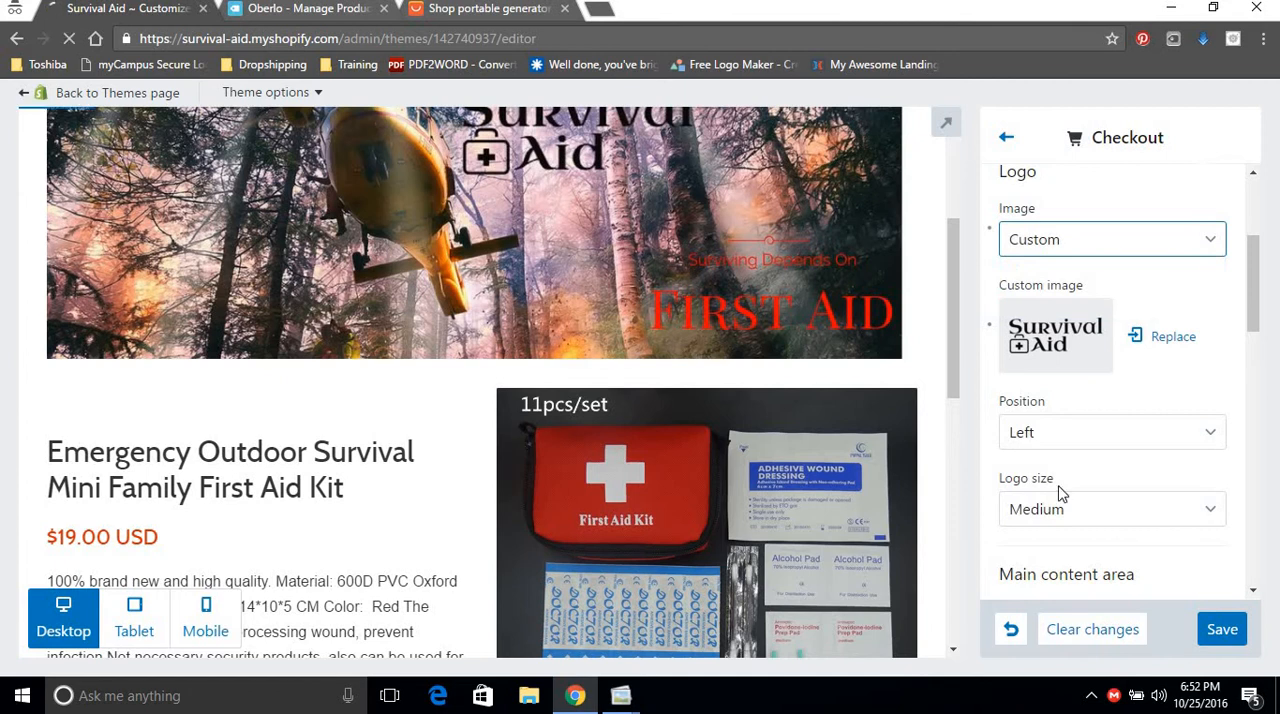
{"action": "mouse_move", "coordinate": [1238, 272]}
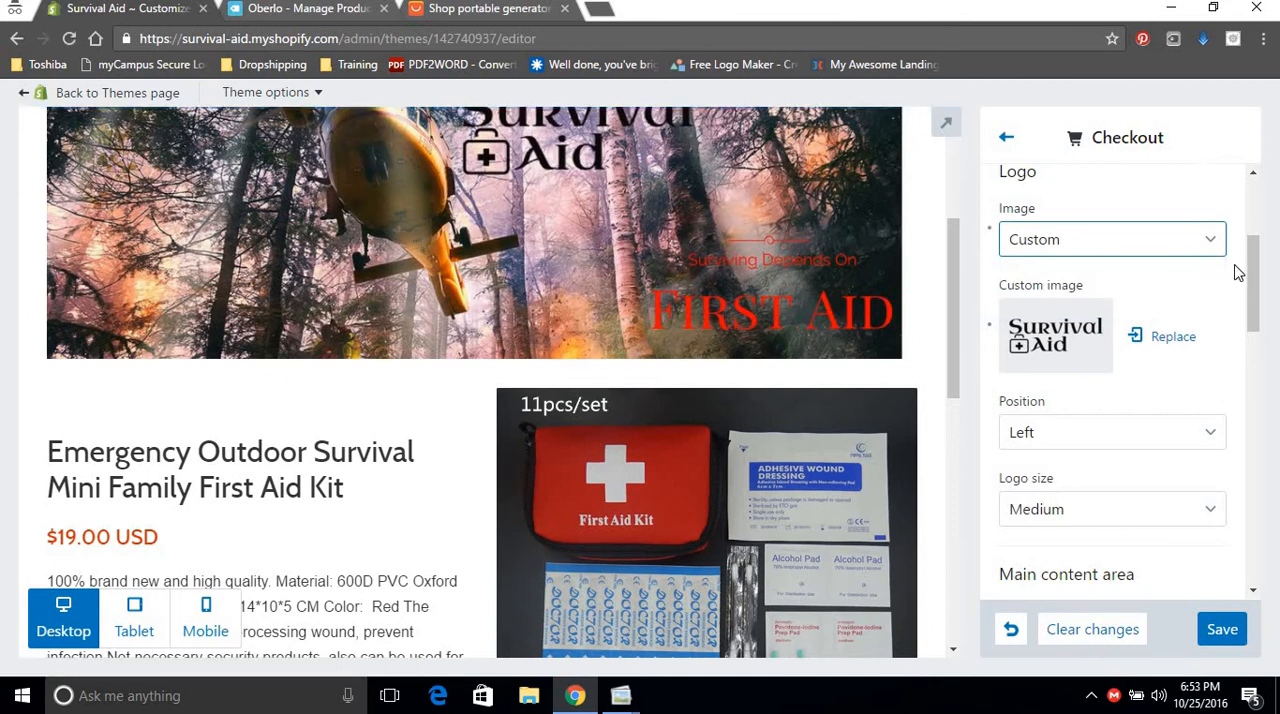
Review the checkout settings: medium left logo, Helvetica/Arial typography, accent colors
{"action": "scroll", "scroll_direction": "down", "scroll_amount": 3}
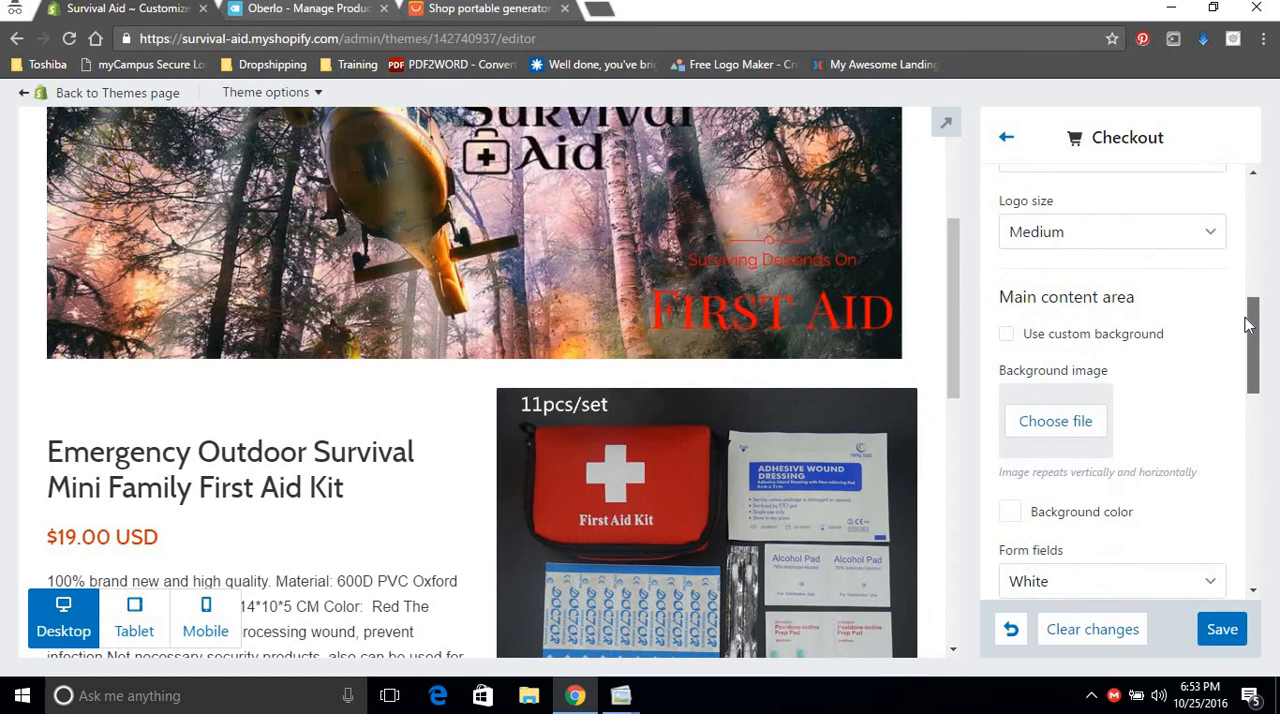
{"action": "scroll", "scroll_direction": "down", "scroll_amount": 3}
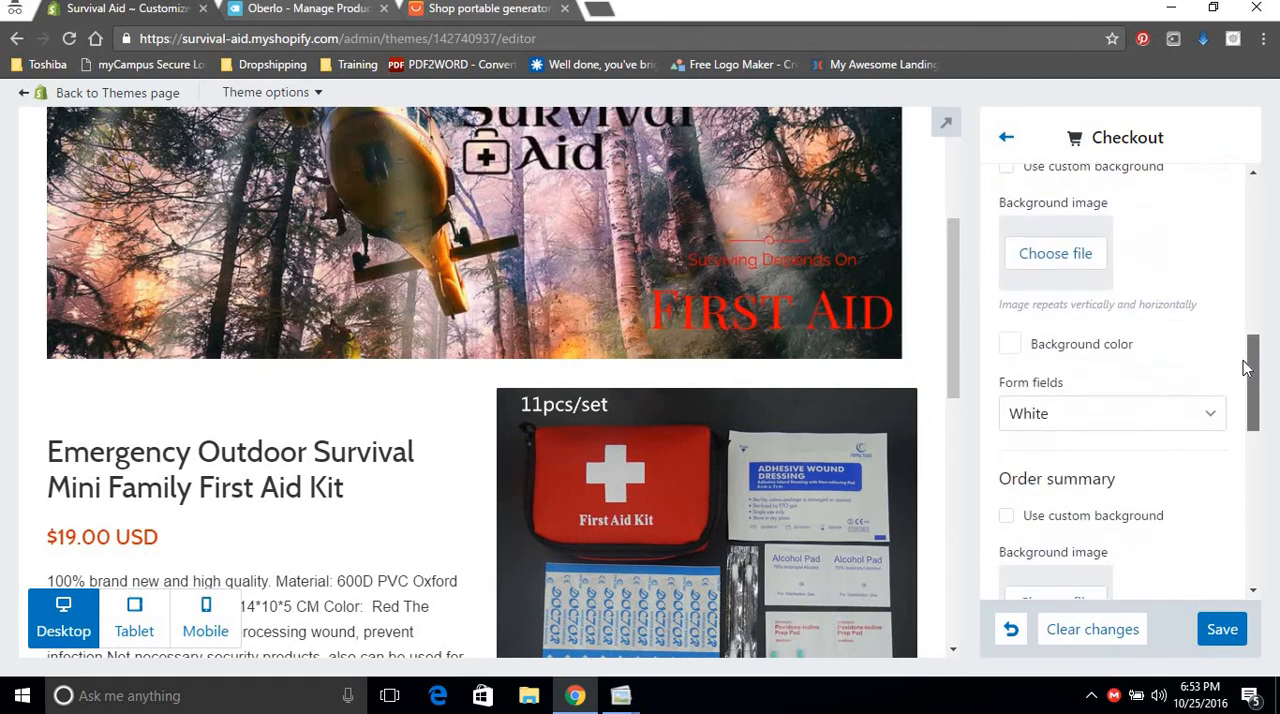
{"action": "scroll", "scroll_direction": "down", "scroll_amount": 3}
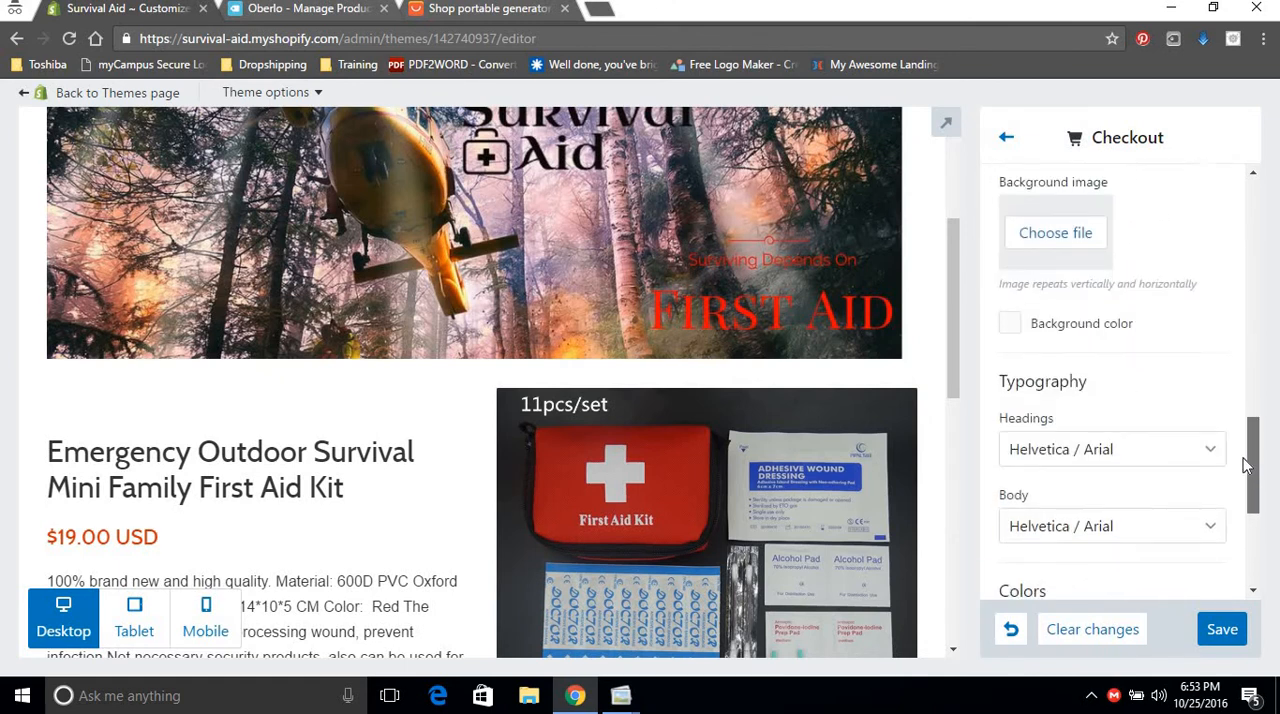
{"action": "scroll", "scroll_direction": "down", "scroll_amount": 3}
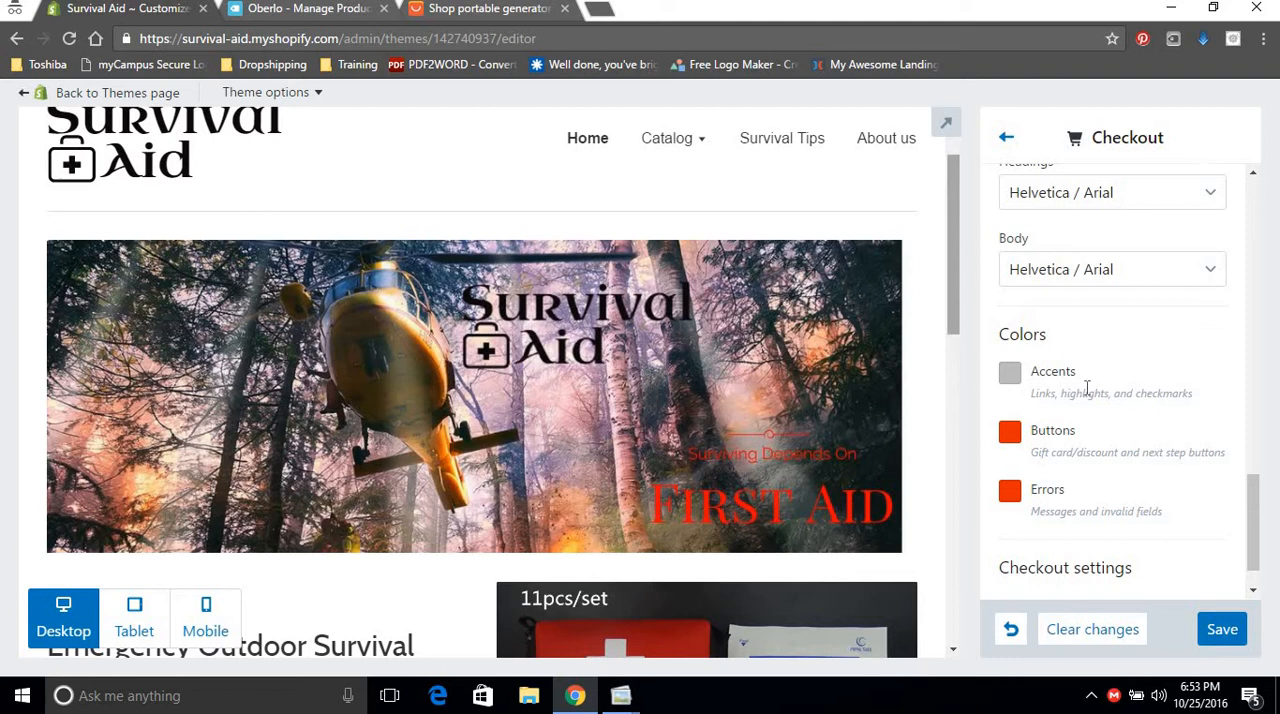
{"action": "scroll", "scroll_direction": "down", "scroll_amount": 3}
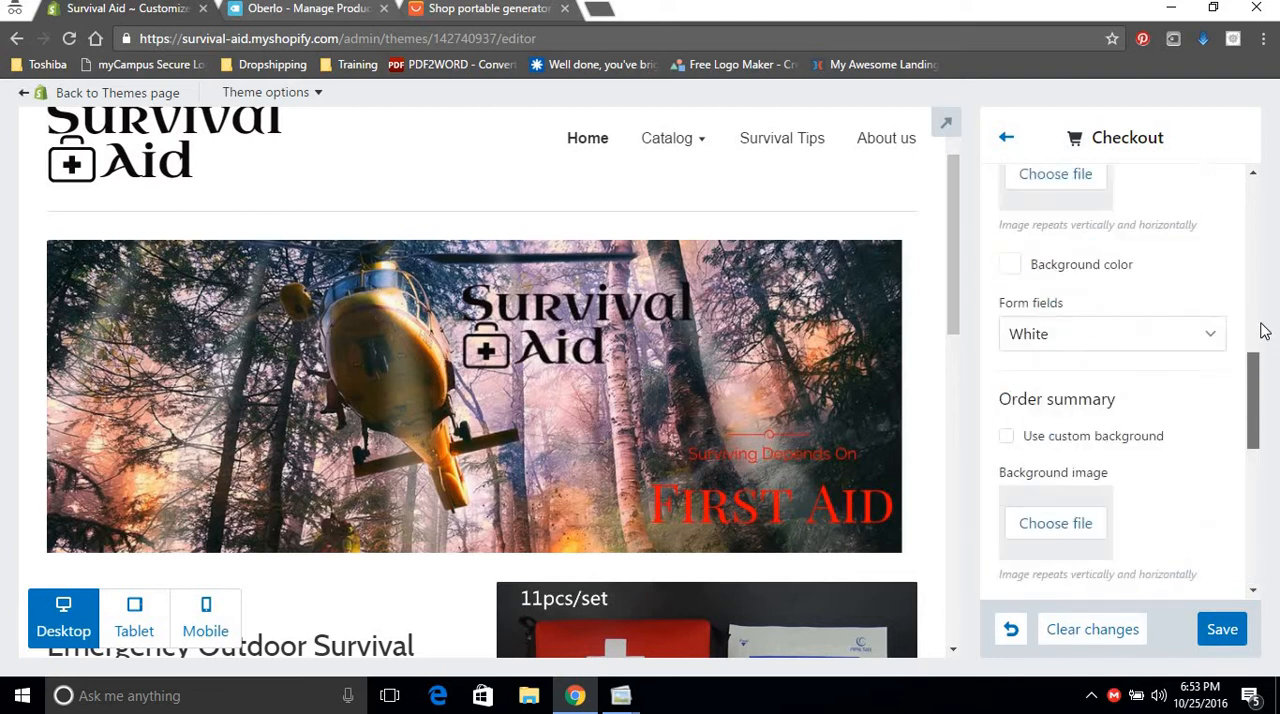
{"action": "scroll", "scroll_direction": "down", "scroll_amount": 3}
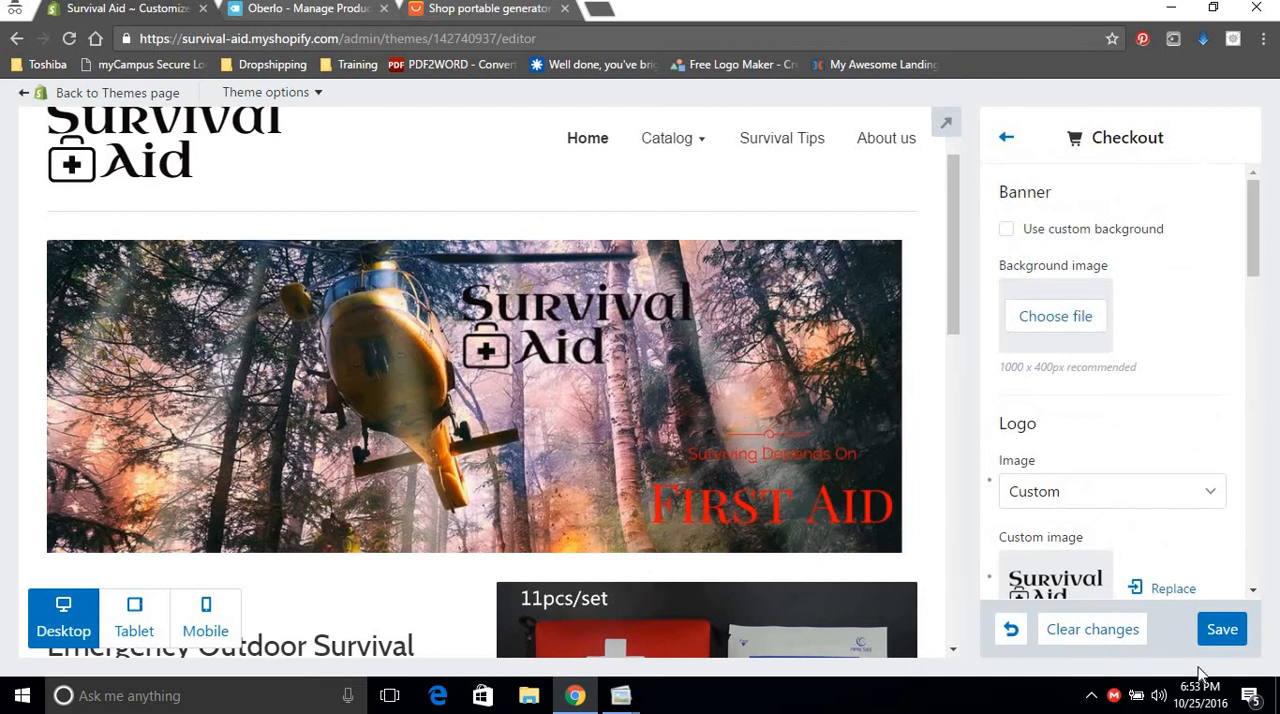
Save the checkout logo and return to the launchpad-star sections list, reaching Footer settings
{"action": "left_click", "coordinate": [1221, 629]}
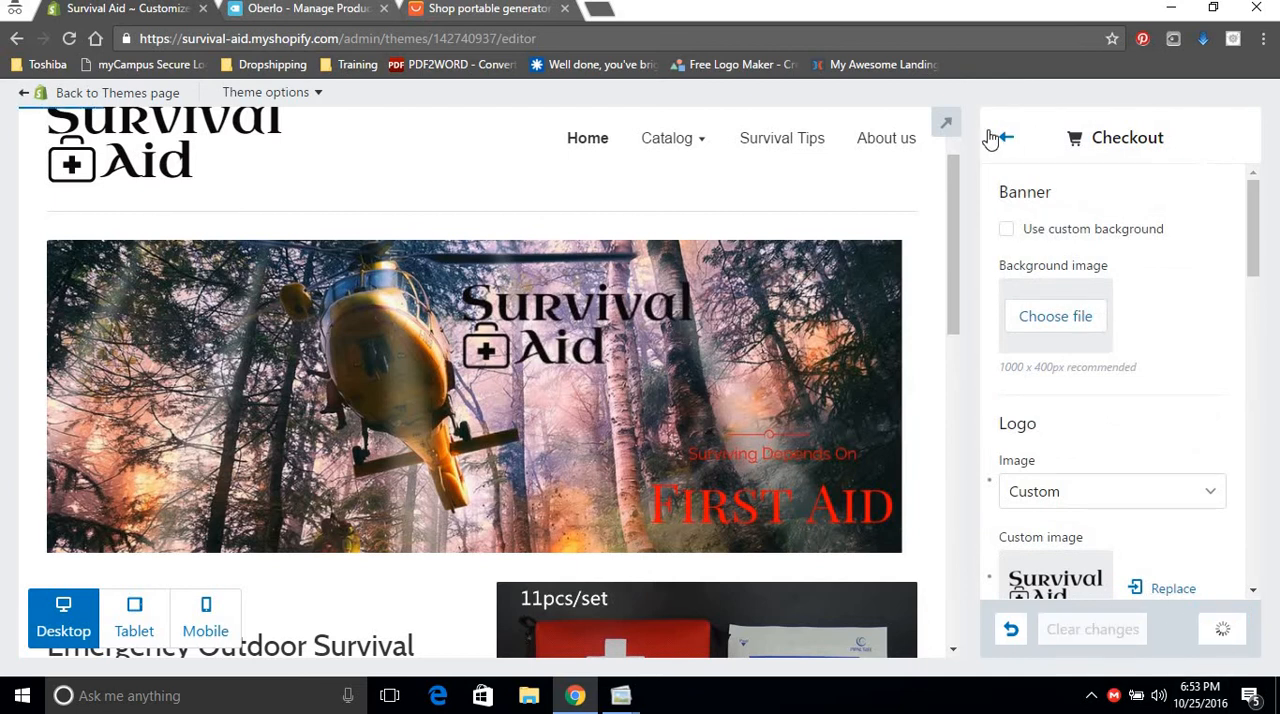
{"action": "left_click", "coordinate": [1005, 137]}
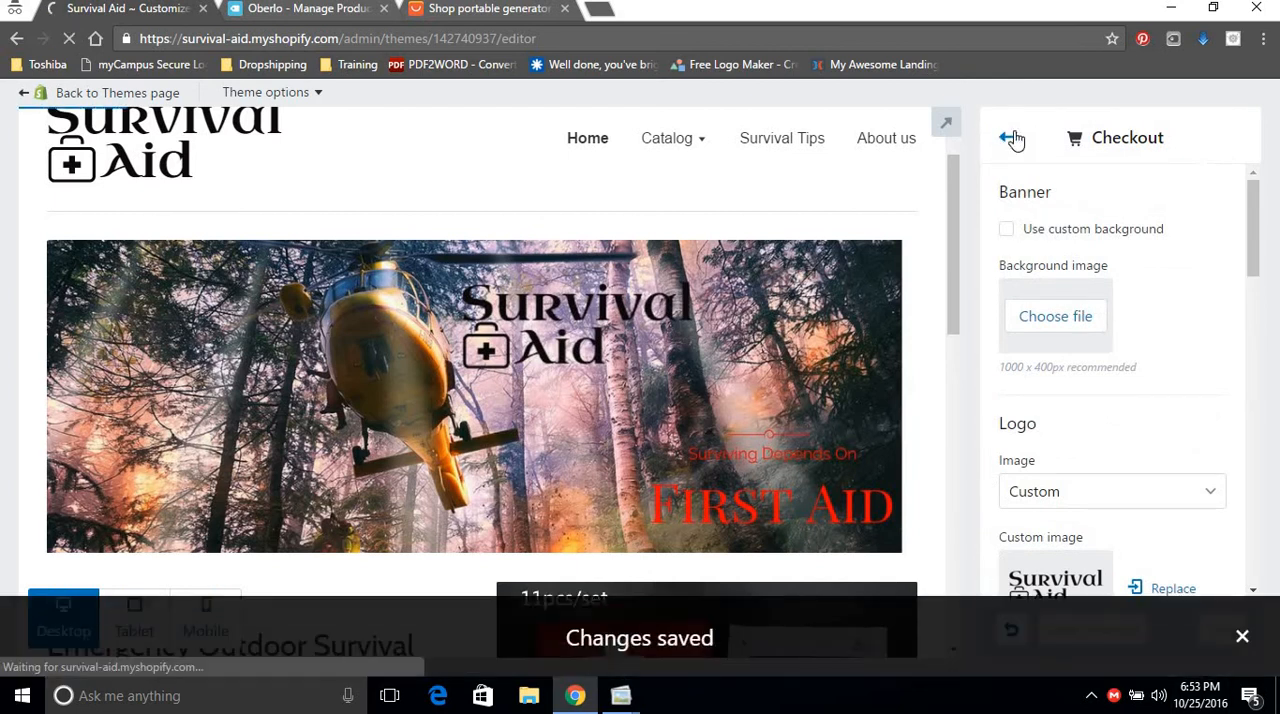
{"action": "left_click", "coordinate": [1012, 138]}
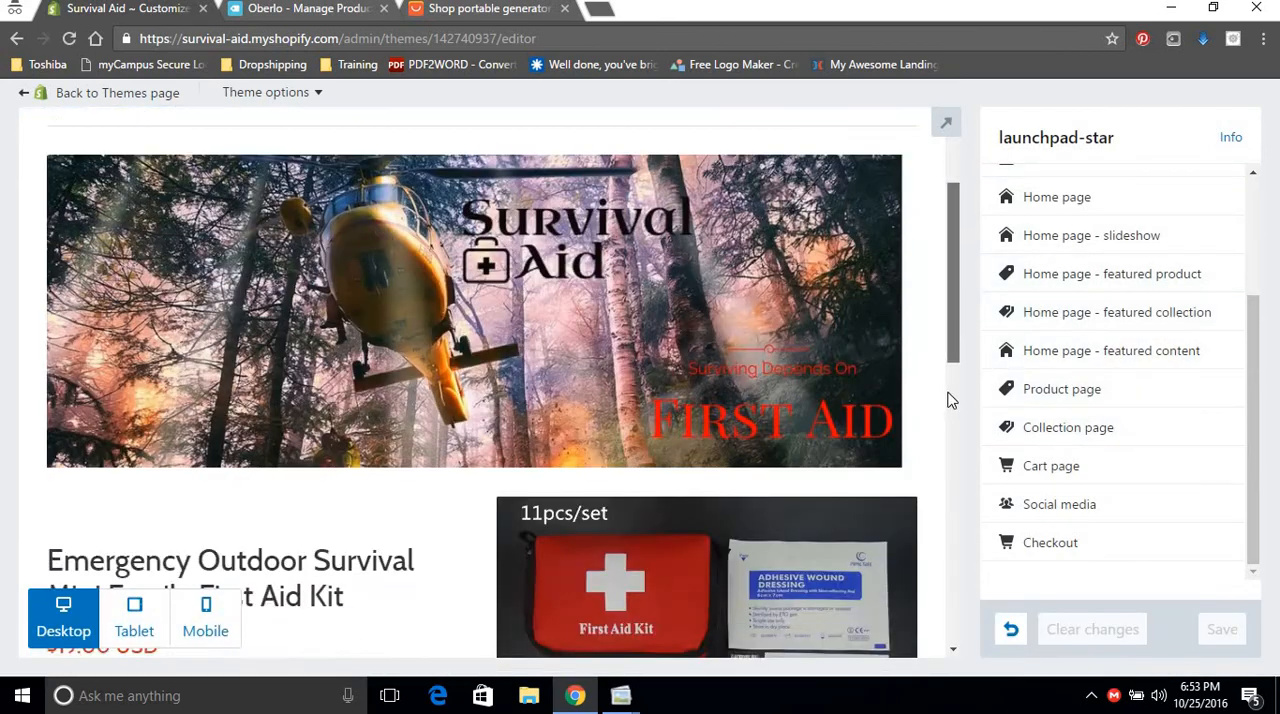
{"action": "scroll", "scroll_direction": "down", "scroll_amount": 3}
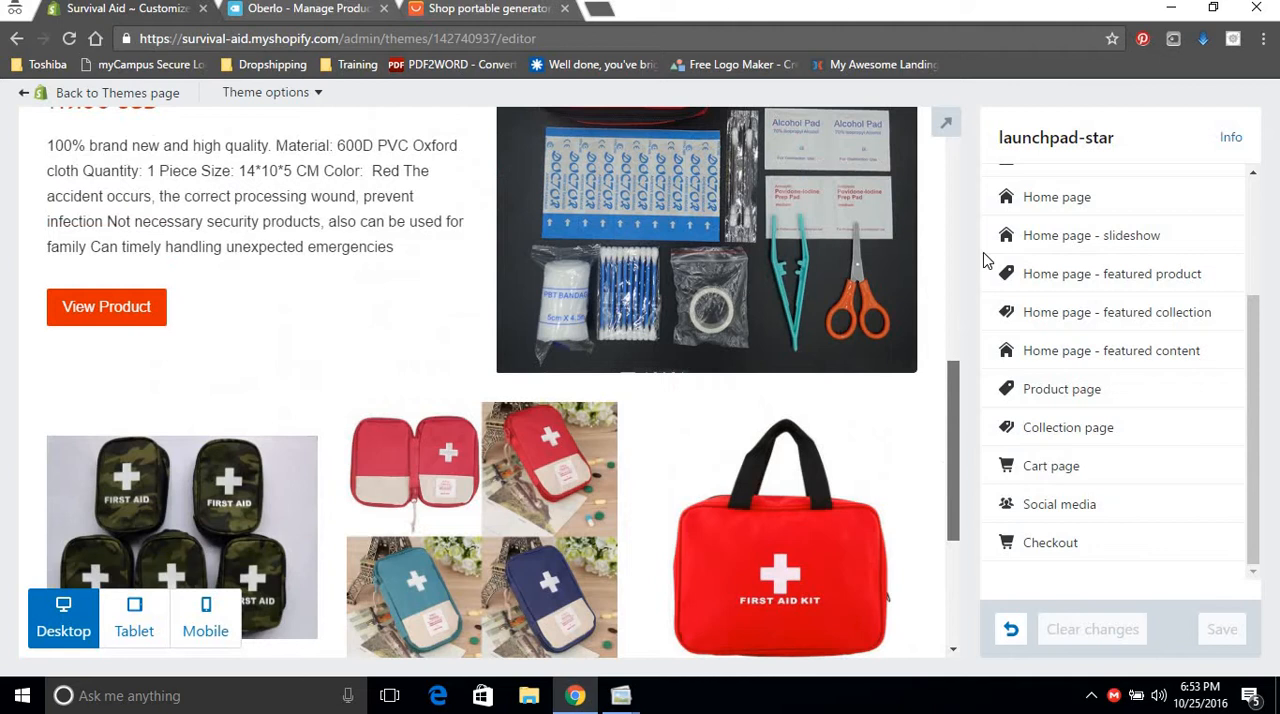
{"action": "scroll", "scroll_direction": "up", "scroll_amount": 3}
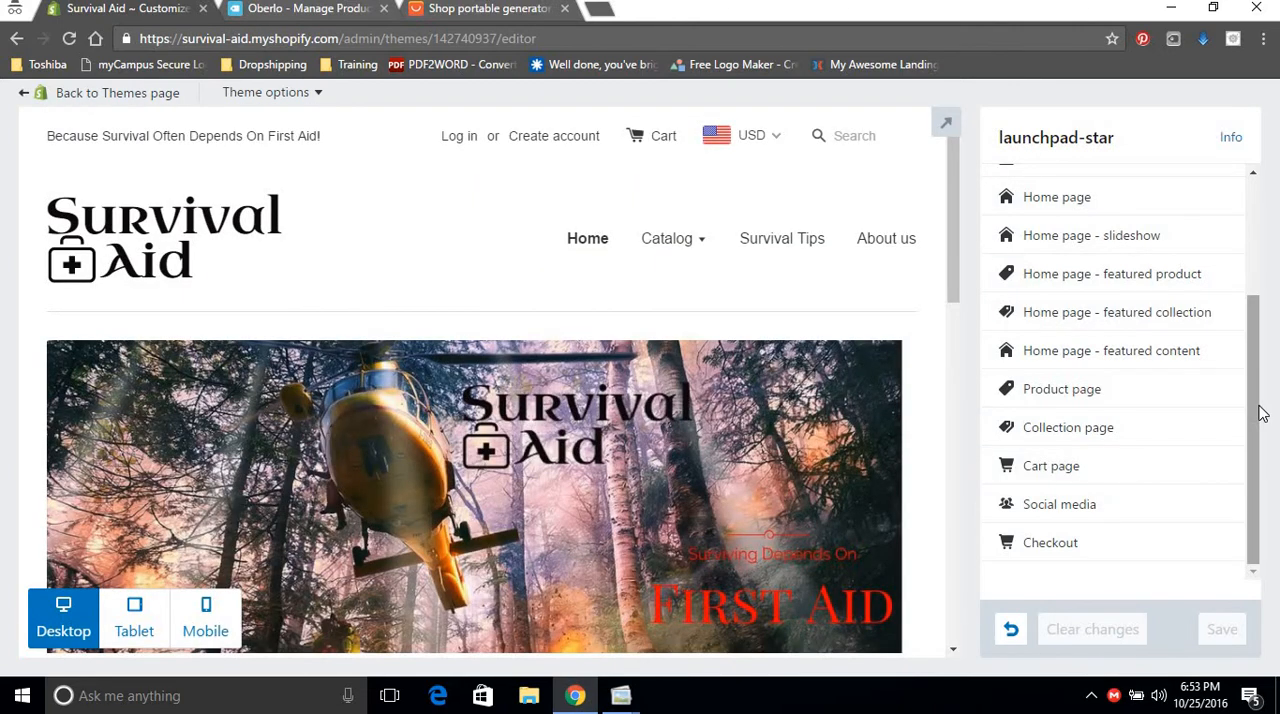
{"action": "scroll", "scroll_direction": "up", "scroll_amount": 3}
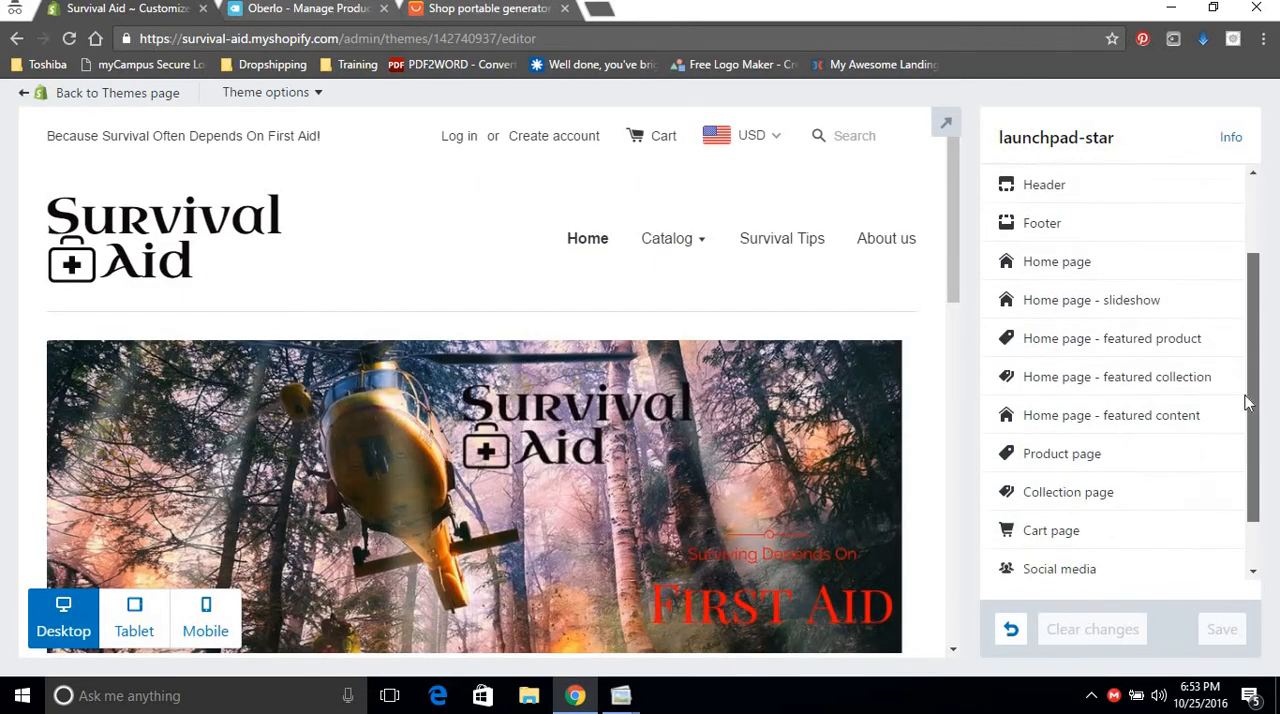
{"action": "scroll", "scroll_direction": "down", "scroll_amount": 3}
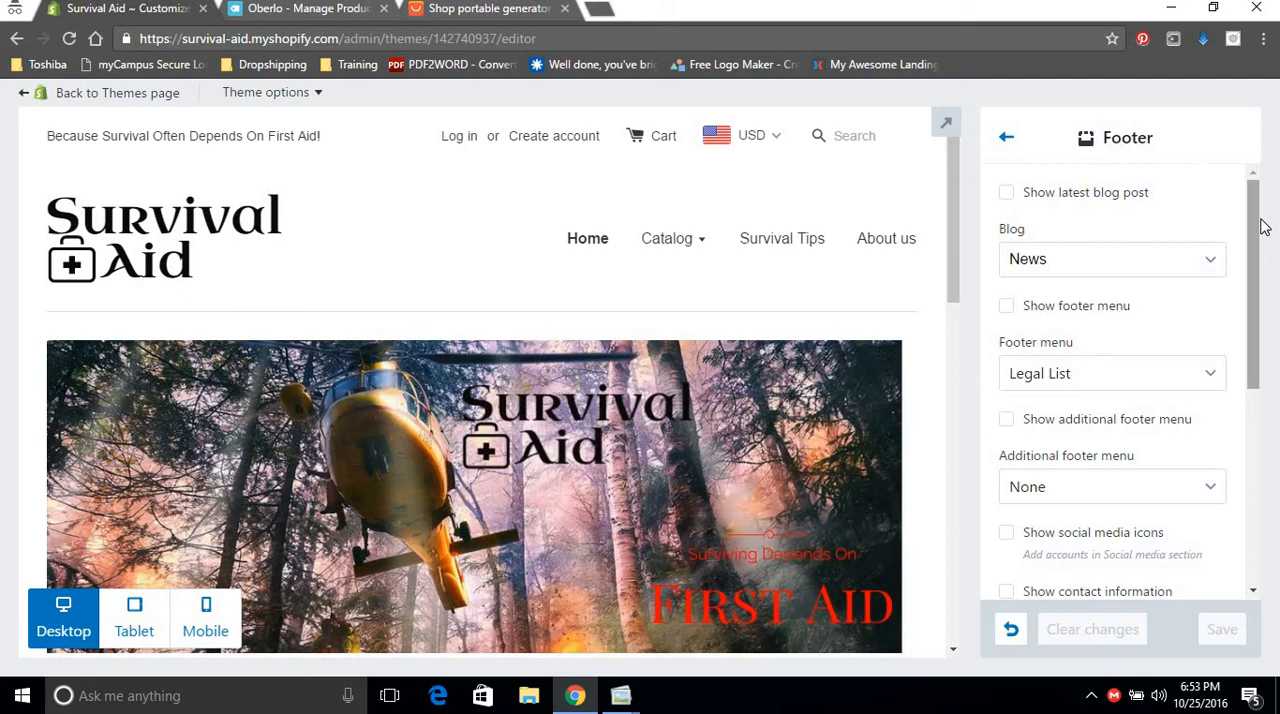
Enable the Legal List footer menu, Customer Service additional menu, and social media icons
{"action": "left_click", "coordinate": [1006, 305]}
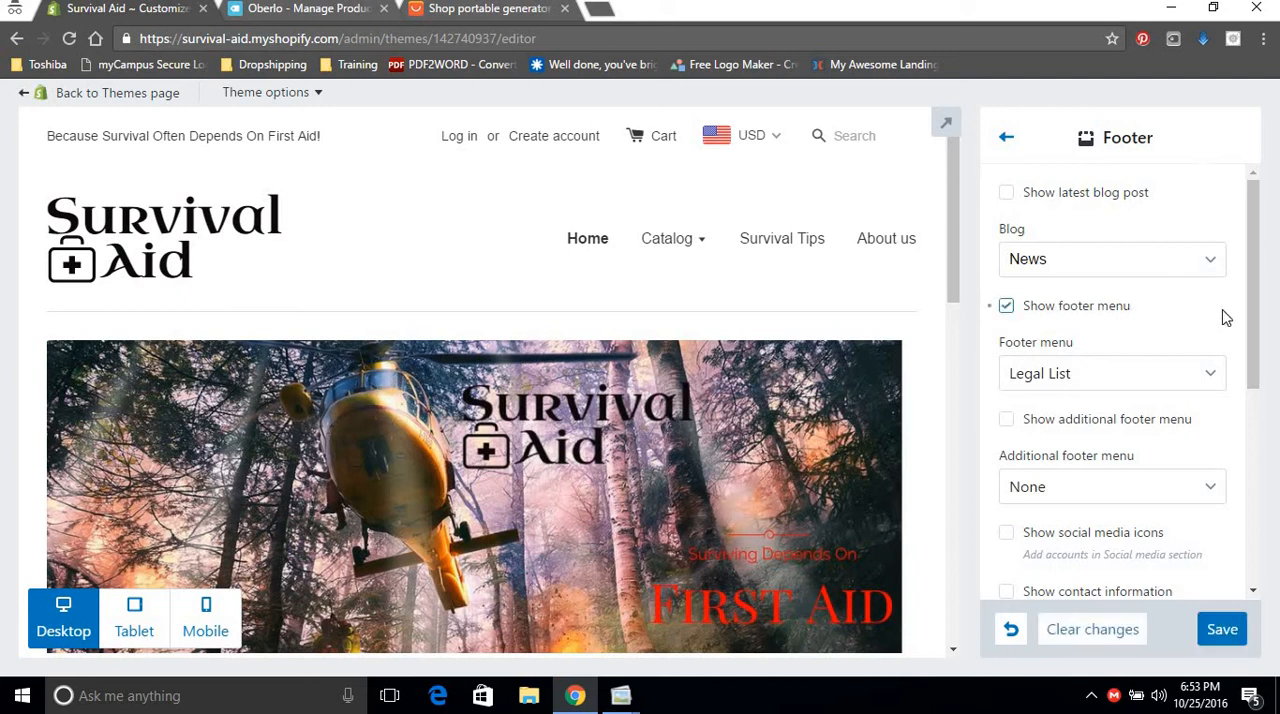
{"action": "left_click", "coordinate": [1110, 373]}
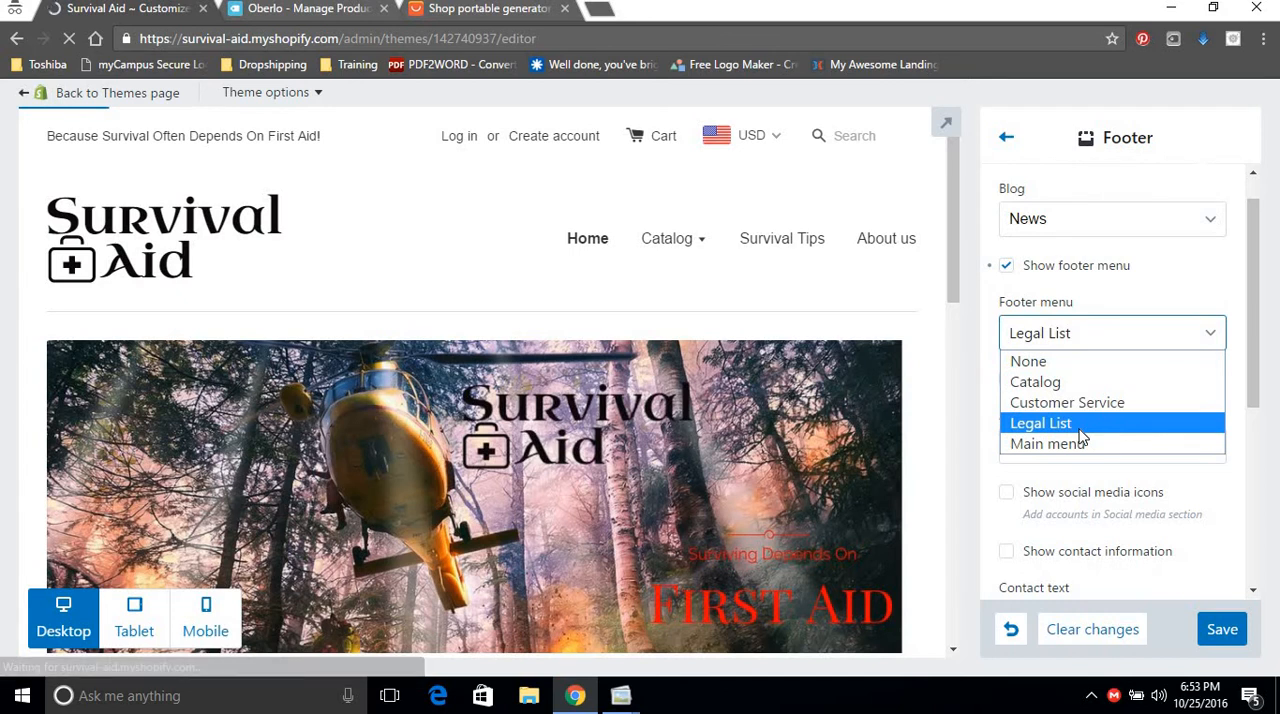
{"action": "left_click", "coordinate": [1040, 422]}
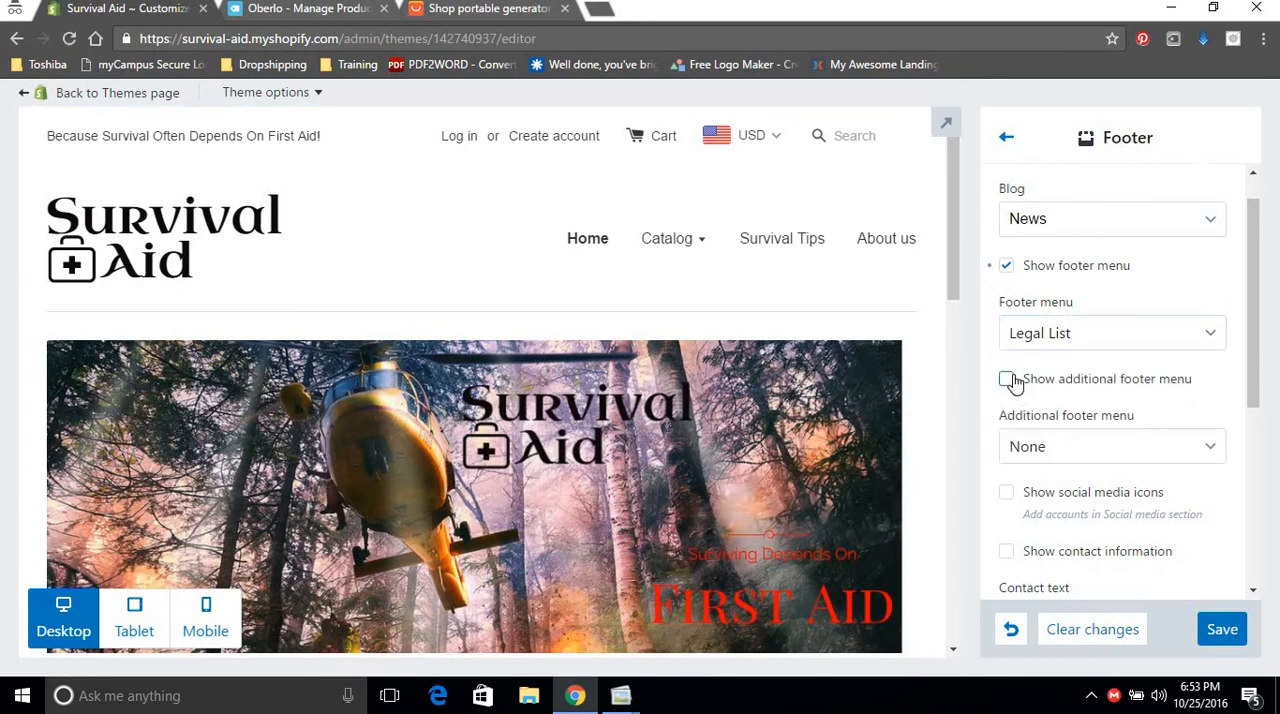
{"action": "left_click", "coordinate": [1006, 378]}
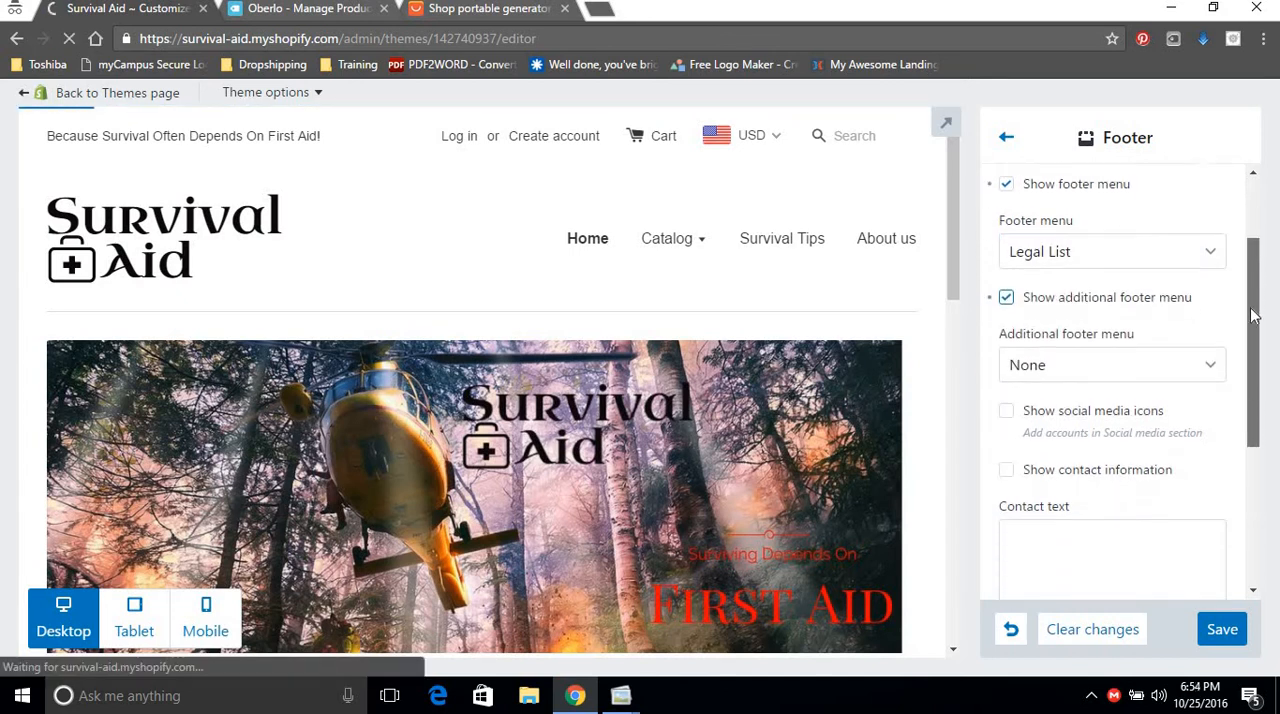
{"action": "scroll", "scroll_direction": "down", "scroll_amount": 3}
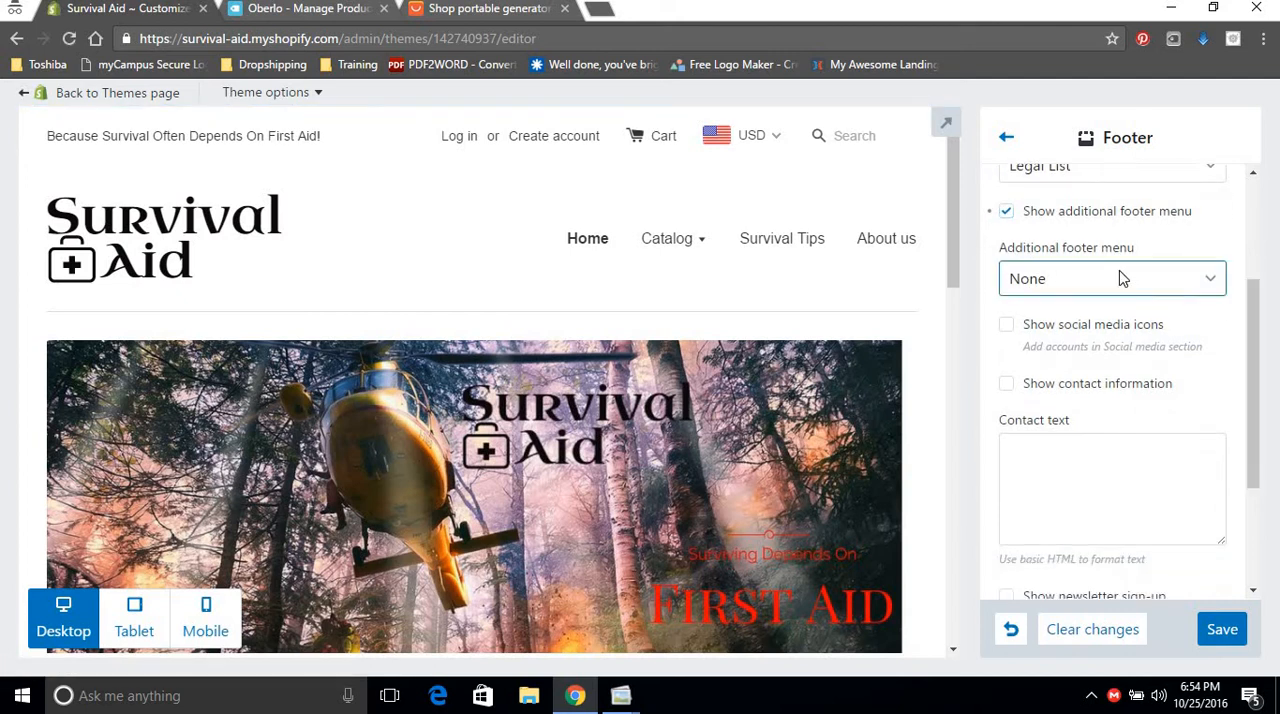
{"action": "left_click", "coordinate": [1110, 278]}
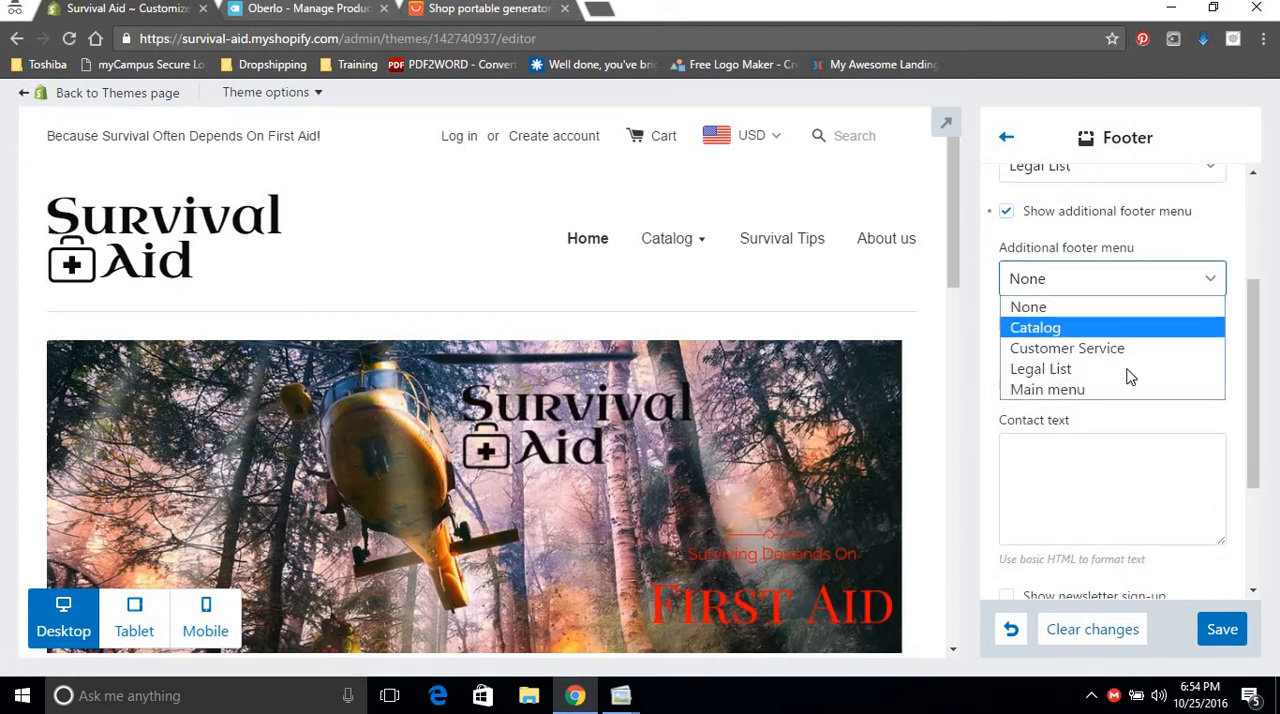
{"action": "left_click", "coordinate": [1067, 348]}
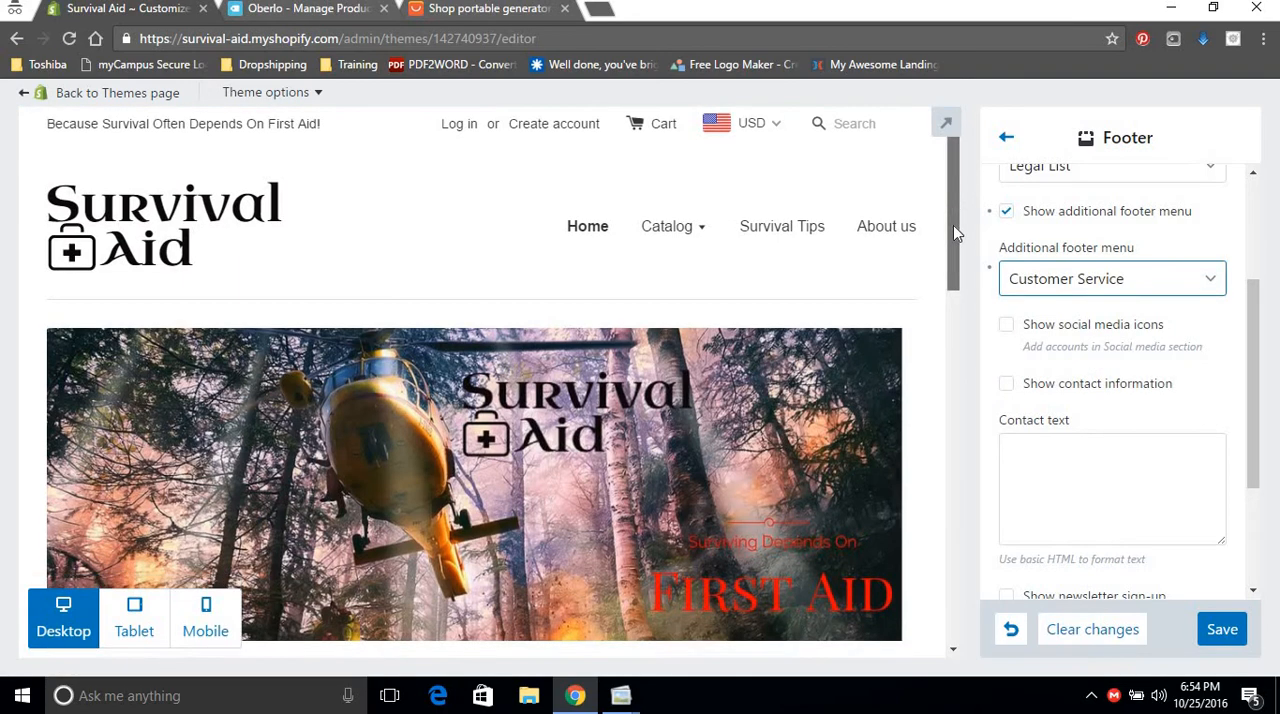
{"action": "scroll", "scroll_direction": "down", "scroll_amount": 3}
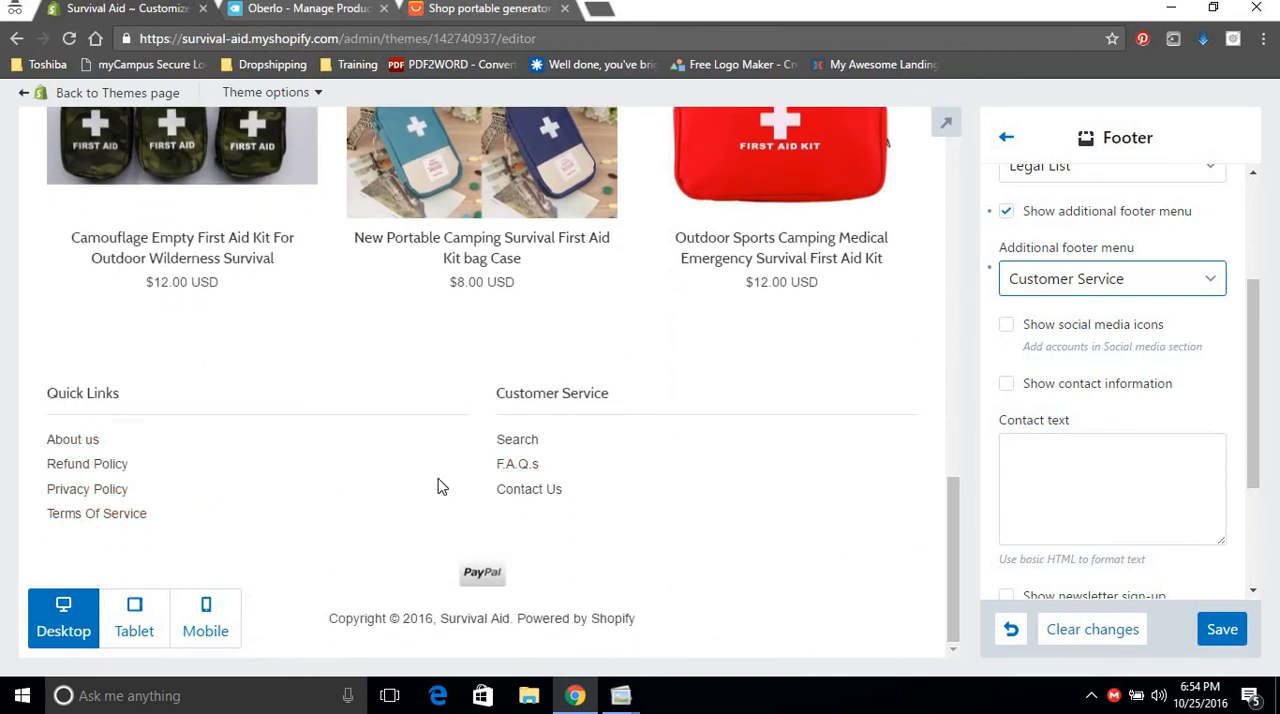
{"action": "mouse_move", "coordinate": [505, 514]}
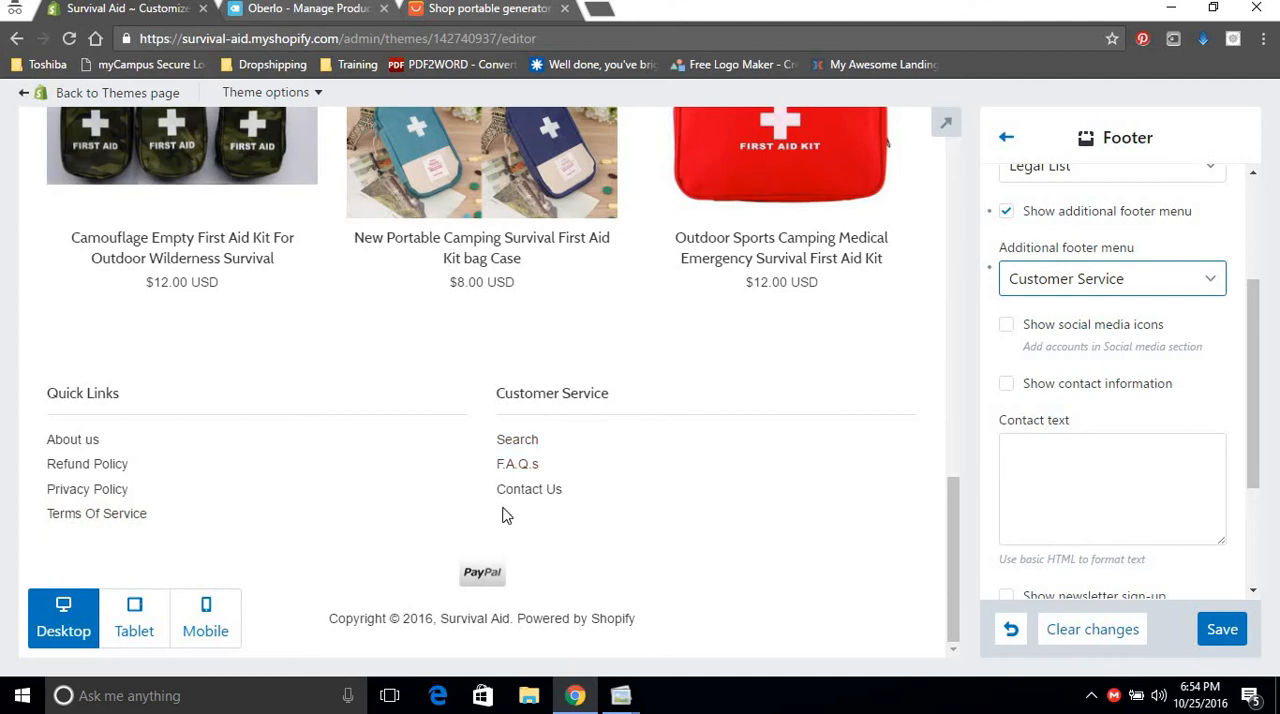
{"action": "mouse_move", "coordinate": [1119, 359]}
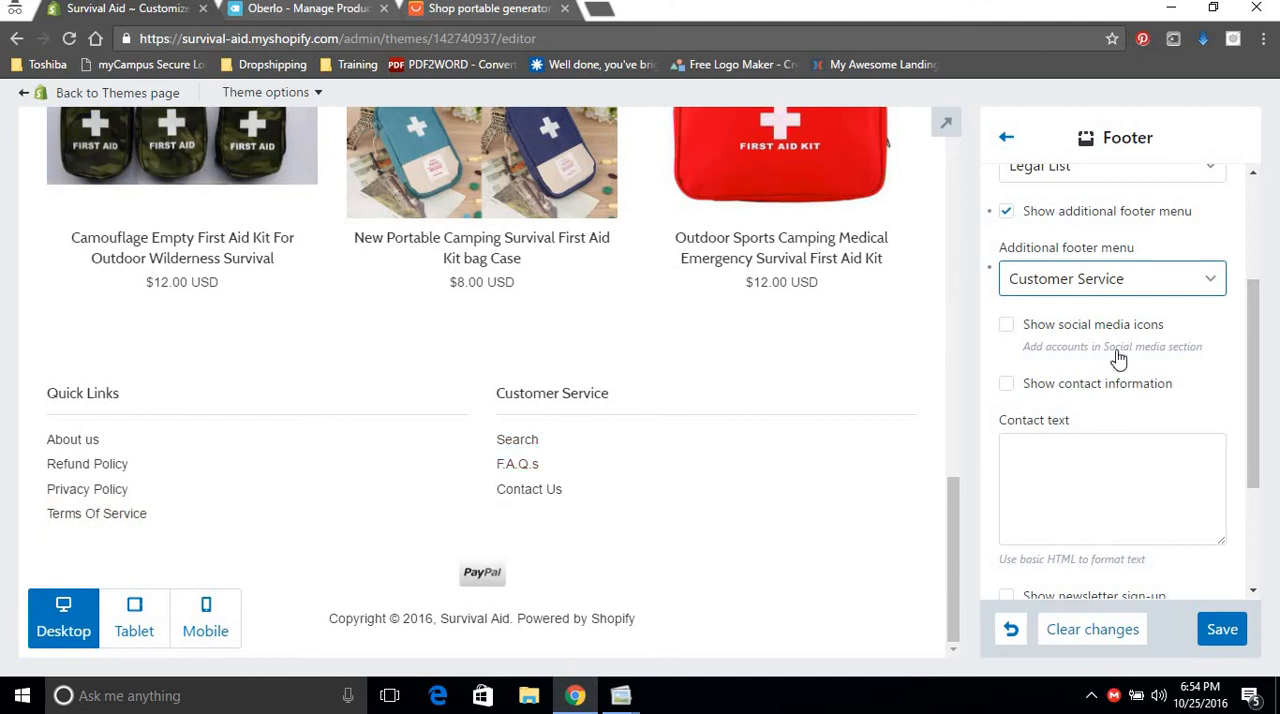
{"action": "mouse_move", "coordinate": [1070, 347]}
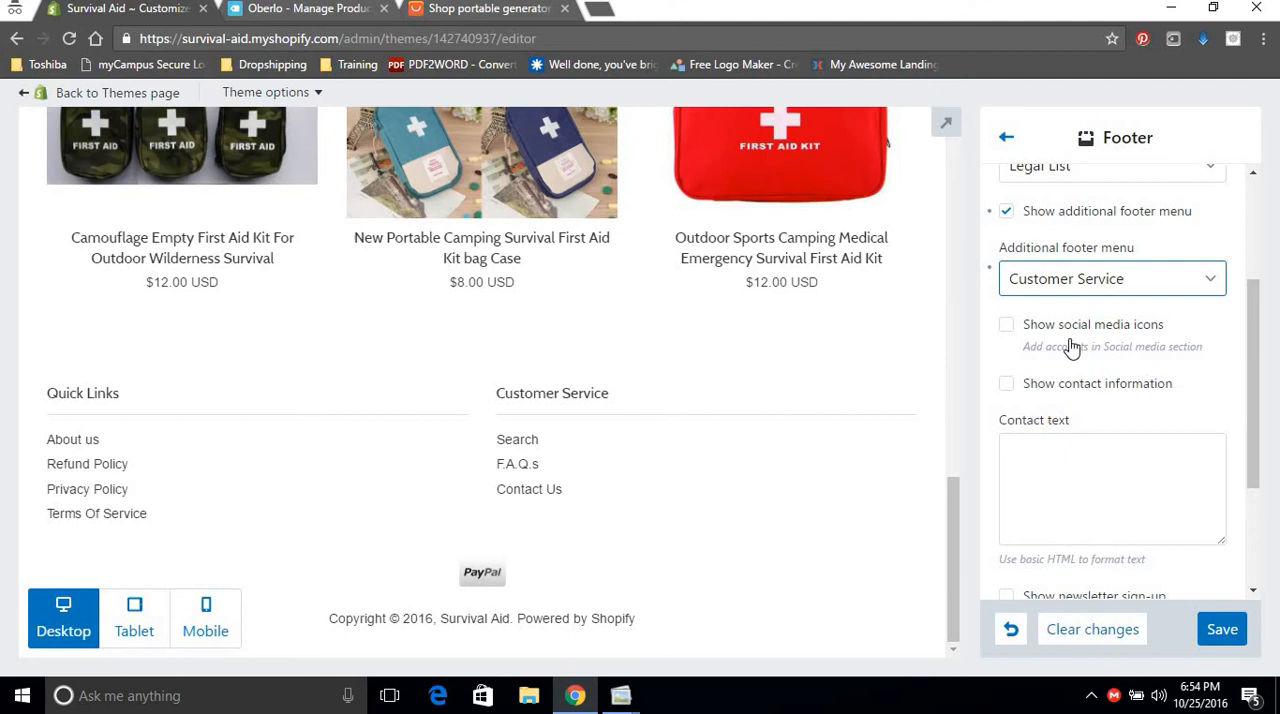
{"action": "left_click", "coordinate": [1006, 324]}
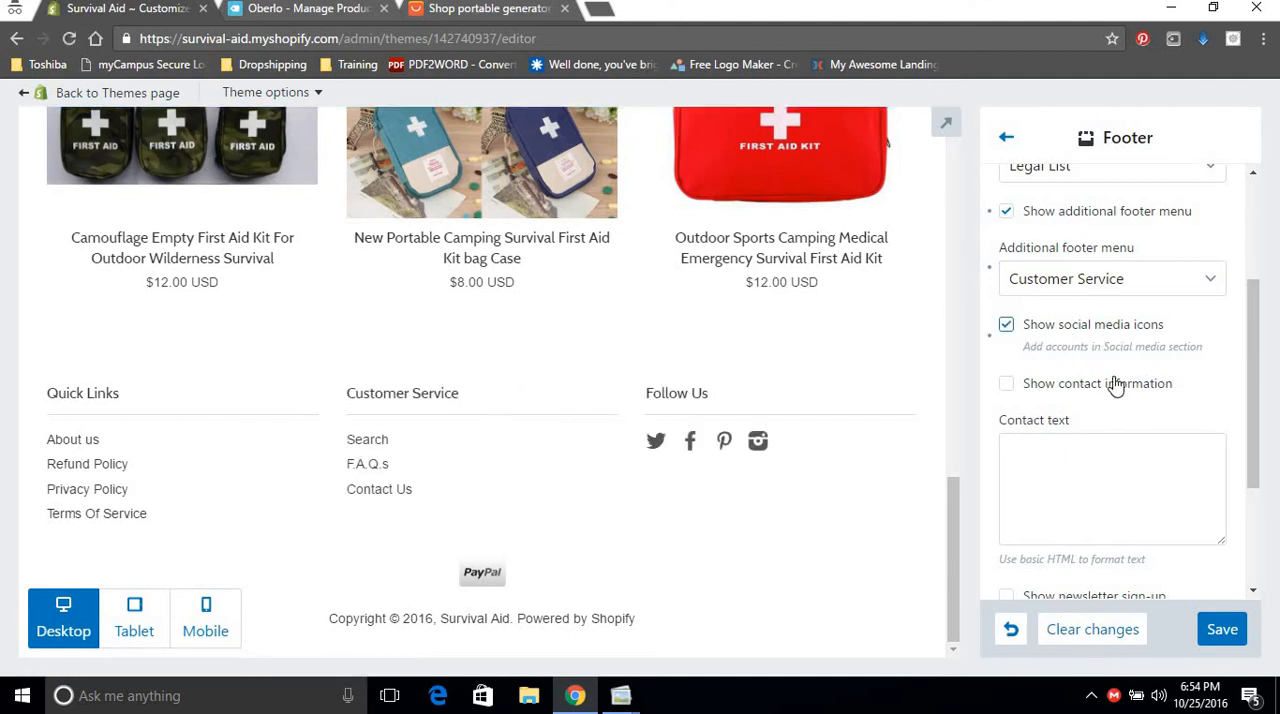
{"action": "mouse_move", "coordinate": [640, 462]}
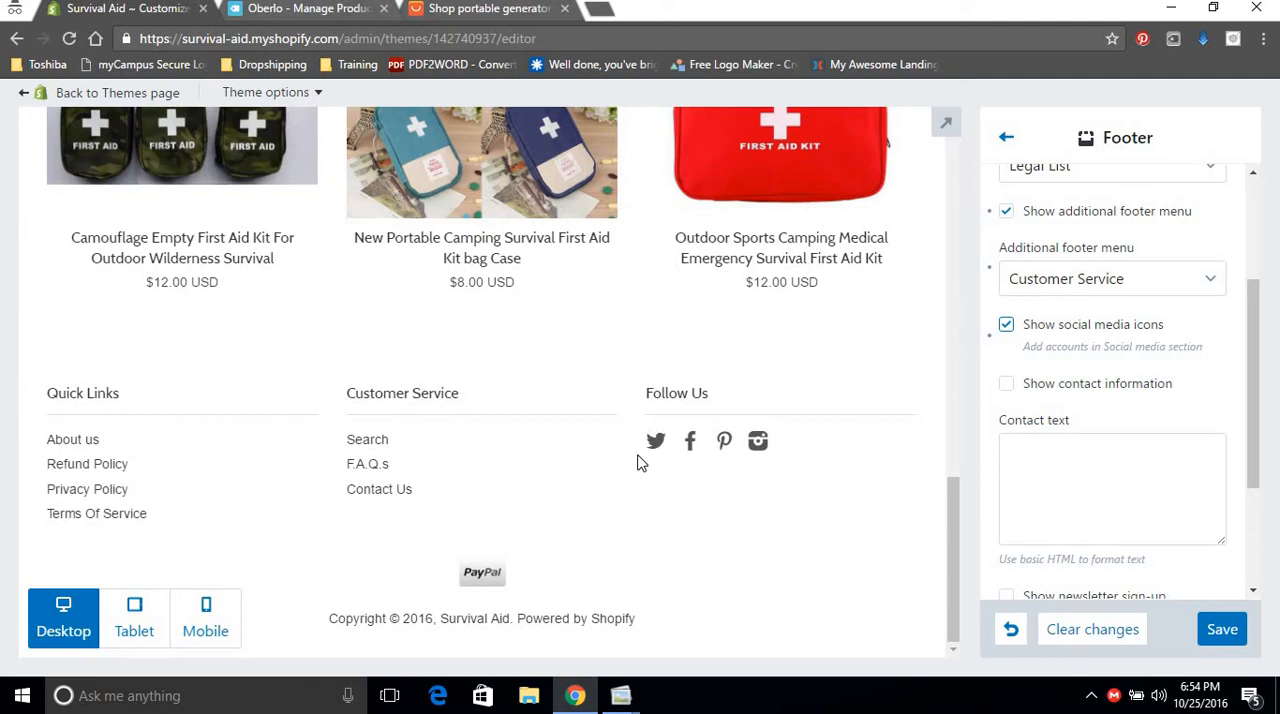
{"action": "mouse_move", "coordinate": [757, 441]}
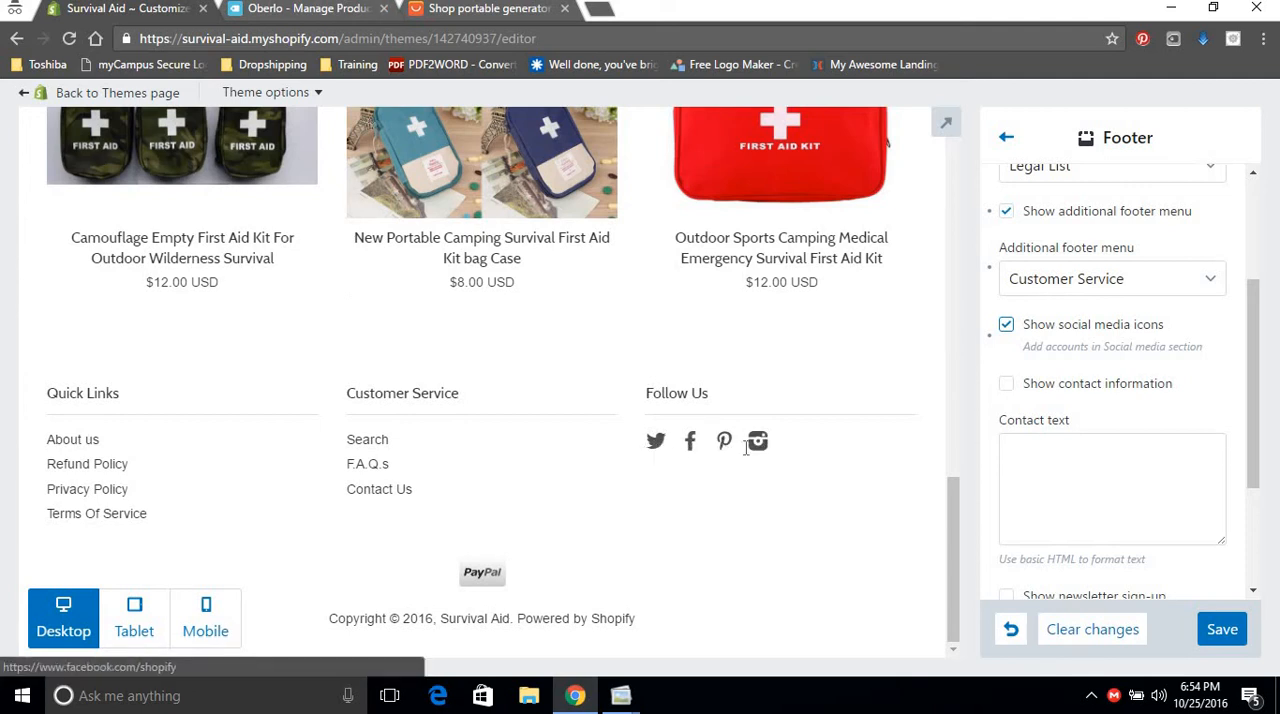
{"action": "mouse_move", "coordinate": [690, 445]}
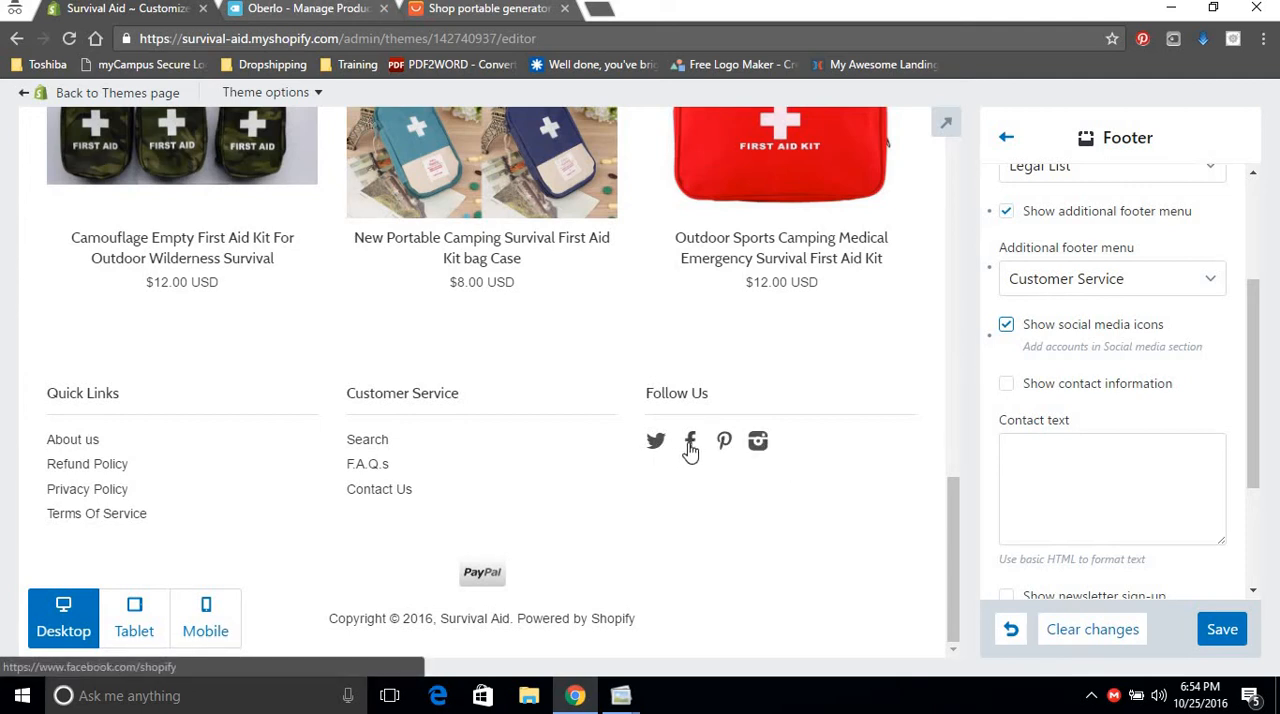
{"action": "mouse_move", "coordinate": [758, 441]}
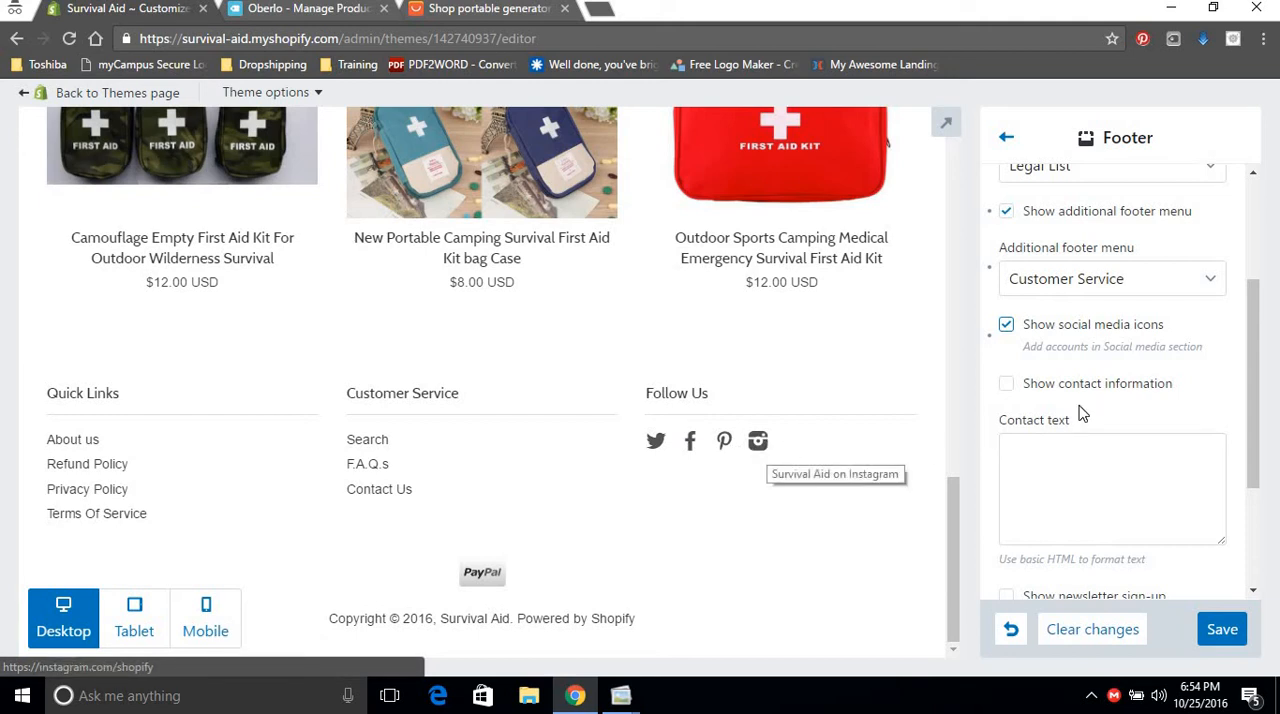
{"action": "mouse_move", "coordinate": [1258, 361]}
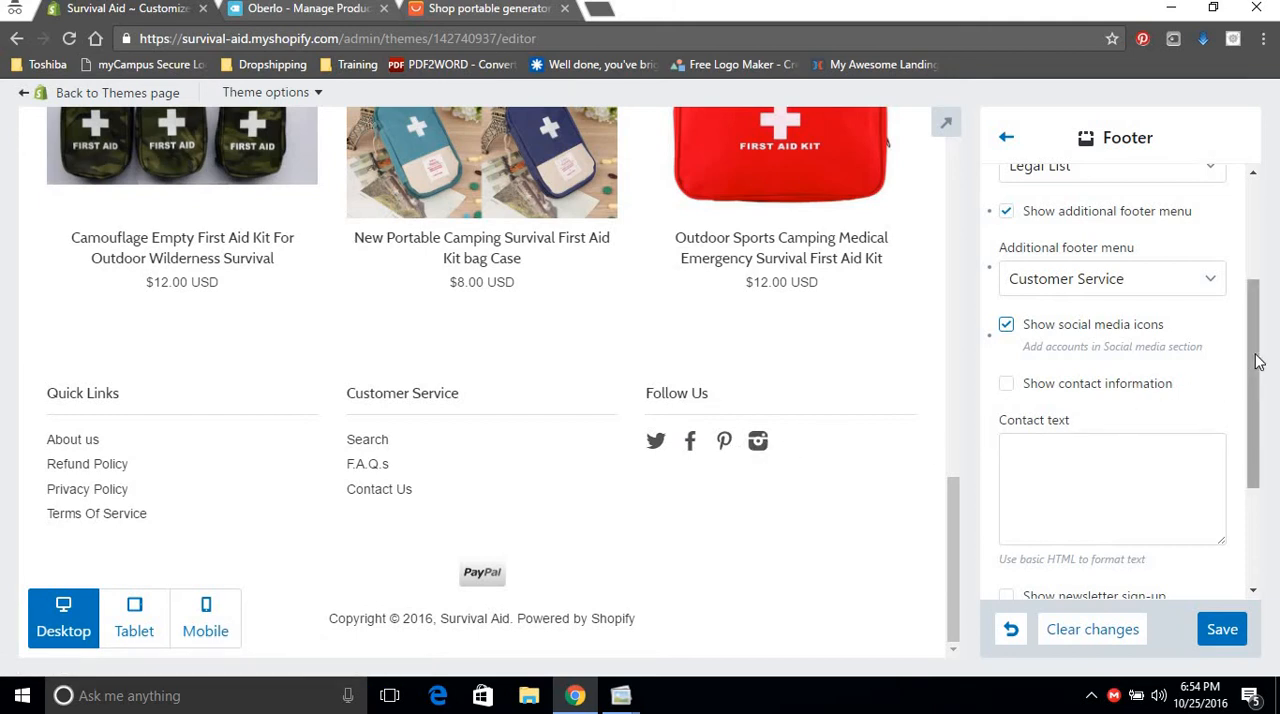
Turn on 'Show contact information' and 'Show newsletter sign-up' in the Footer settings
{"action": "scroll", "scroll_direction": "down", "scroll_amount": 3}
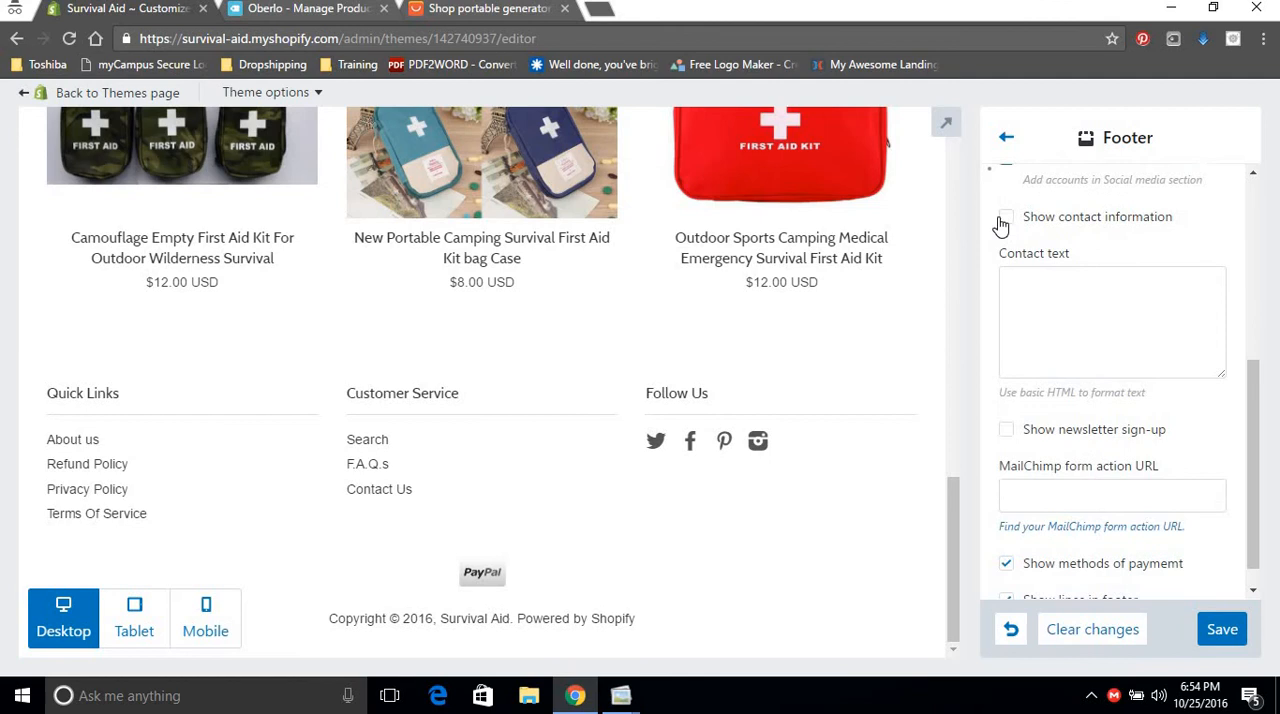
{"action": "left_click", "coordinate": [1006, 216]}
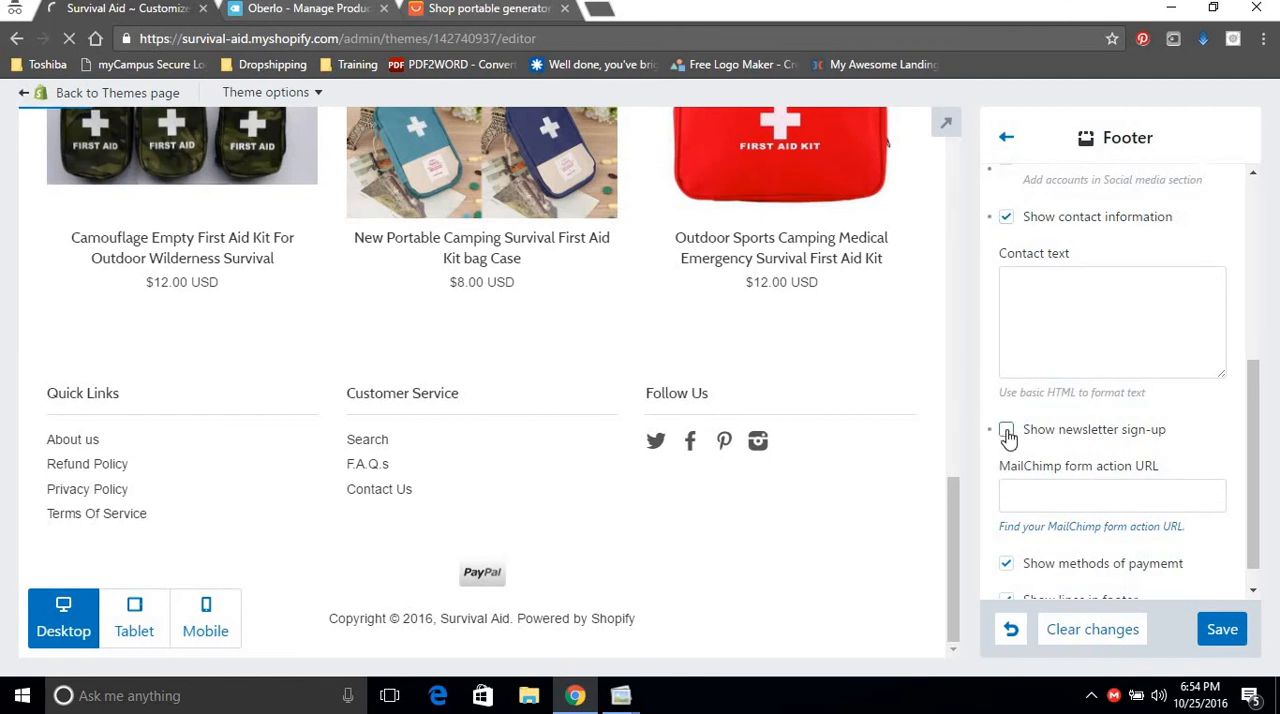
{"action": "left_click", "coordinate": [1006, 429]}
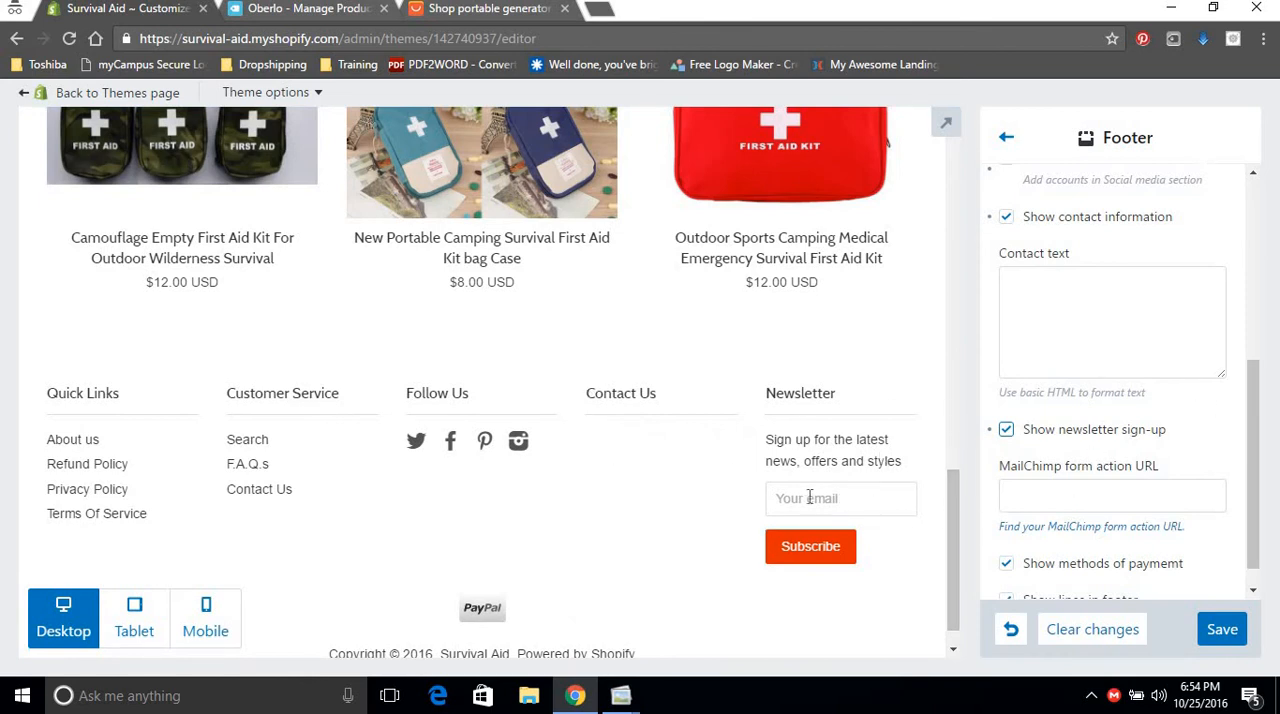
{"action": "scroll", "scroll_direction": "down", "scroll_amount": 3}
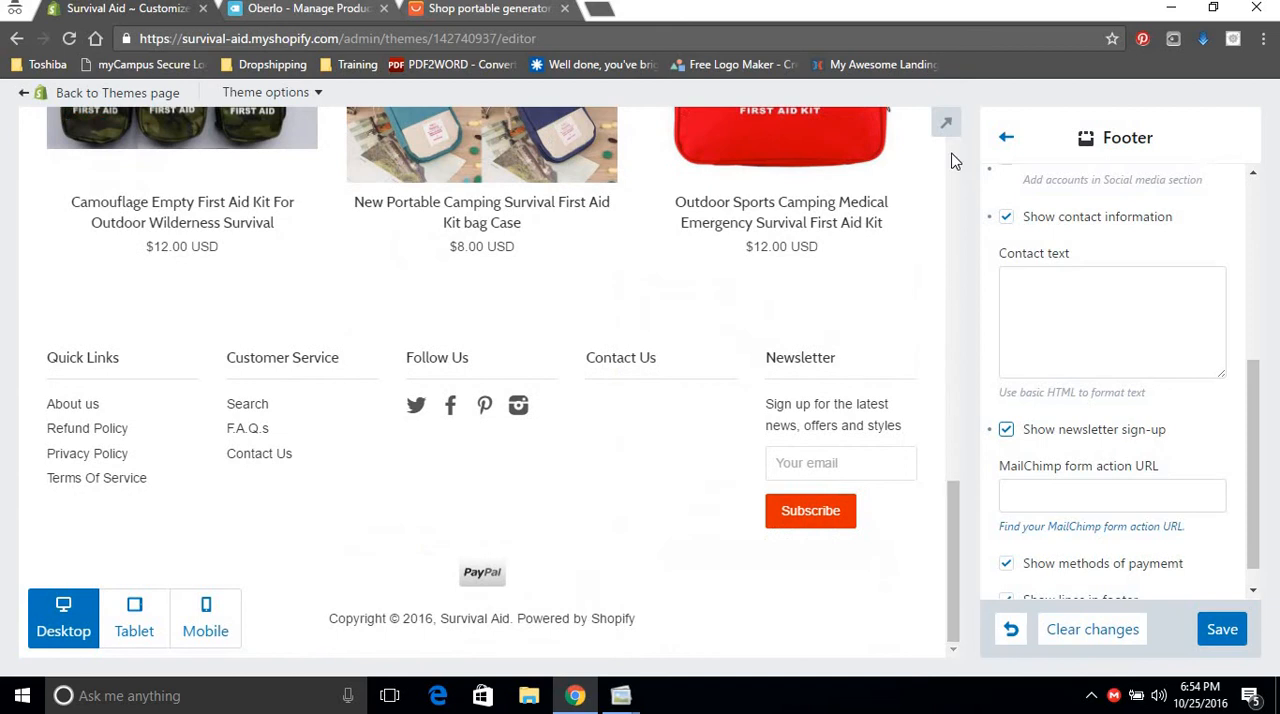
{"action": "mouse_move", "coordinate": [963, 133]}
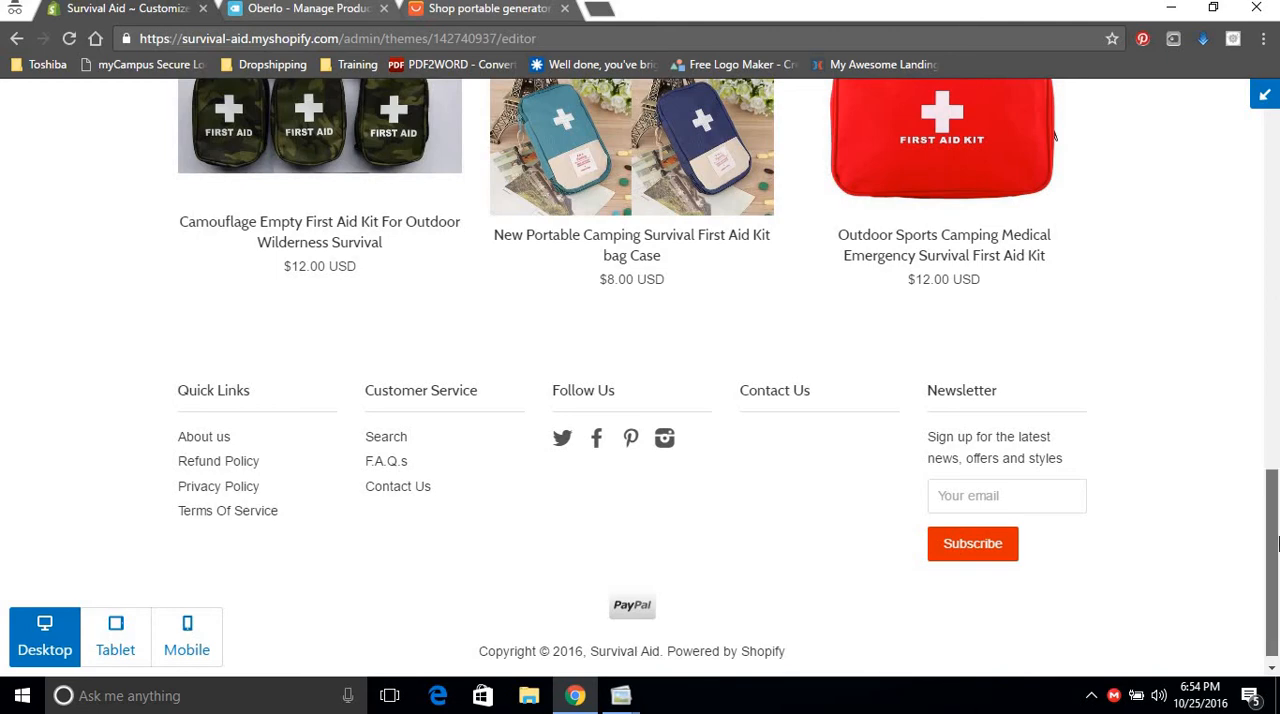
{"action": "scroll", "scroll_direction": "up", "scroll_amount": 3}
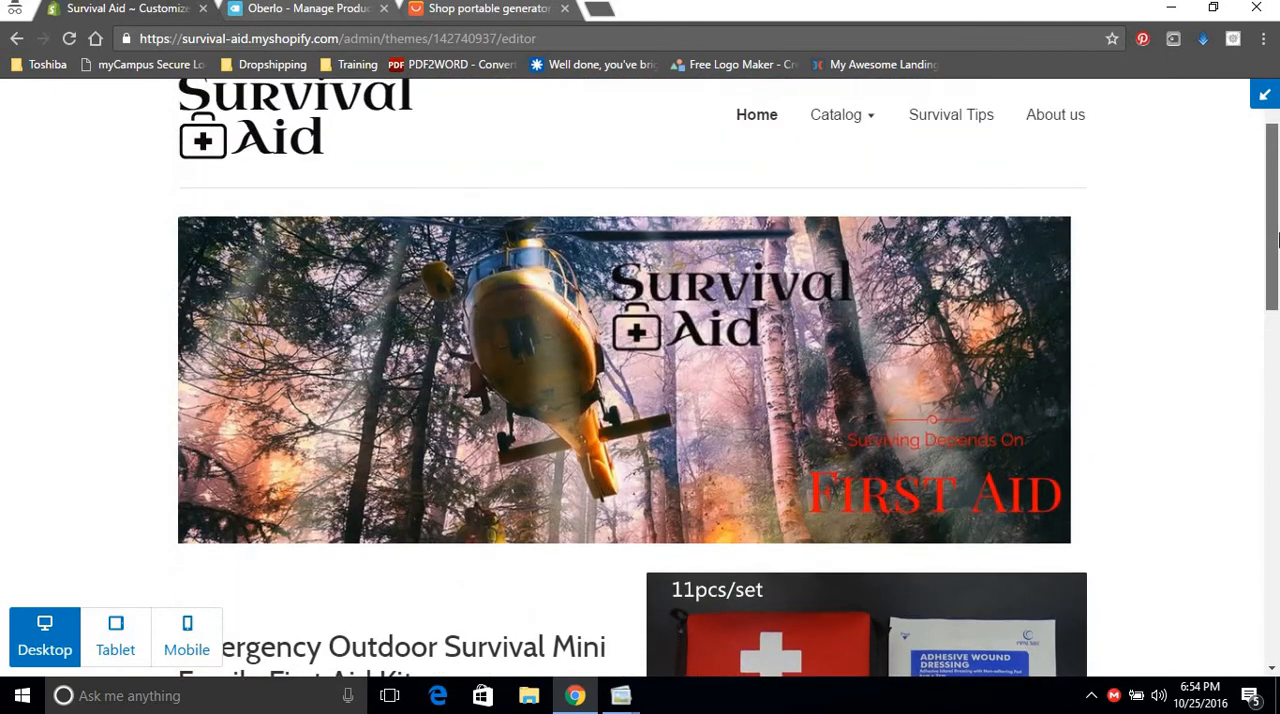
{"action": "scroll", "scroll_direction": "down", "scroll_amount": 3}
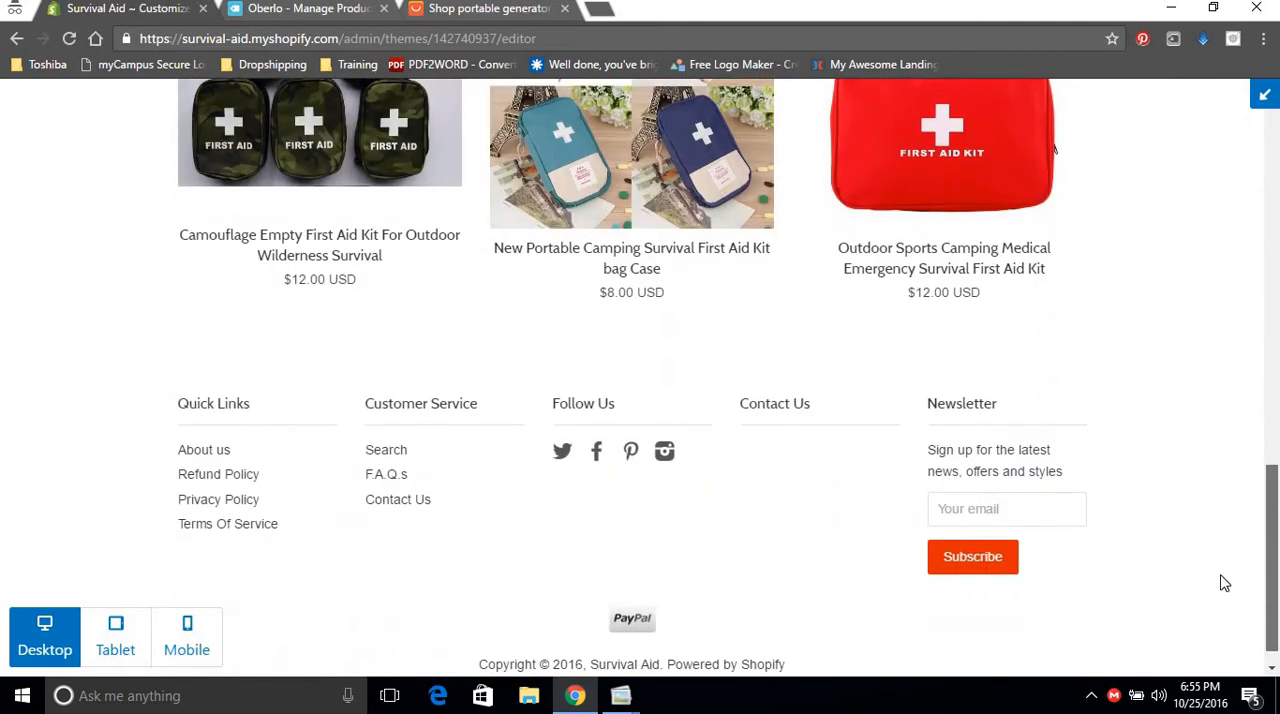
{"action": "scroll", "scroll_direction": "up", "scroll_amount": 3}
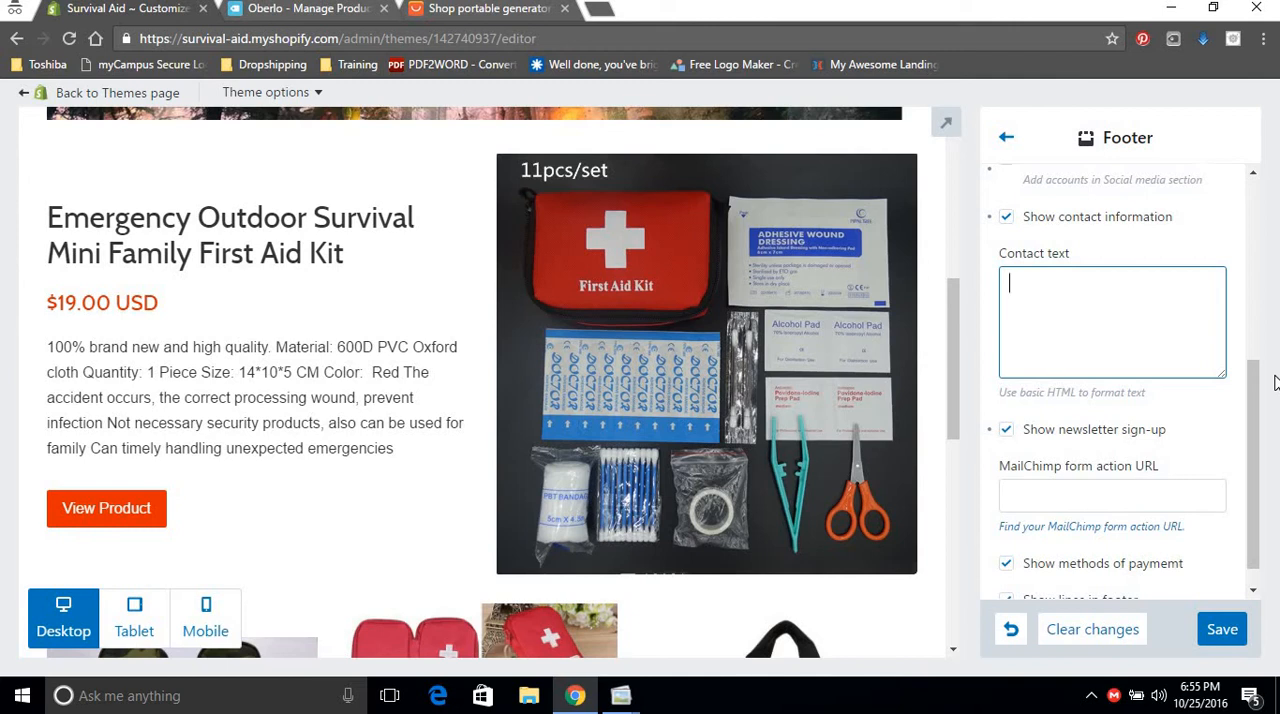
{"action": "type", "text": "Nee"}
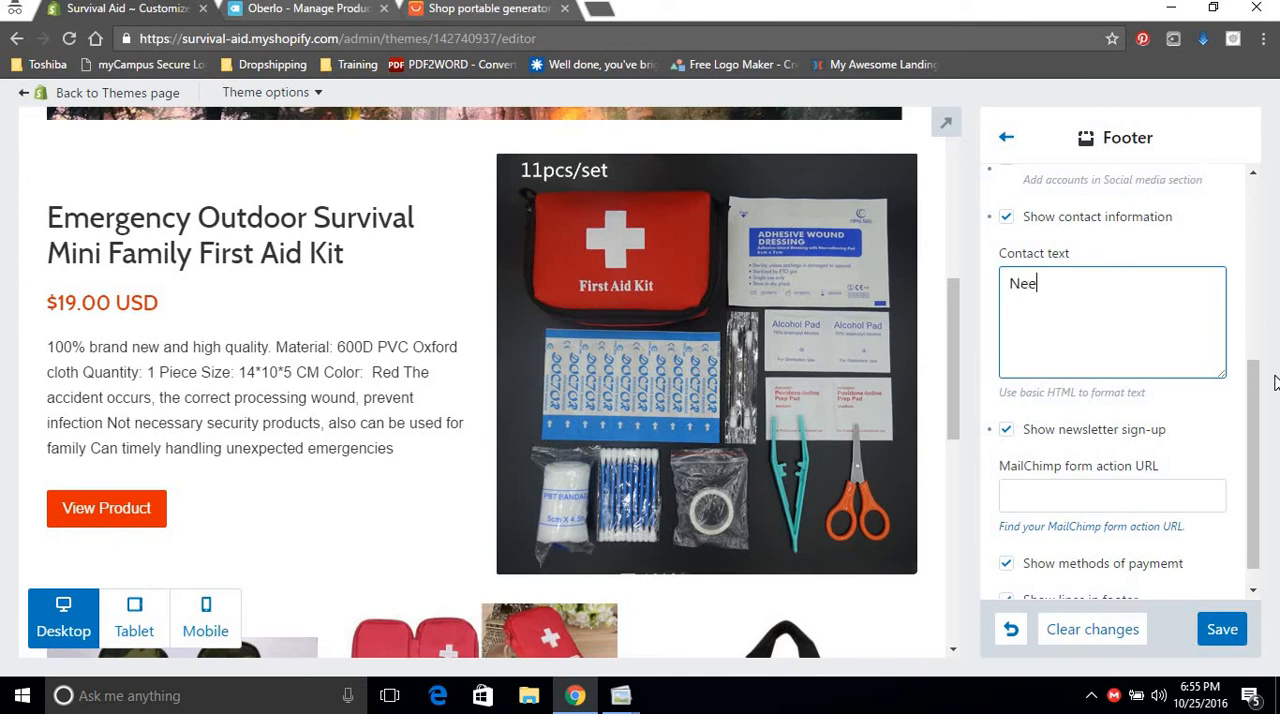
{"action": "type", "text": "d to"}
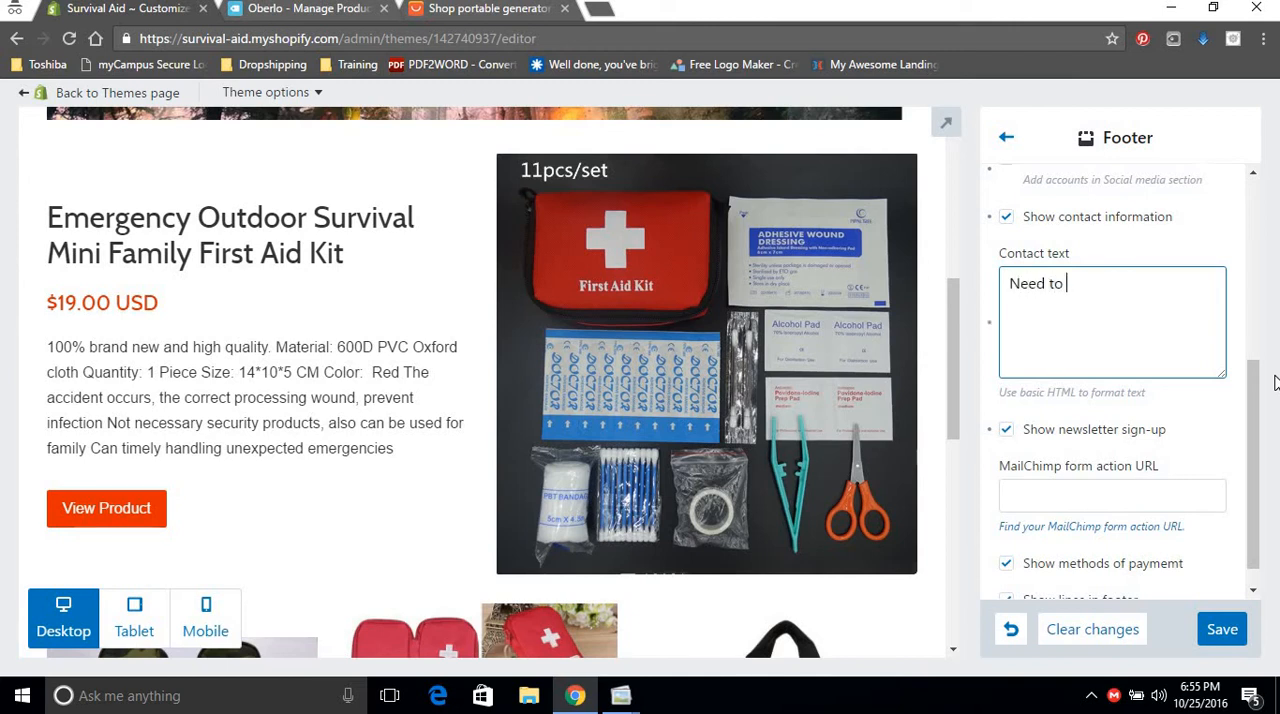
{"action": "type", "text": "tal"}
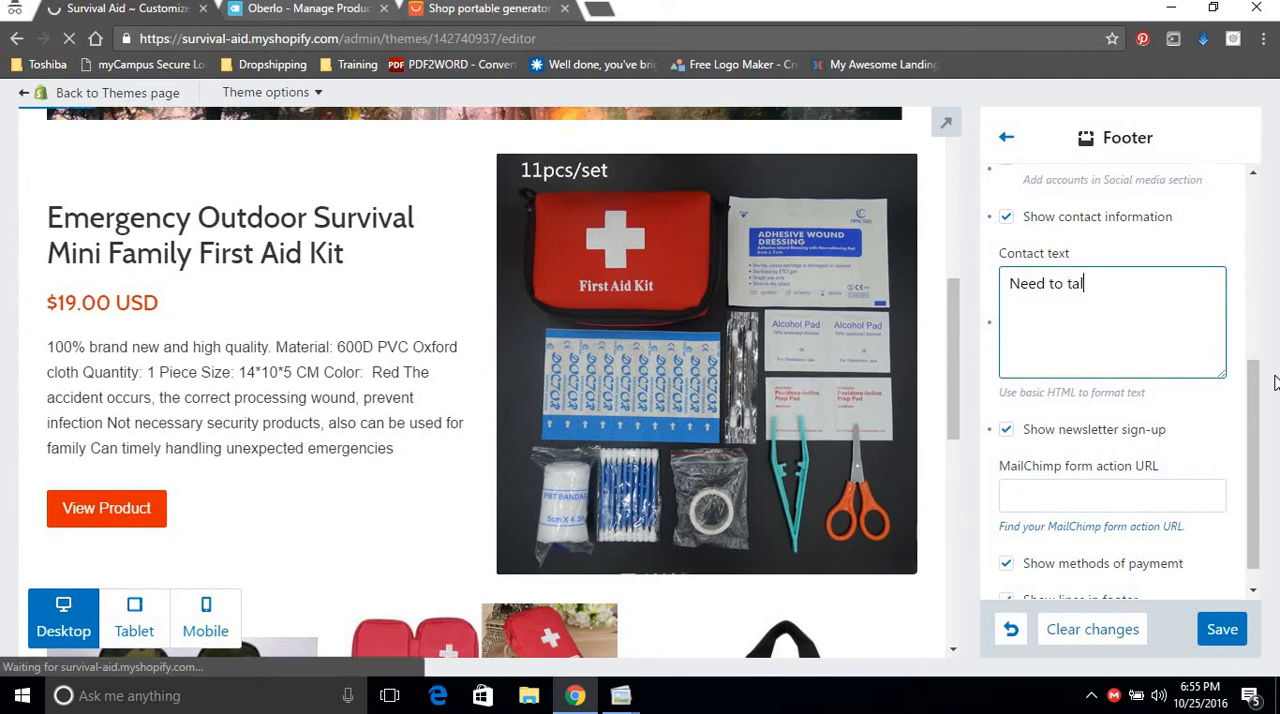
{"action": "type", "text": "k to us?"}
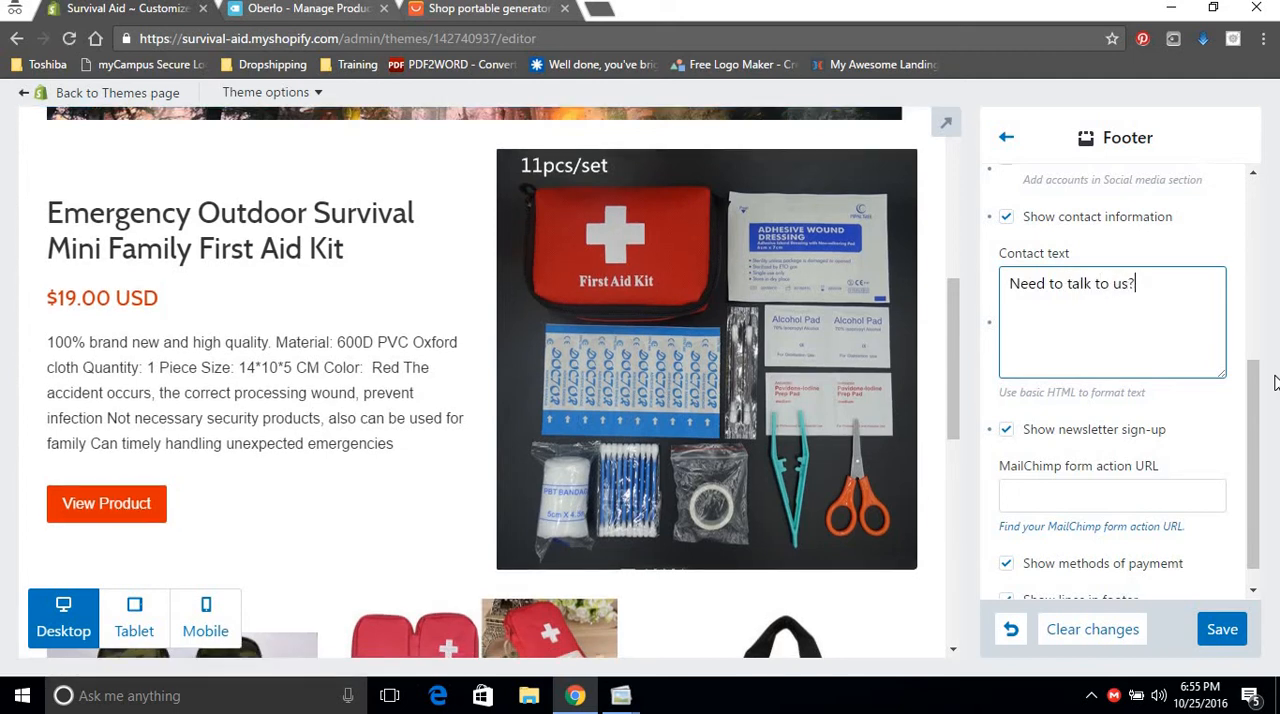
{"action": "left_click", "coordinate": [1221, 629]}
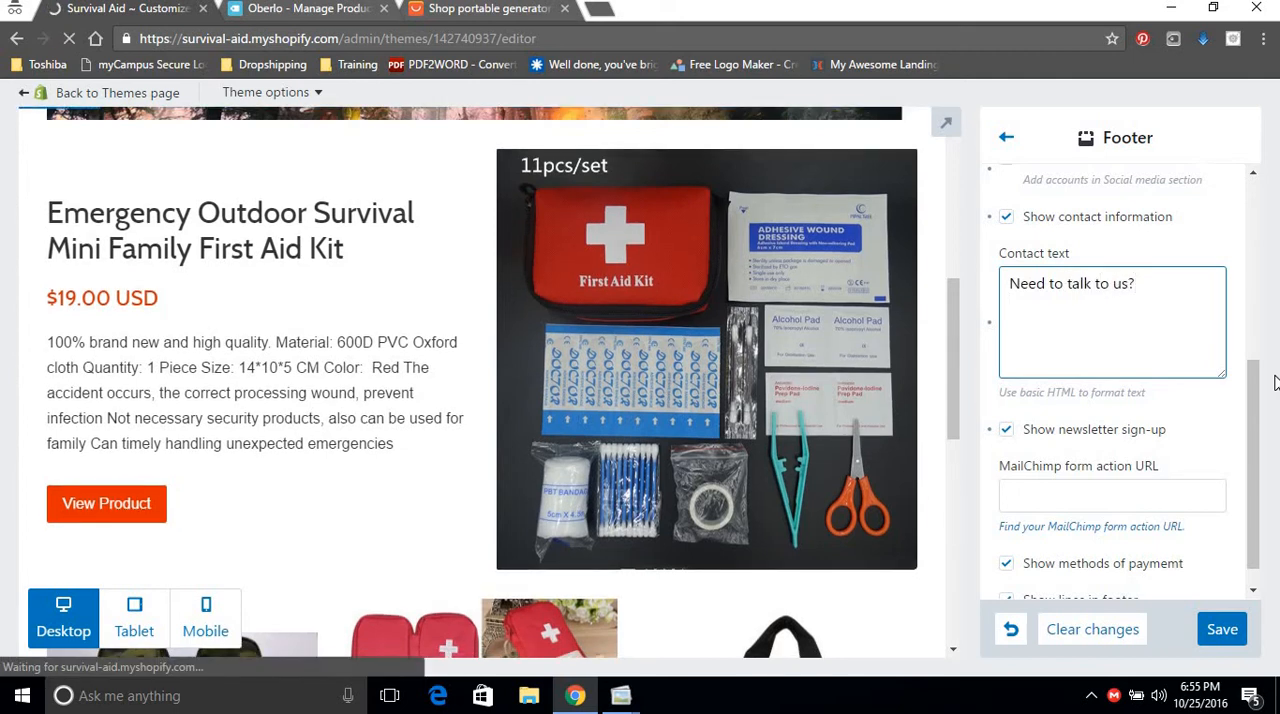
{"action": "type", "text": "S"}
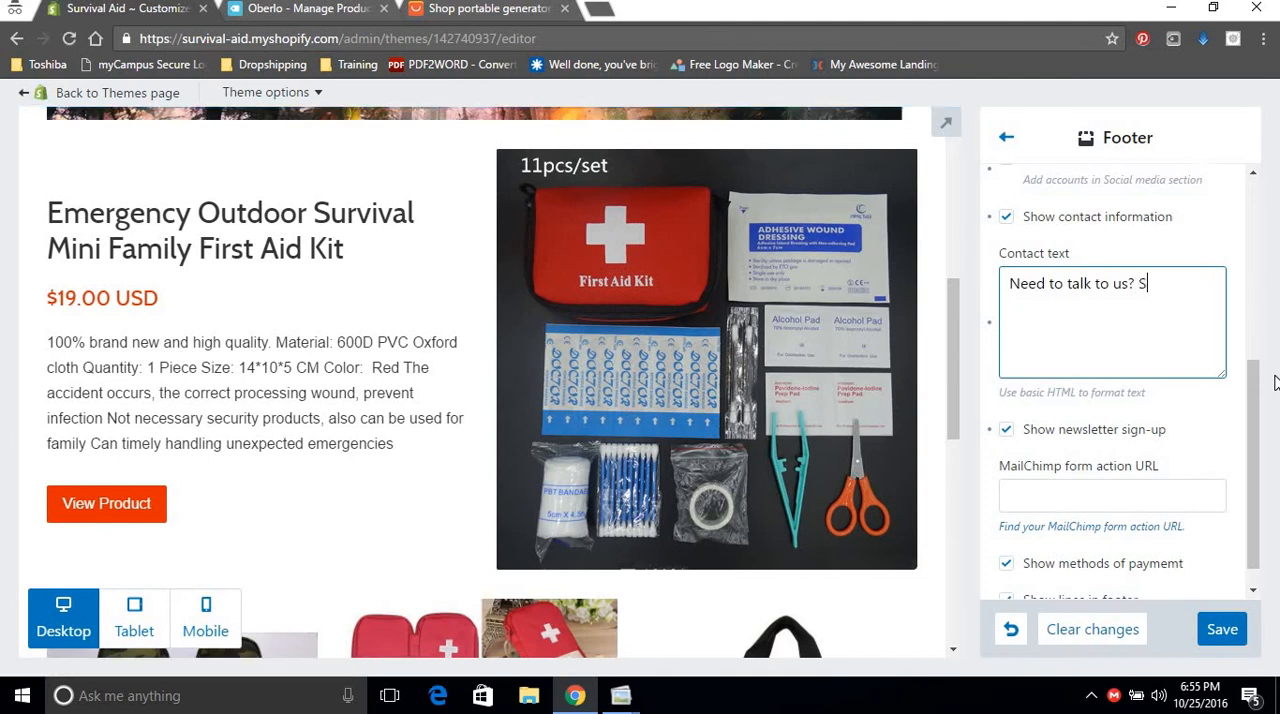
{"action": "type", "text": "end us an"}
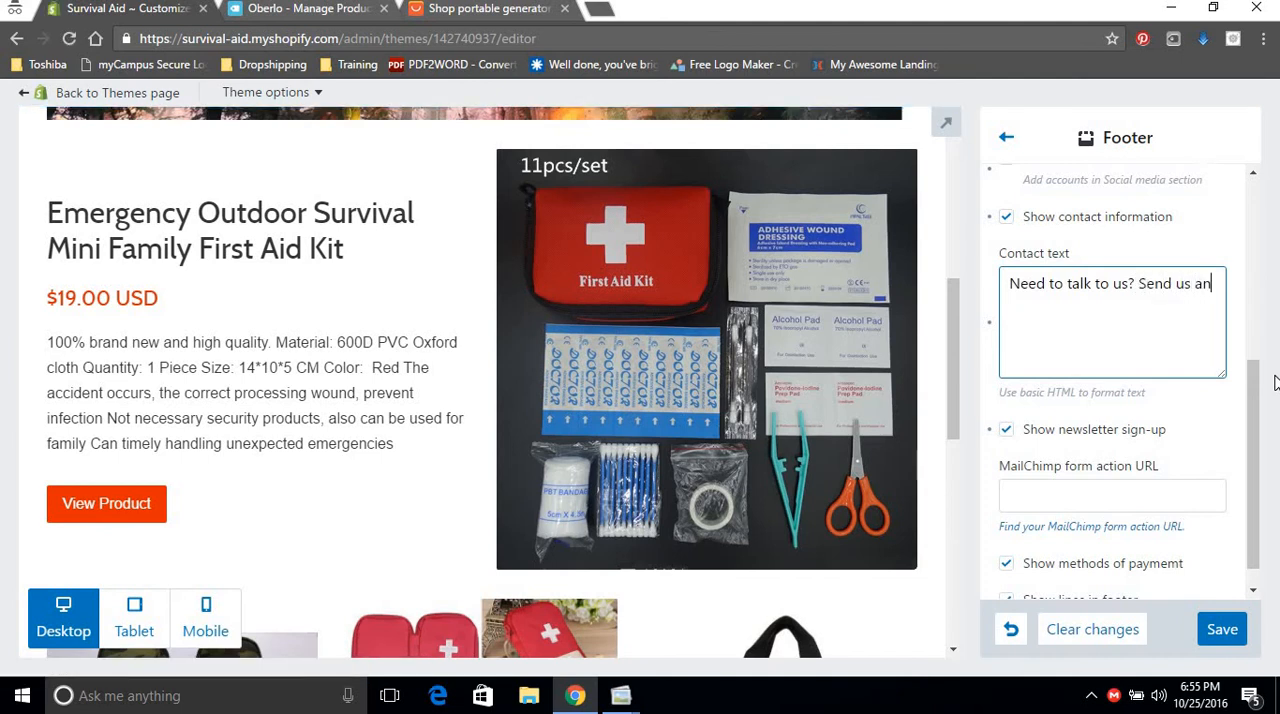
{"action": "type", "text": "email"}
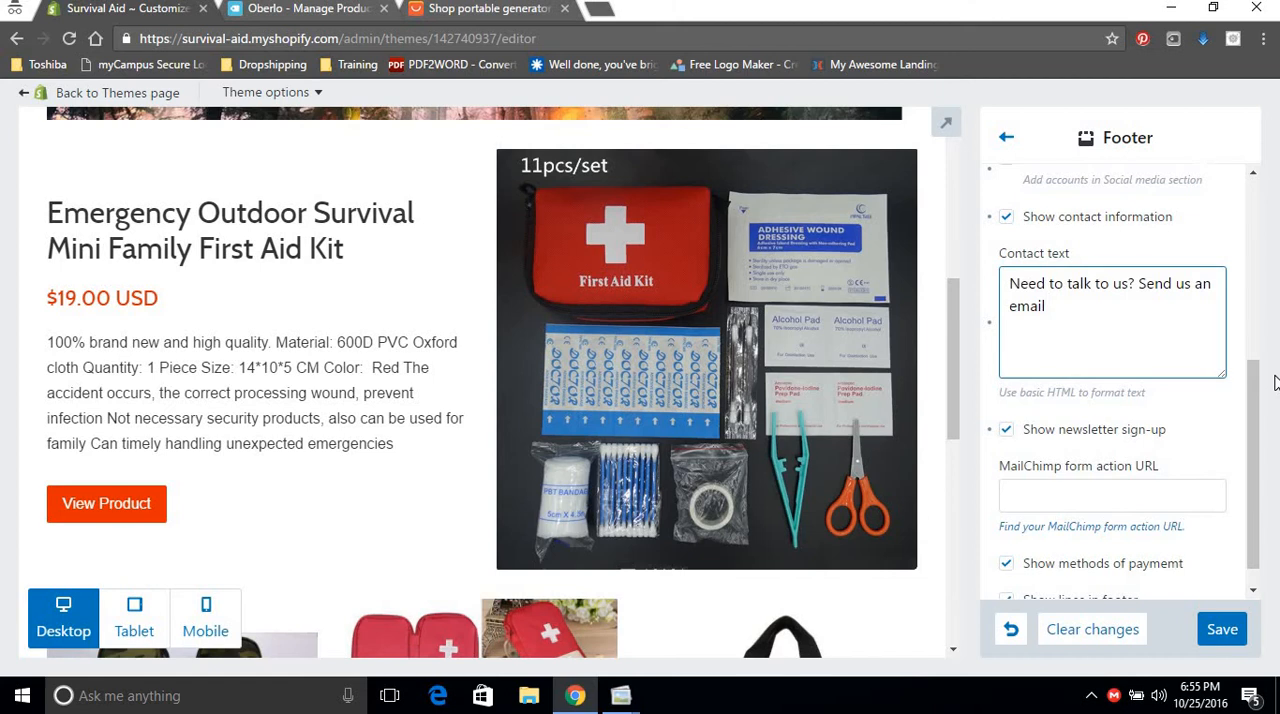
{"action": "type", "text": "here:"}
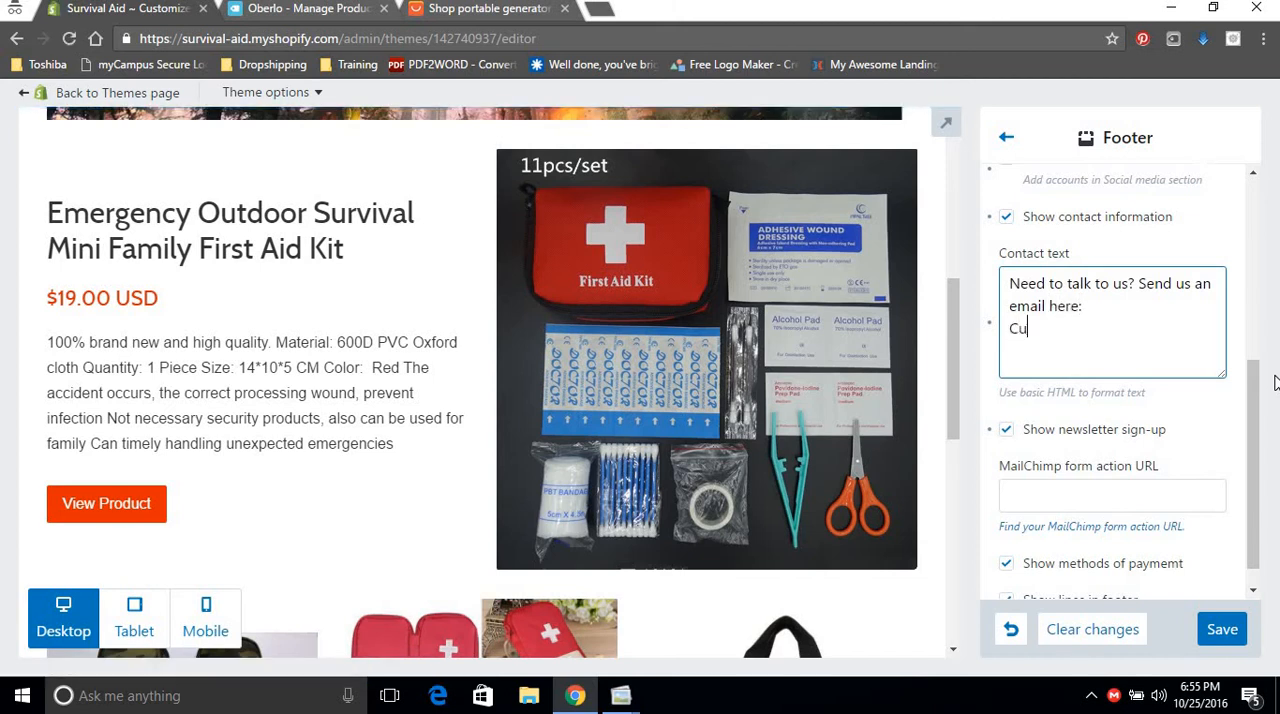
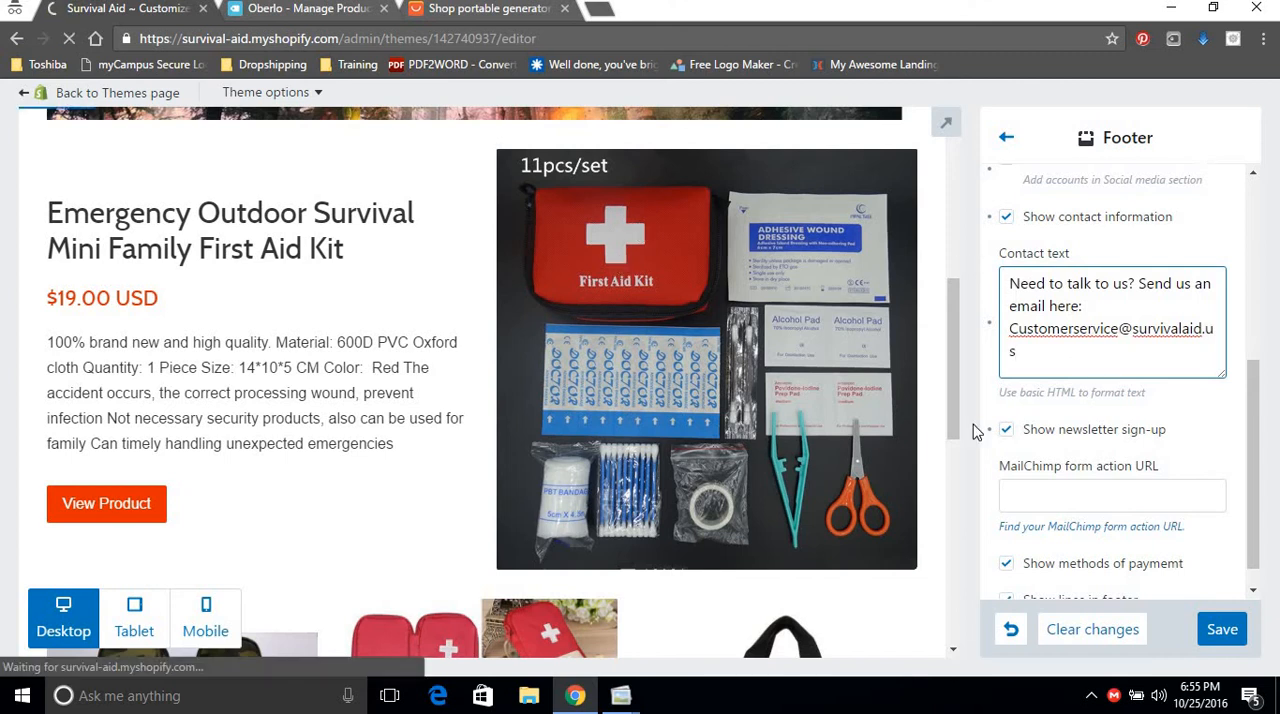
{"action": "scroll", "scroll_direction": "down", "scroll_amount": 3}
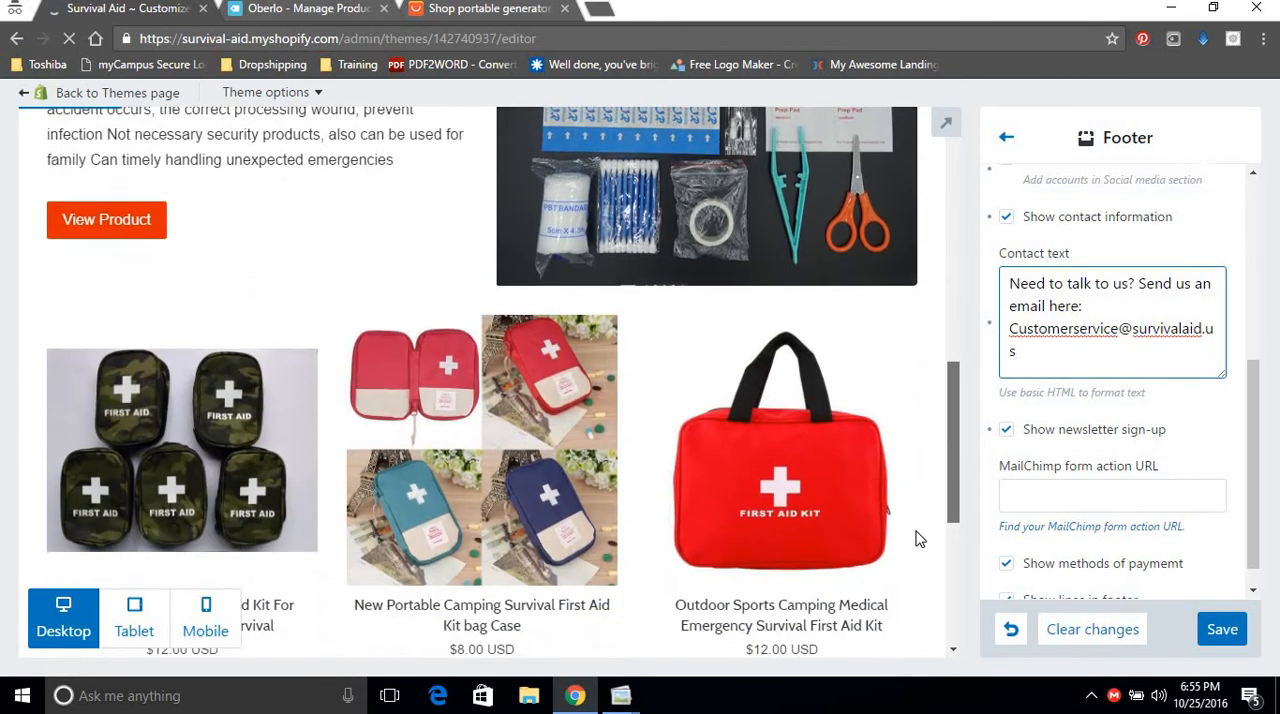
{"action": "scroll", "scroll_direction": "down", "scroll_amount": 3}
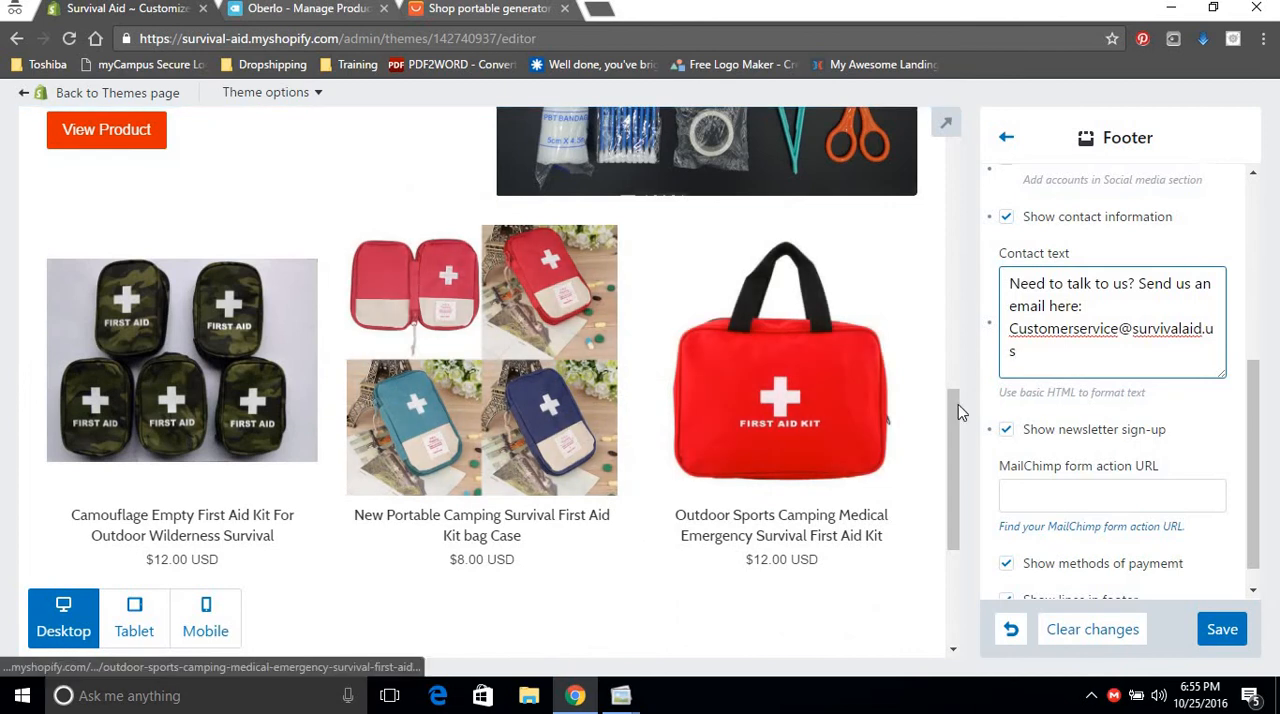
{"action": "scroll", "scroll_direction": "down", "scroll_amount": 3}
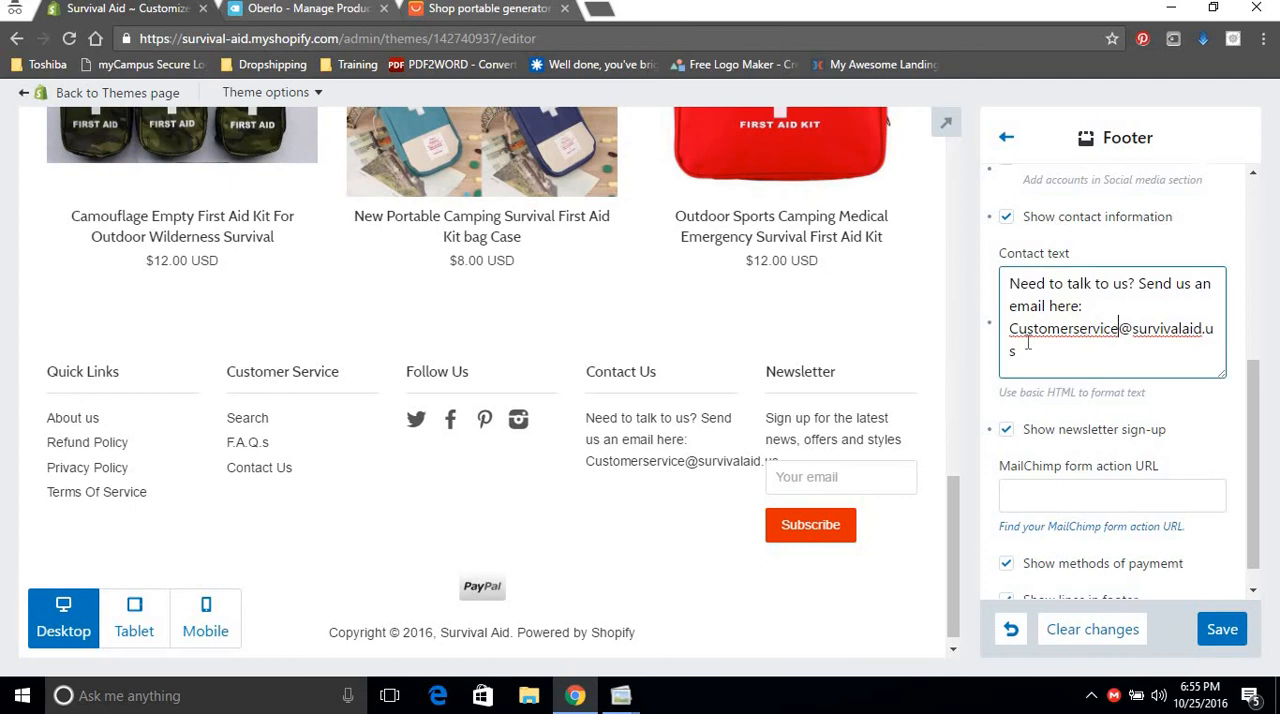
{"action": "double_click", "coordinate": [1063, 328]}
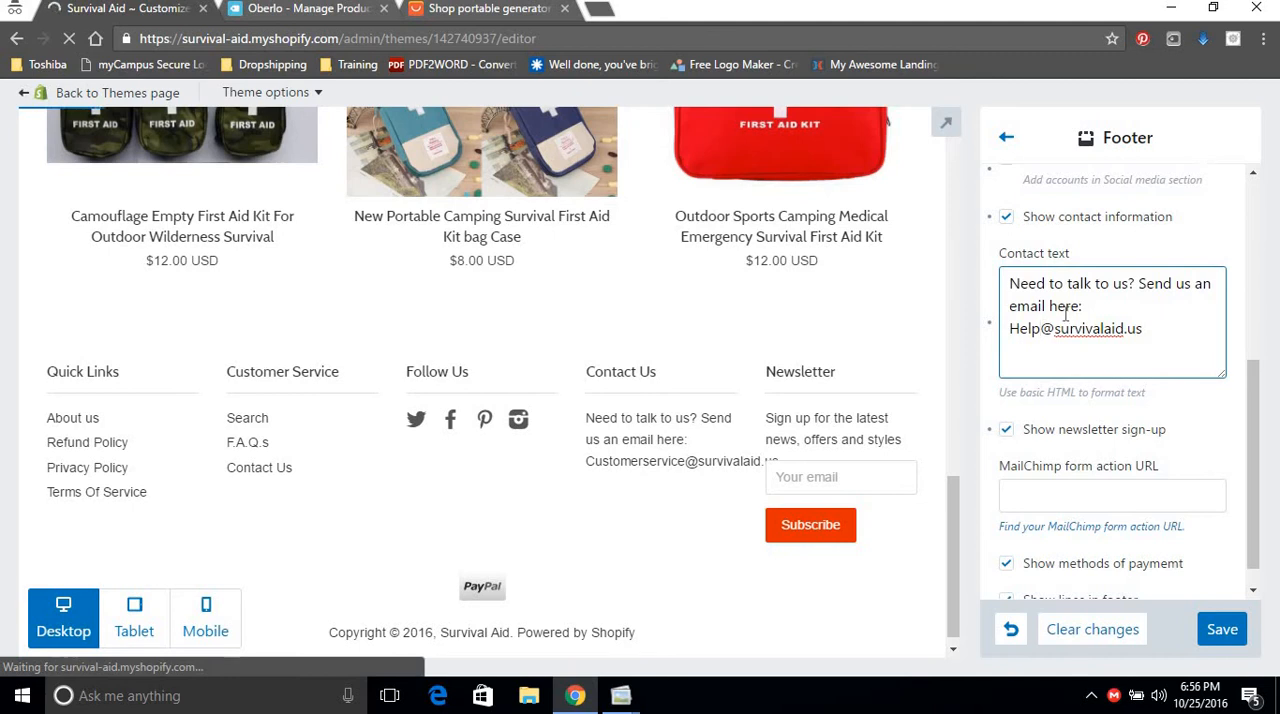
{"action": "type", "text": "Support"}
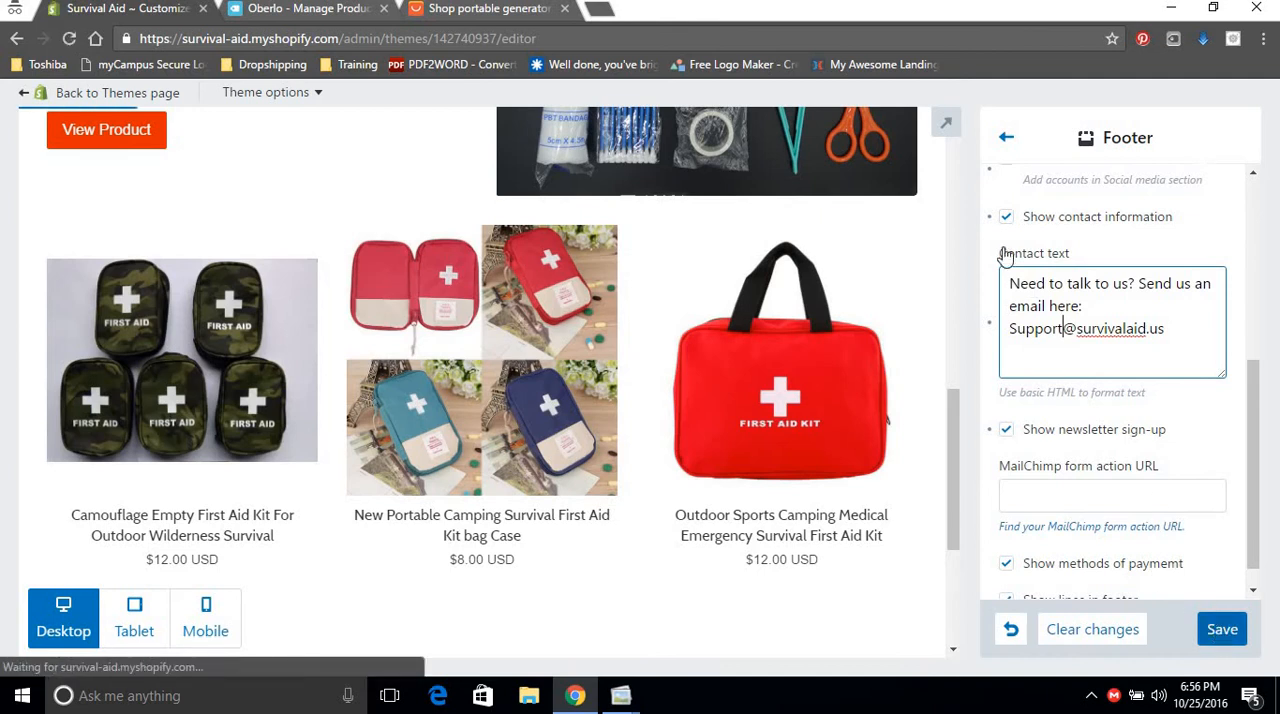
{"action": "scroll", "scroll_direction": "down", "scroll_amount": 3}
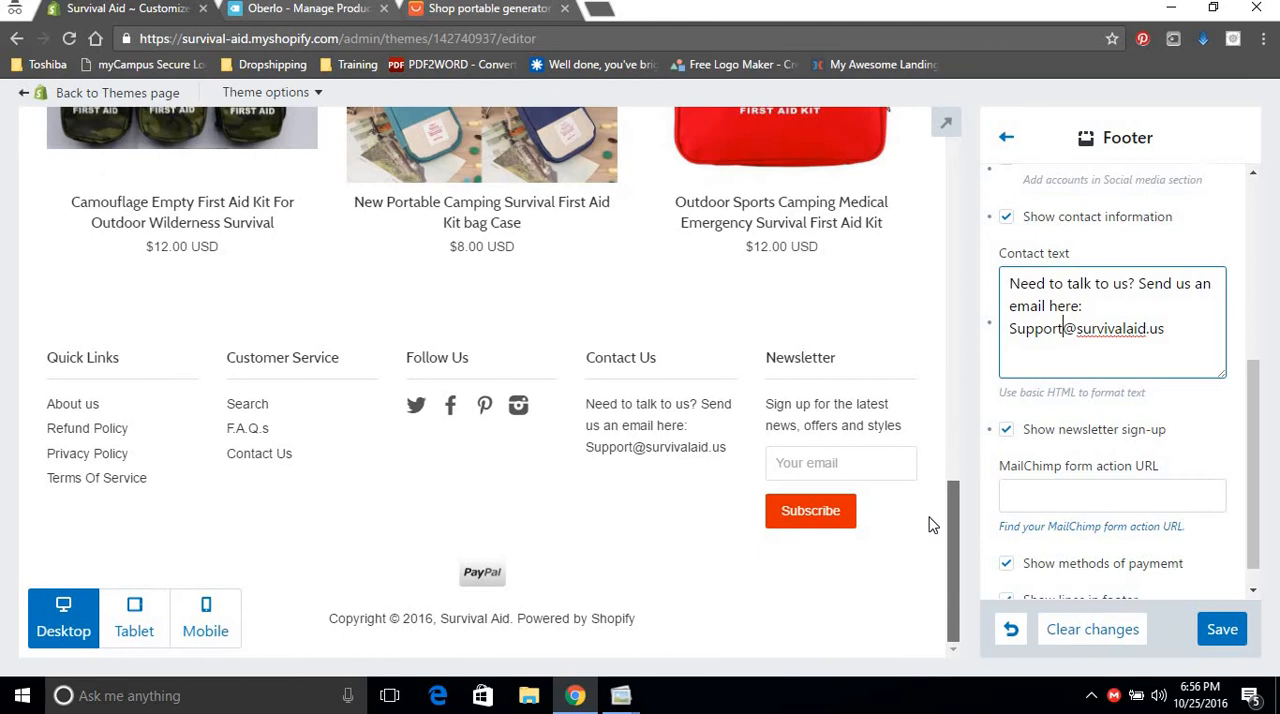
{"action": "mouse_move", "coordinate": [947, 513]}
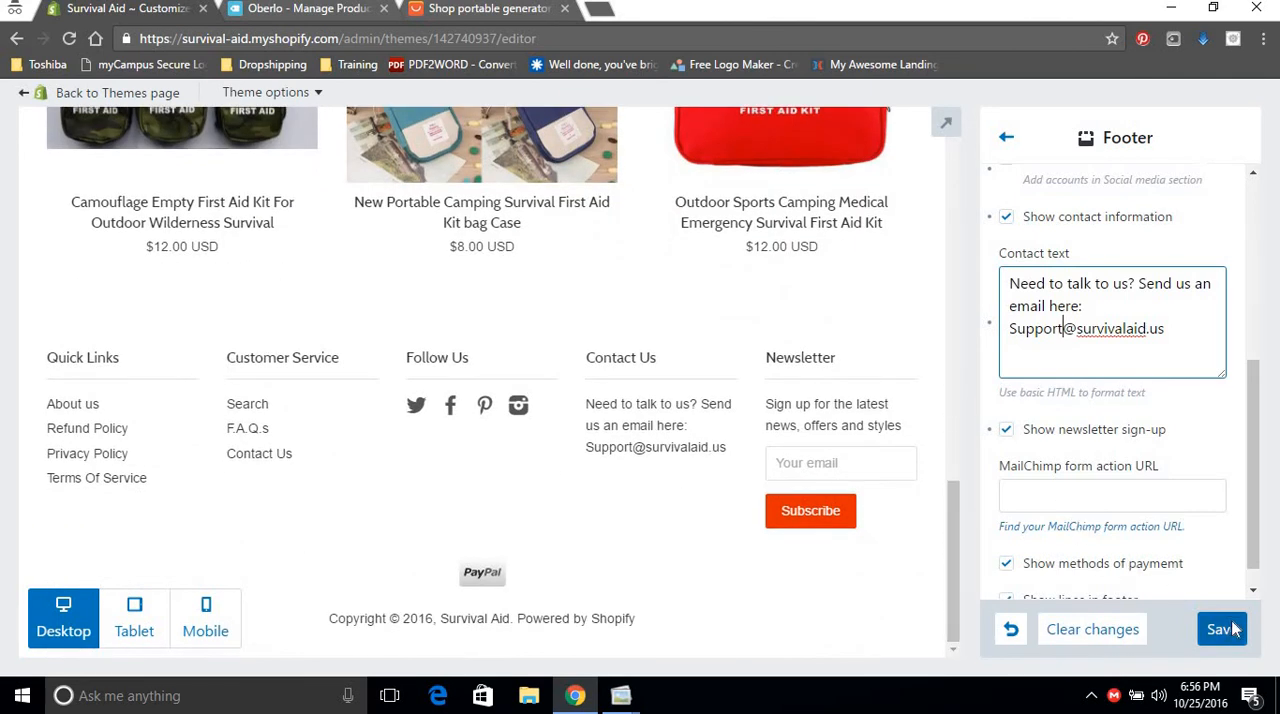
{"action": "left_click", "coordinate": [1222, 629]}
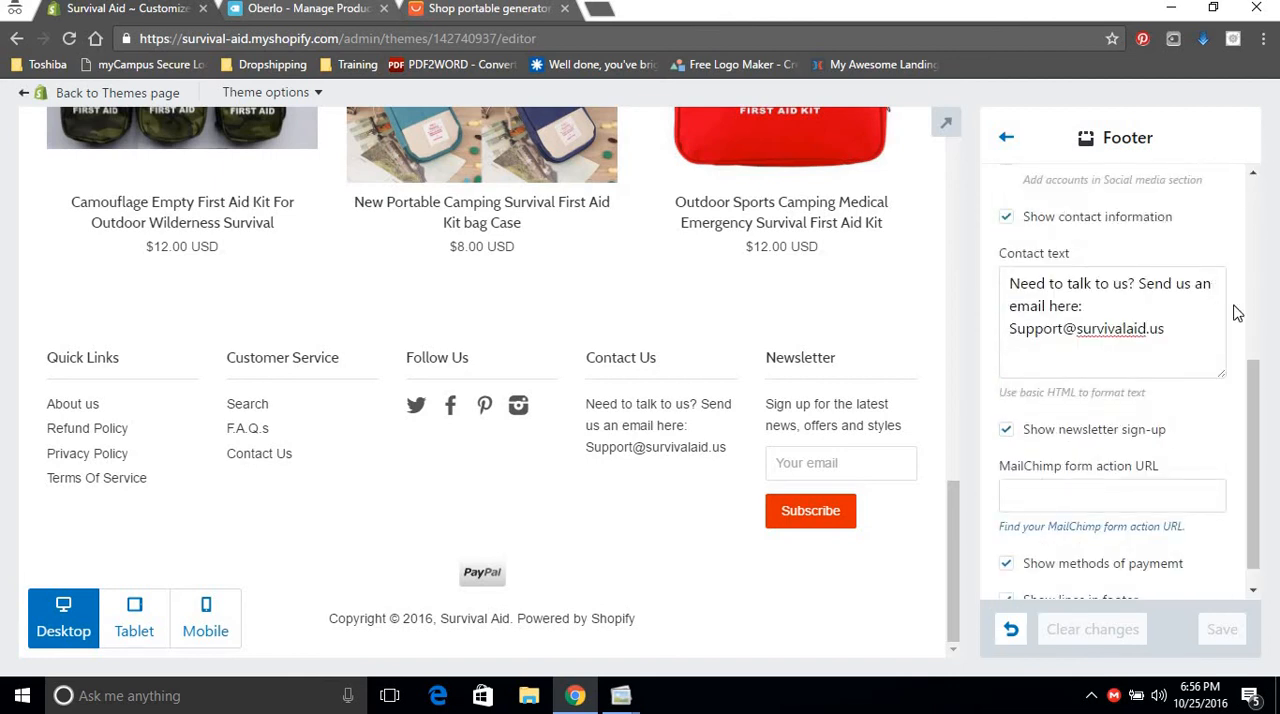
{"action": "scroll", "scroll_direction": "down", "scroll_amount": 3}
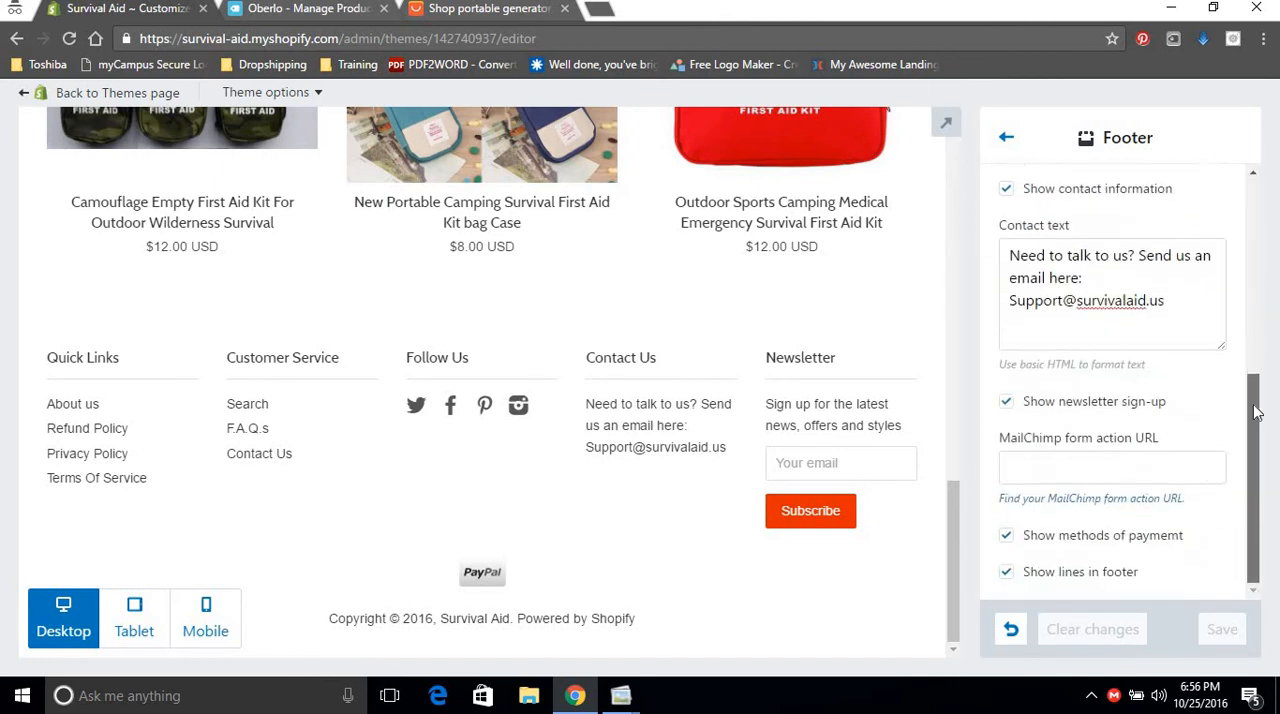
{"action": "scroll", "scroll_direction": "up", "scroll_amount": 3}
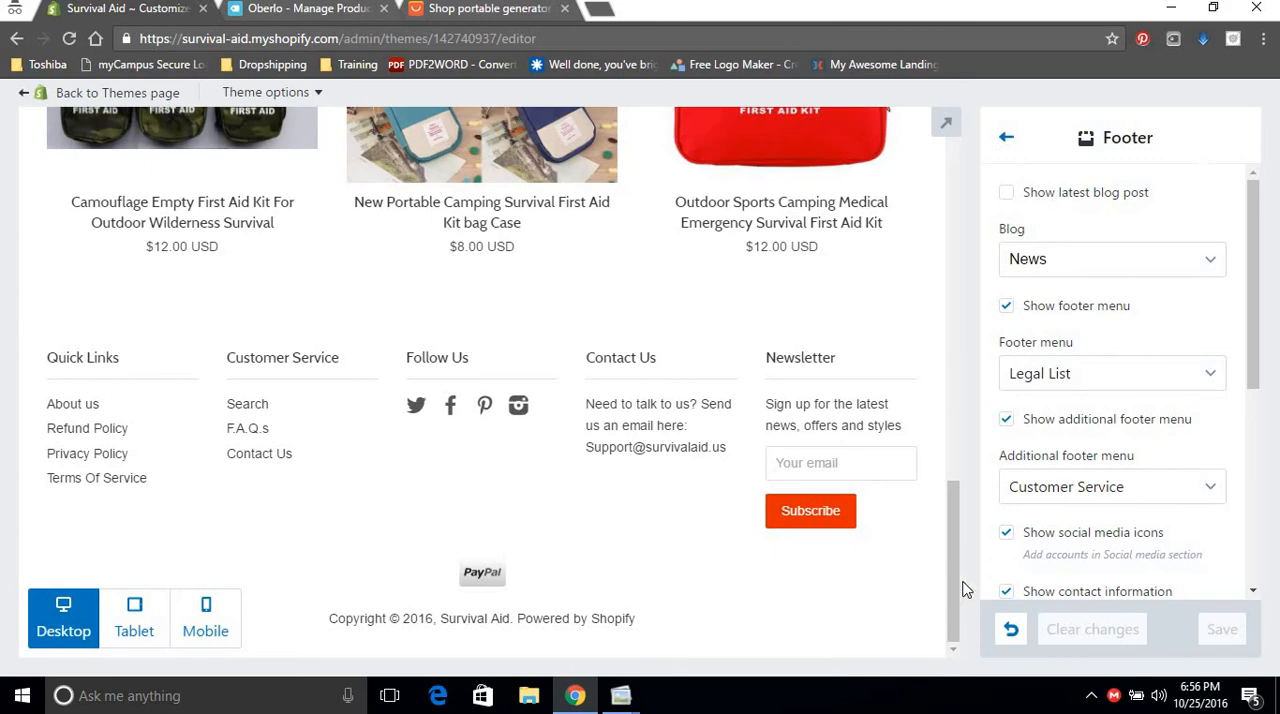
{"action": "scroll", "scroll_direction": "up", "scroll_amount": 3}
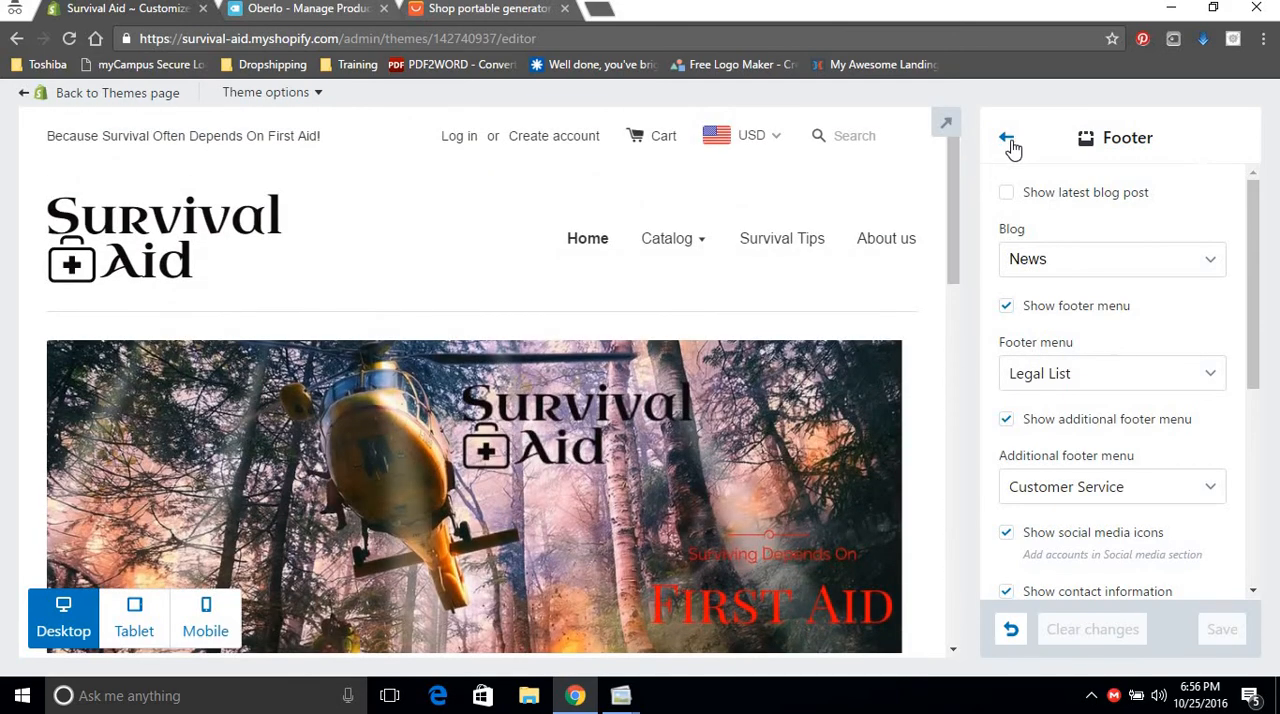
Hide the sidebar and open the Emergency Outdoor Survival Mini Family First Aid Kit page
{"action": "left_click", "coordinate": [1008, 137]}
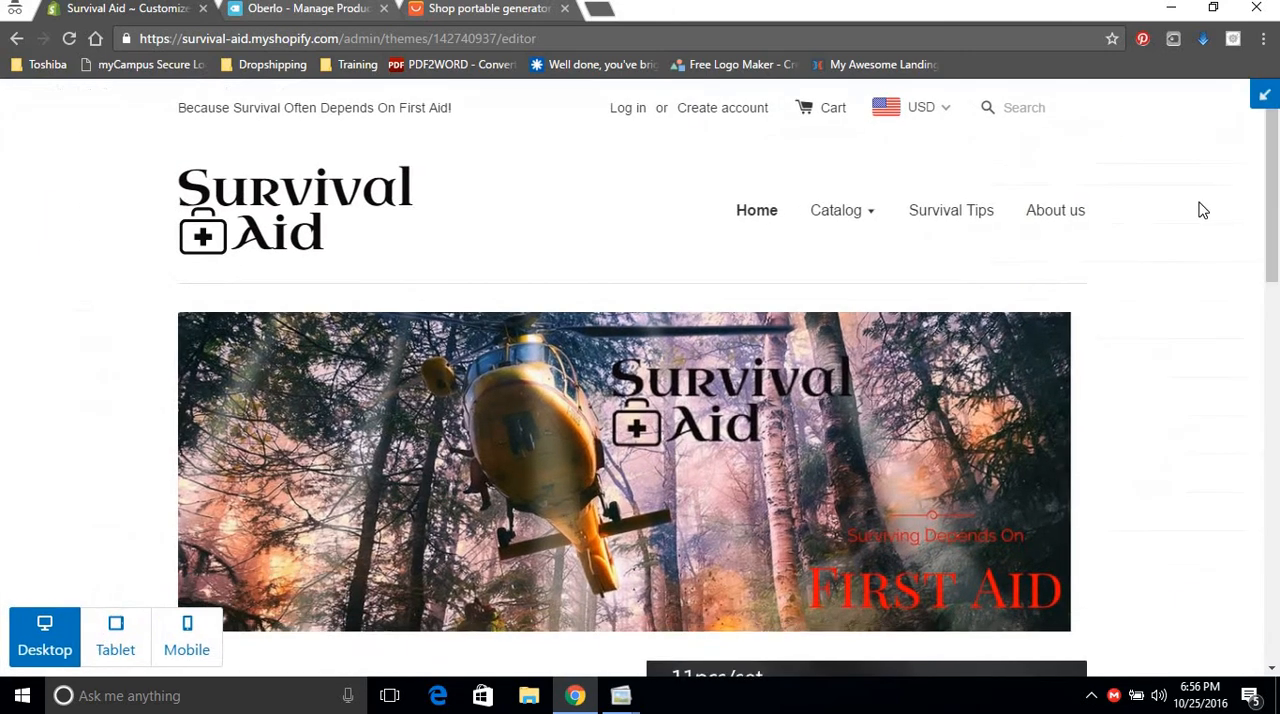
{"action": "scroll", "scroll_direction": "down", "scroll_amount": 3}
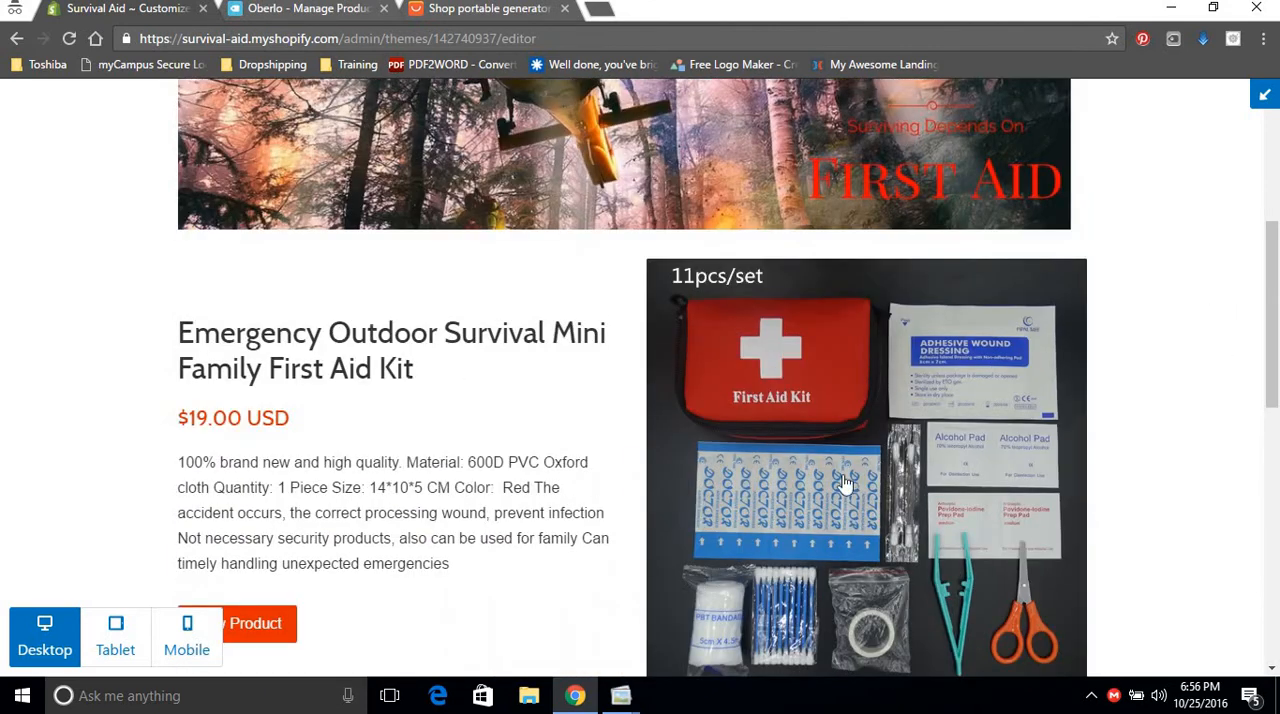
{"action": "scroll", "scroll_direction": "down", "scroll_amount": 3}
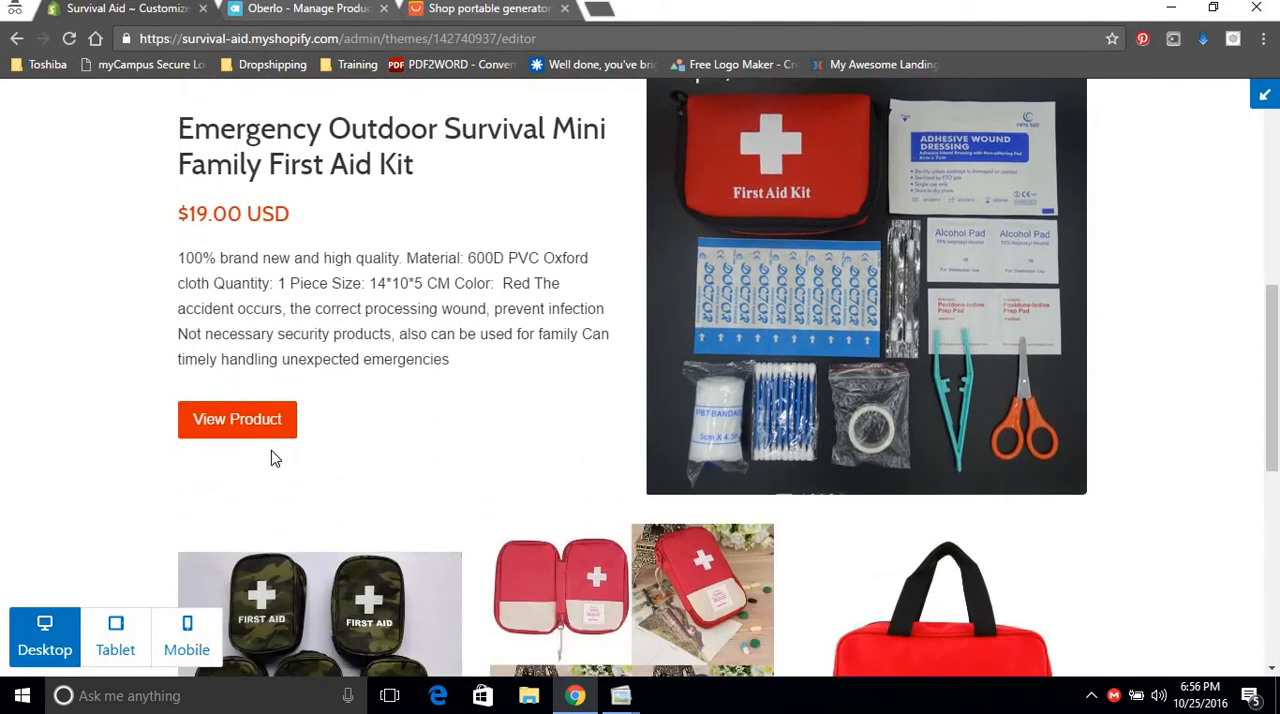
{"action": "left_click", "coordinate": [237, 419]}
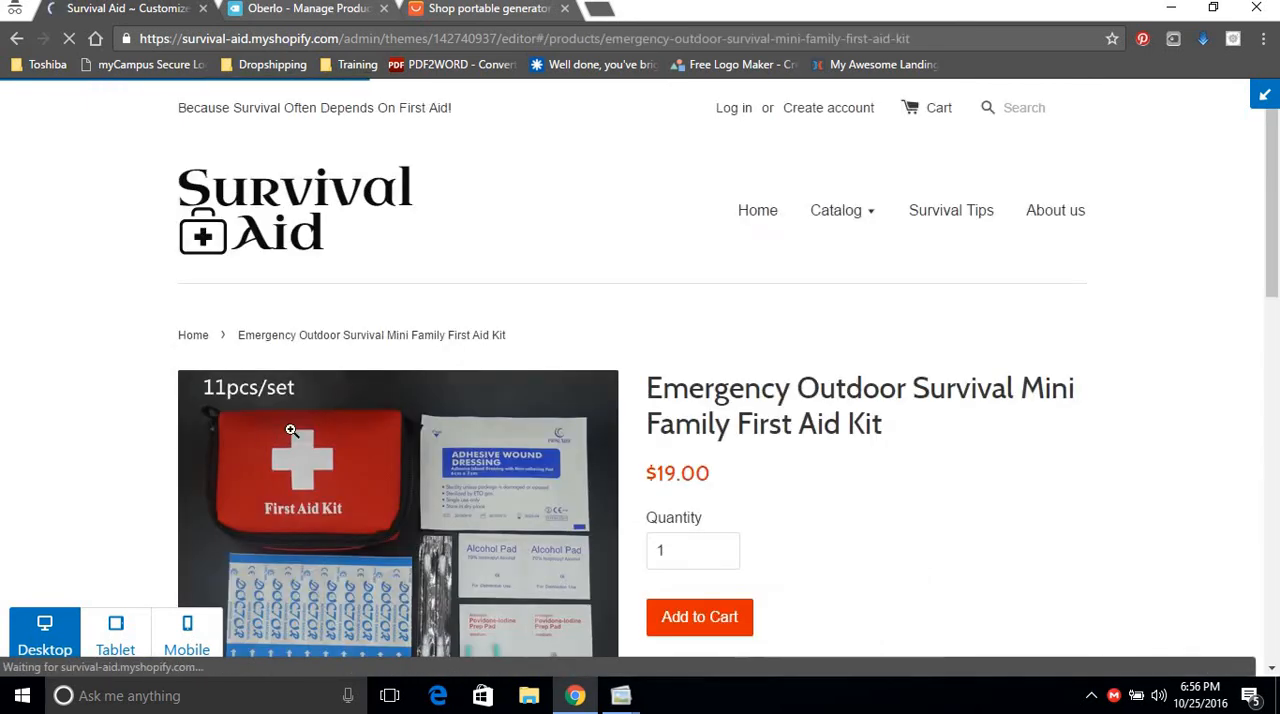
{"action": "scroll", "scroll_direction": "down", "scroll_amount": 3}
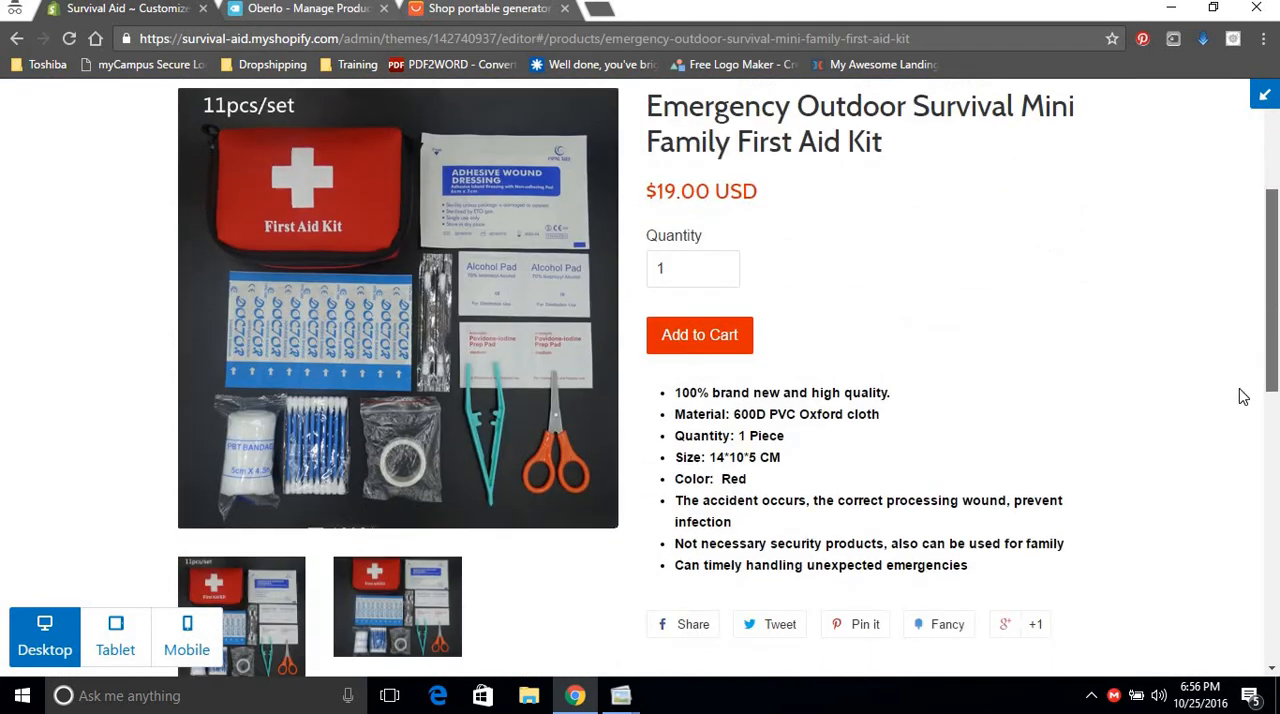
{"action": "scroll", "scroll_direction": "down", "scroll_amount": 3}
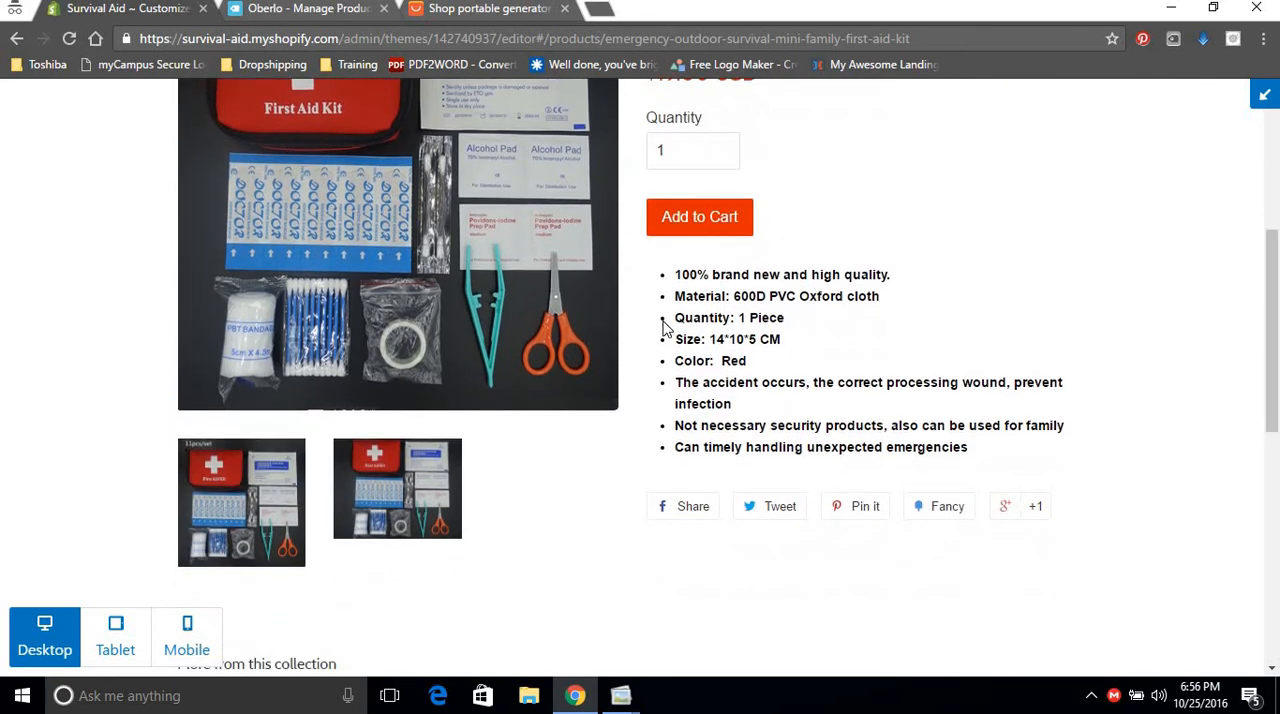
{"action": "mouse_move", "coordinate": [694, 525]}
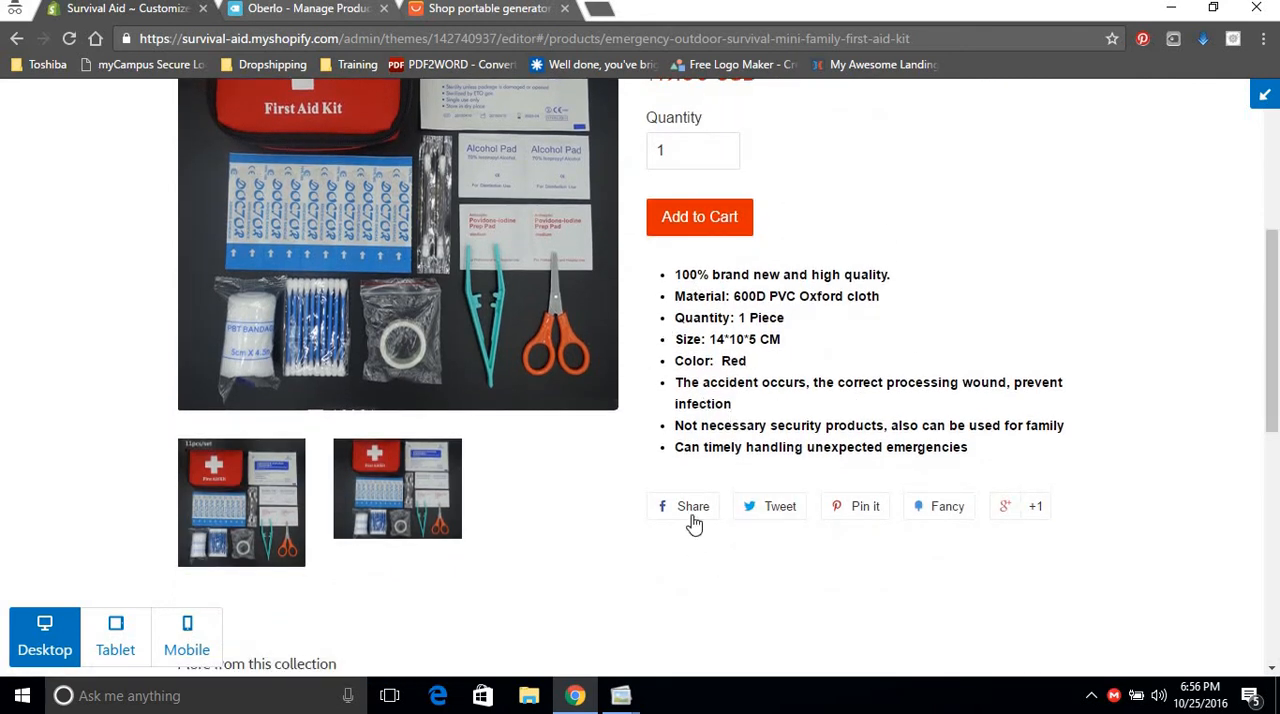
{"action": "mouse_move", "coordinate": [241, 501]}
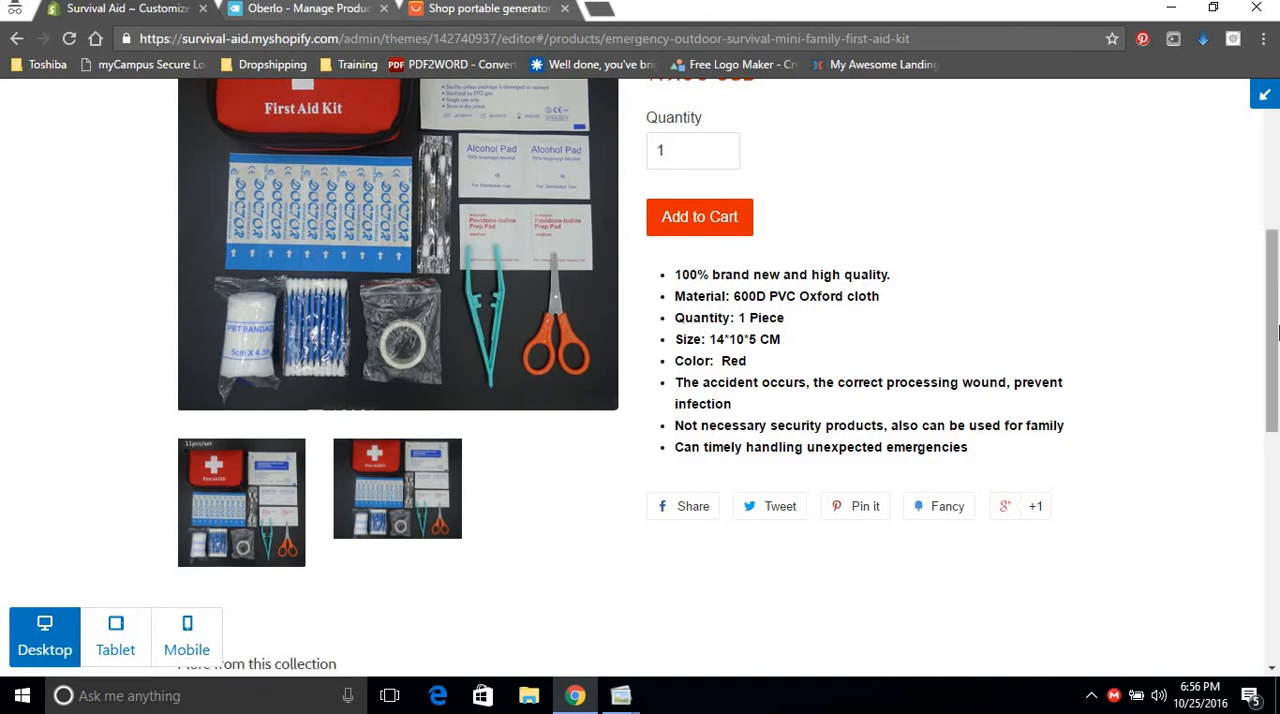
{"action": "scroll", "scroll_direction": "up", "scroll_amount": 3}
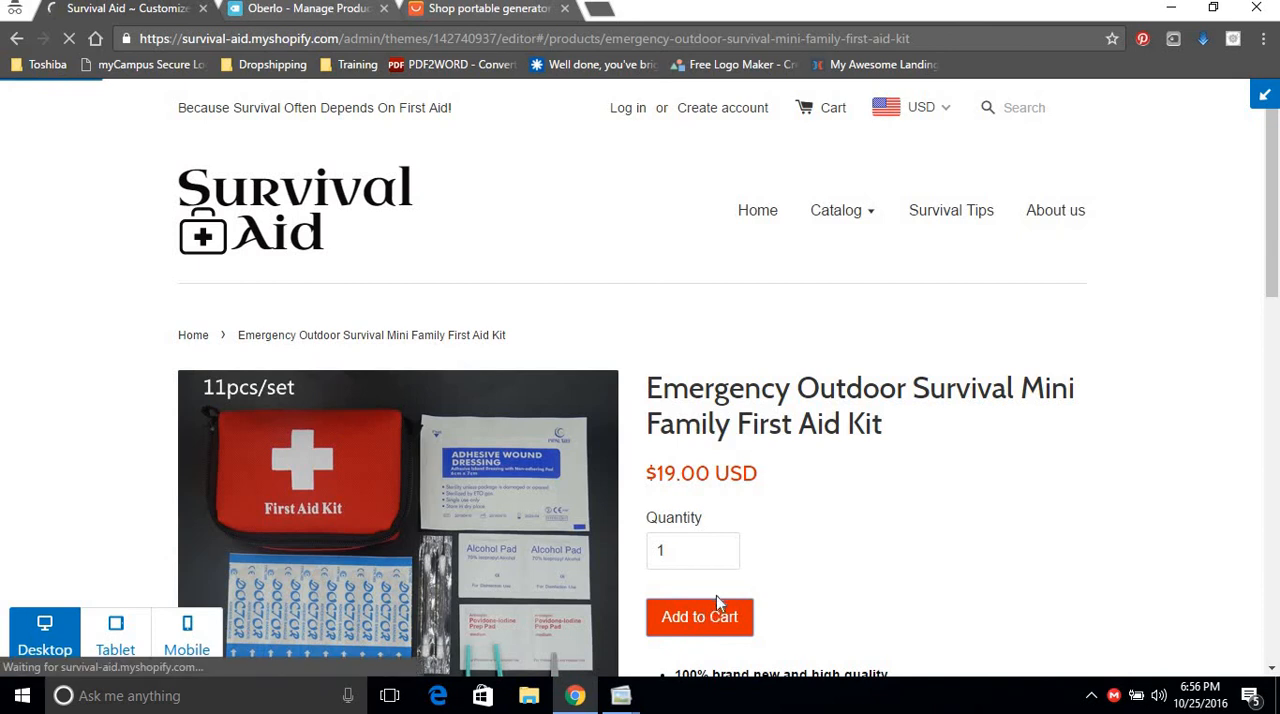
Add the $19.00 first aid kit to the cart and view the cart
{"action": "left_click", "coordinate": [699, 616]}
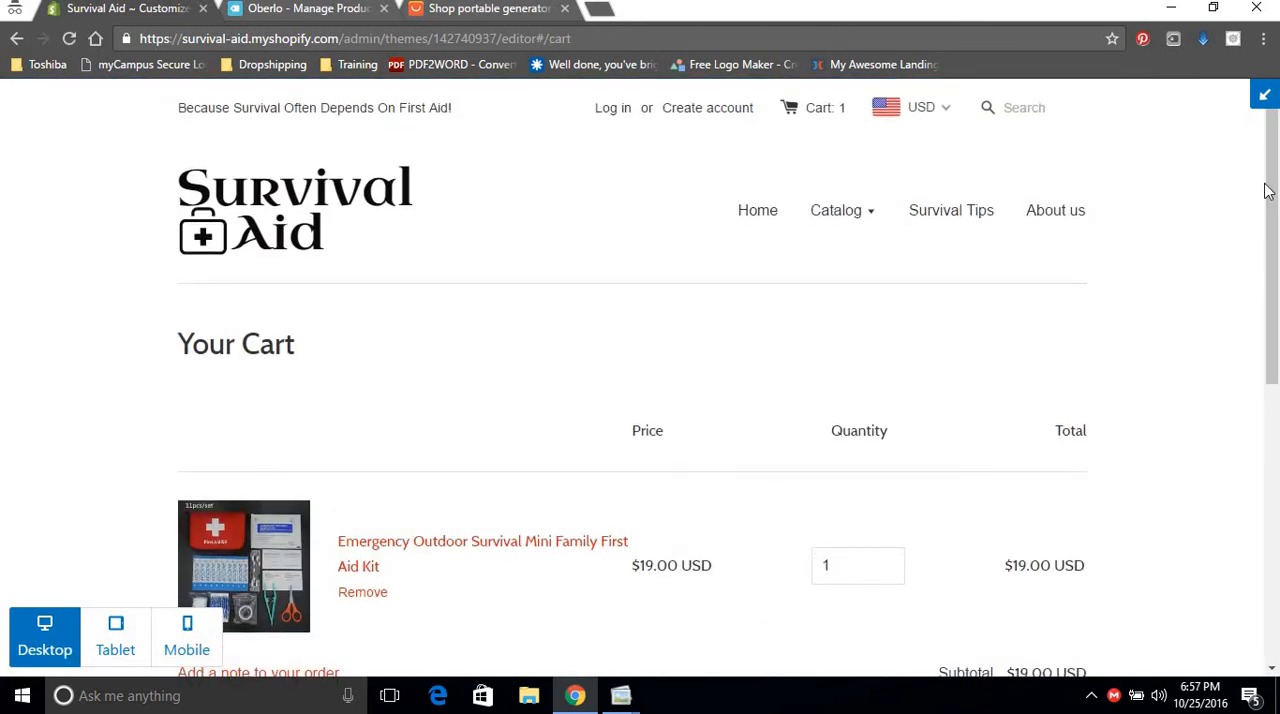
{"action": "scroll", "scroll_direction": "down", "scroll_amount": 3}
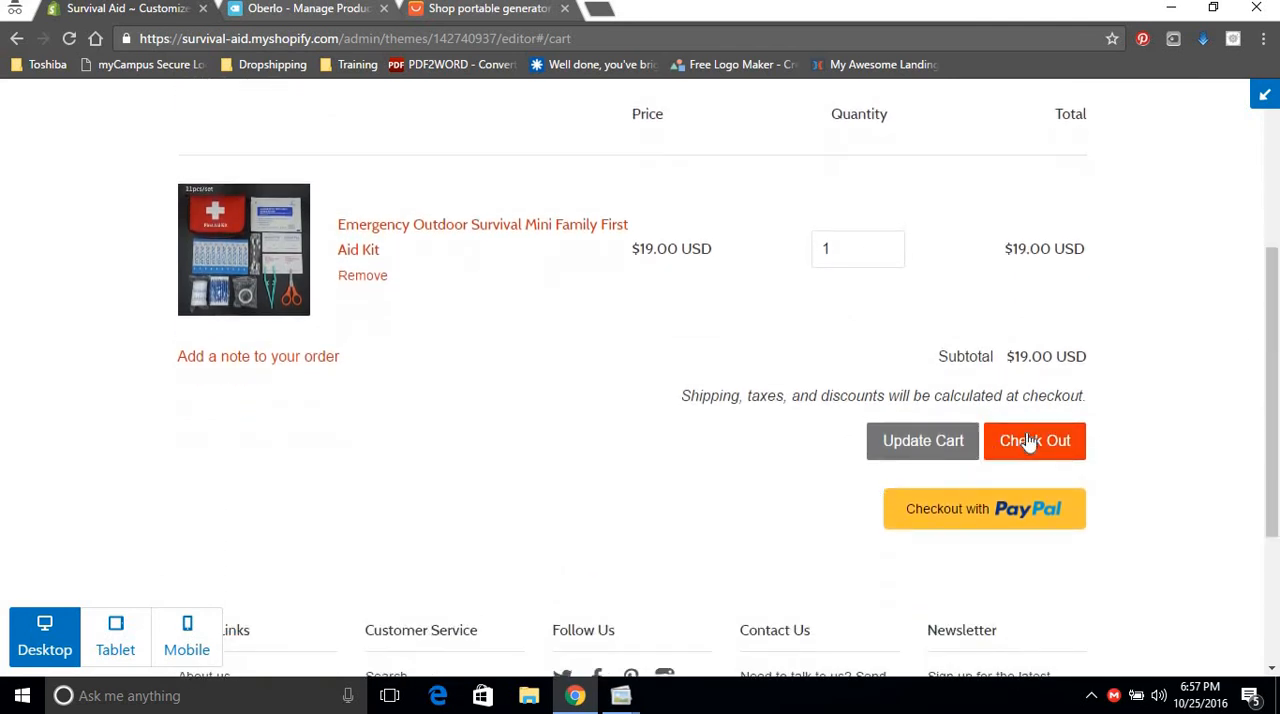
Check out and browse the Survival Aid customer information page listing the $19.00 kit
{"action": "left_click", "coordinate": [1035, 440]}
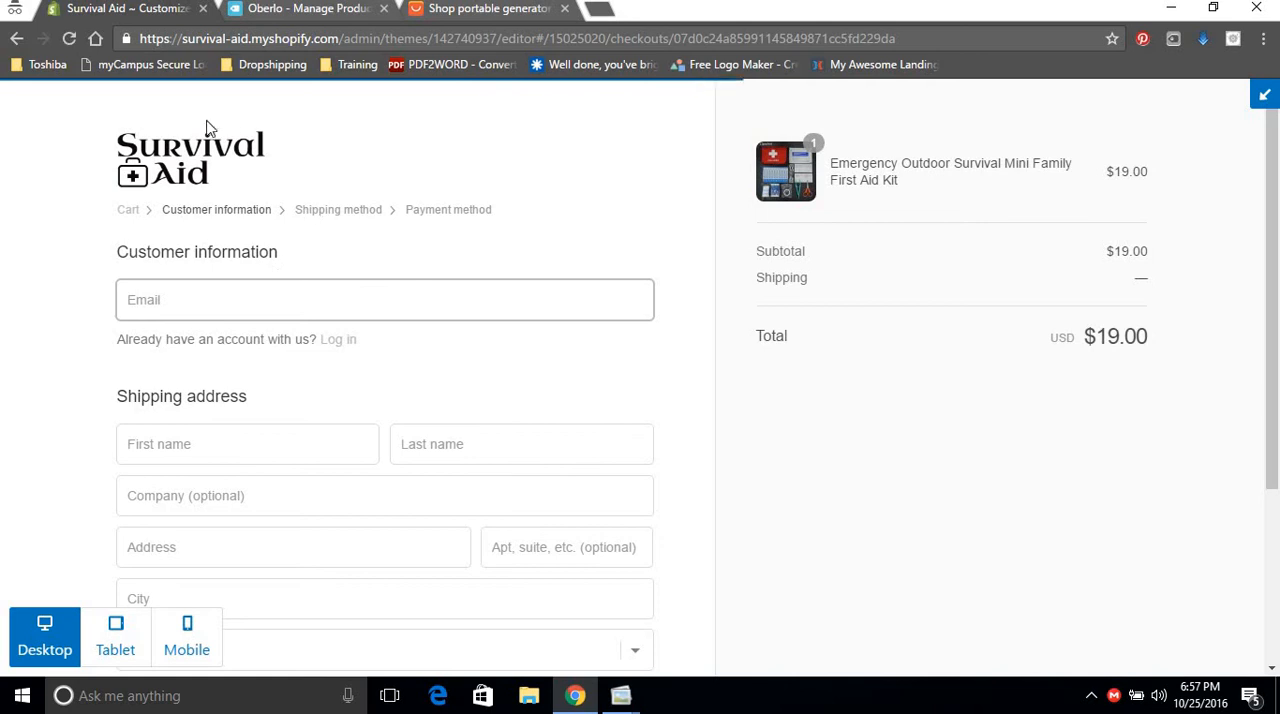
{"action": "mouse_move", "coordinate": [115, 240]}
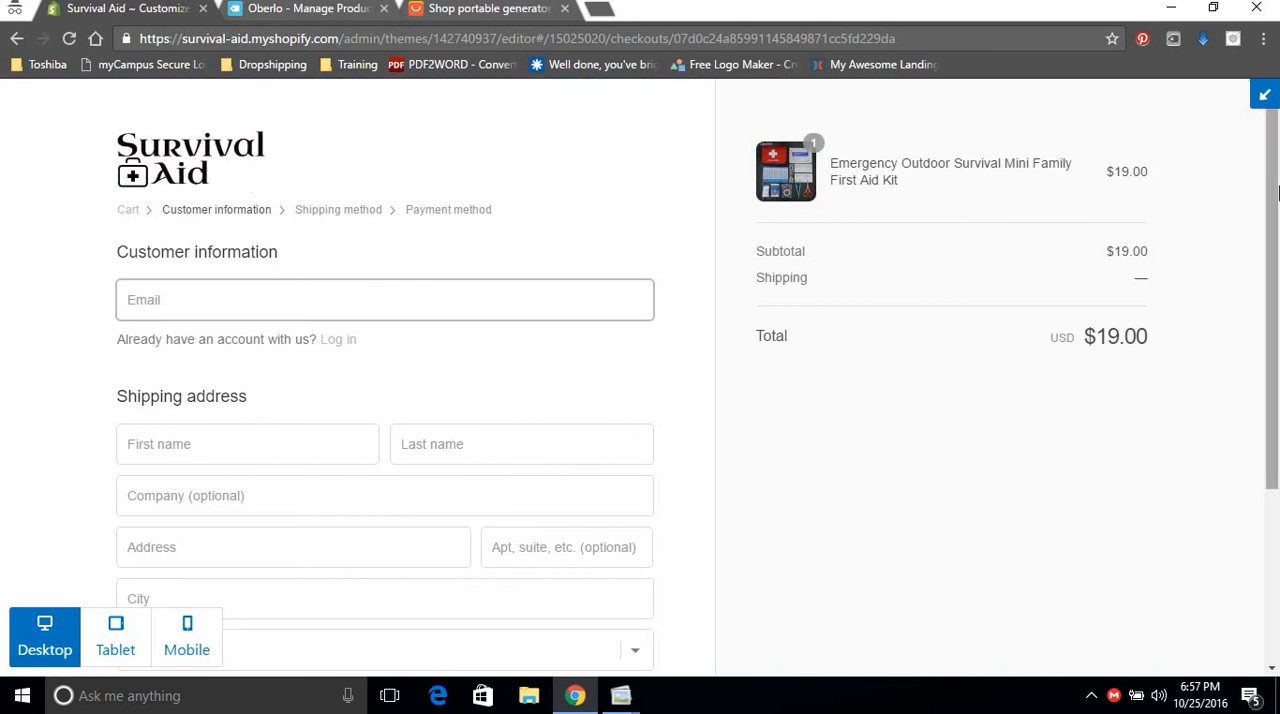
{"action": "scroll", "scroll_direction": "down", "scroll_amount": 3}
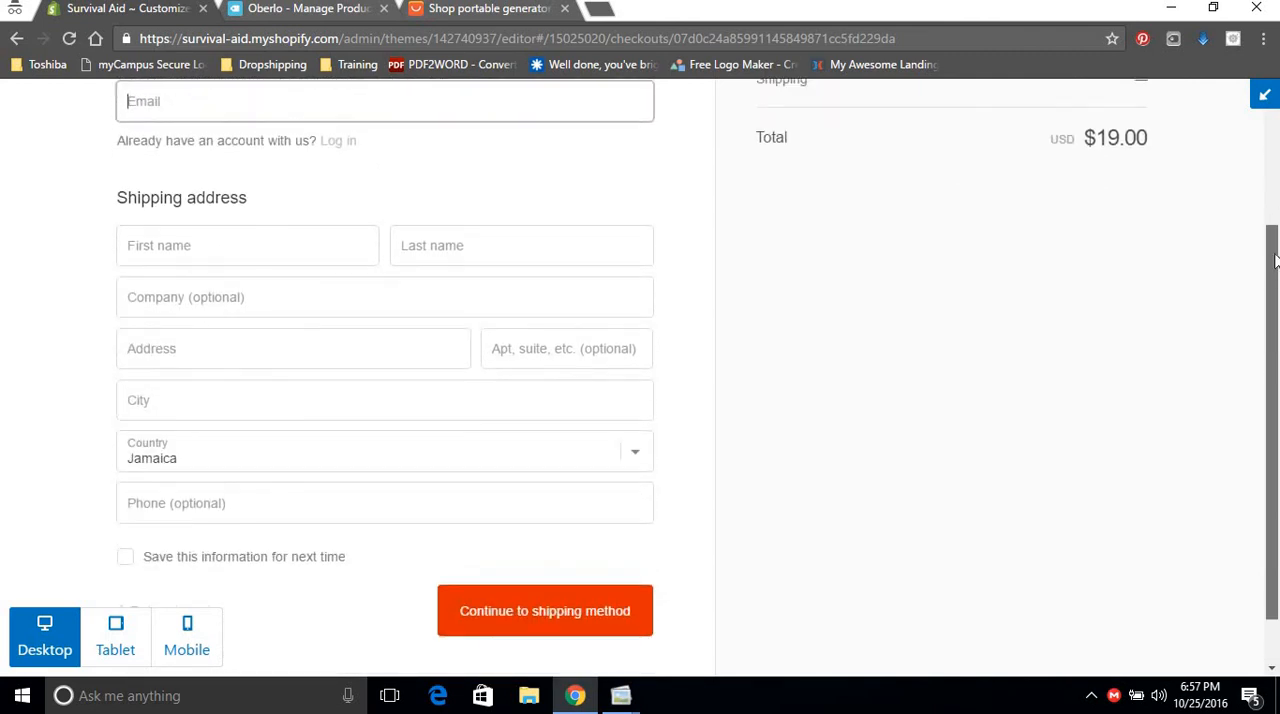
{"action": "scroll", "scroll_direction": "up", "scroll_amount": 3}
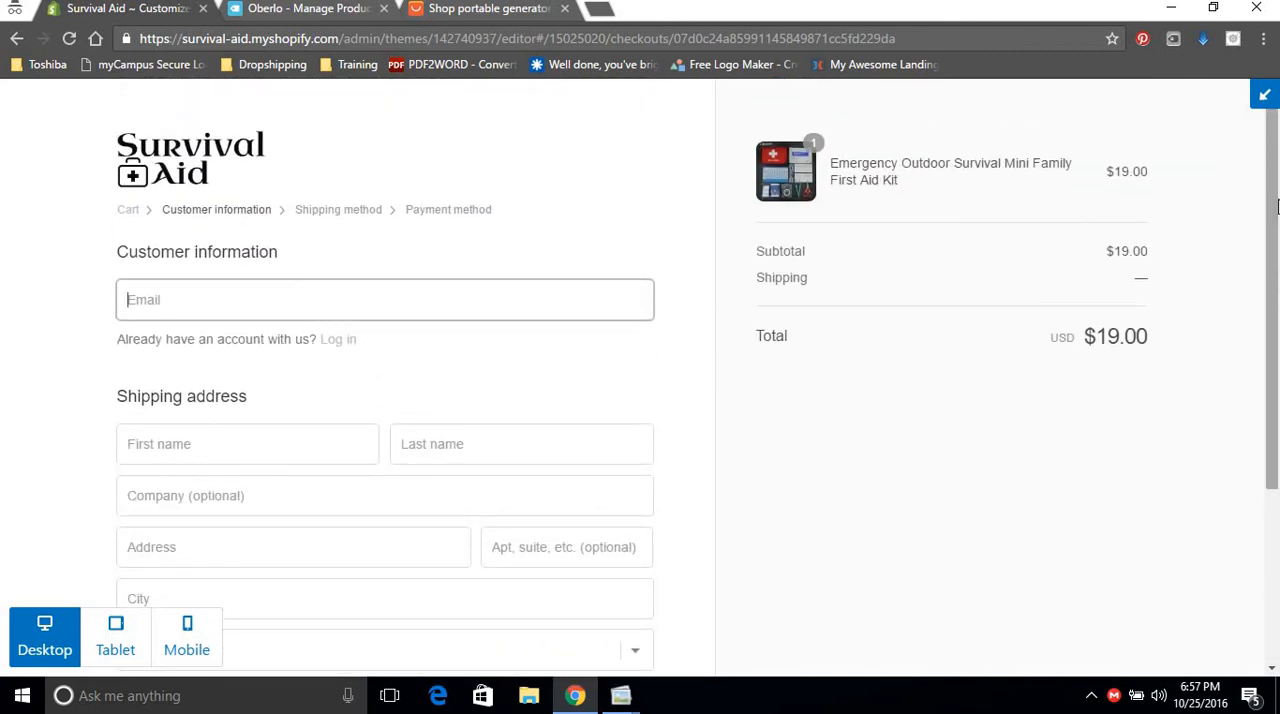
{"action": "scroll", "scroll_direction": "down", "scroll_amount": 3}
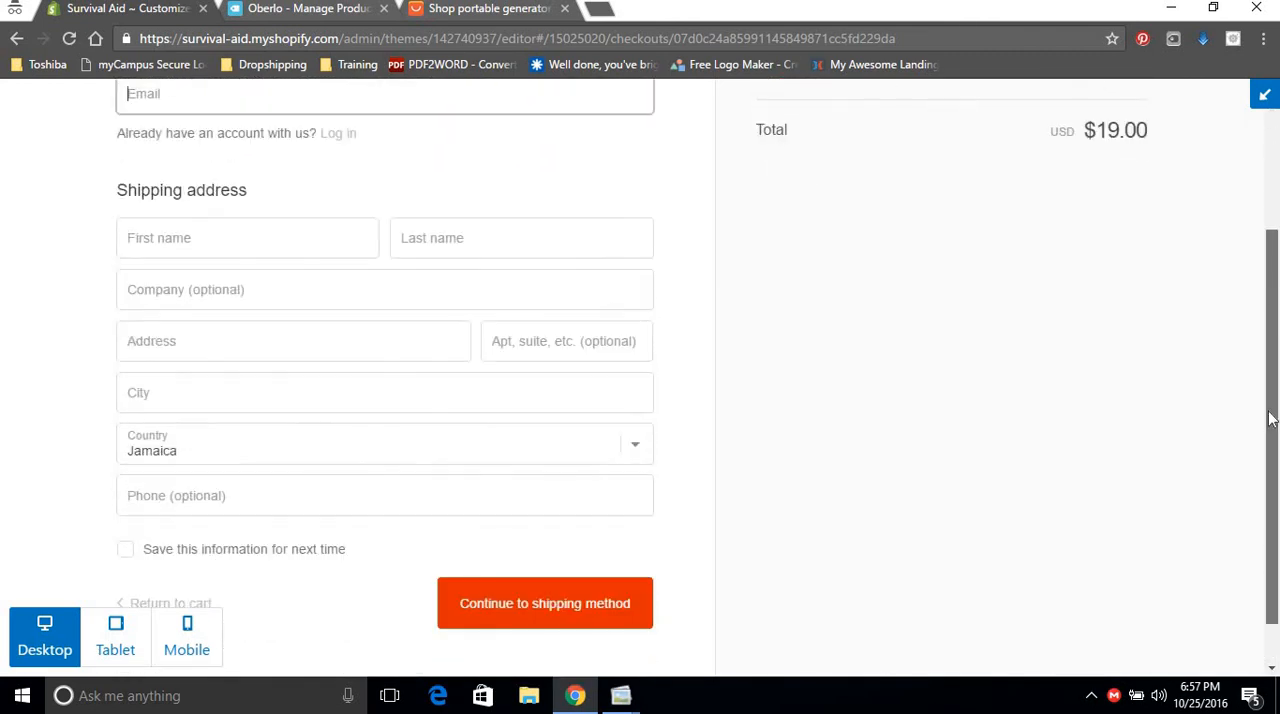
{"action": "scroll", "scroll_direction": "up", "scroll_amount": 3}
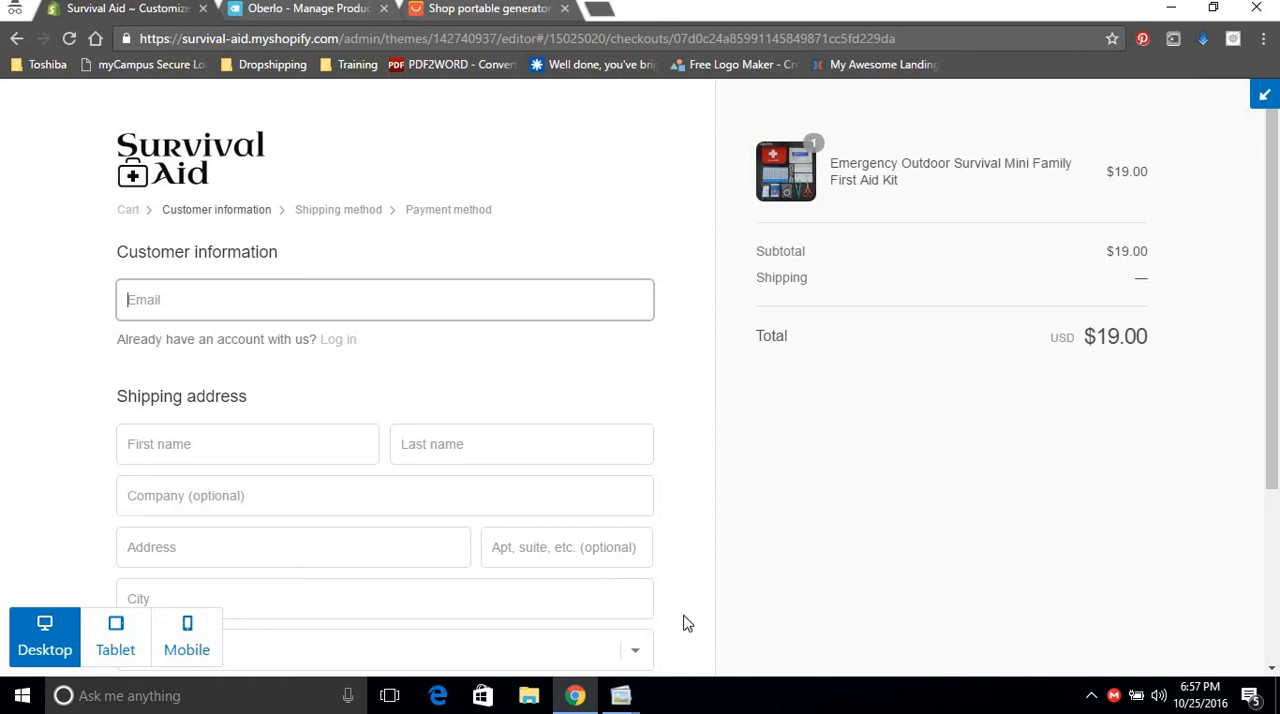
{"action": "mouse_move", "coordinate": [757, 507]}
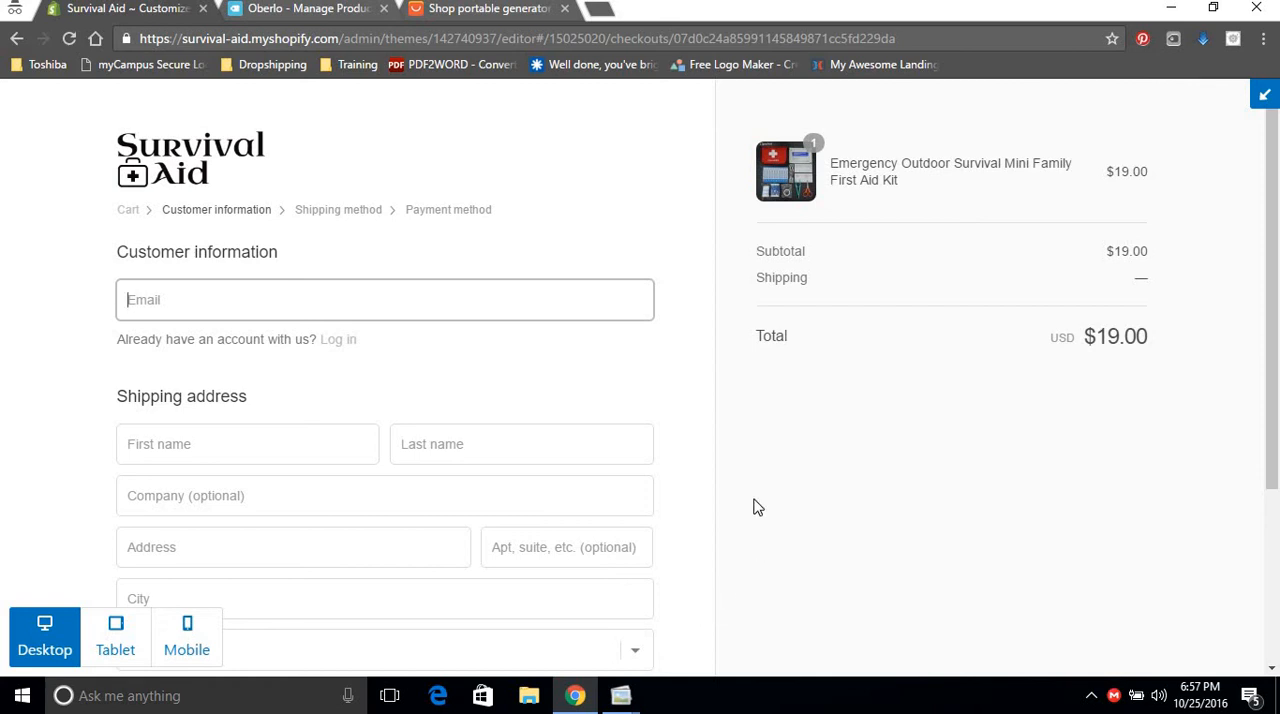